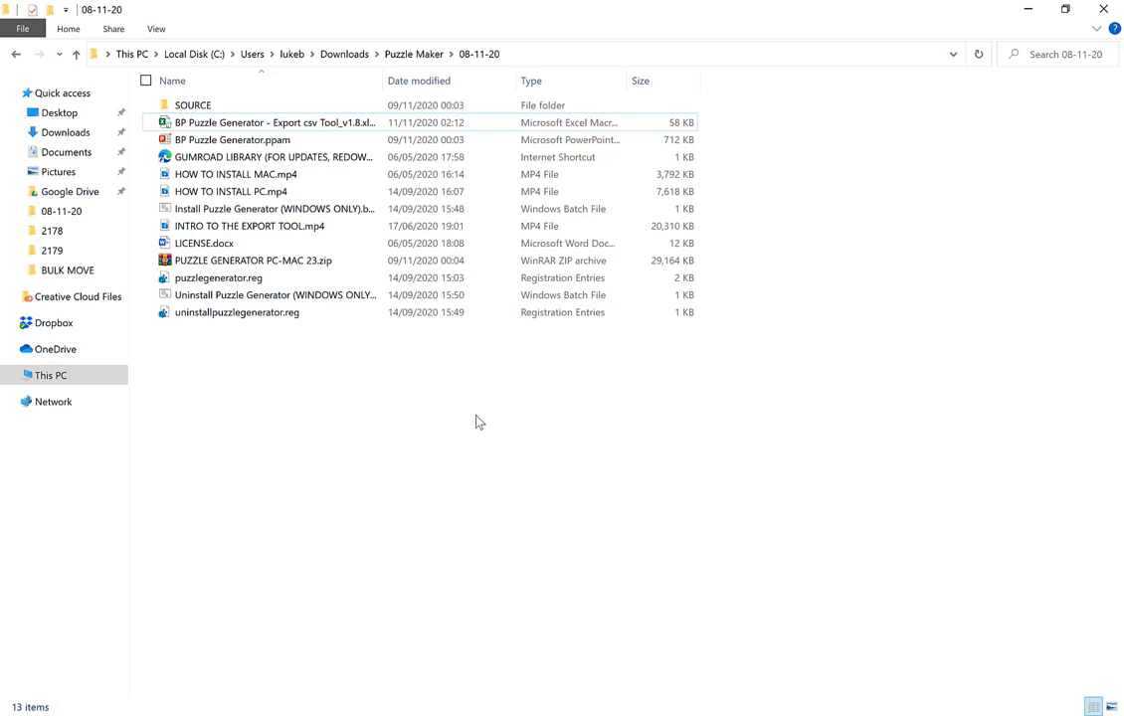
pyautogui.moveTo(421, 416)
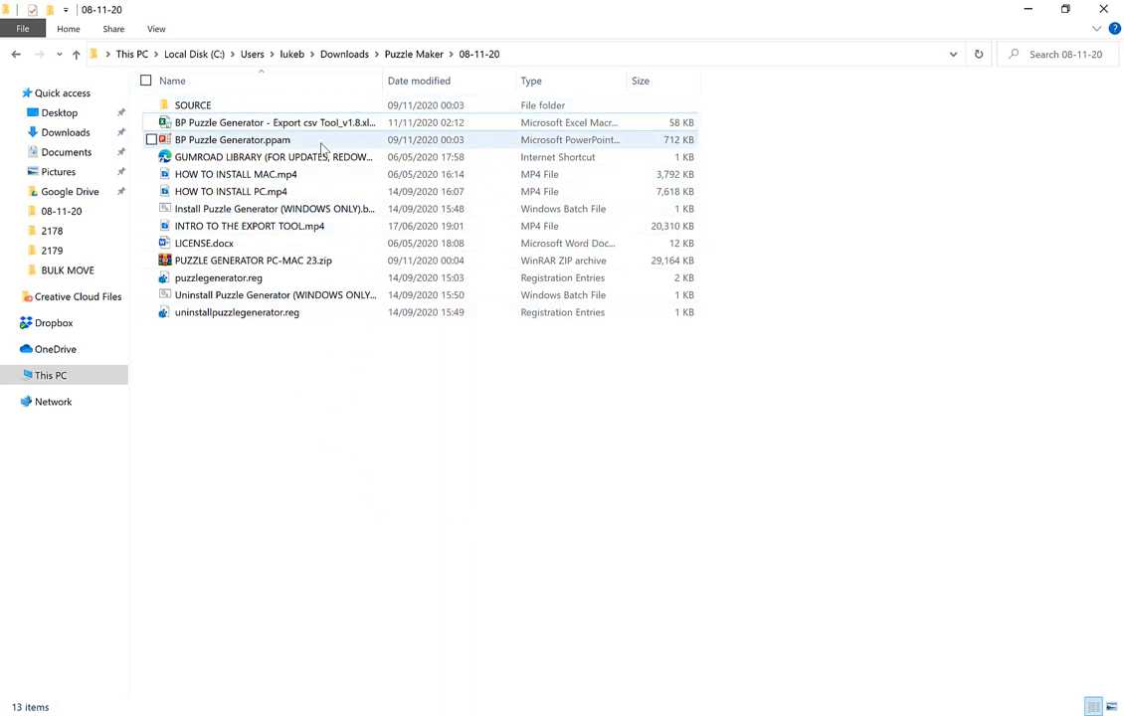
# Launch BP Puzzle Generator - Export csv Tool_v1.8.xlsm in Excel on the WORDSEARCH sheet
pyautogui.click(275, 121)
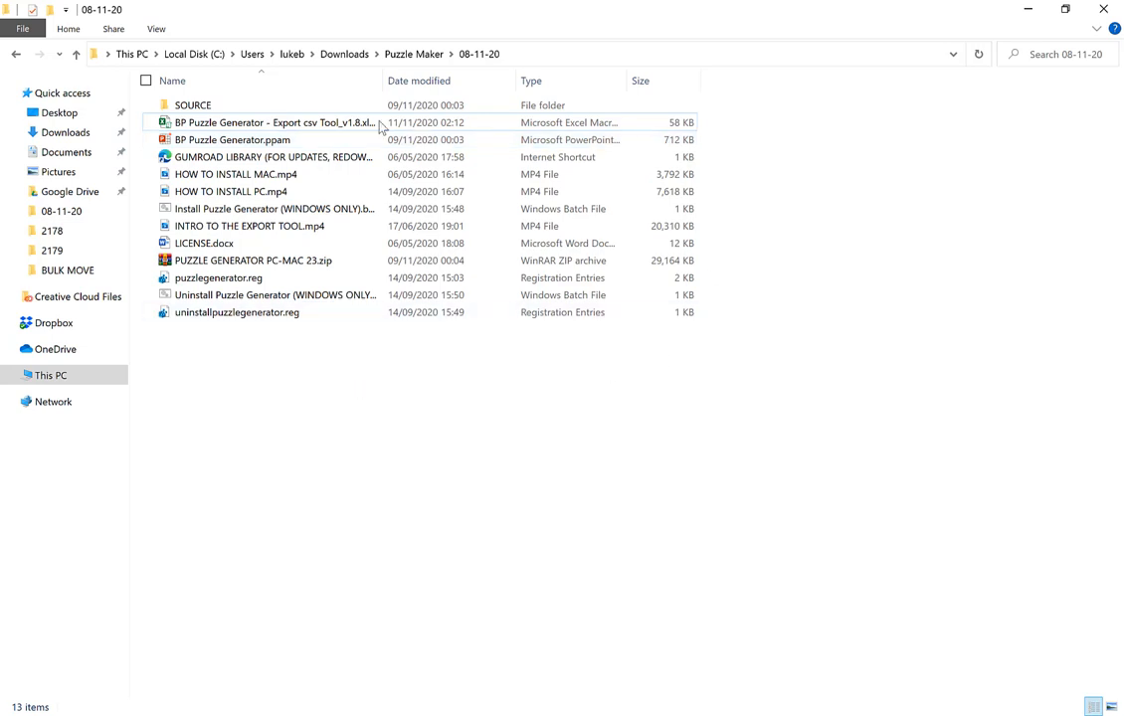
pyautogui.click(283, 123)
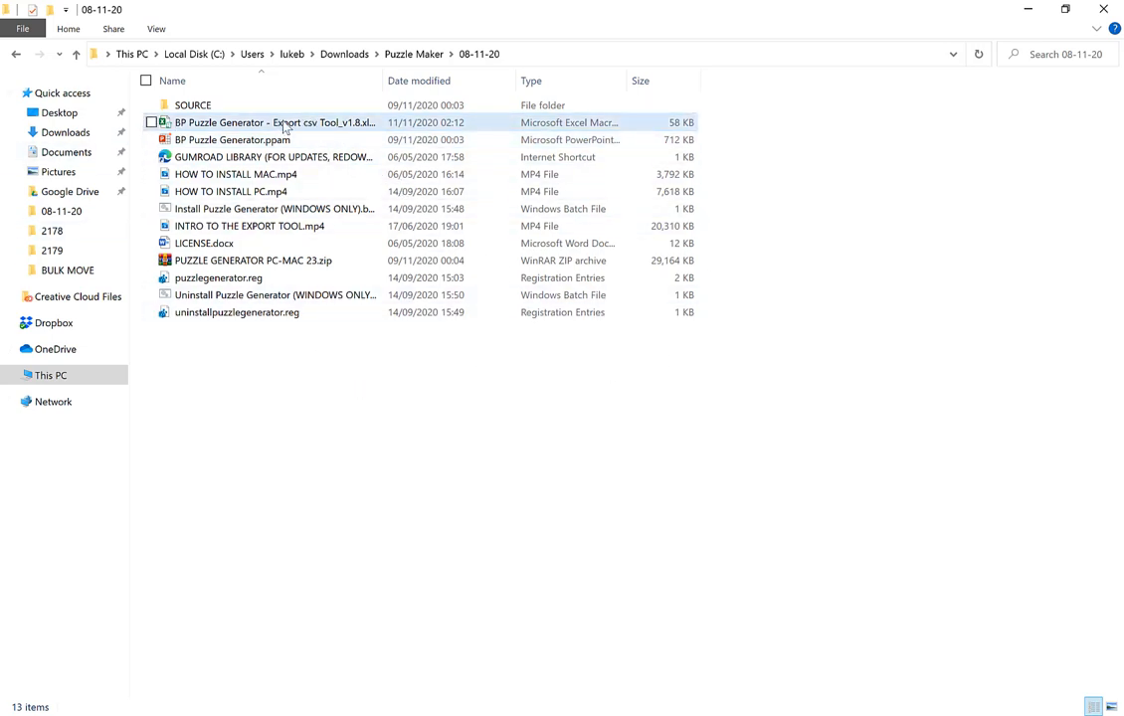
pyautogui.moveTo(310, 127)
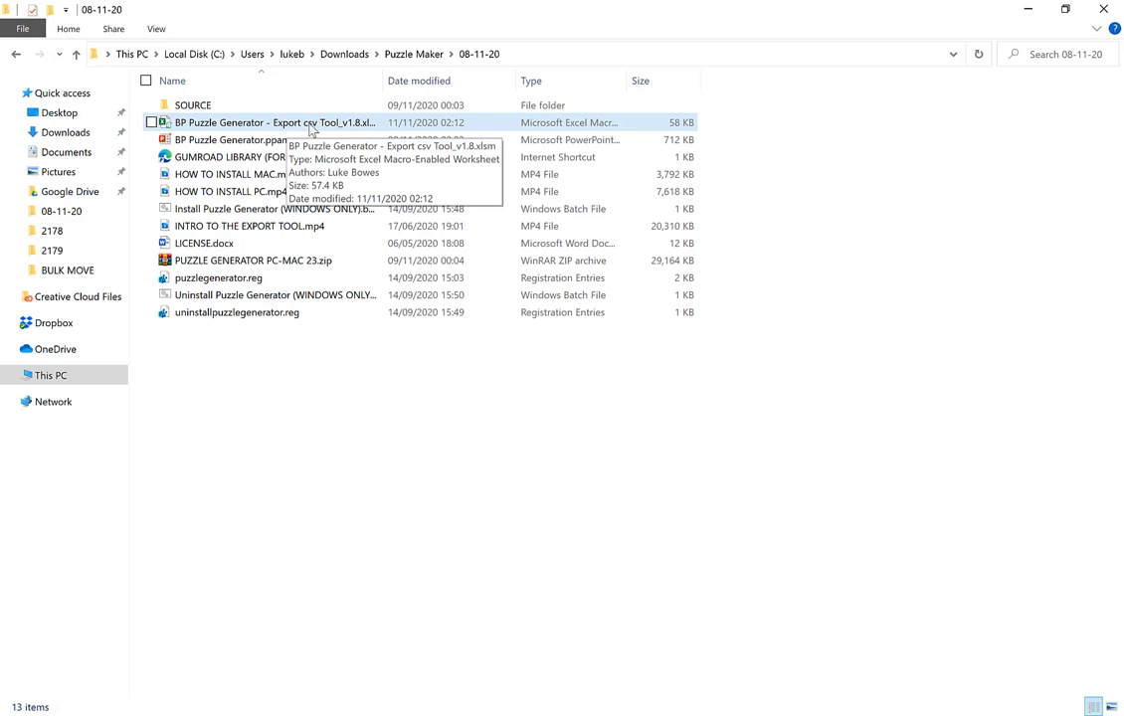
pyautogui.doubleClick(274, 121)
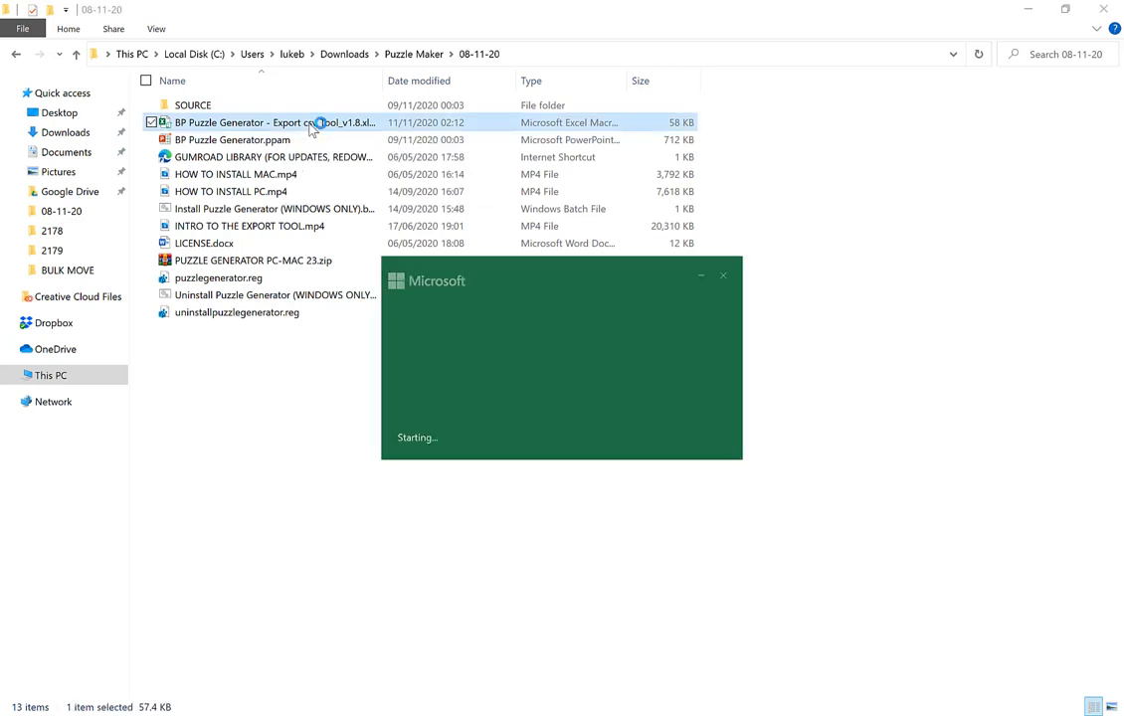
pyautogui.doubleClick(274, 122)
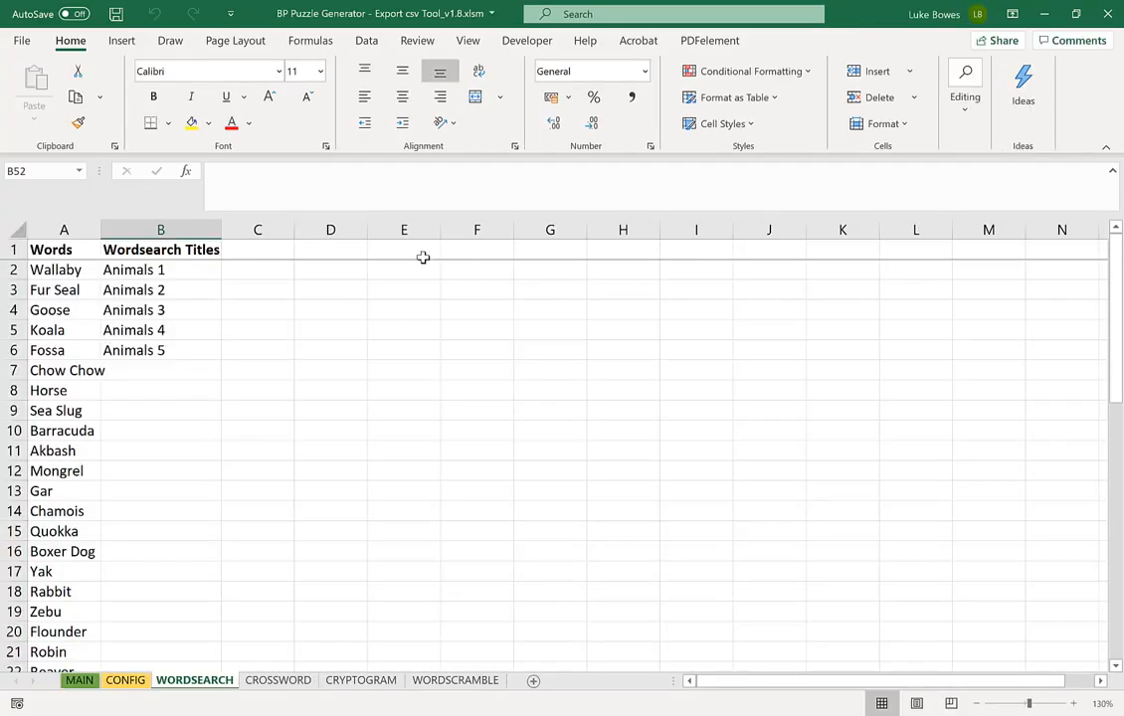
pyautogui.moveTo(164, 581)
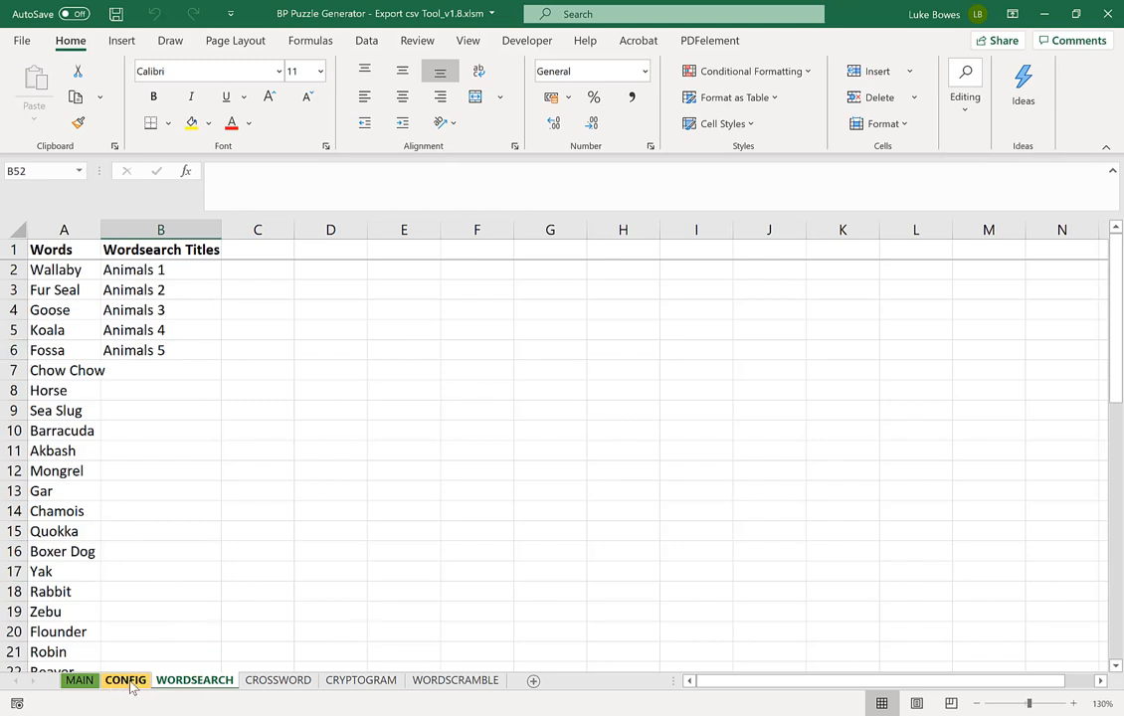
# Show the CONFIG sheet and inspect the translation cells beside Down and Hard
pyautogui.click(125, 680)
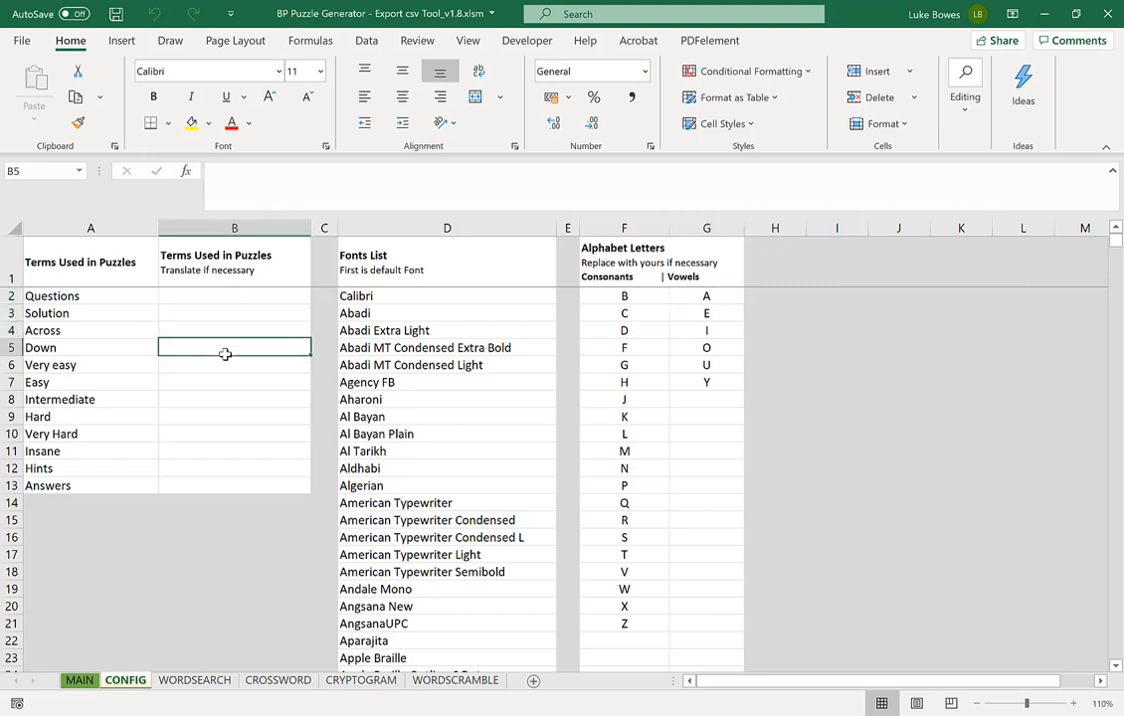
pyautogui.click(235, 397)
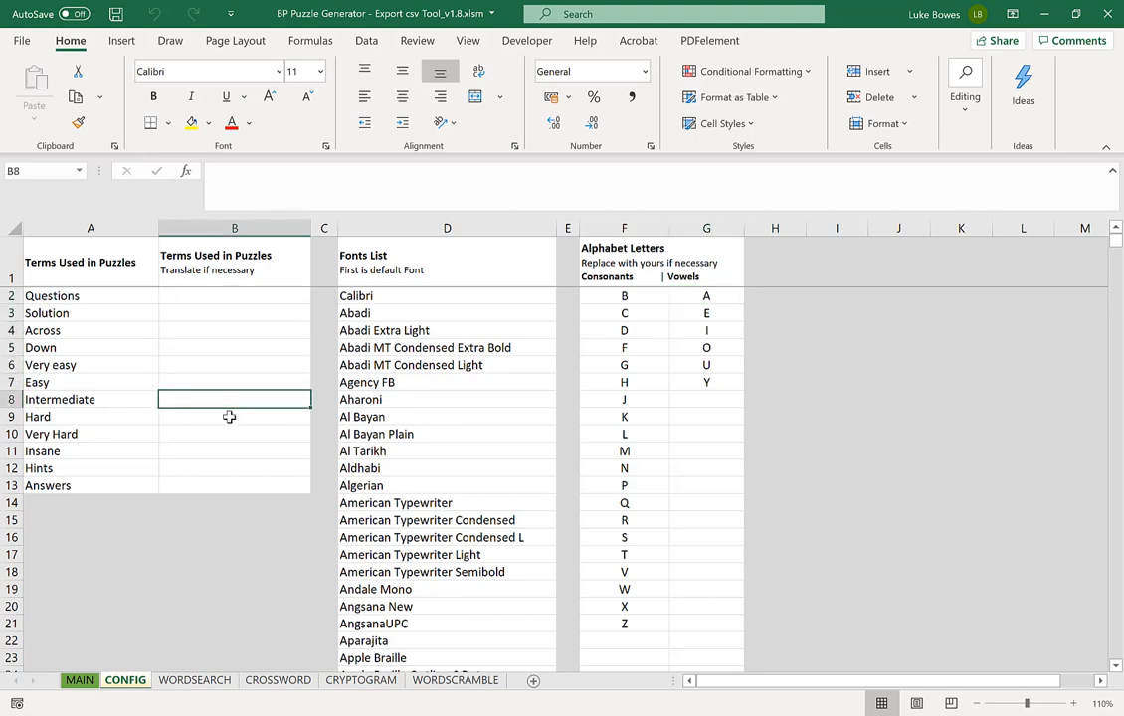
pyautogui.click(234, 416)
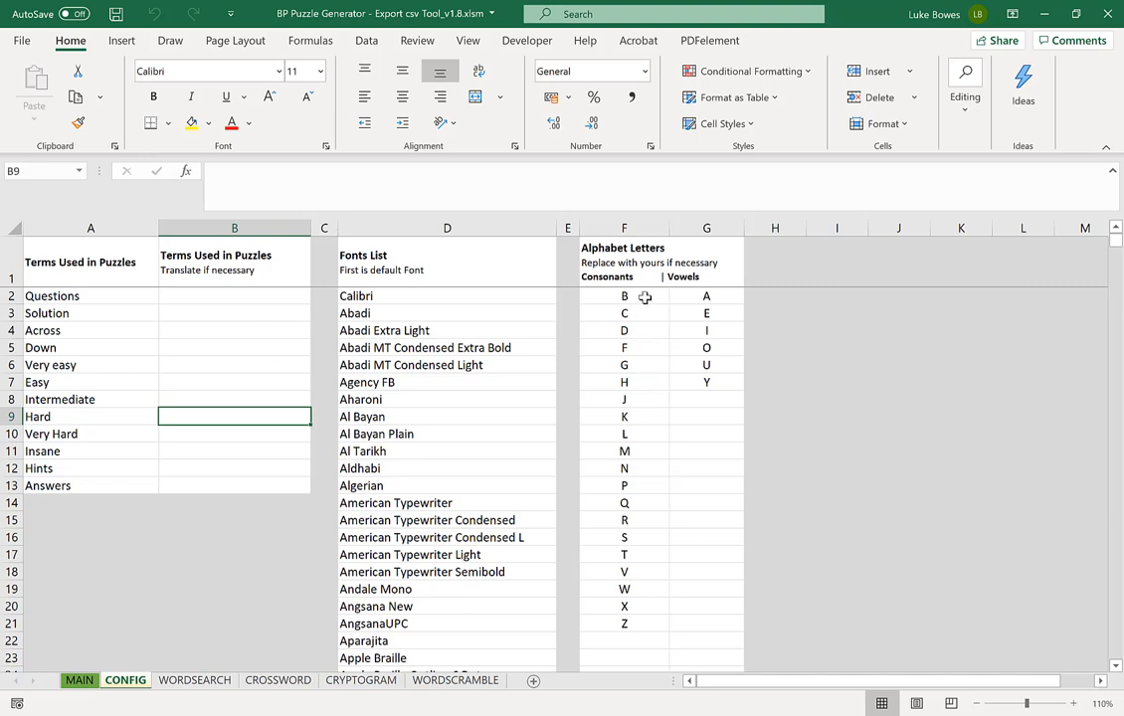
pyautogui.moveTo(642, 306)
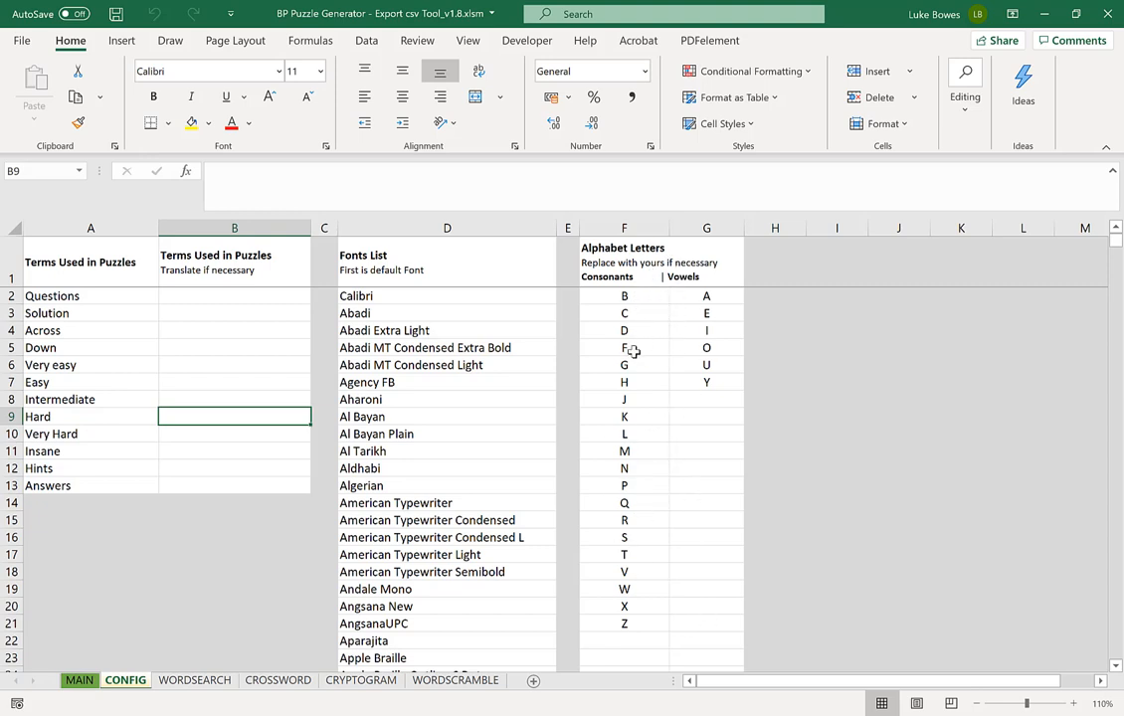
pyautogui.moveTo(636, 294)
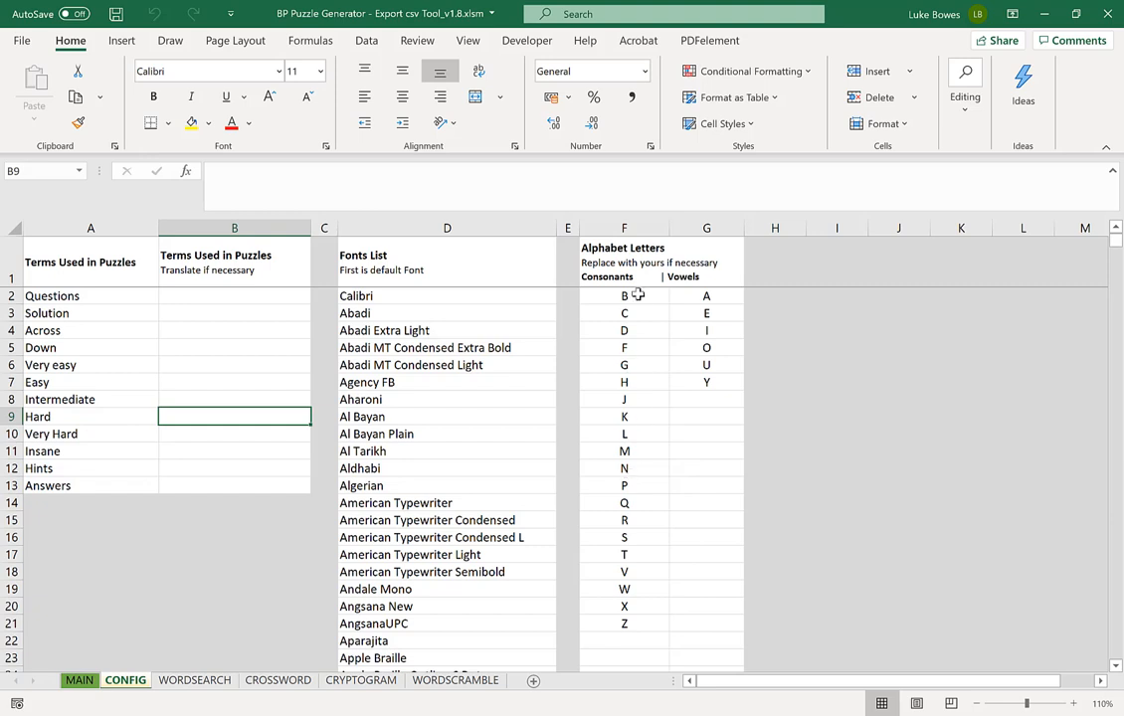
pyautogui.moveTo(653, 527)
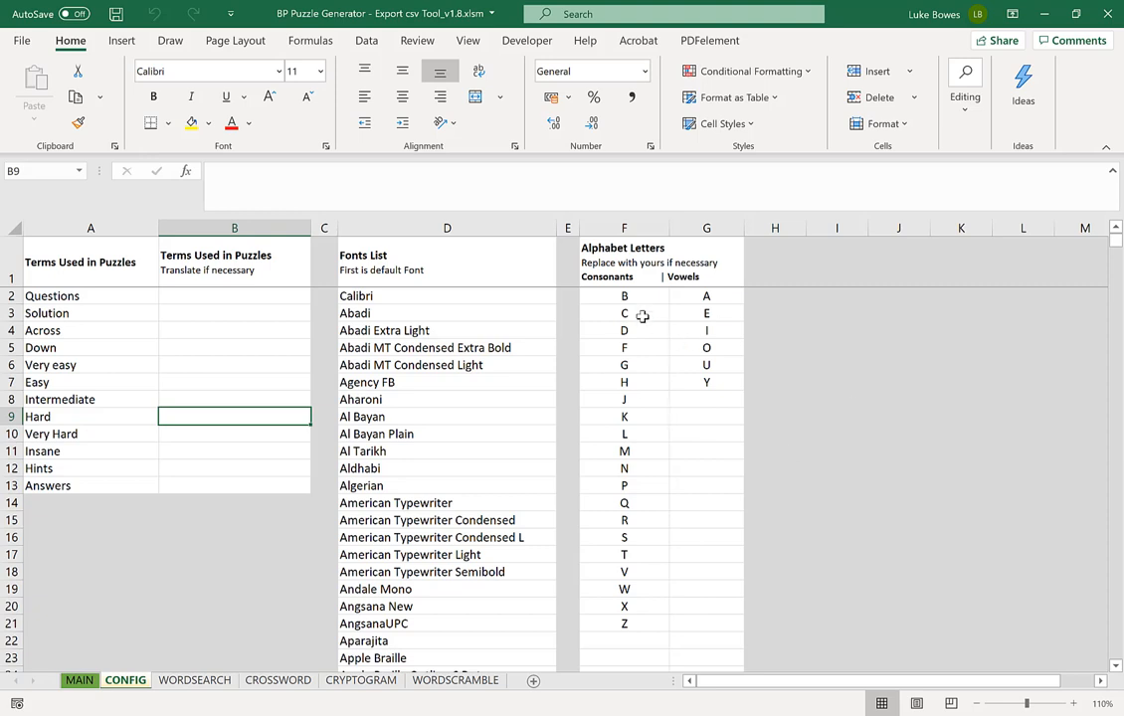
pyautogui.moveTo(635, 449)
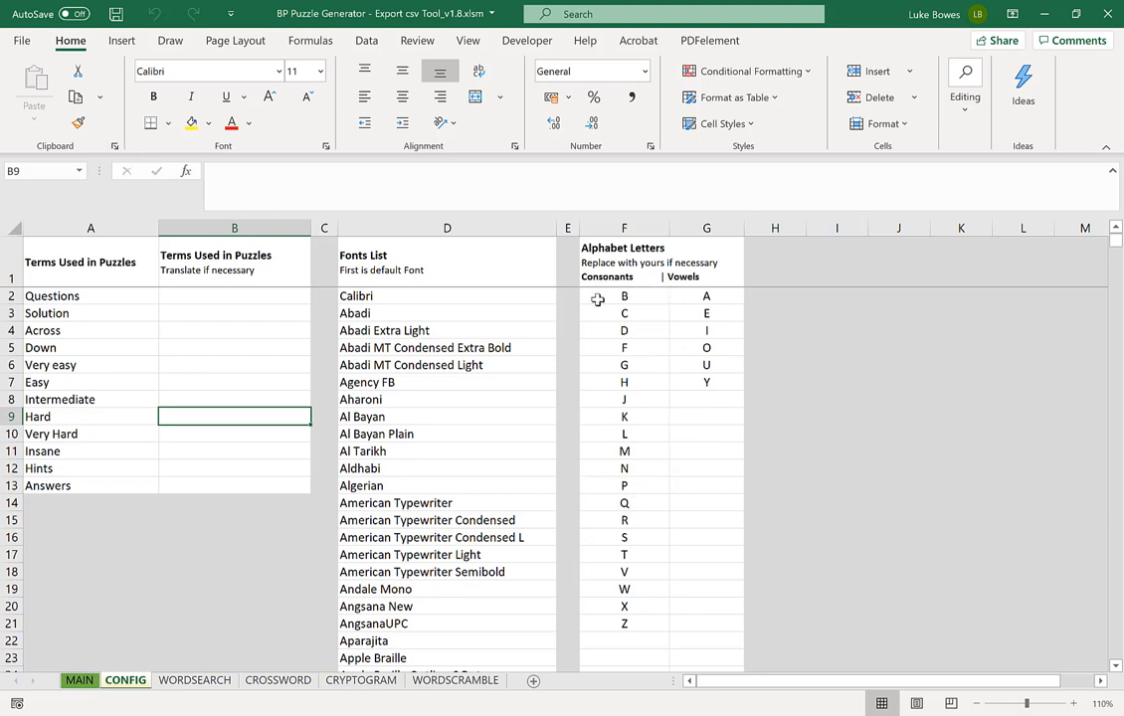
pyautogui.moveTo(692, 280)
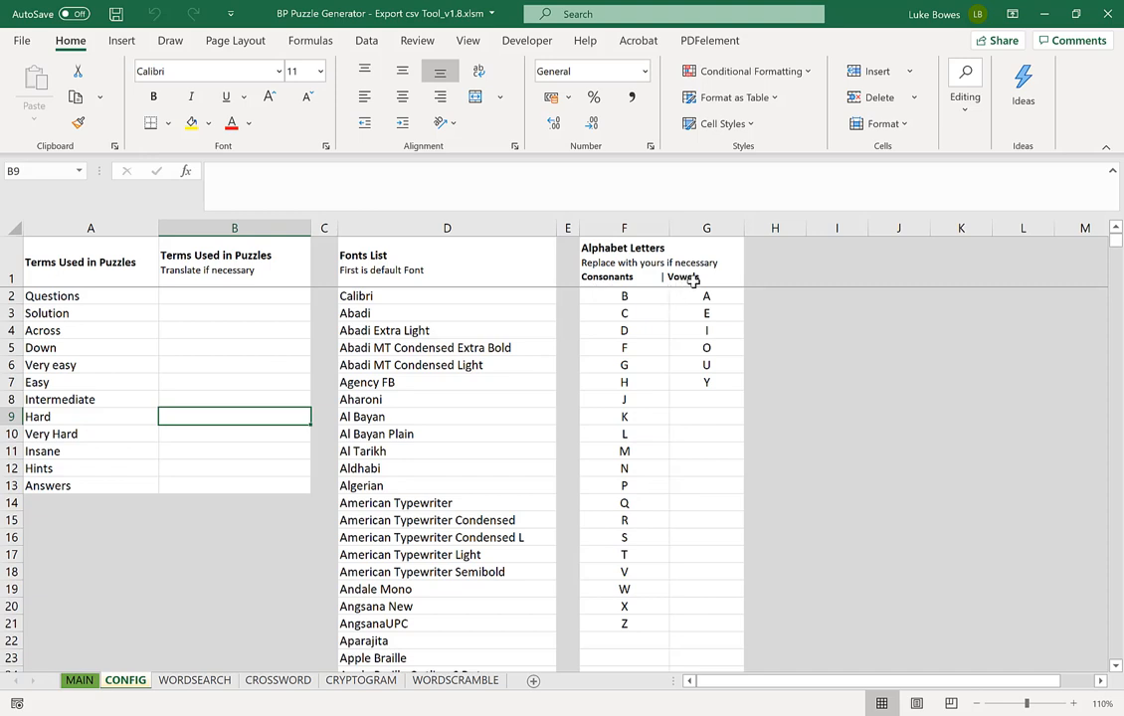
pyautogui.moveTo(708, 302)
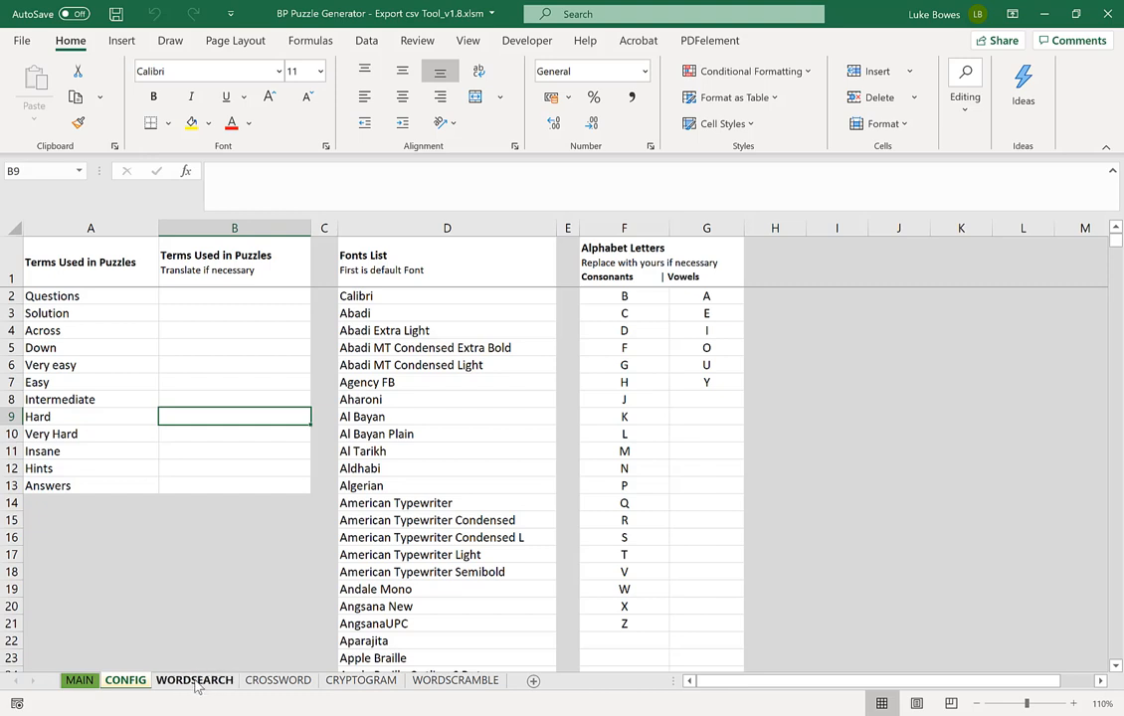
# Review the WORDSEARCH sheet's animal words and Animals 1–5 titles columns
pyautogui.click(195, 680)
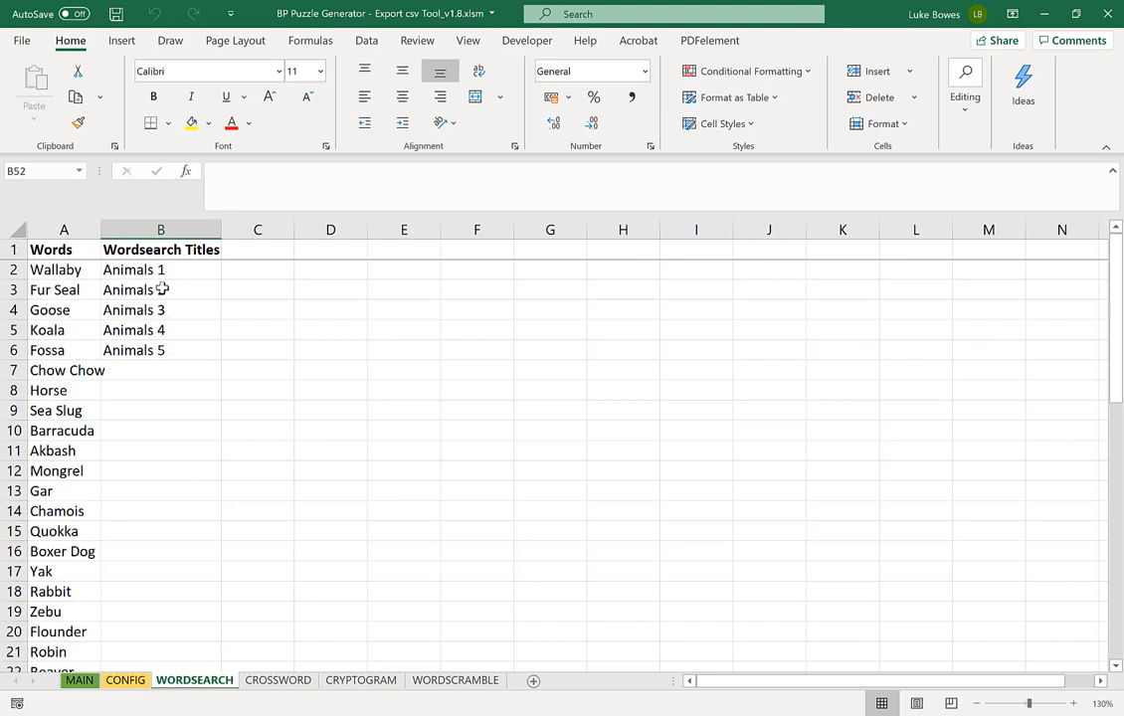
pyautogui.moveTo(48, 310)
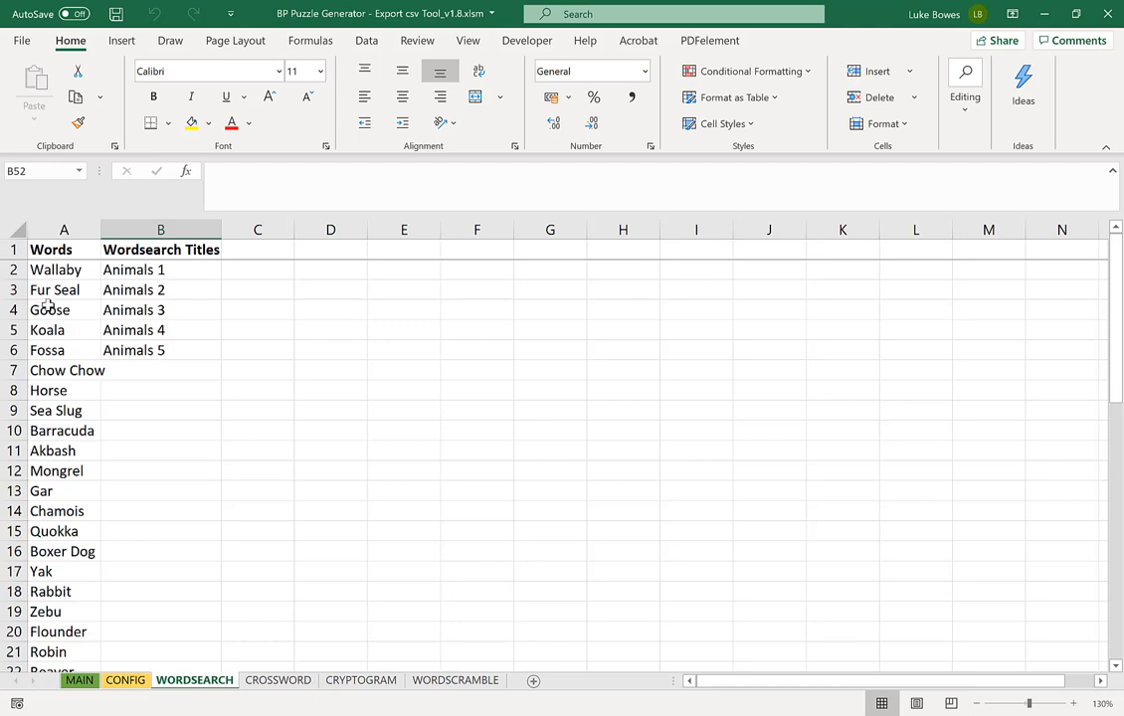
pyautogui.scroll(-3)
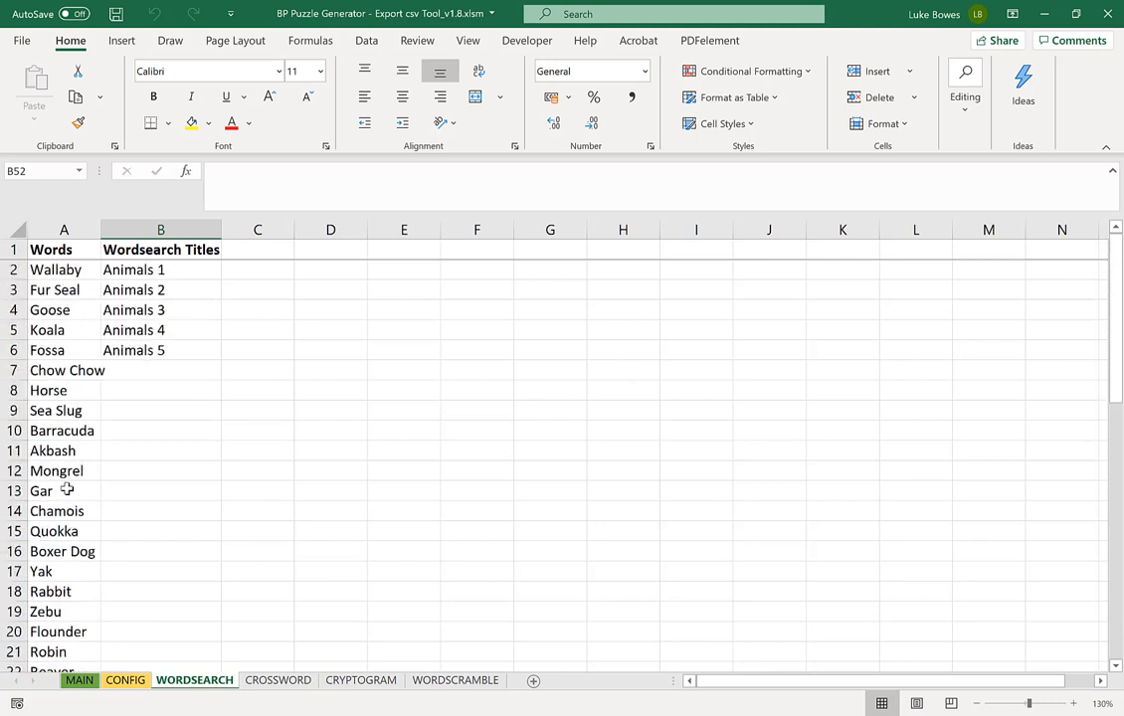
pyautogui.moveTo(318, 447)
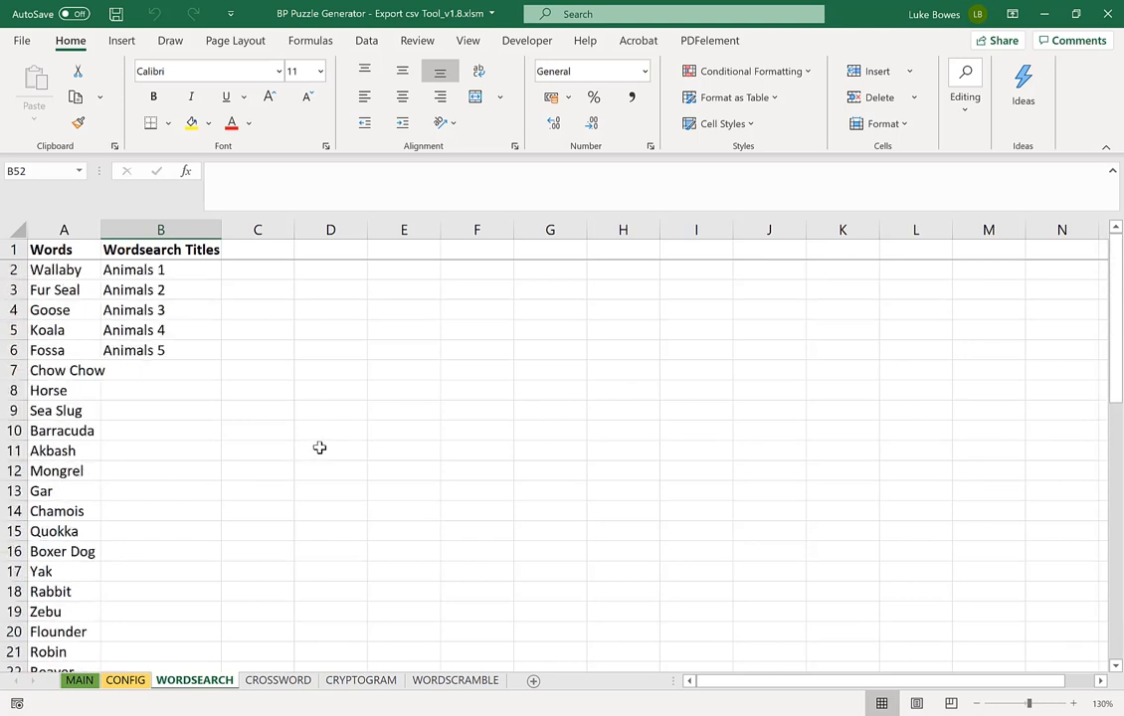
pyautogui.moveTo(352, 446)
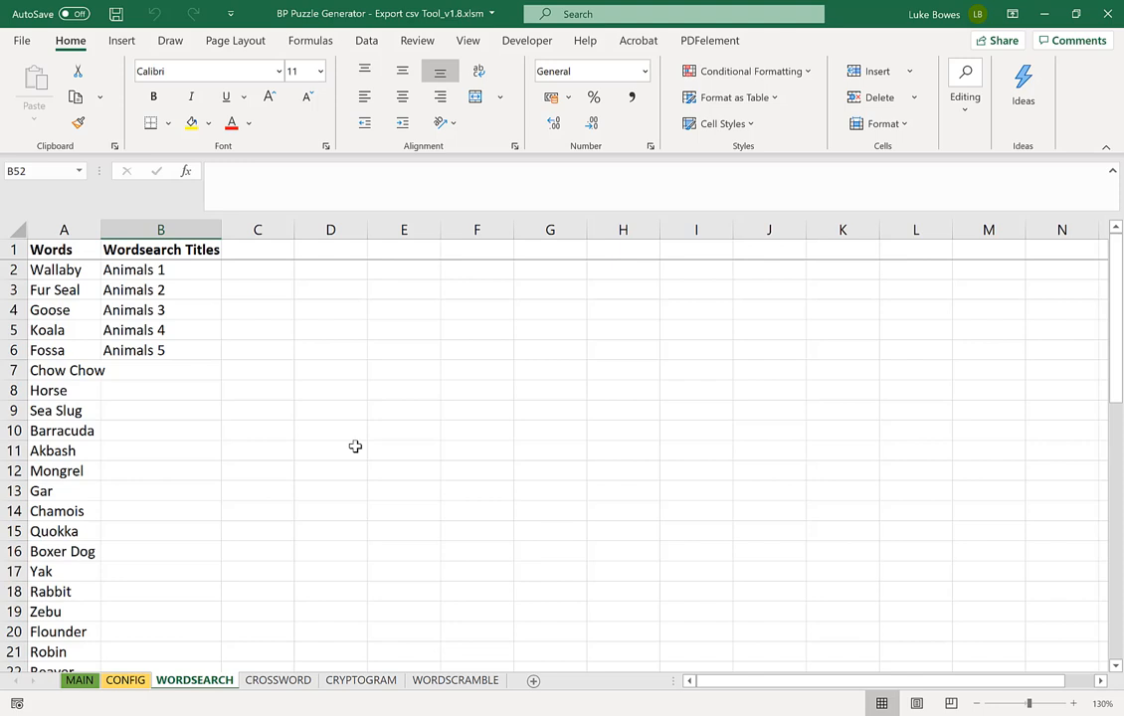
pyautogui.moveTo(199, 321)
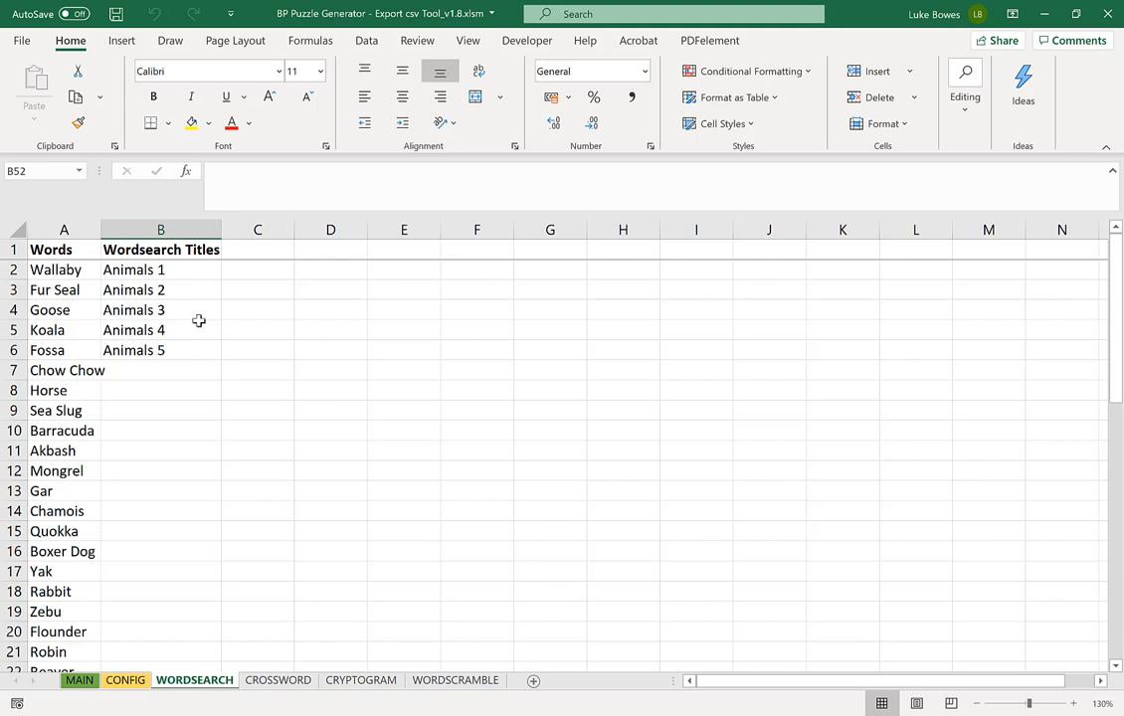
pyautogui.moveTo(191, 433)
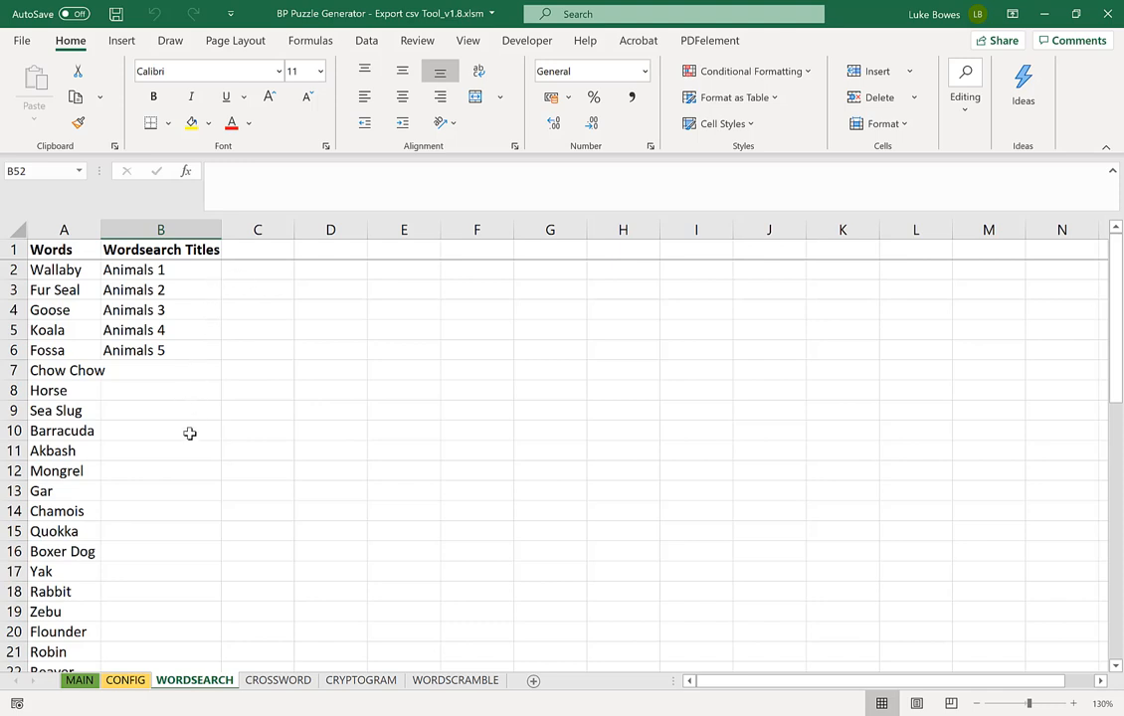
pyautogui.moveTo(195, 426)
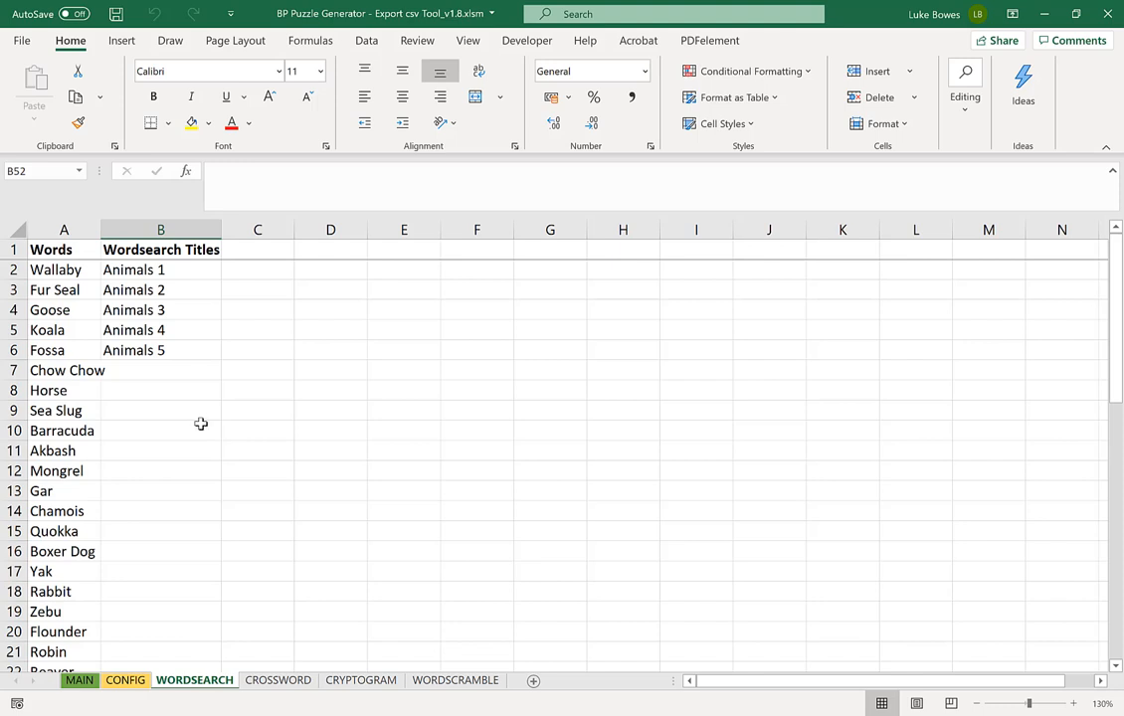
pyautogui.moveTo(207, 395)
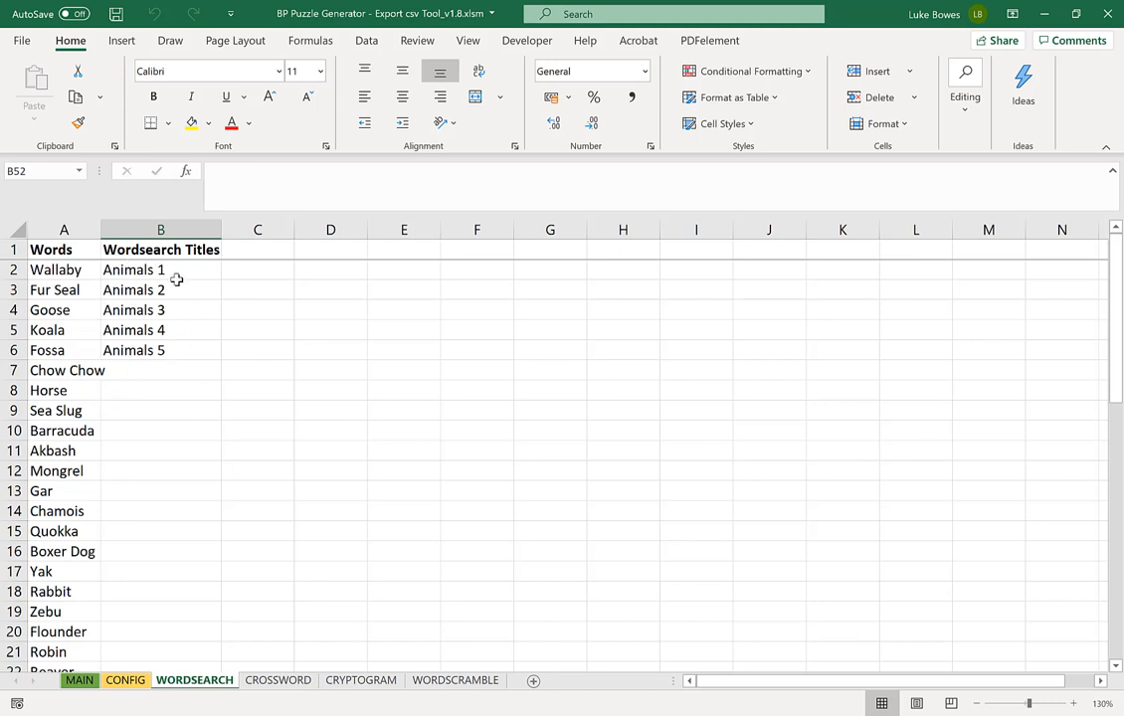
pyautogui.moveTo(179, 316)
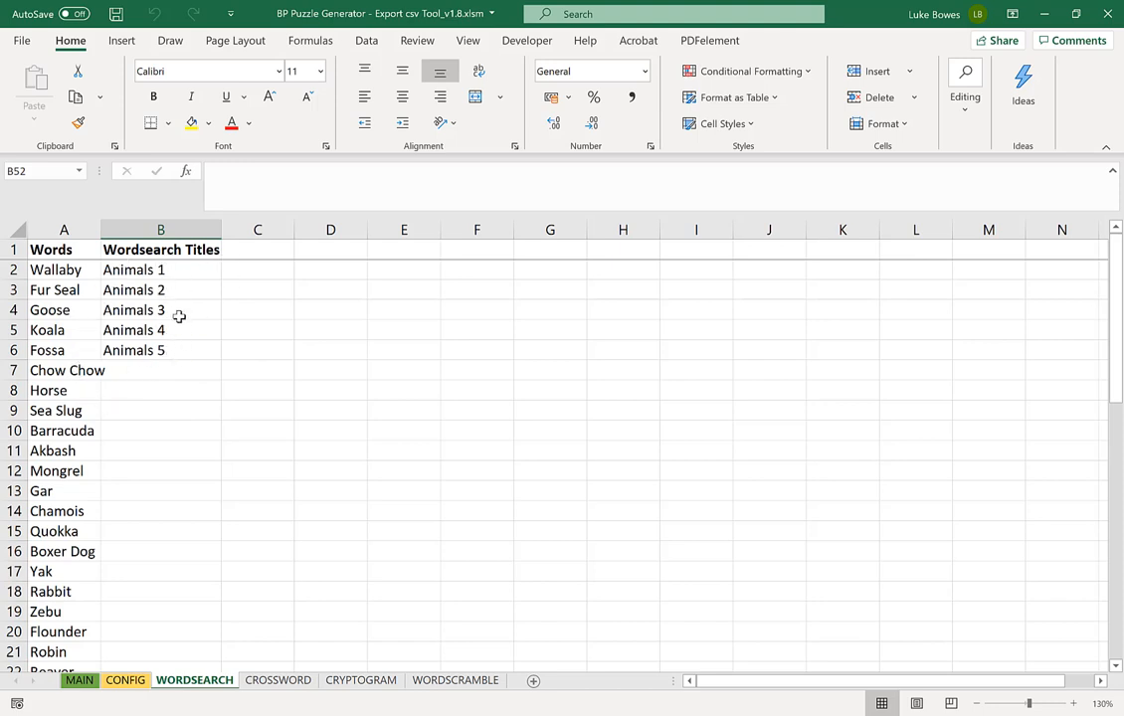
pyautogui.moveTo(274, 380)
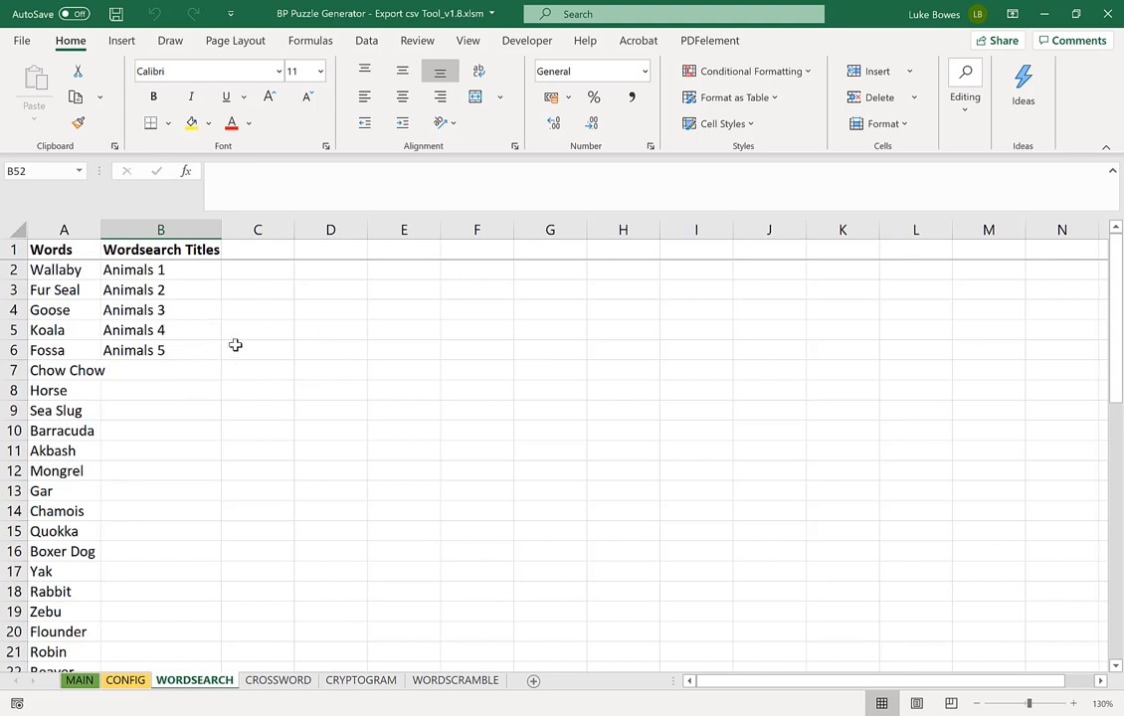
pyautogui.scroll(-3)
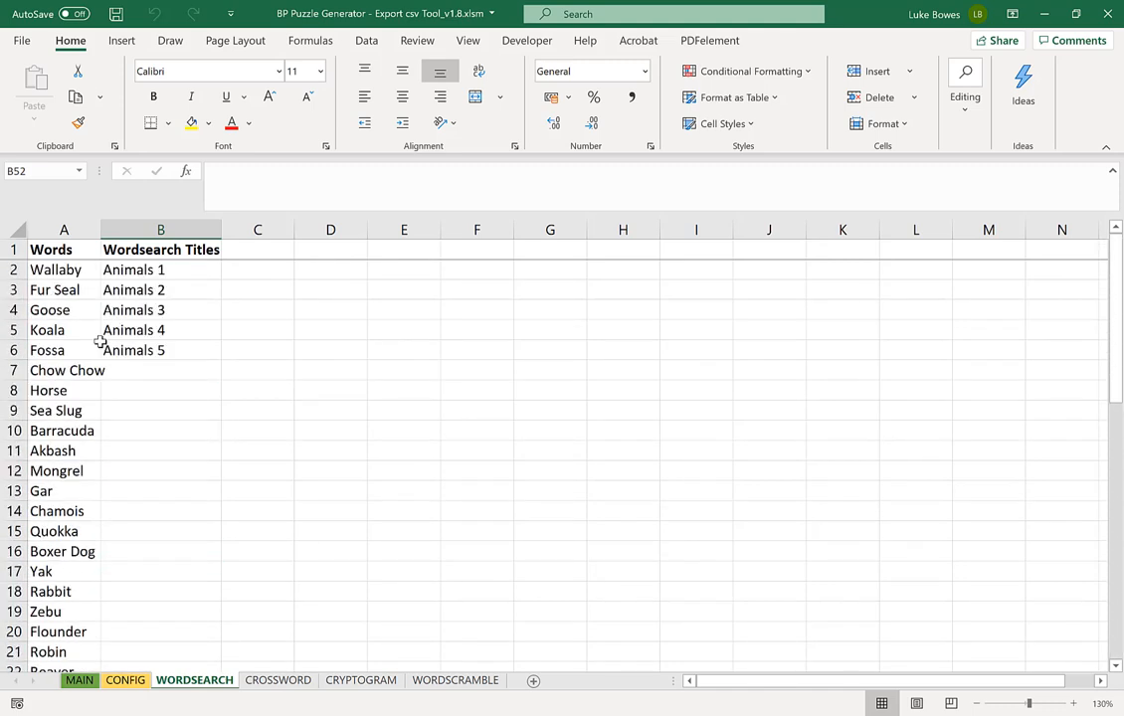
pyautogui.moveTo(394, 454)
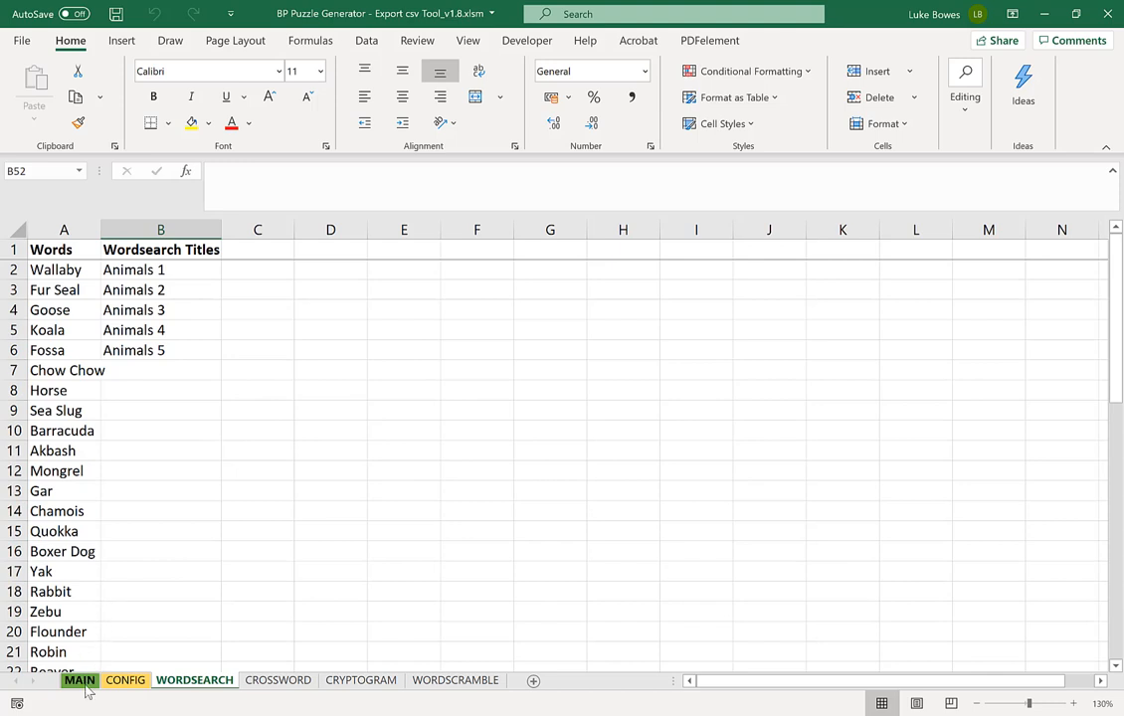
# From the MAIN sheet, SUBMIT the csv export and confirm the 'All Data sheets exported' message
pyautogui.click(126, 680)
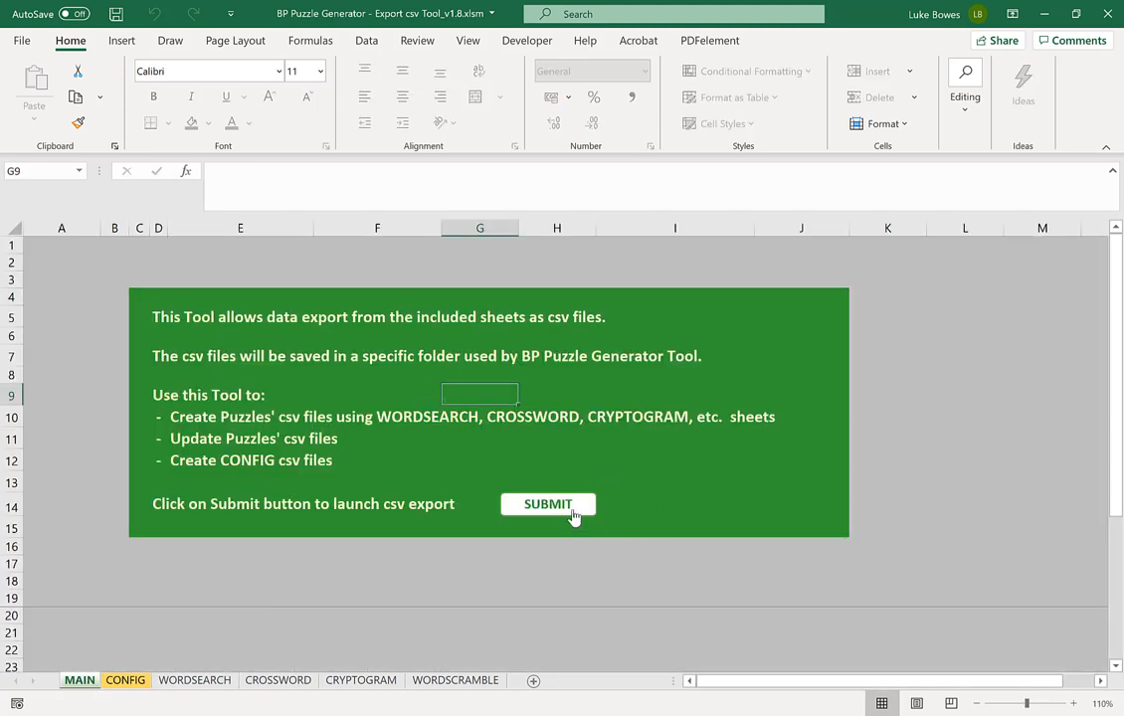
pyautogui.click(546, 503)
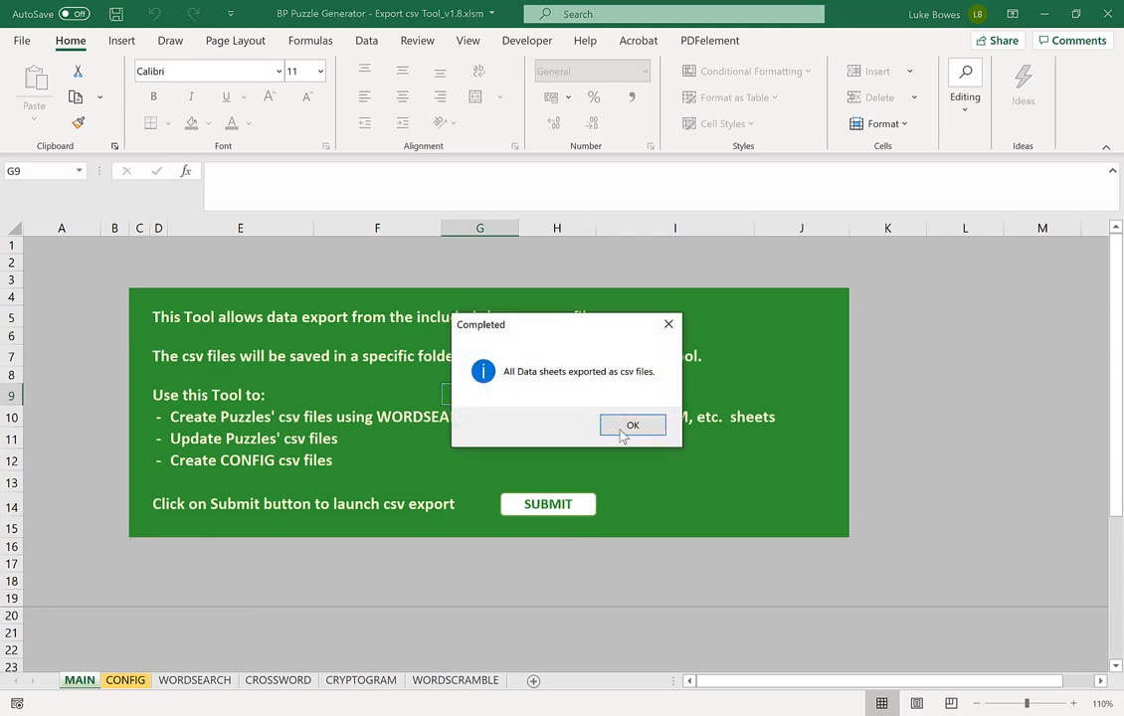
pyautogui.moveTo(654, 394)
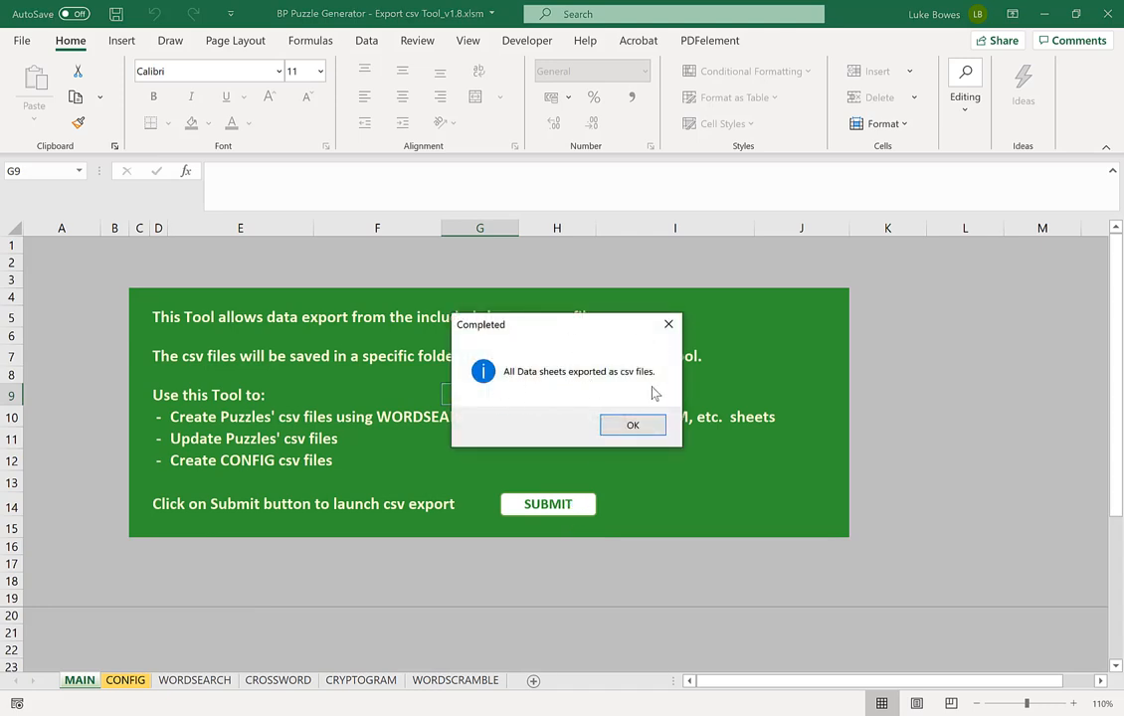
pyautogui.click(632, 426)
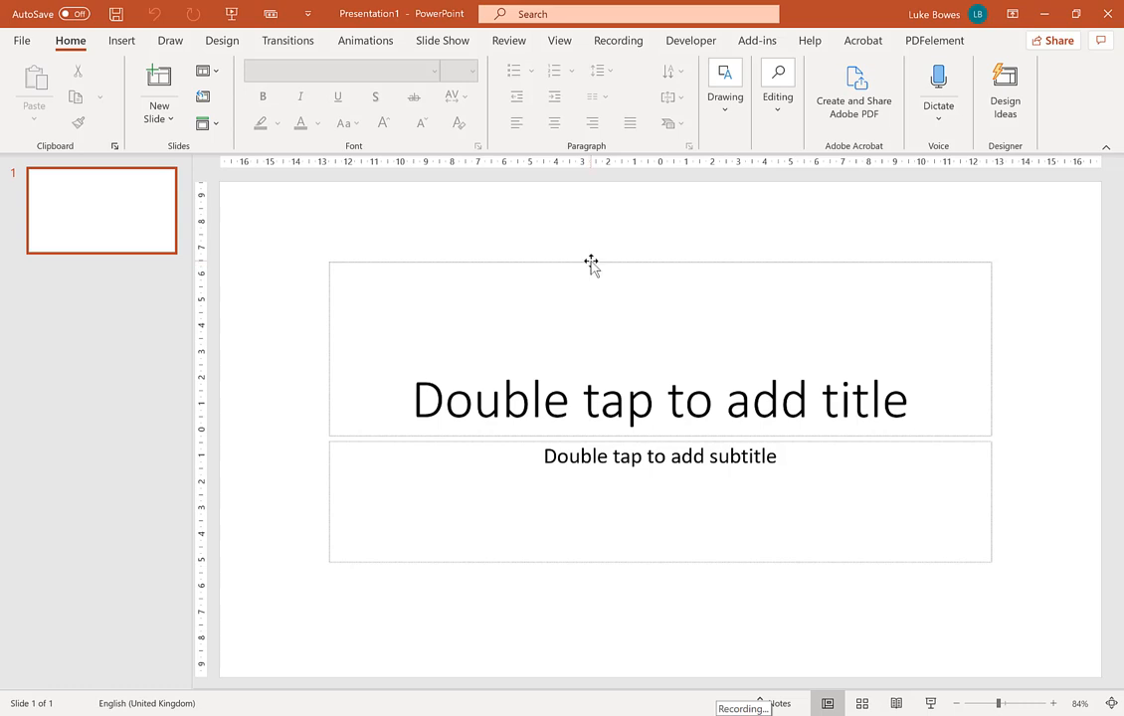
# Delete slide 1's title and subtitle placeholders, leaving it blank
pyautogui.click(590, 263)
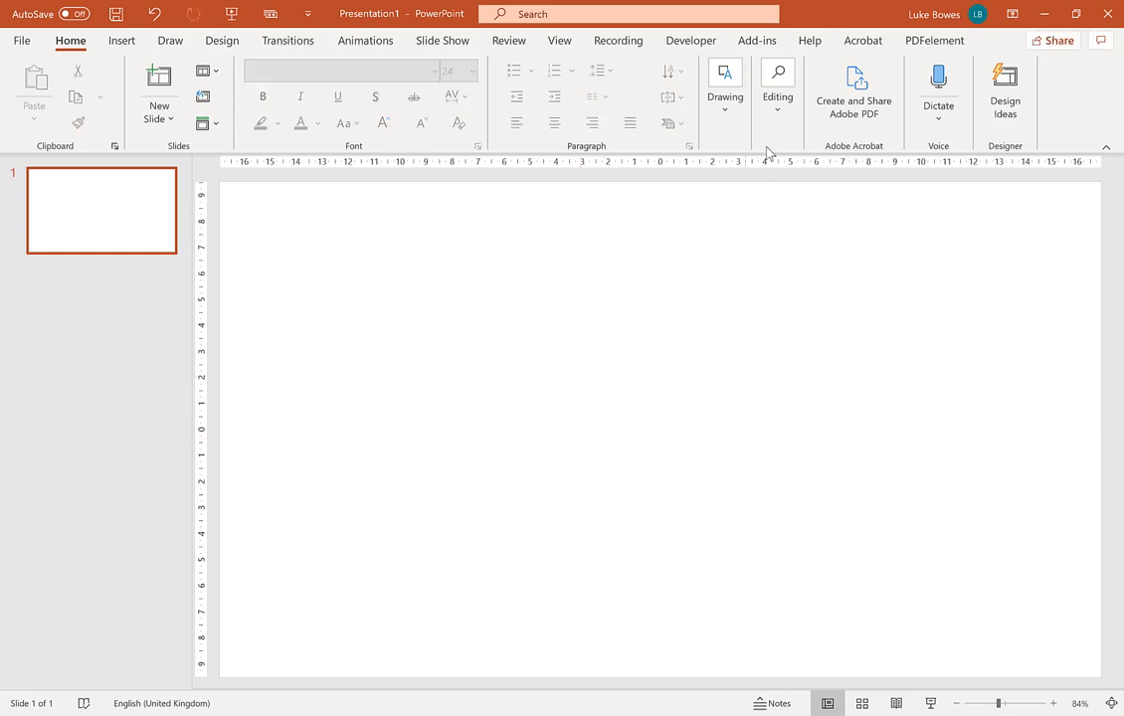
# From the Add-ins tools, choose the 8.27 x 11.69 in trim size for the slide
pyautogui.click(756, 40)
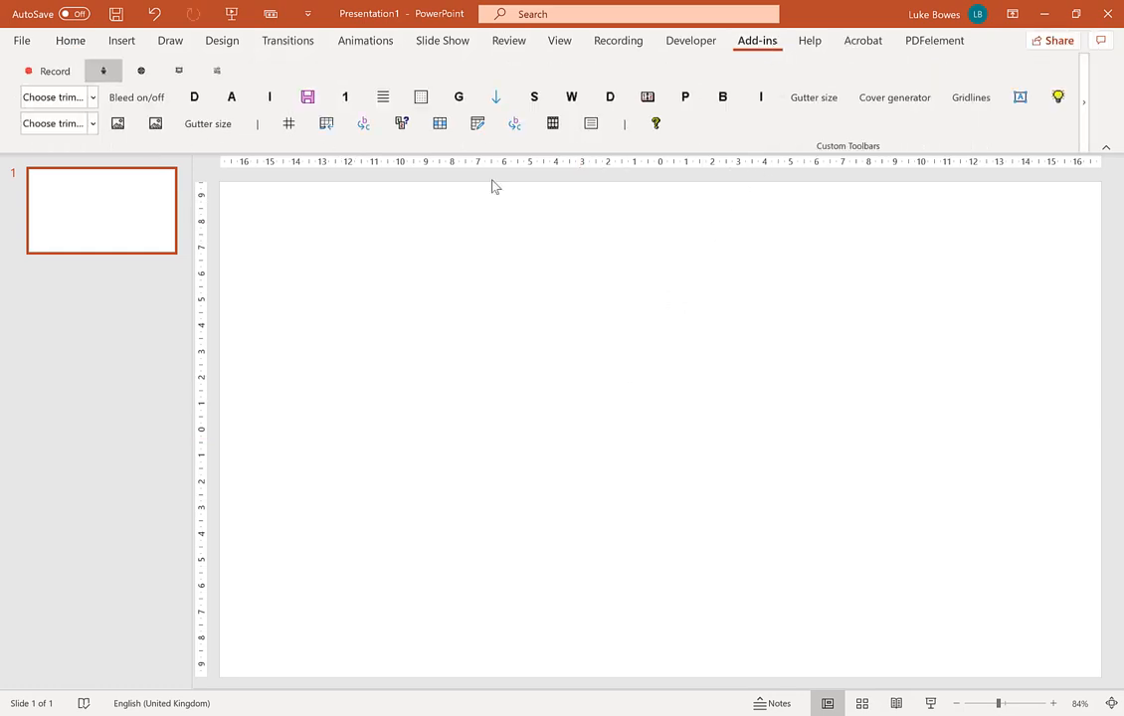
pyautogui.click(90, 123)
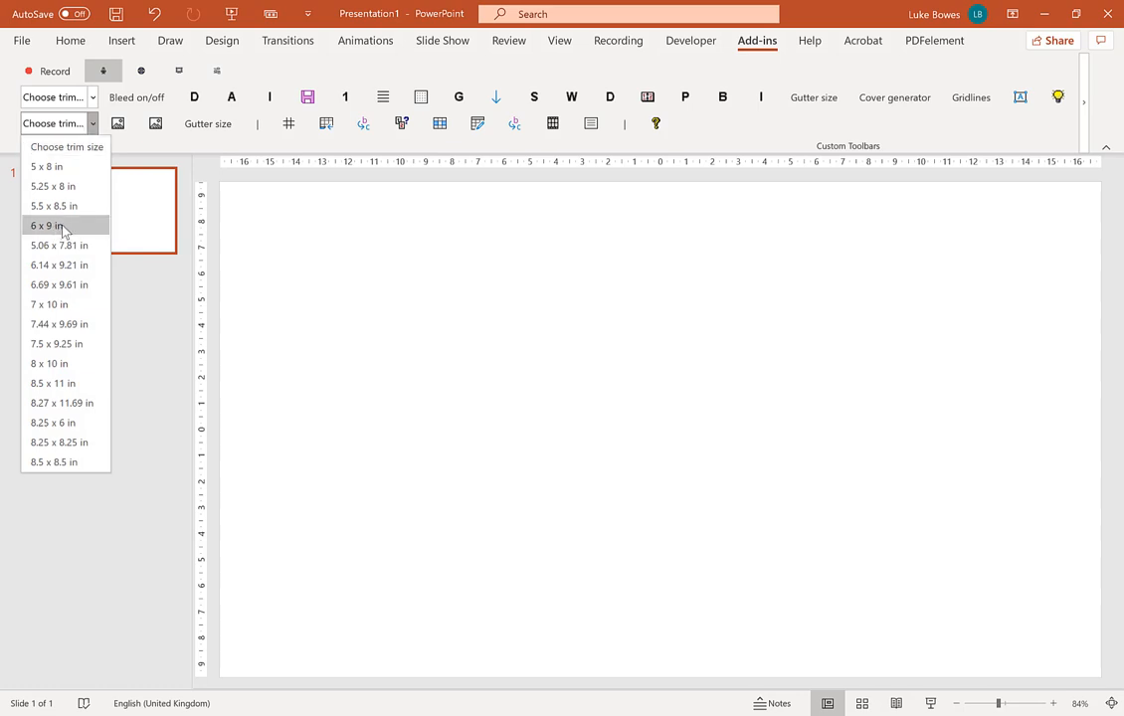
pyautogui.moveTo(84, 402)
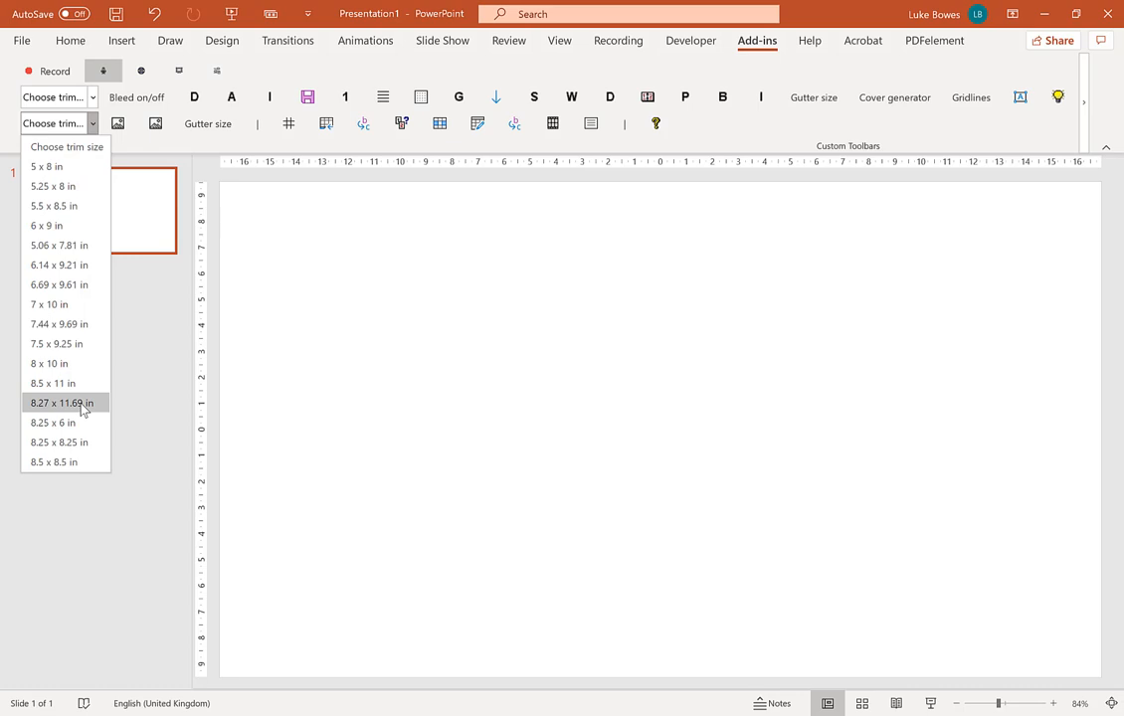
pyautogui.click(59, 401)
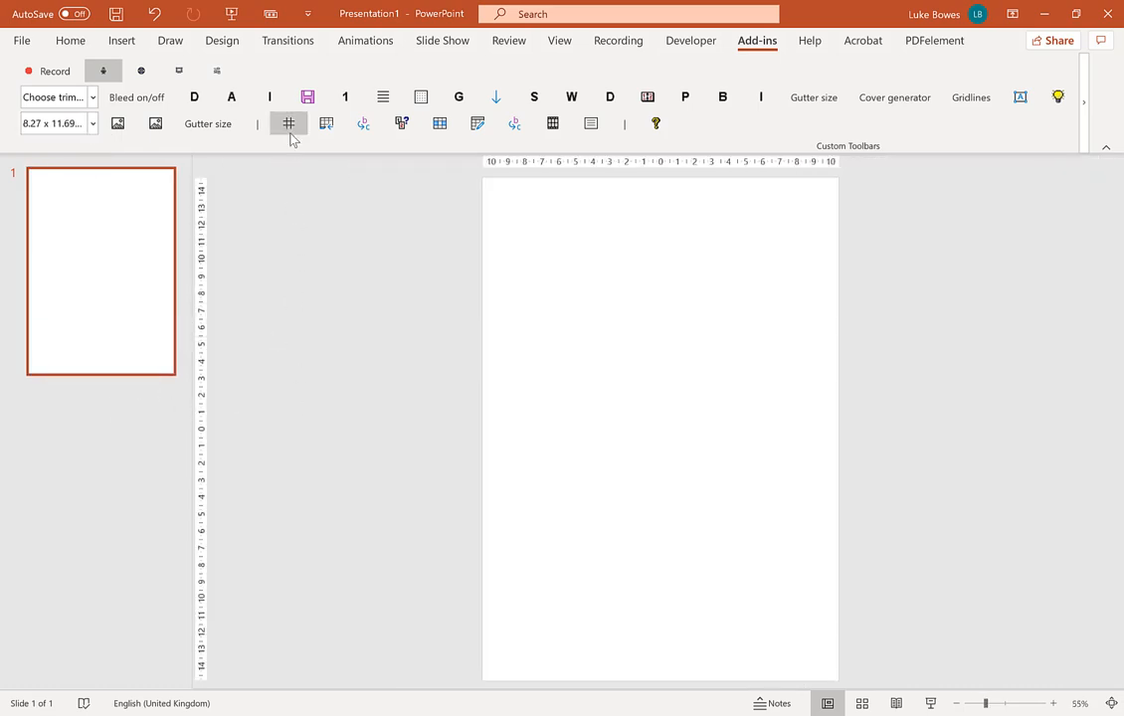
pyautogui.moveTo(288, 124)
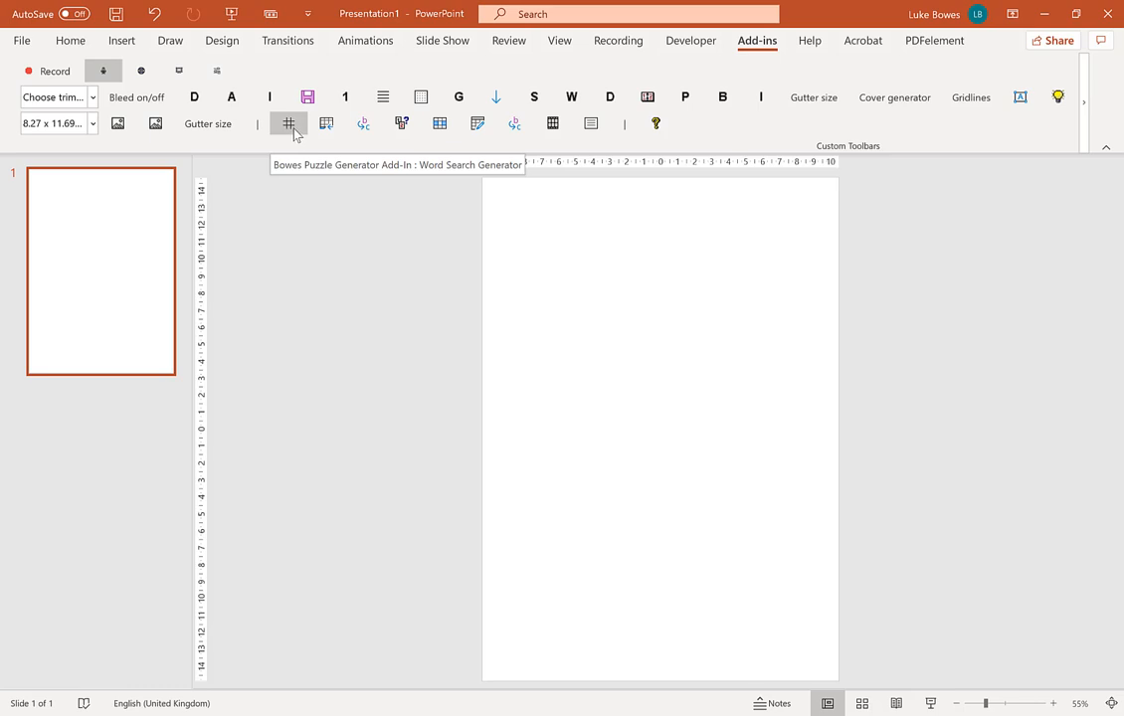
# Launch the Word Search Generator and set its Color Picker target to Circling Words color
pyautogui.click(289, 123)
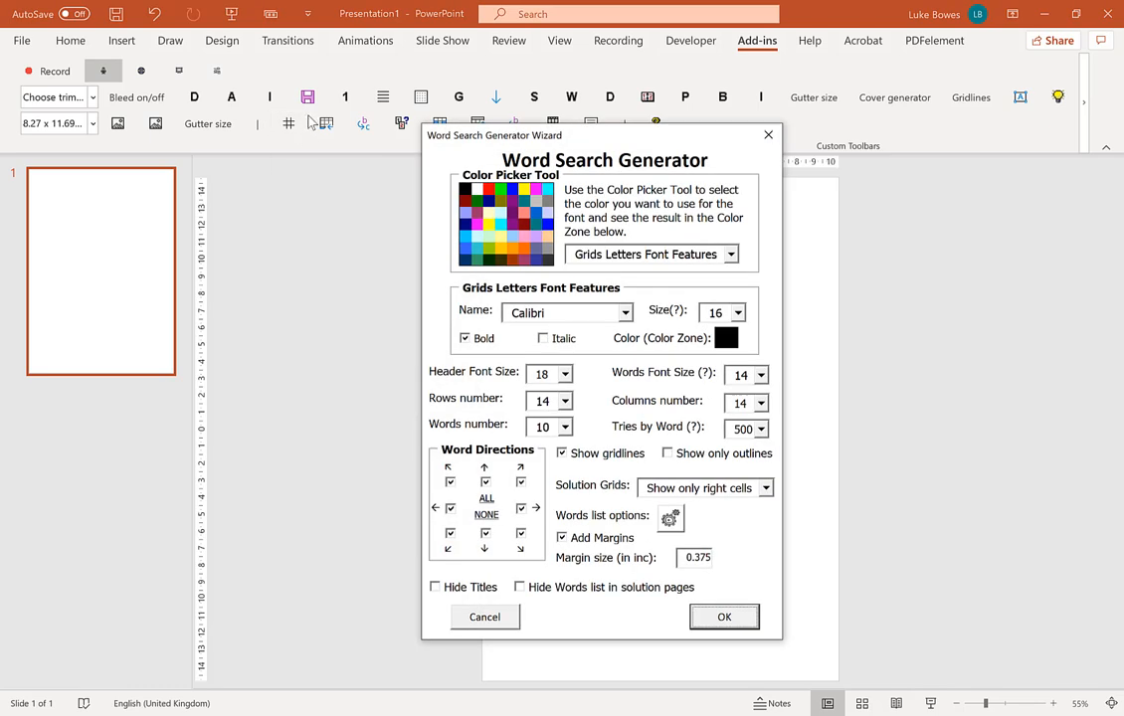
pyautogui.moveTo(744, 221)
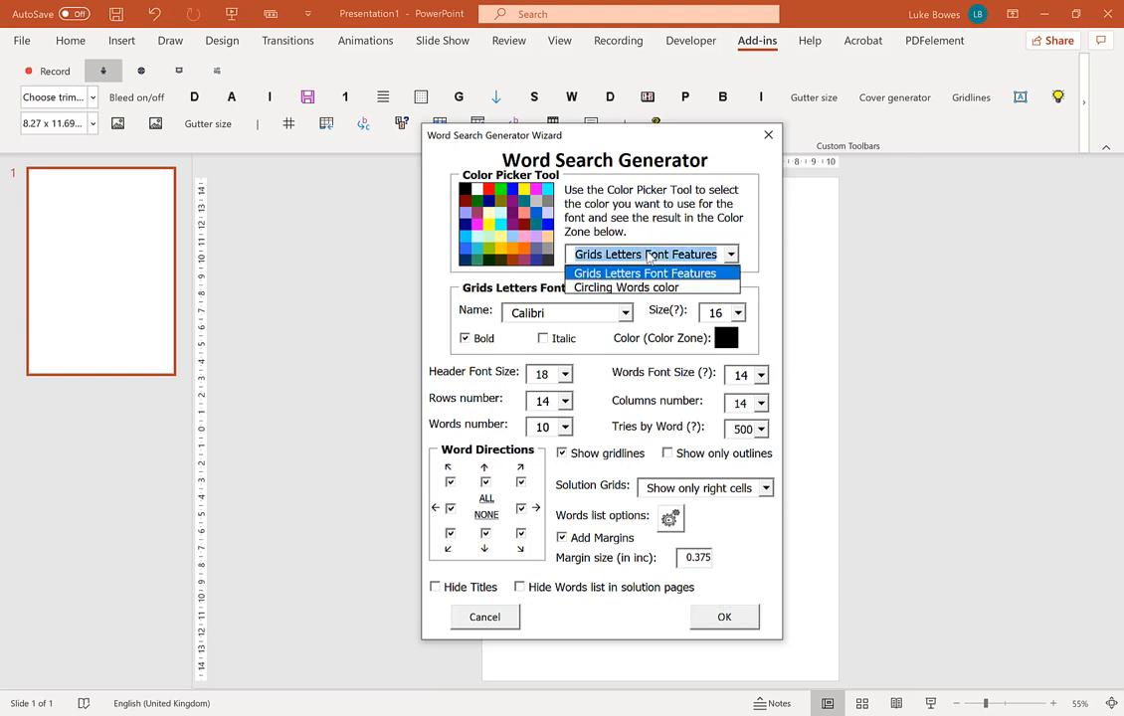
pyautogui.click(644, 275)
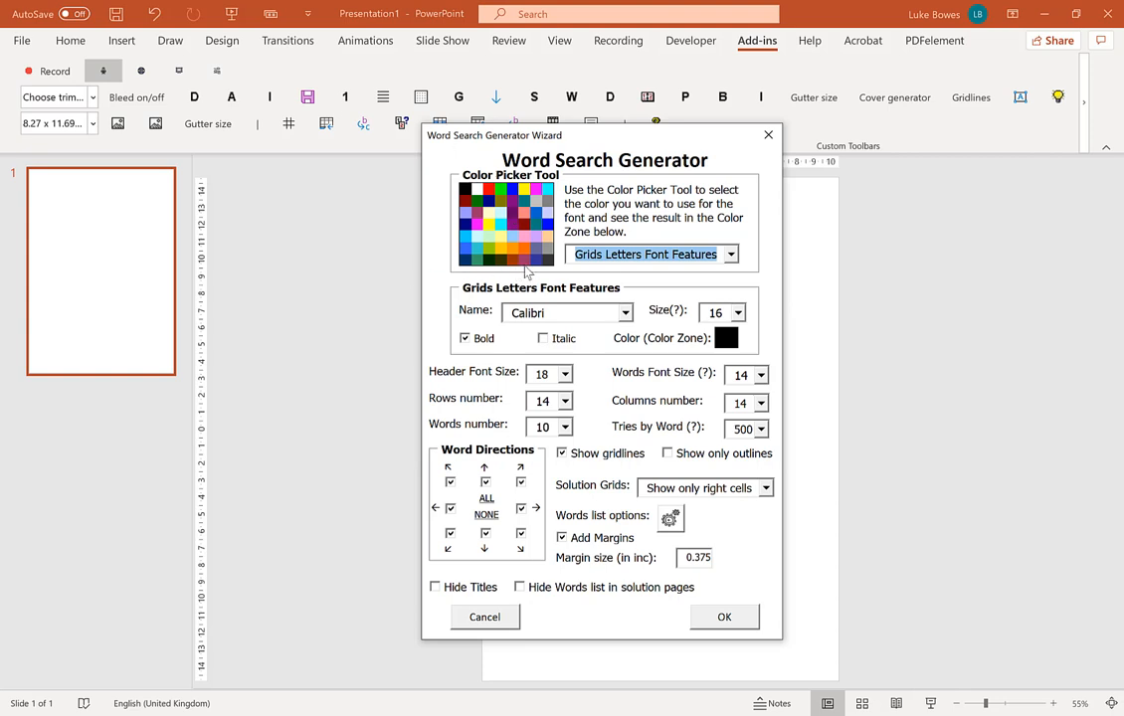
pyautogui.moveTo(553, 271)
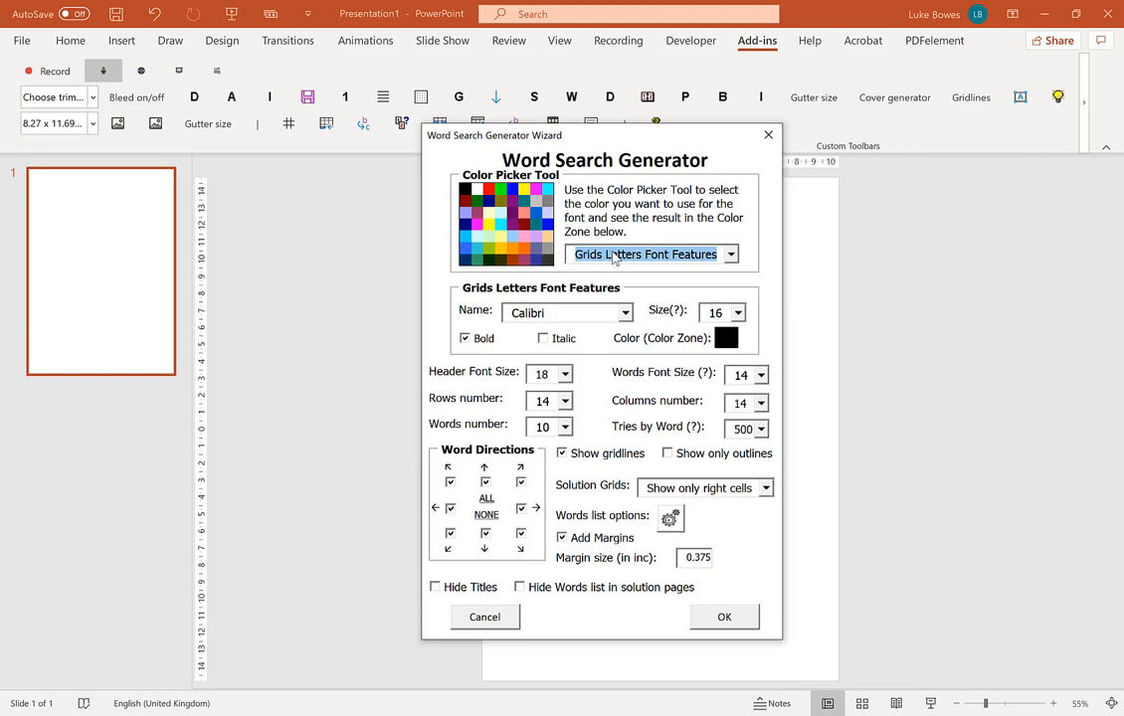
pyautogui.click(732, 255)
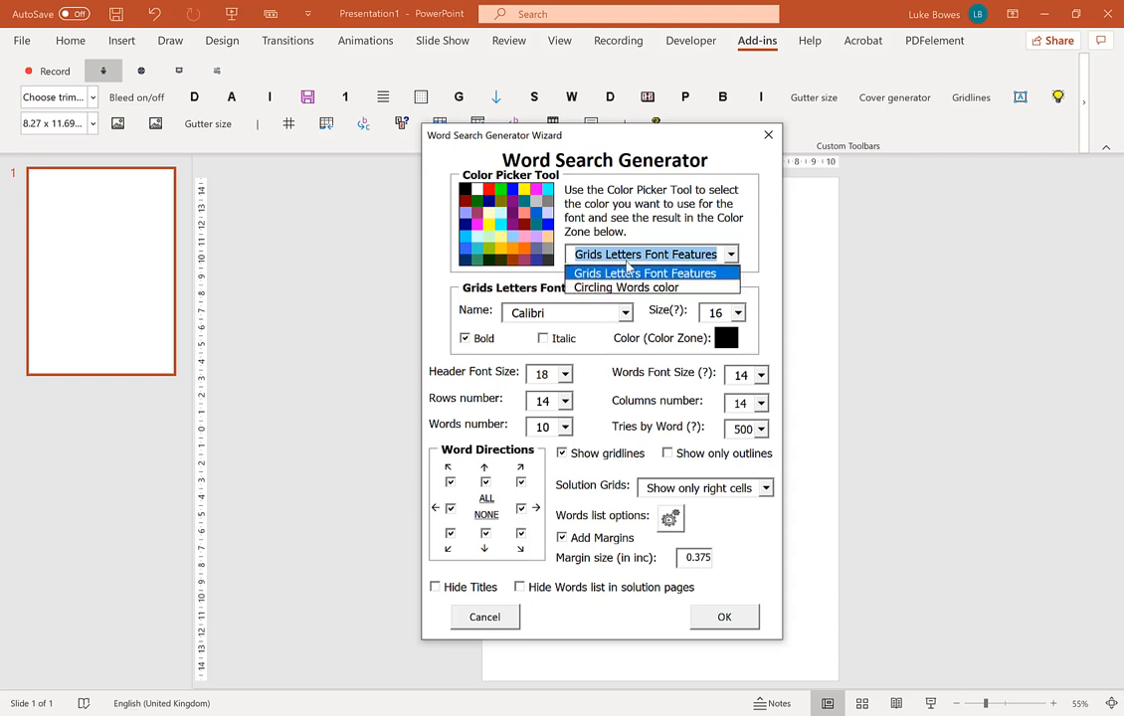
pyautogui.moveTo(624, 286)
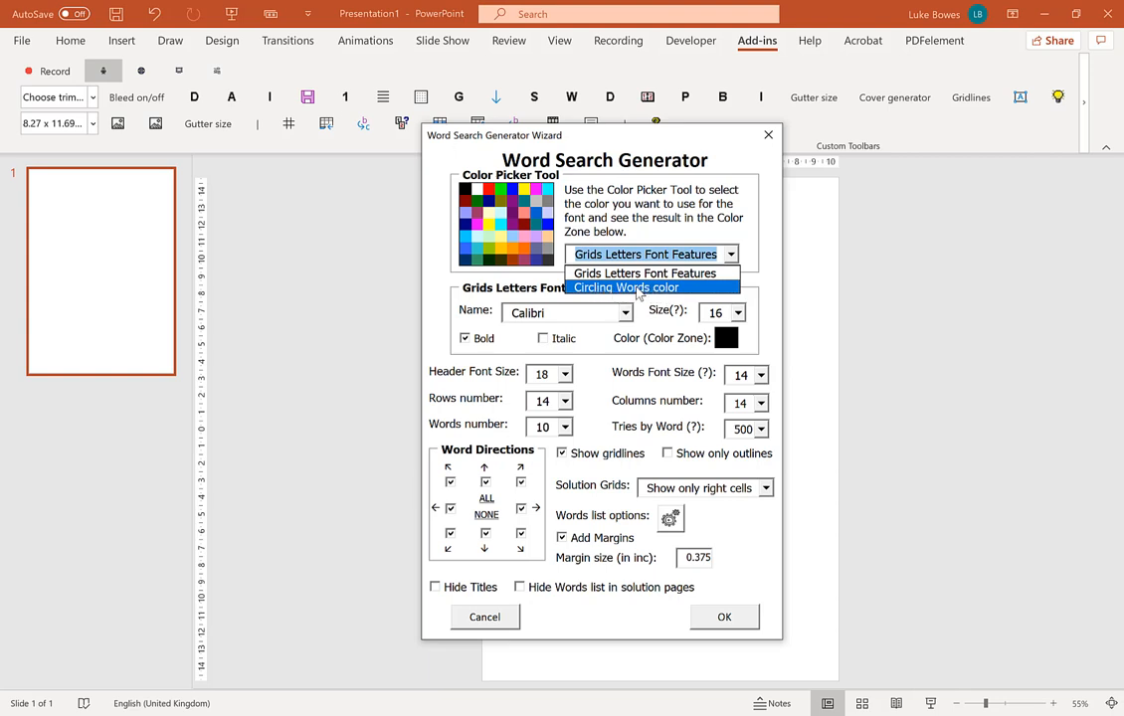
pyautogui.moveTo(637, 295)
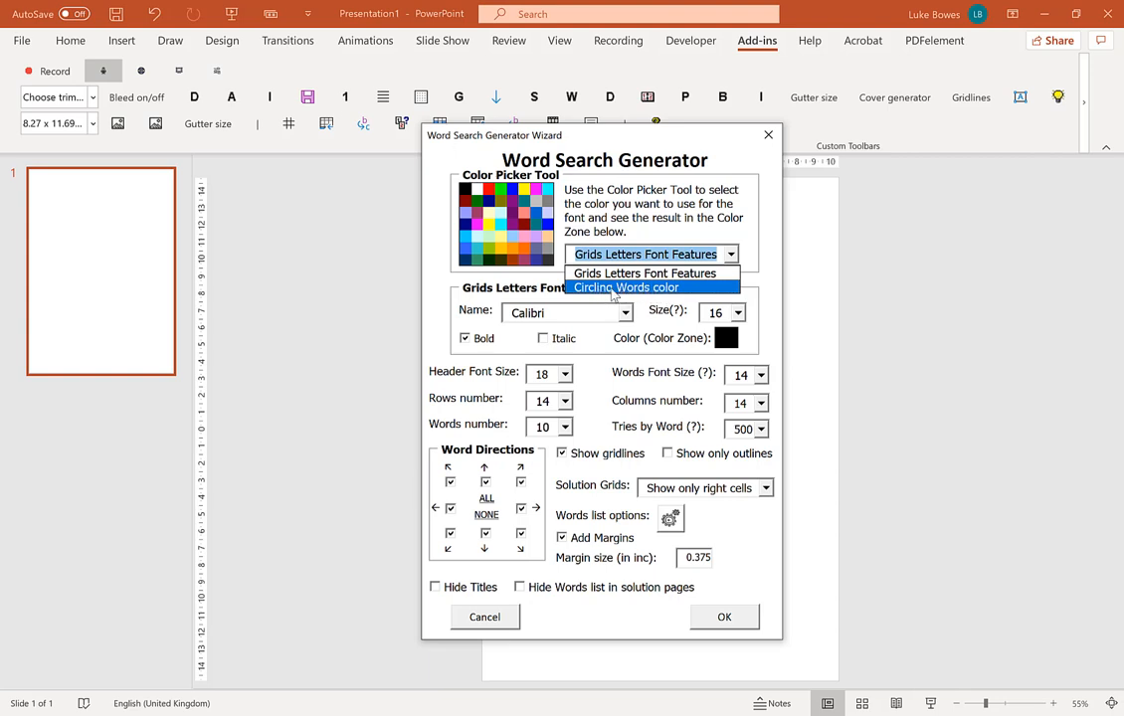
pyautogui.click(627, 286)
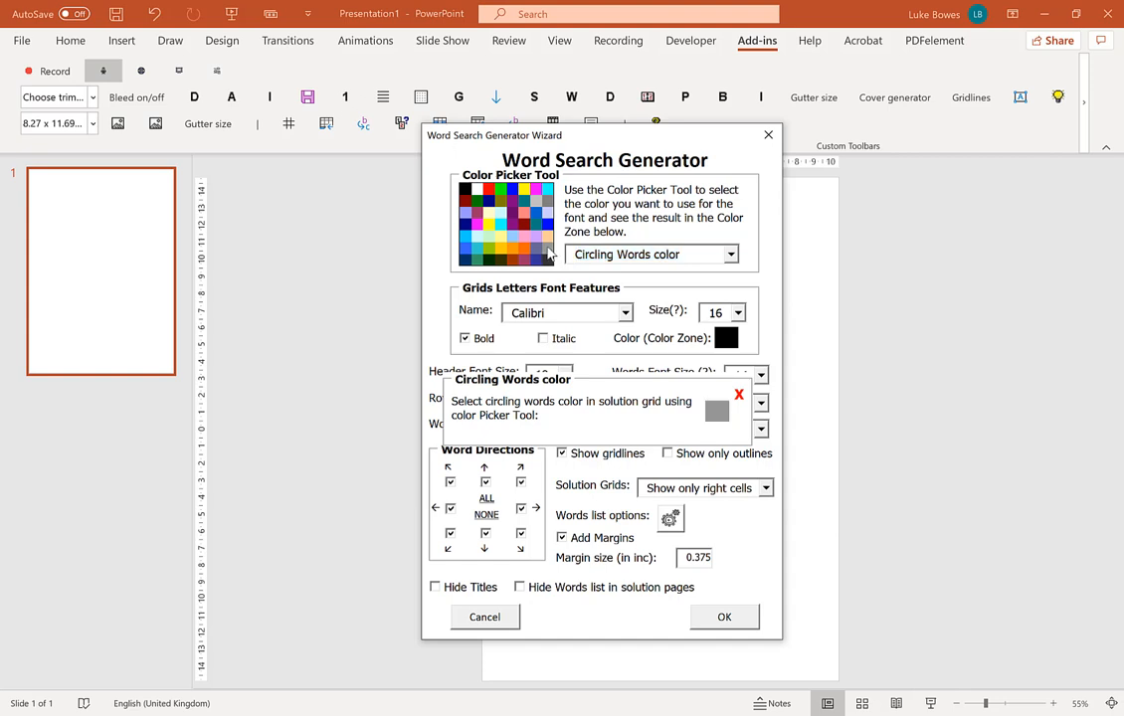
pyautogui.click(740, 394)
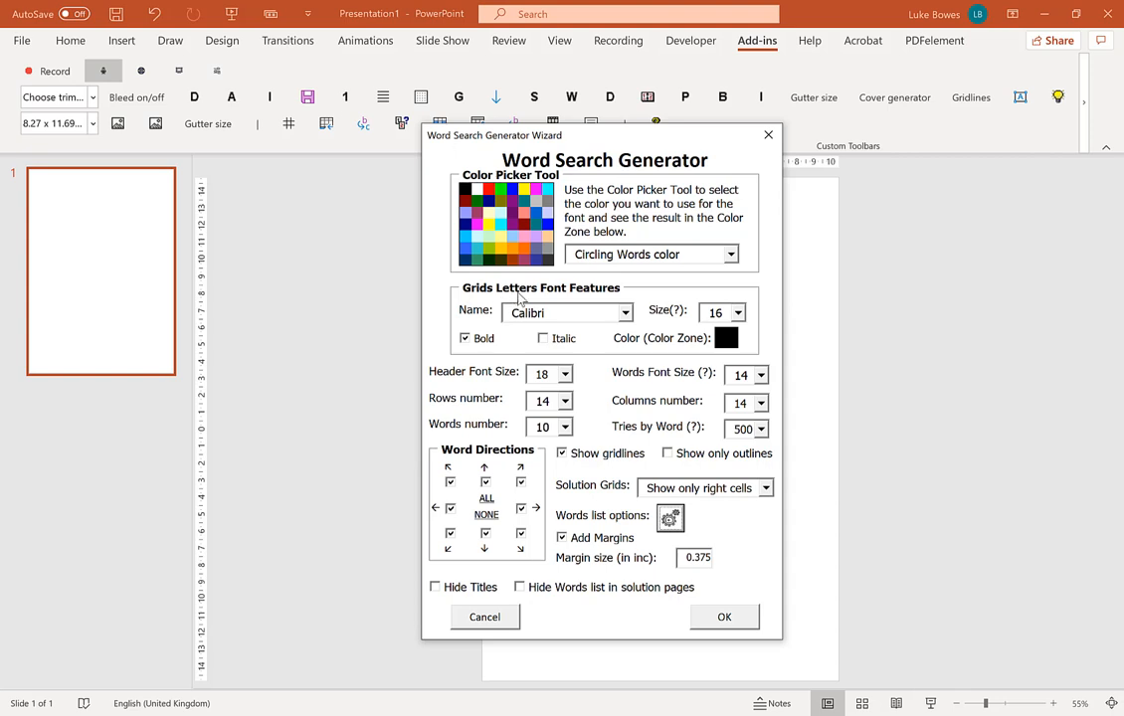
pyautogui.click(624, 312)
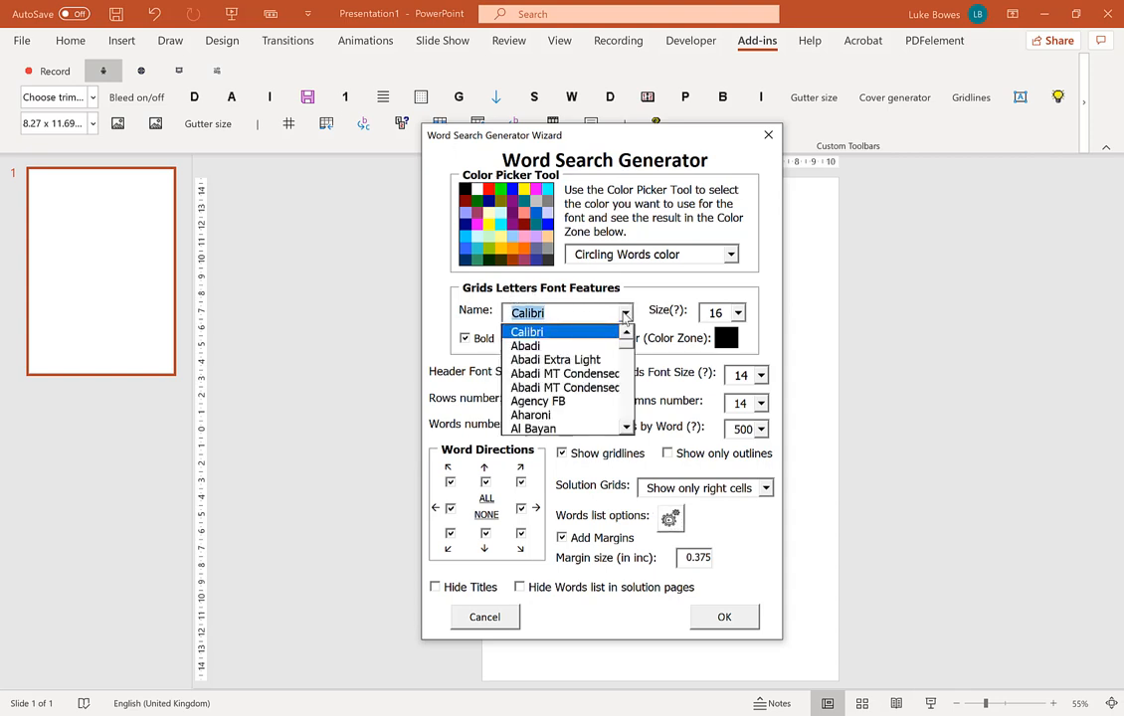
pyautogui.moveTo(584, 305)
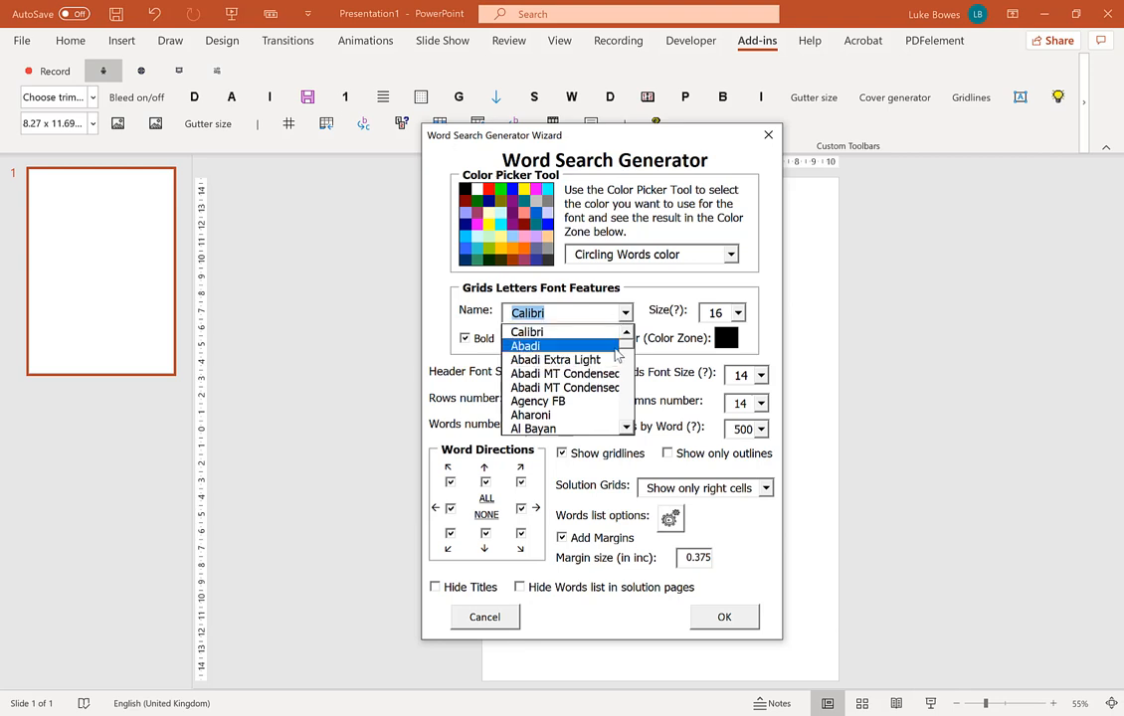
pyautogui.scroll(-3)
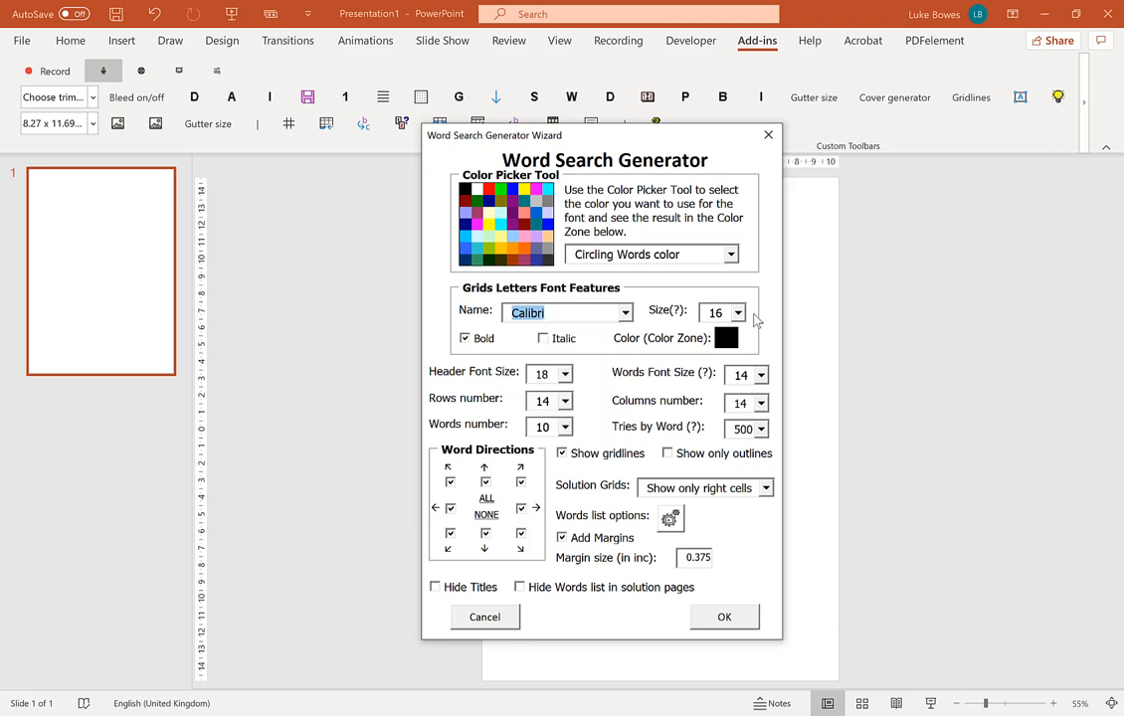
pyautogui.click(736, 312)
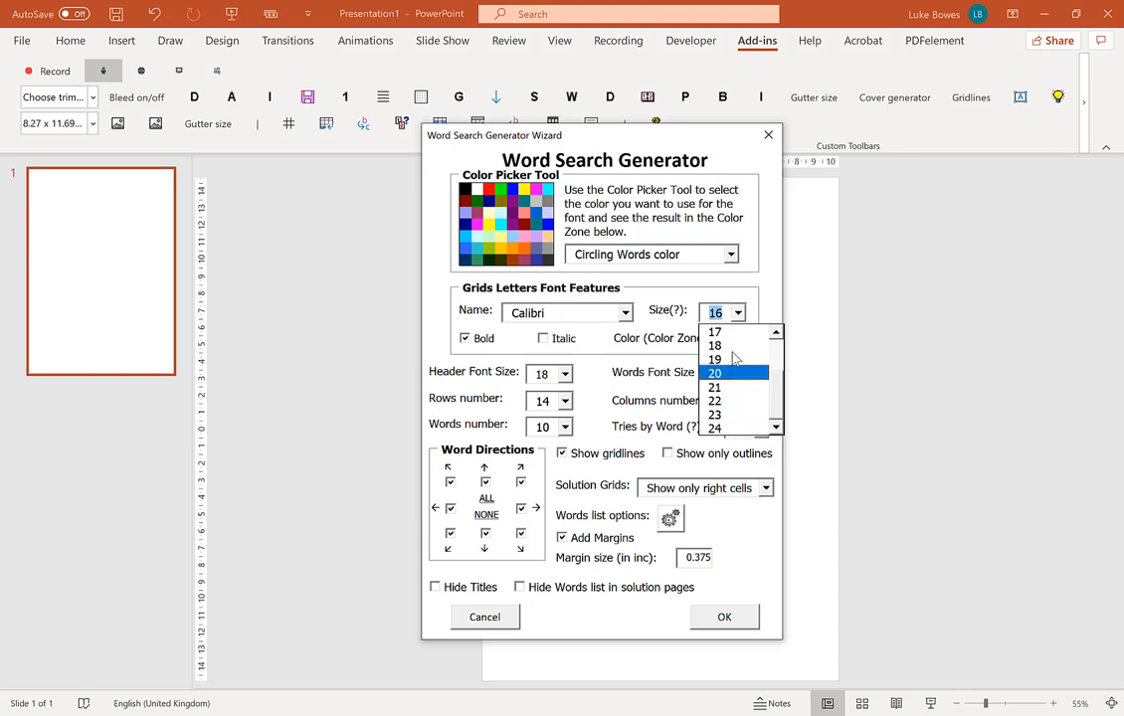
pyautogui.moveTo(726, 330)
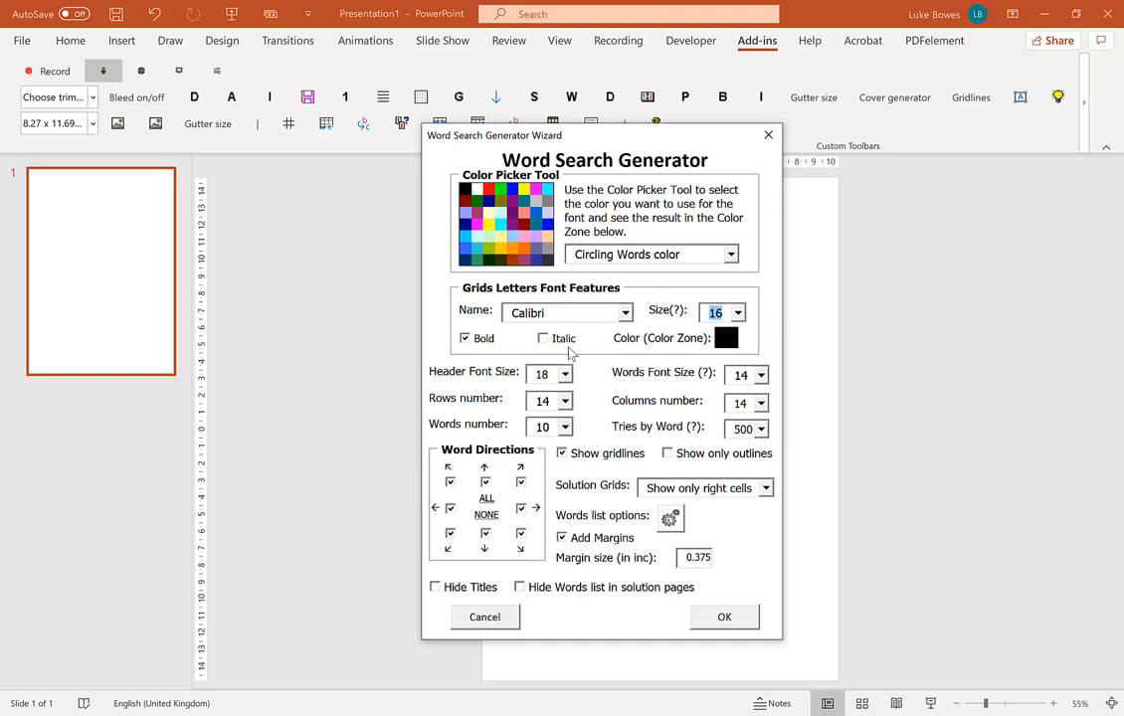
pyautogui.moveTo(779, 279)
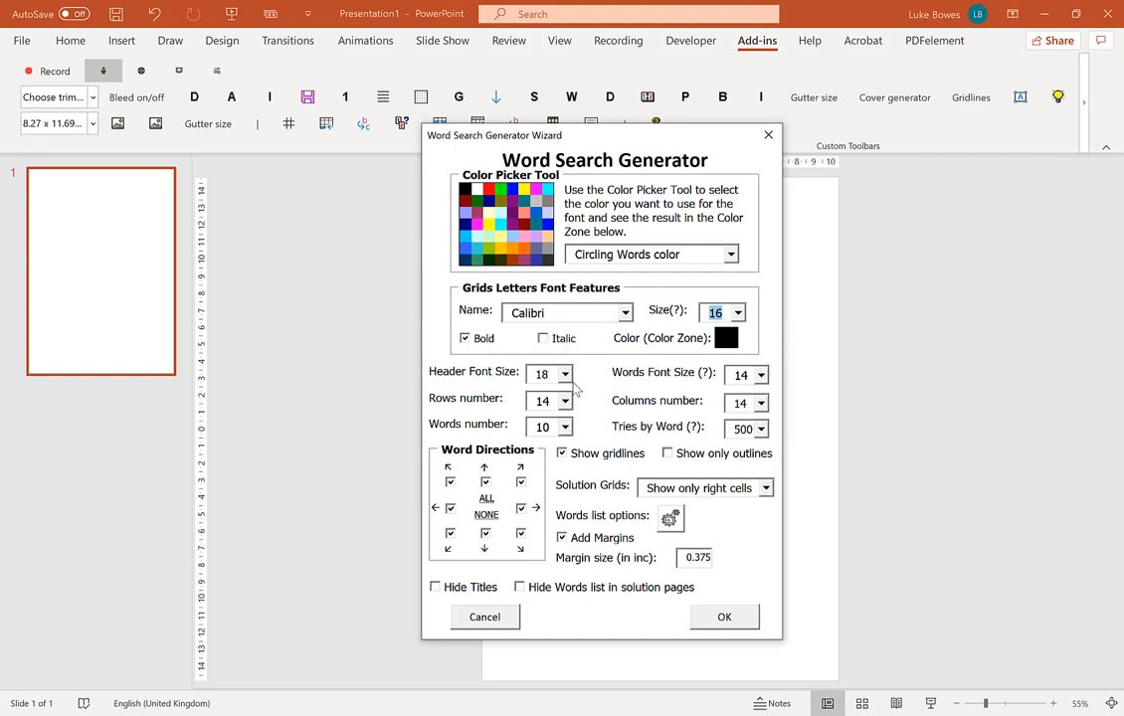
# Set the header font size to 22 and the words font size to 18
pyautogui.click(565, 374)
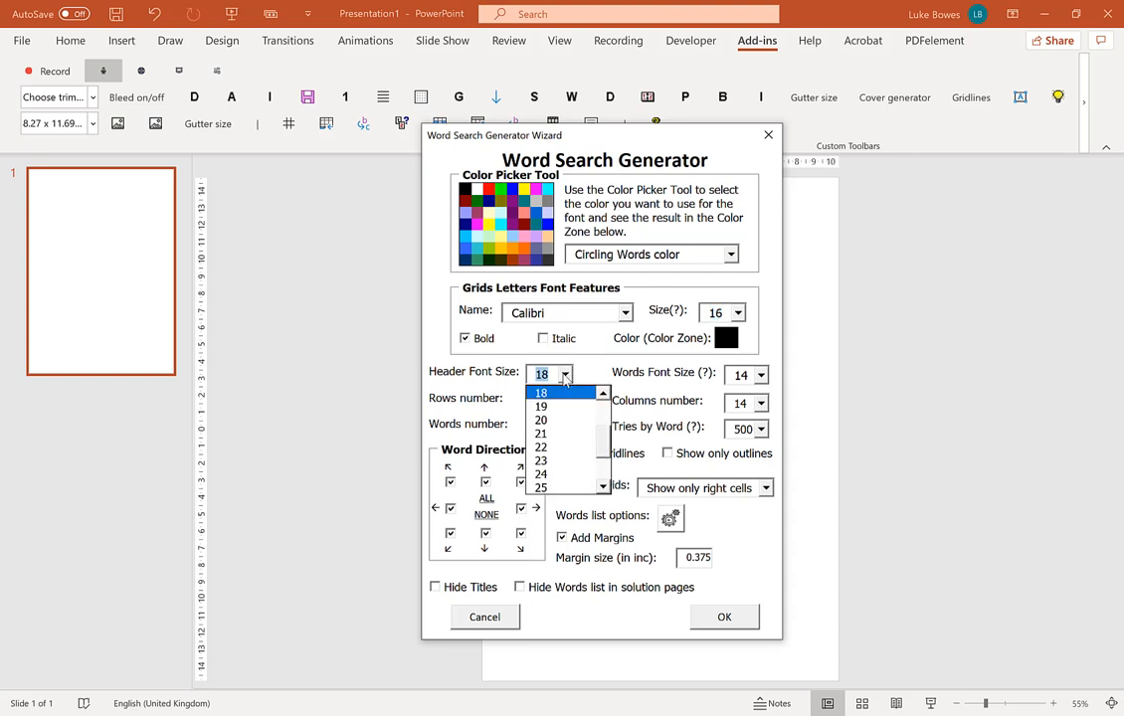
pyautogui.moveTo(567, 382)
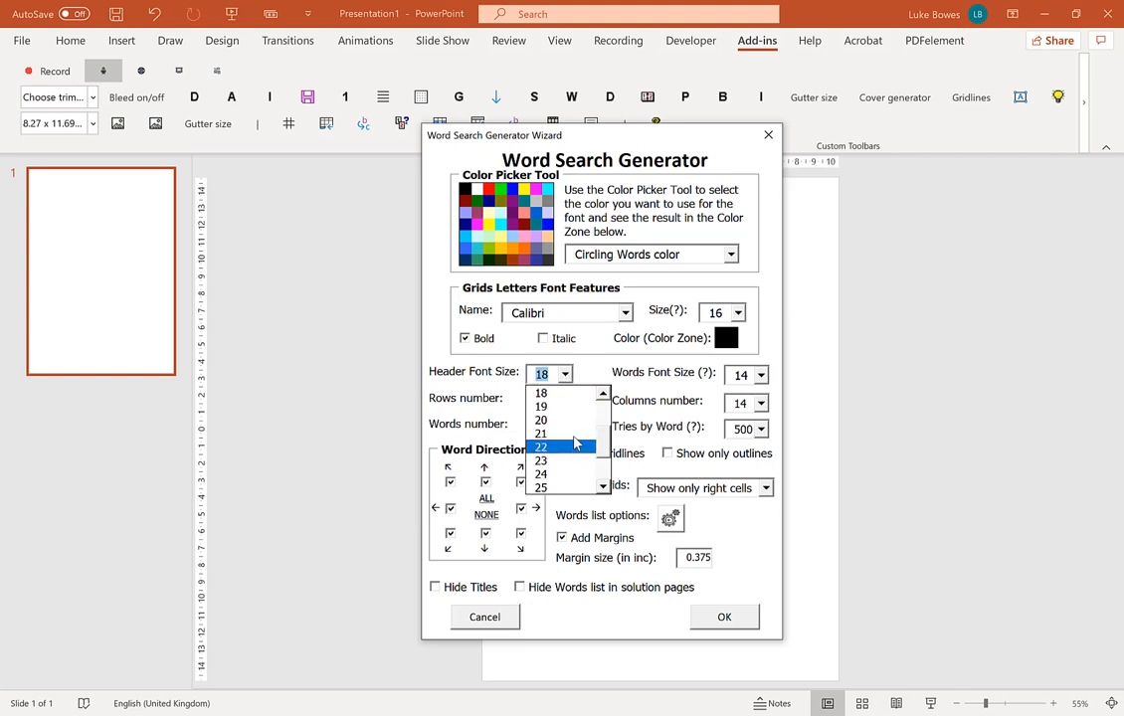
pyautogui.click(541, 446)
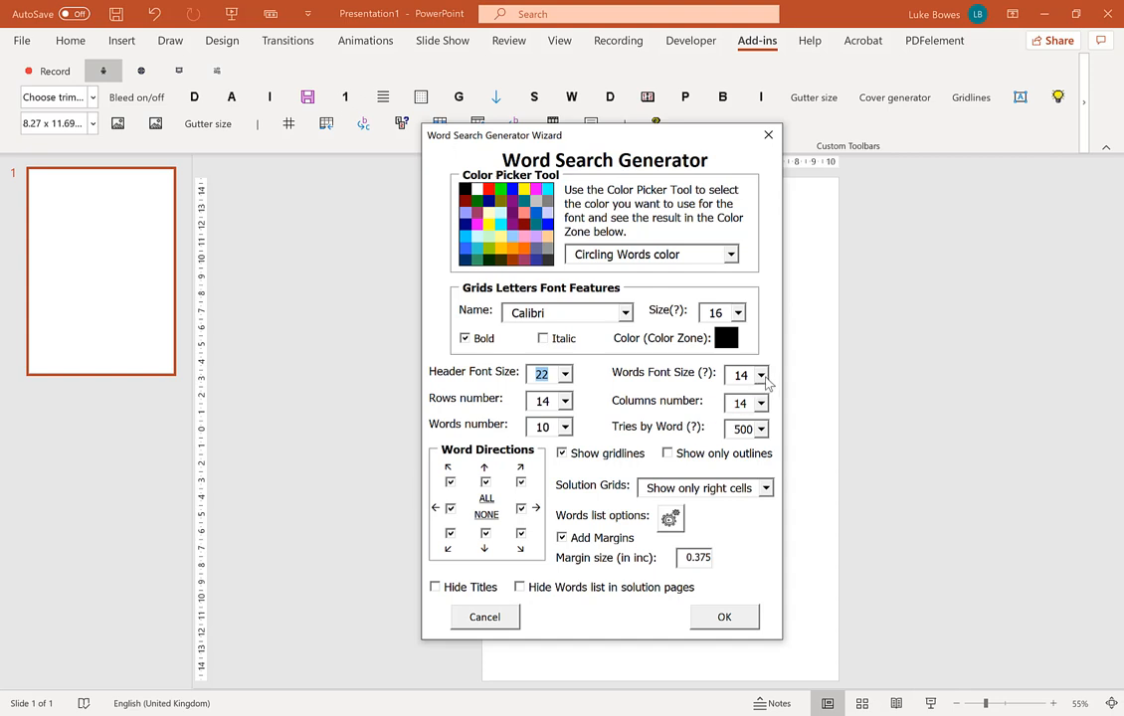
pyautogui.moveTo(760, 670)
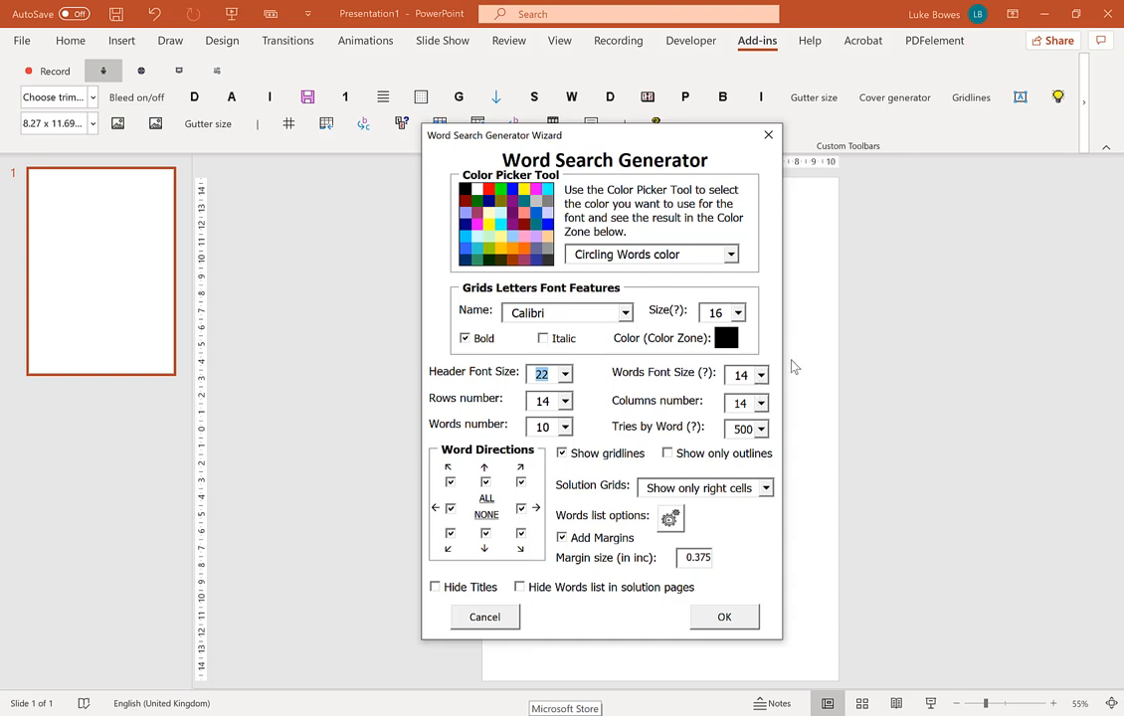
pyautogui.moveTo(620, 314)
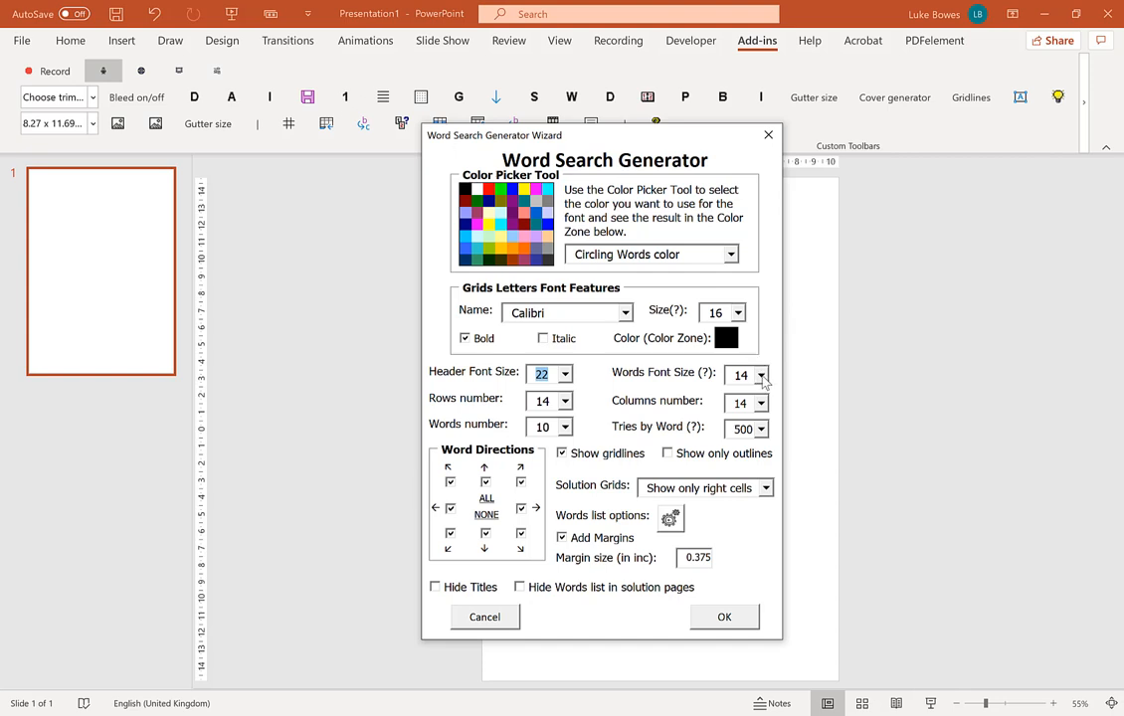
pyautogui.click(762, 374)
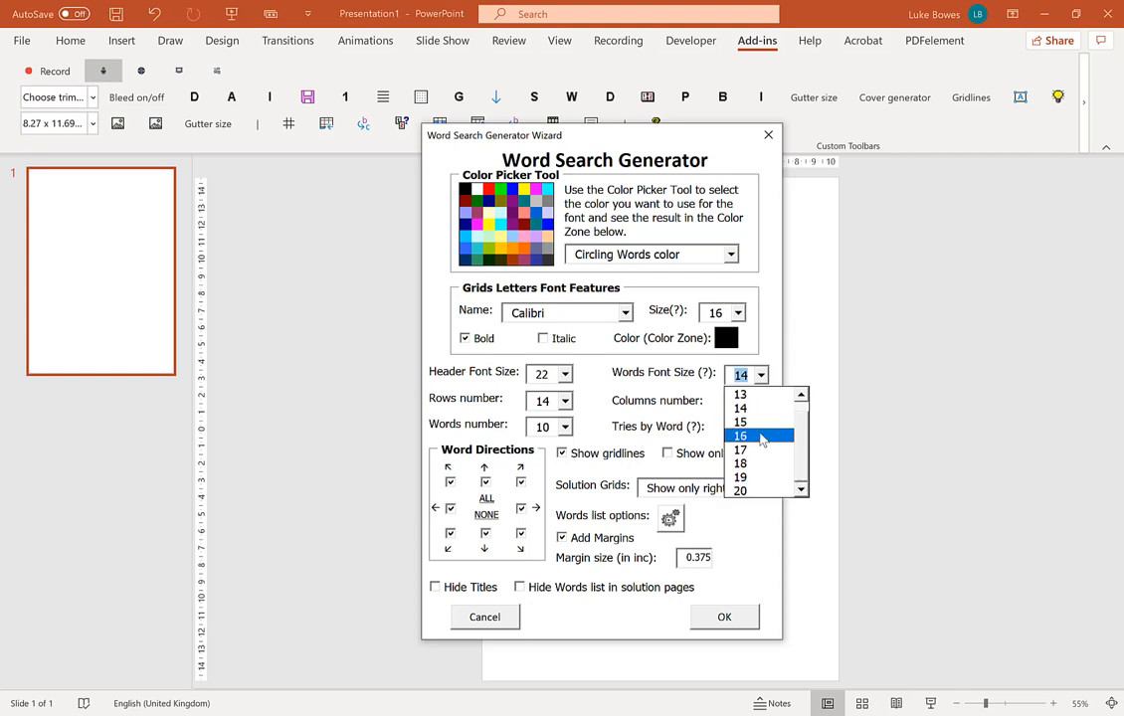
pyautogui.click(740, 464)
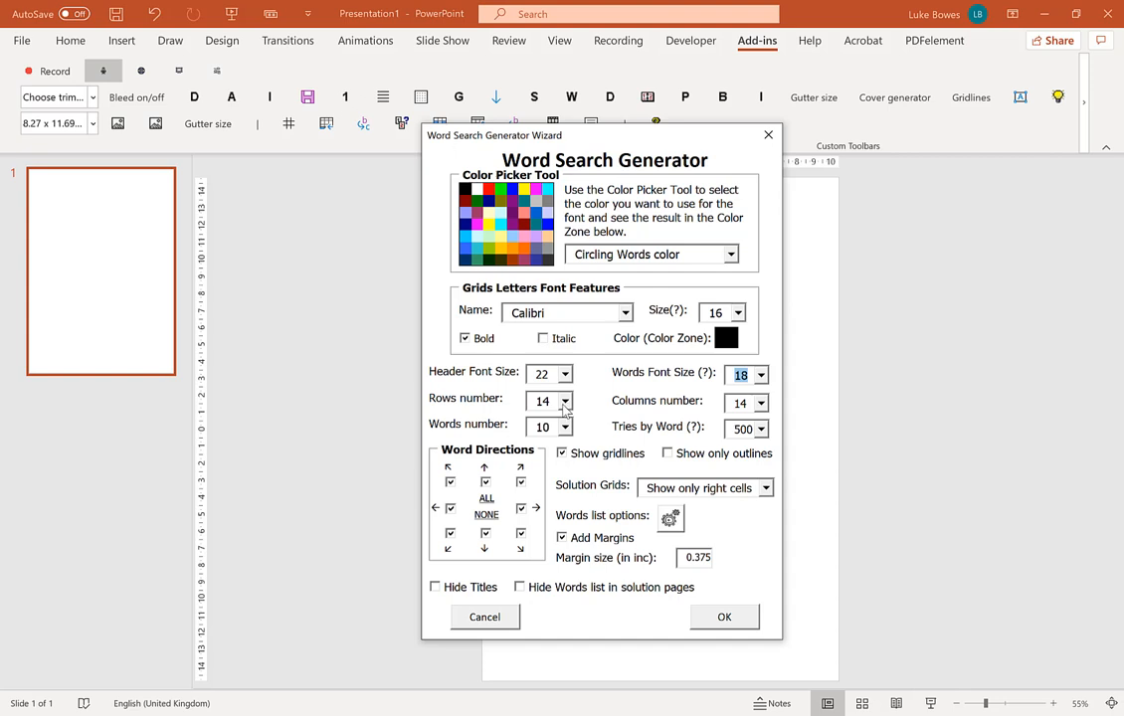
pyautogui.moveTo(564, 412)
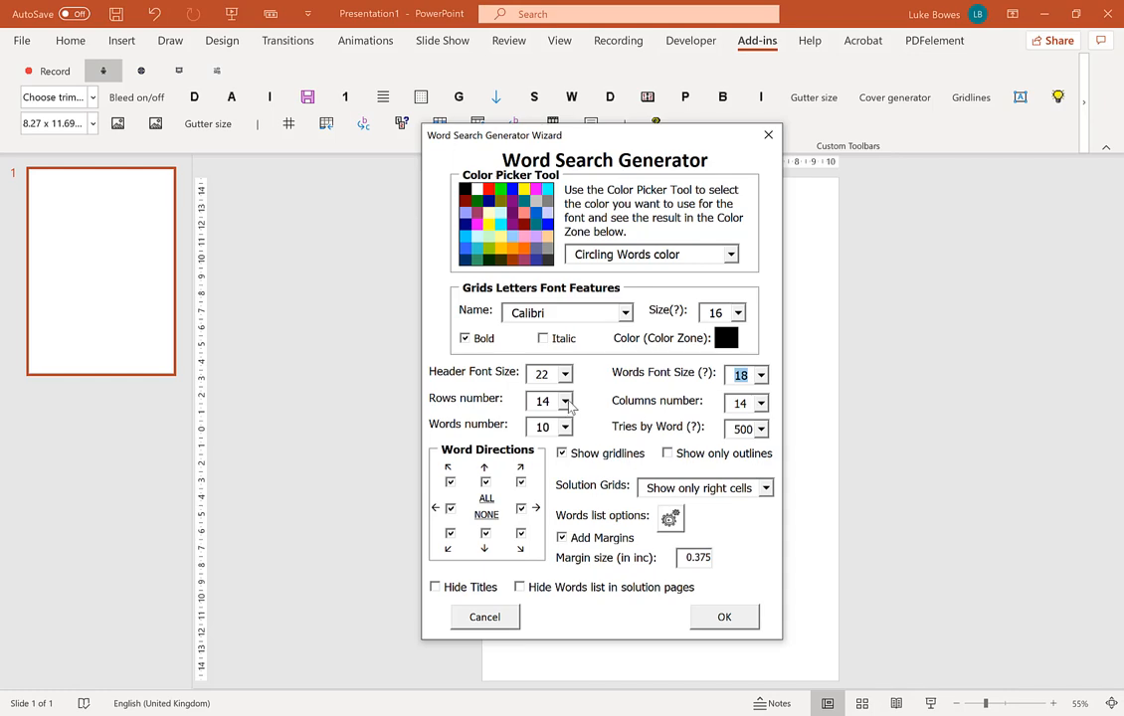
pyautogui.moveTo(620, 147)
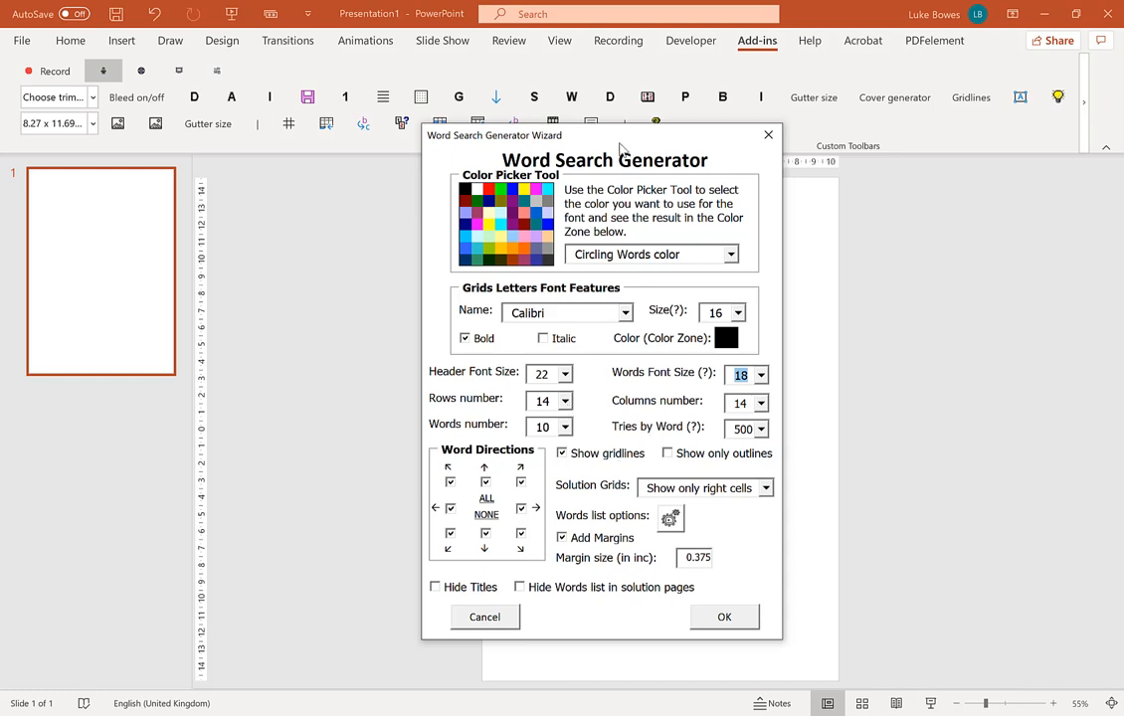
# Move the wizard aside and set Rows number to 18
pyautogui.moveTo(621, 143); pyautogui.dragTo(418, 120)
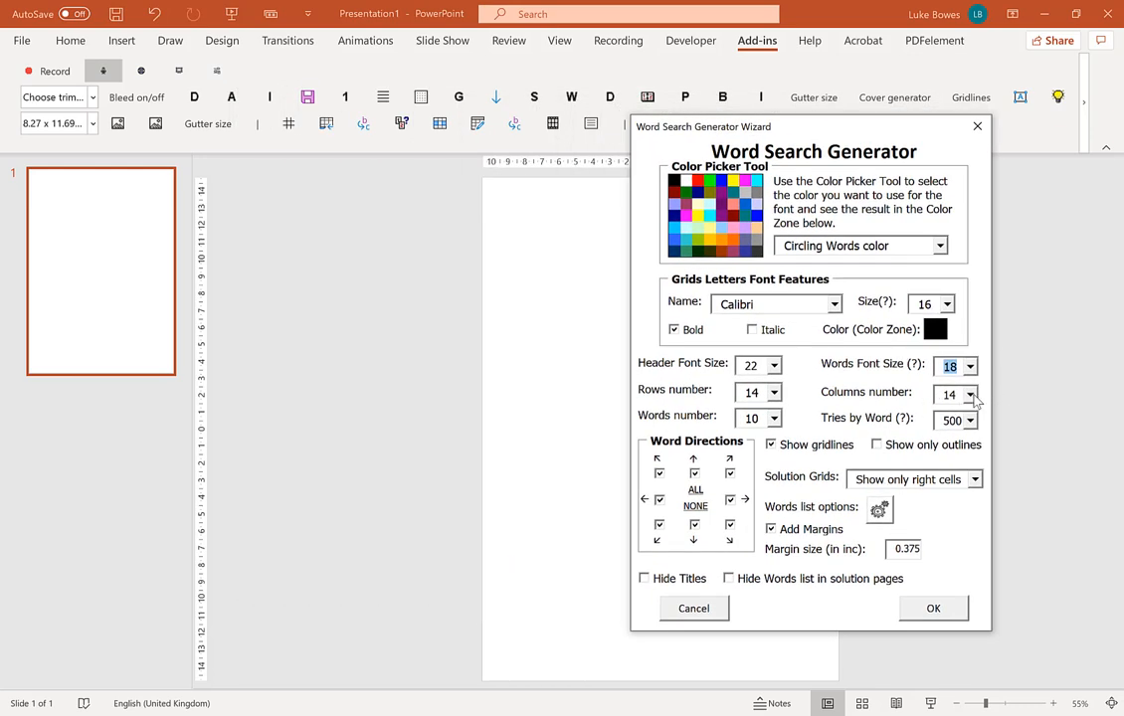
pyautogui.moveTo(784, 406)
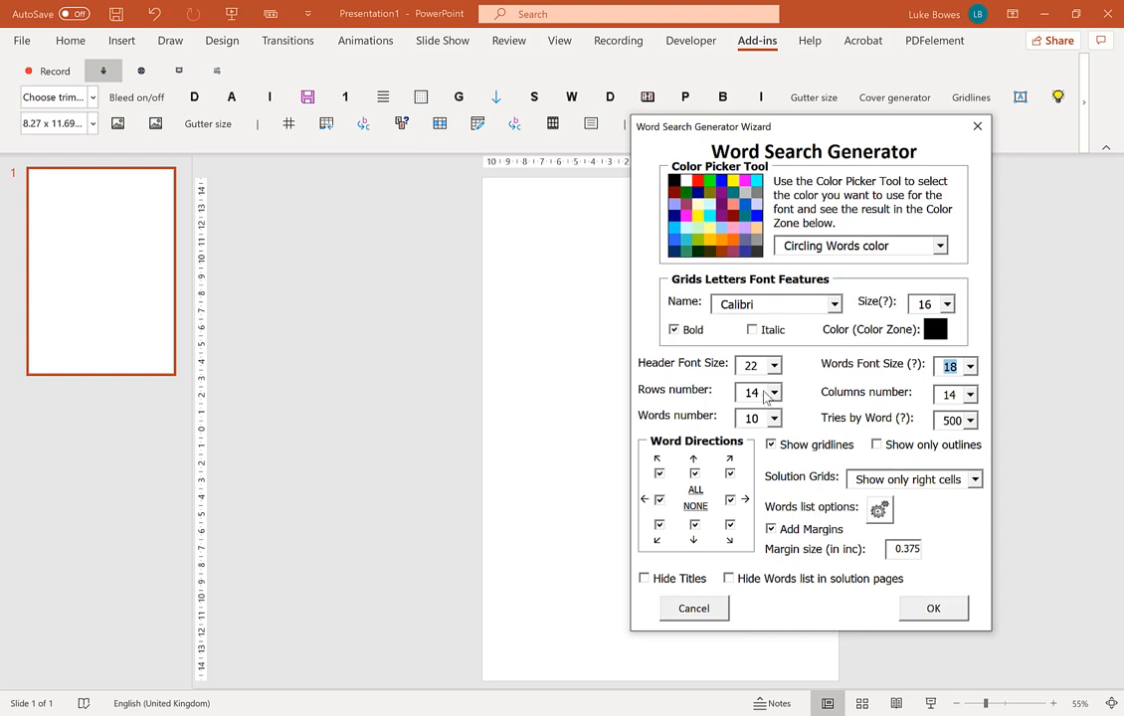
pyautogui.click(772, 392)
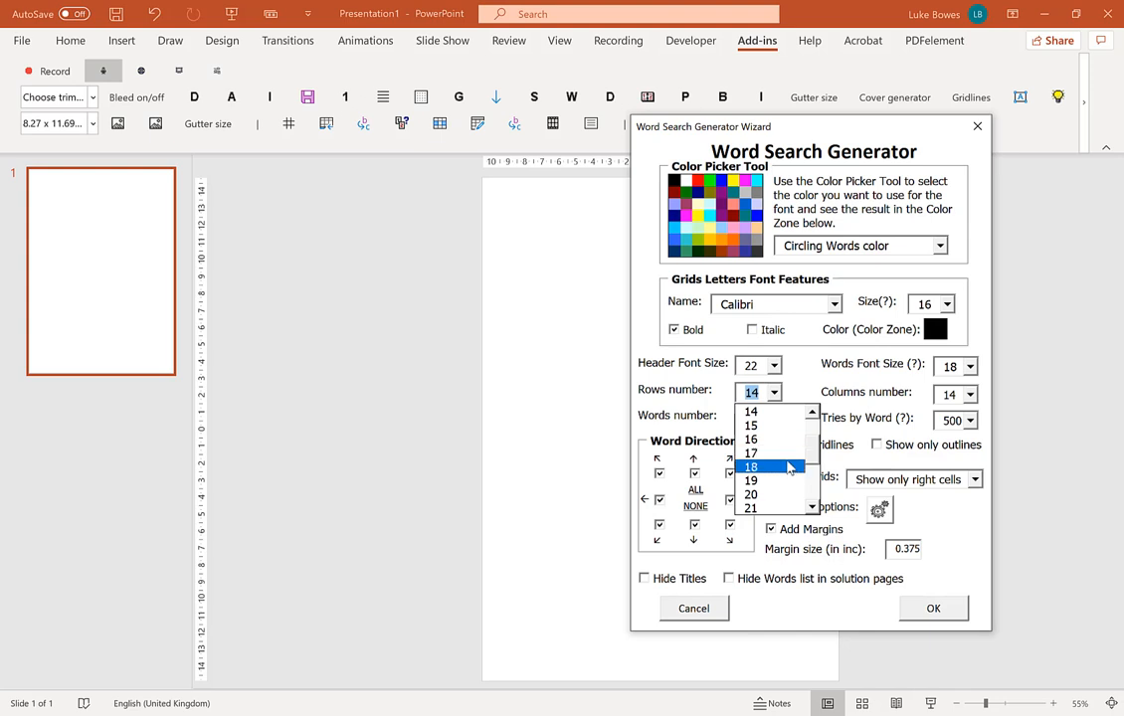
pyautogui.click(752, 465)
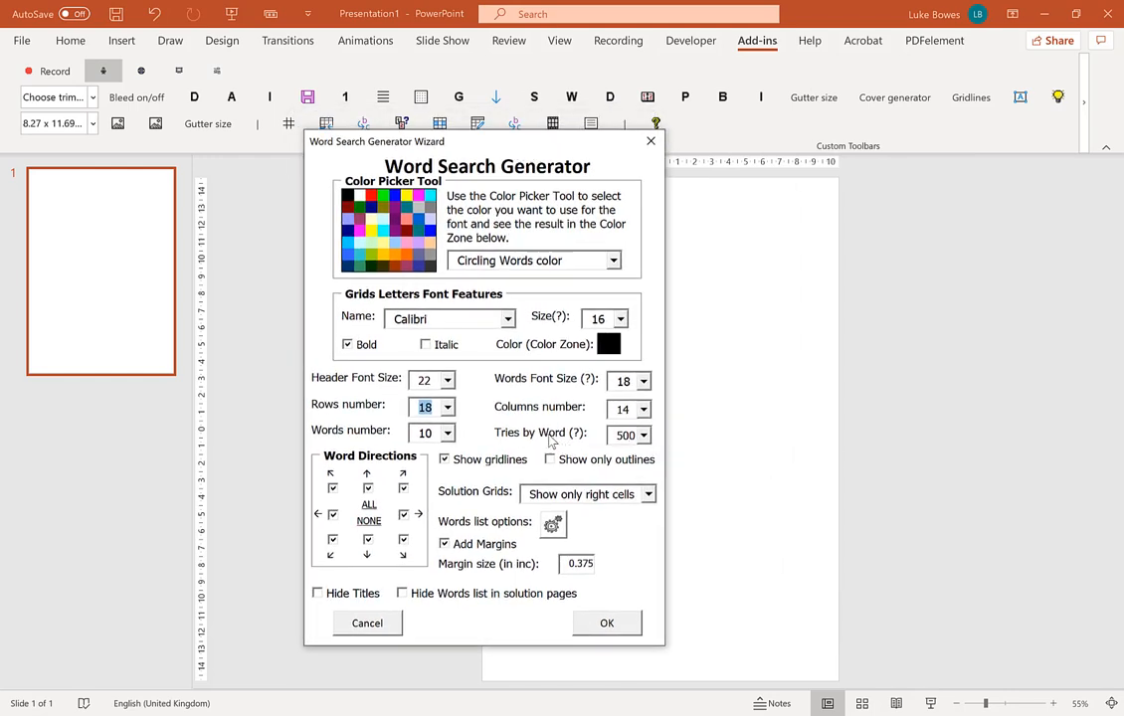
pyautogui.moveTo(628, 449)
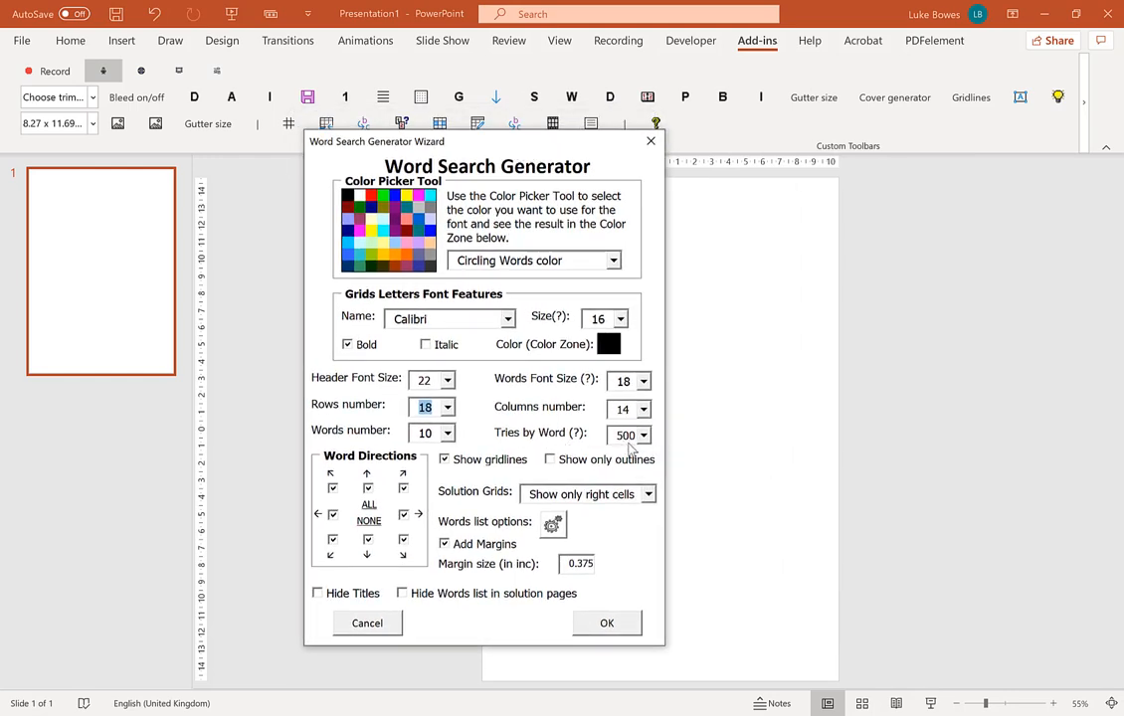
# Set Tries by Word to 1000 instead of 500
pyautogui.click(644, 433)
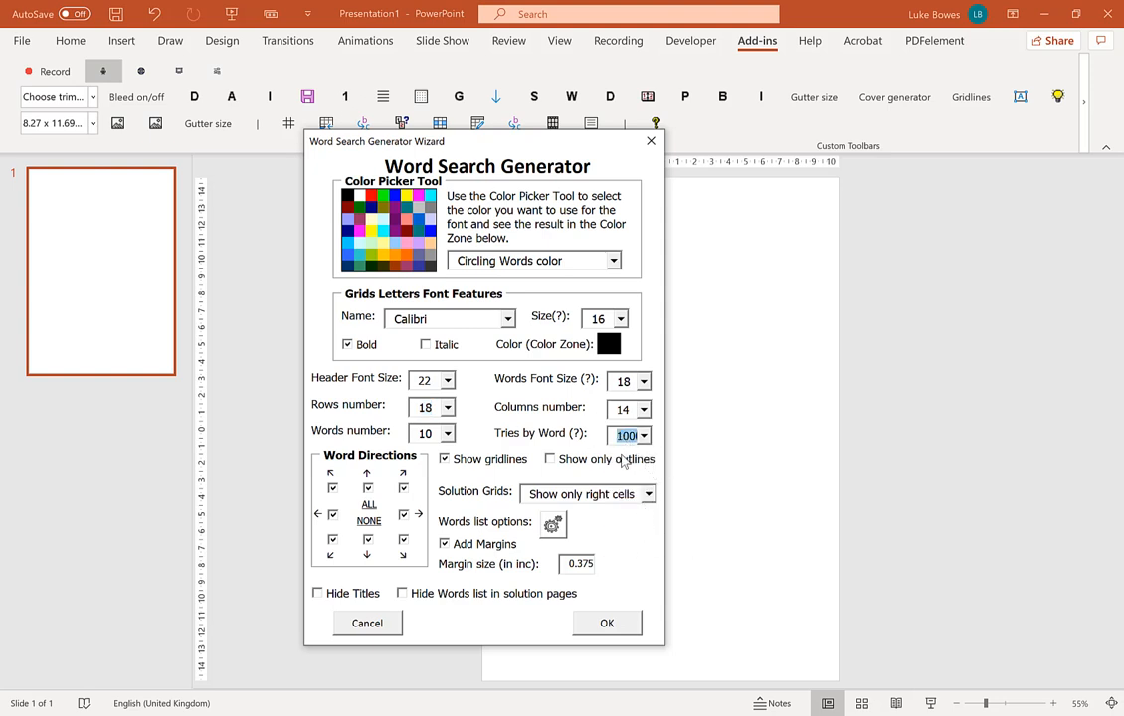
pyautogui.click(628, 433)
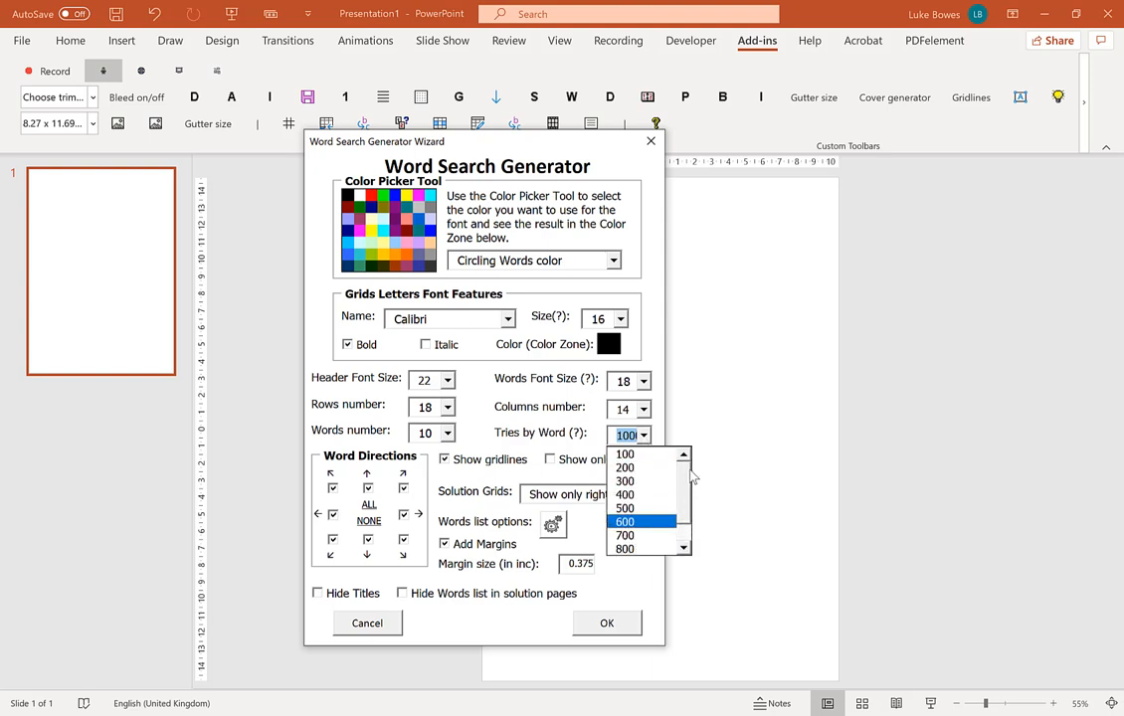
pyautogui.scroll(-3)
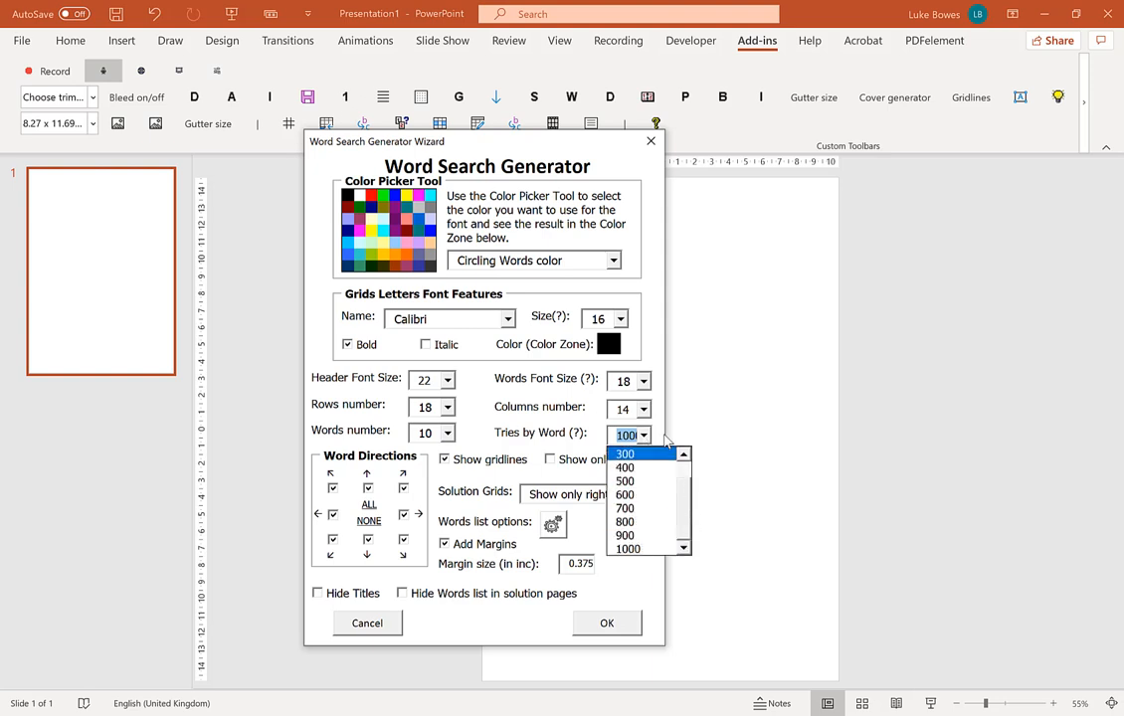
pyautogui.click(631, 434)
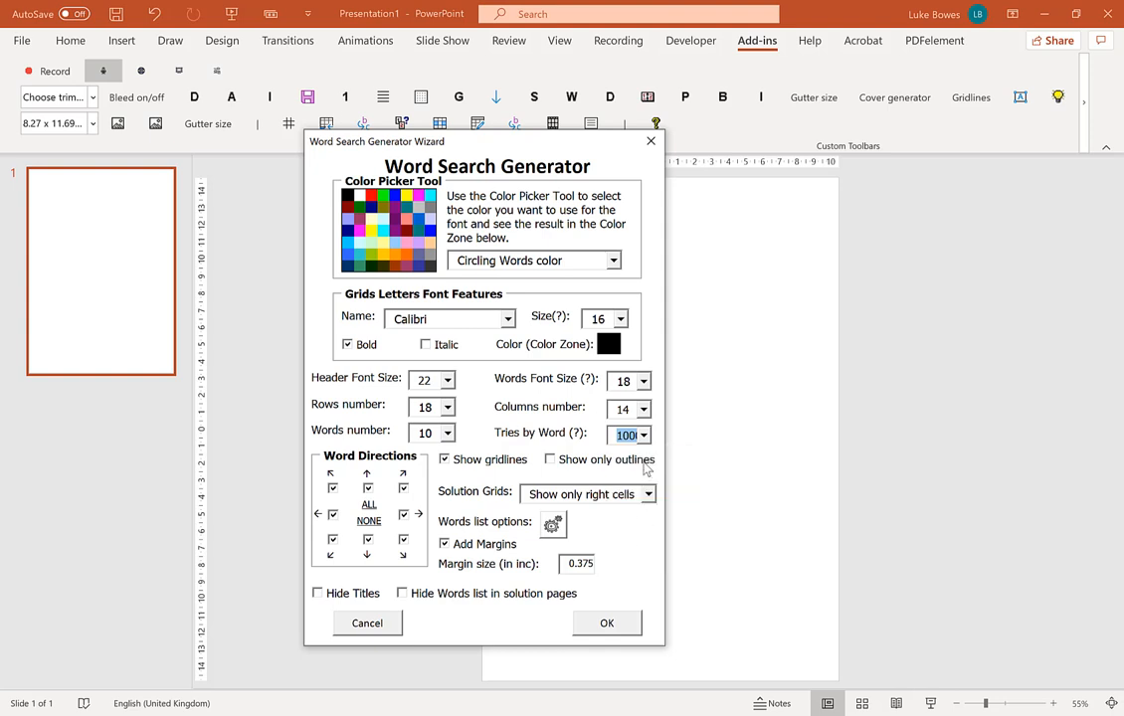
pyautogui.moveTo(640, 507)
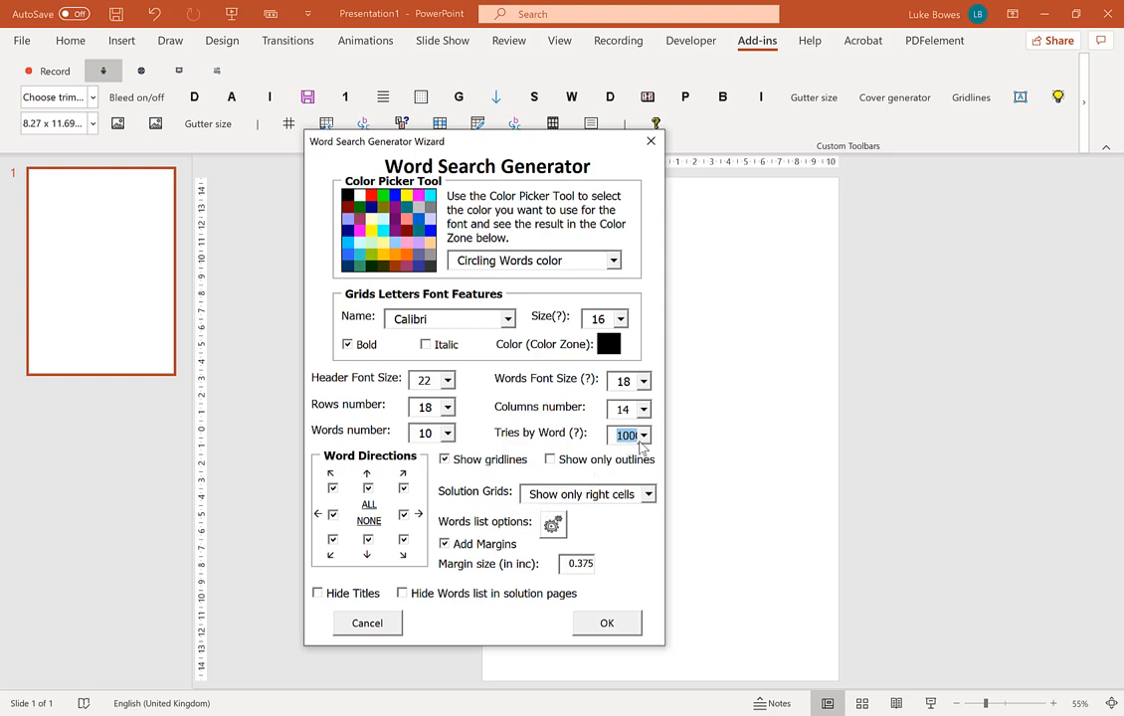
pyautogui.click(642, 433)
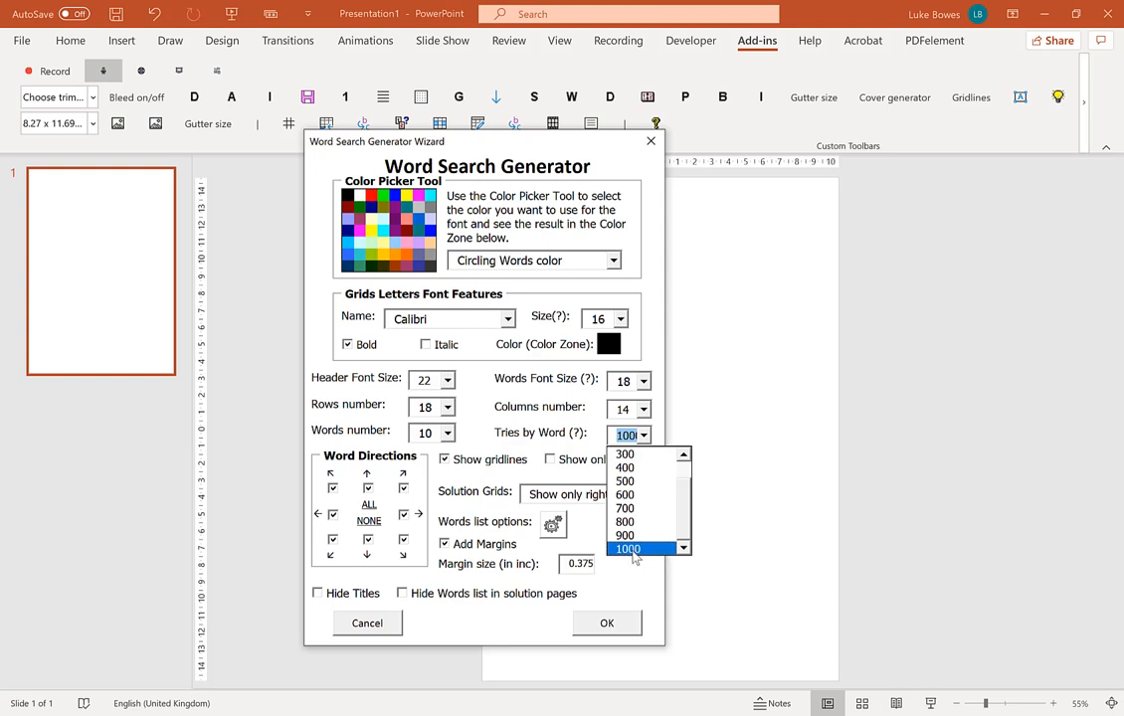
pyautogui.moveTo(638, 557)
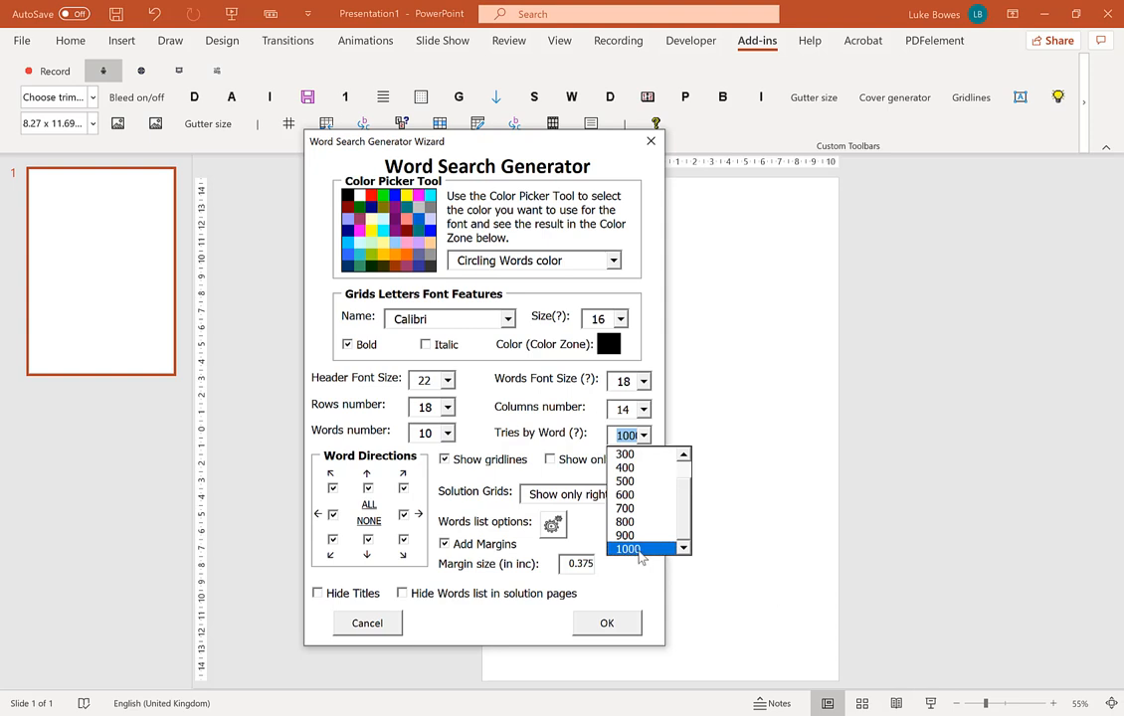
pyautogui.click(627, 549)
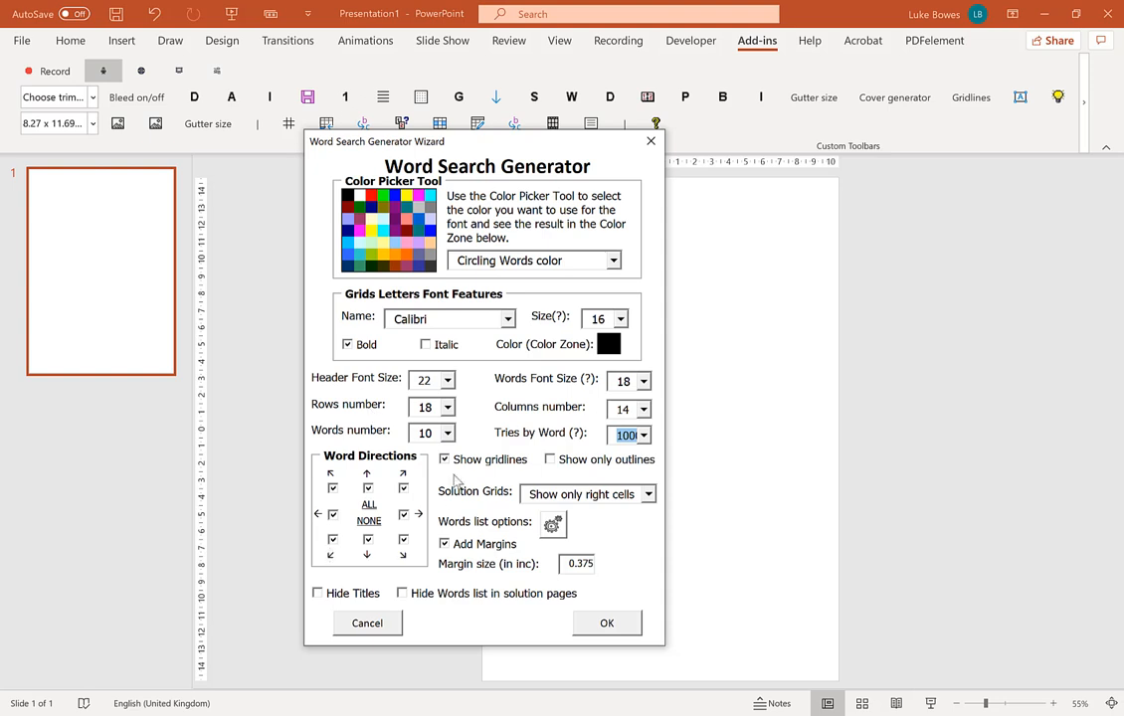
pyautogui.moveTo(354, 477)
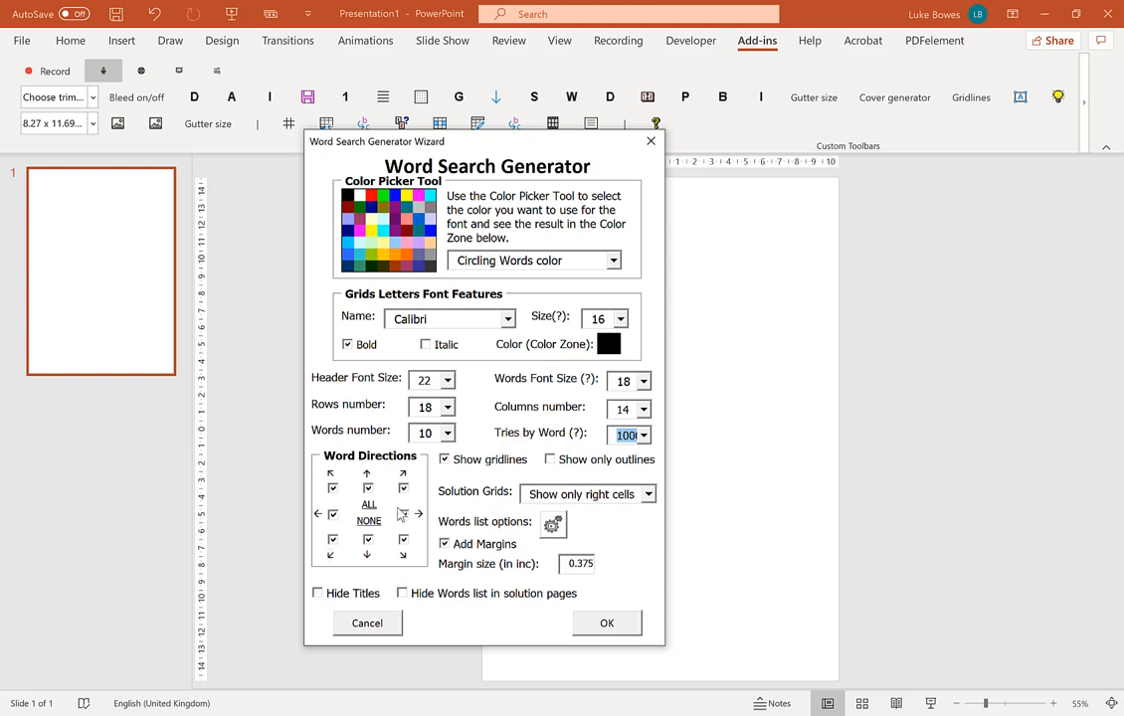
pyautogui.moveTo(388, 493)
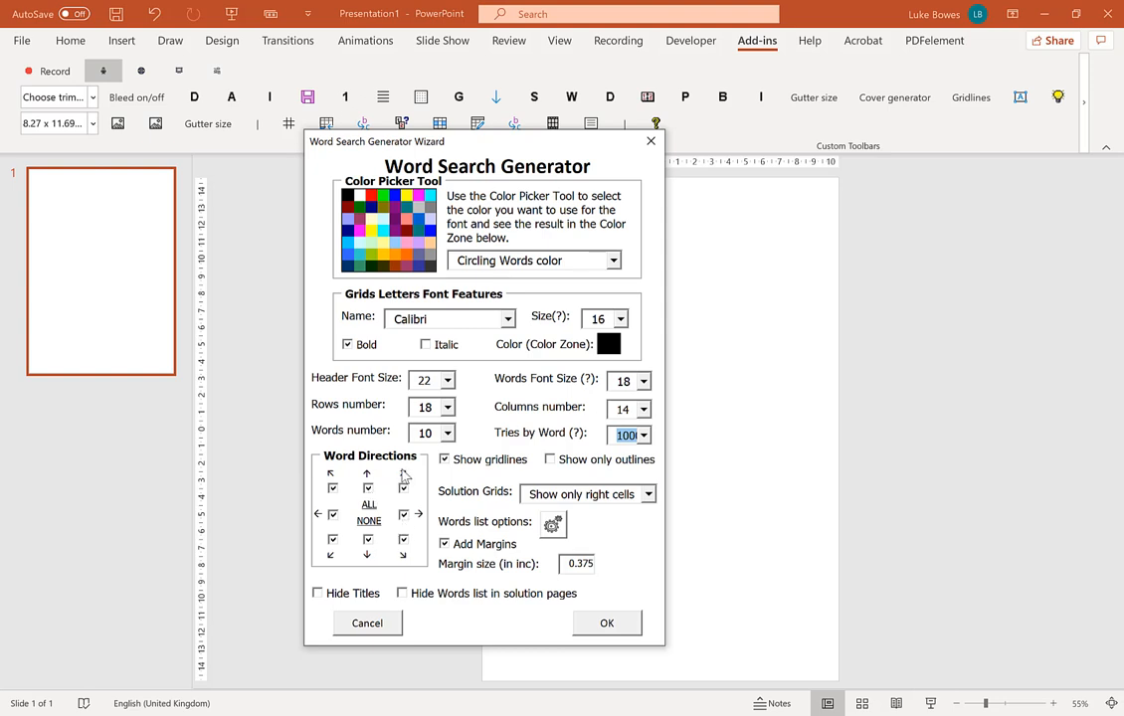
pyautogui.moveTo(406, 478)
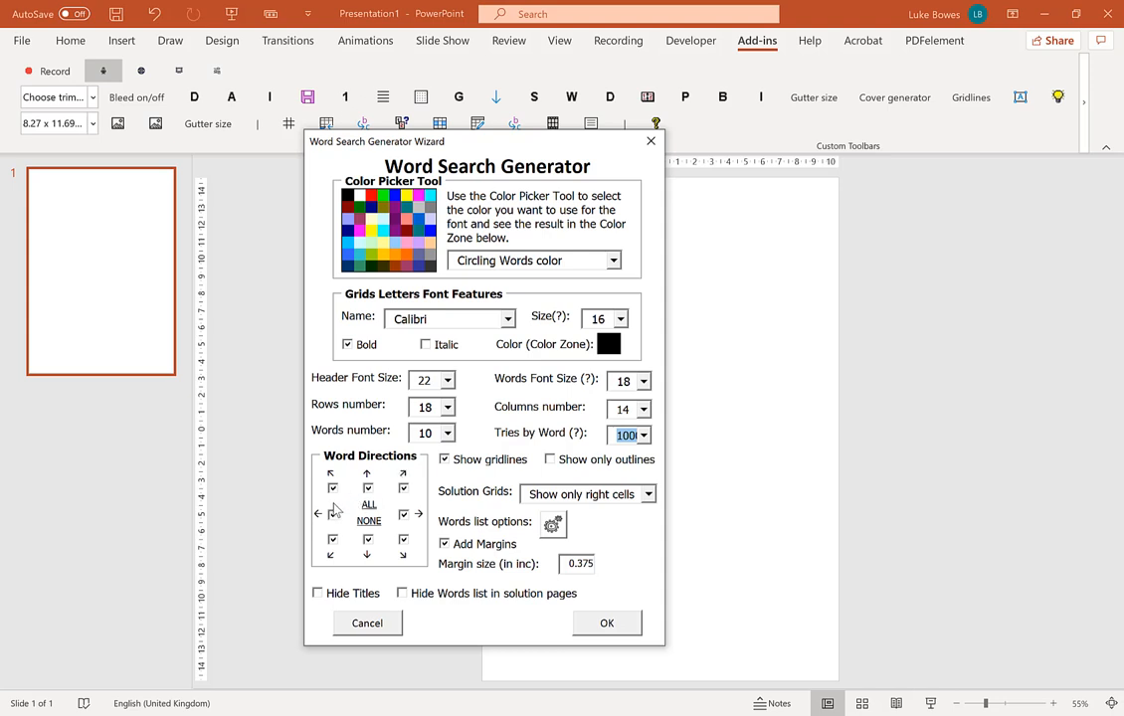
pyautogui.moveTo(390, 501)
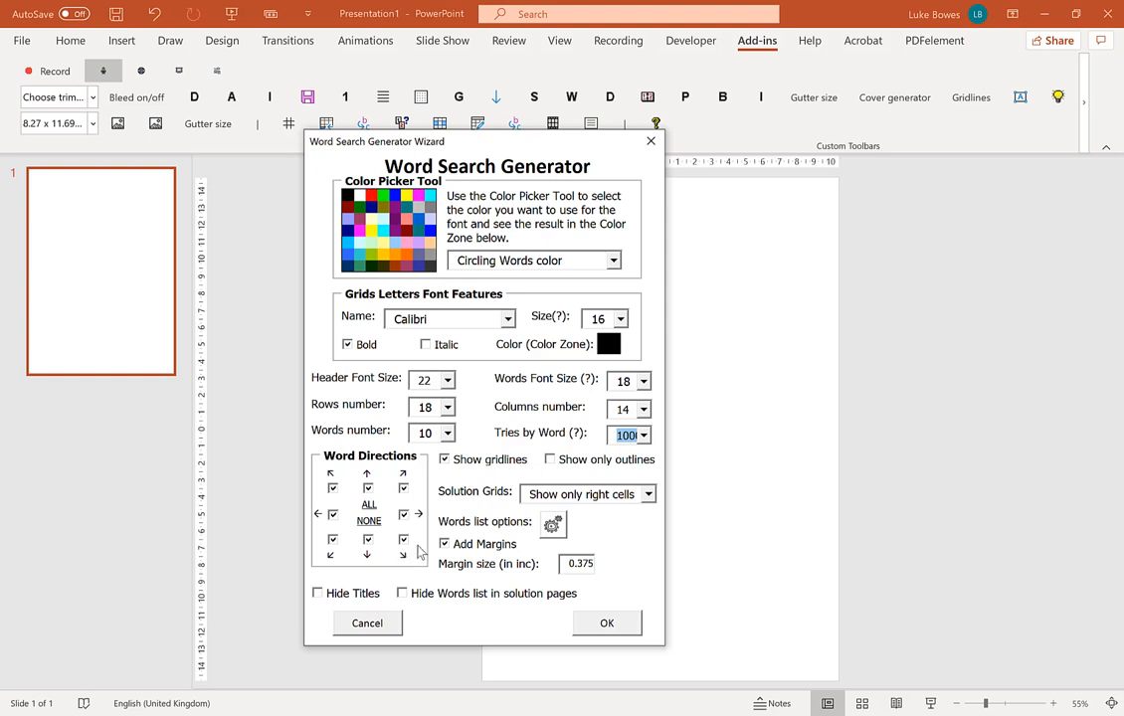
pyautogui.moveTo(358, 553)
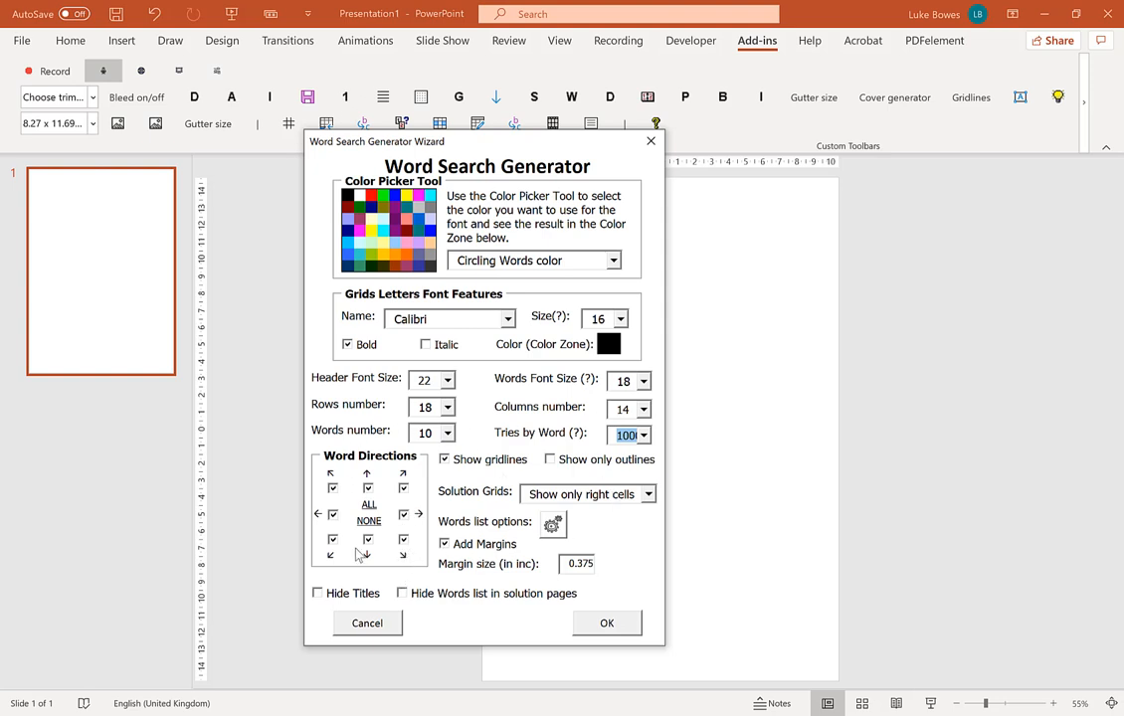
pyautogui.moveTo(592, 541)
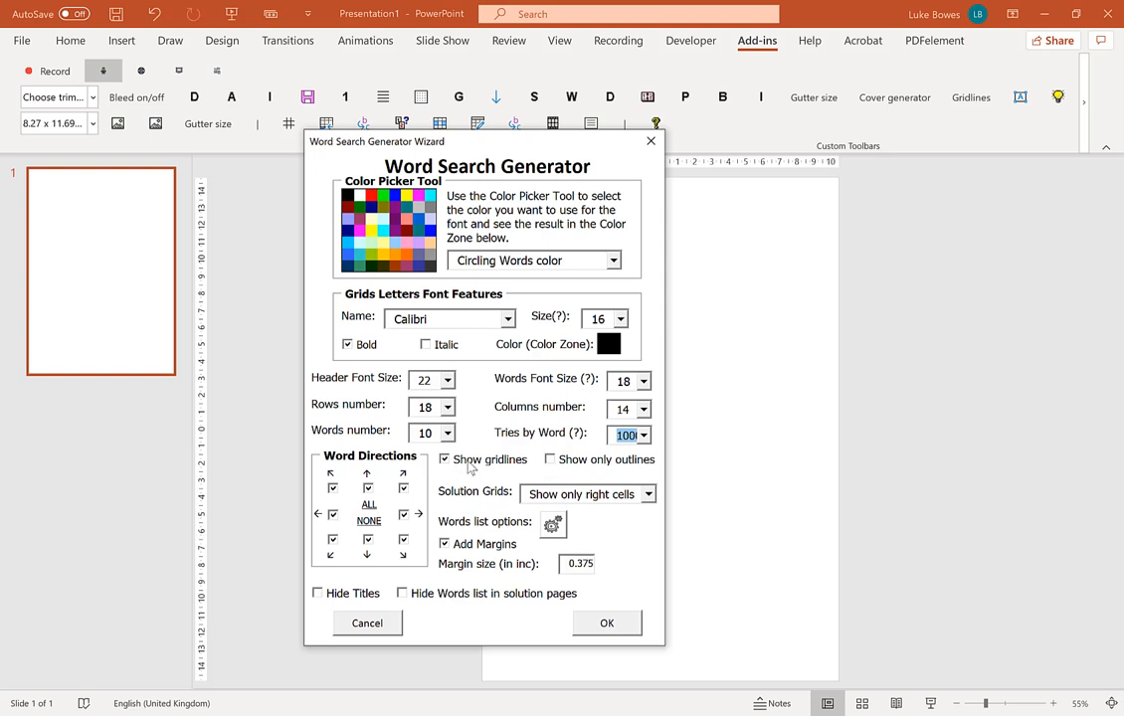
pyautogui.moveTo(489, 473)
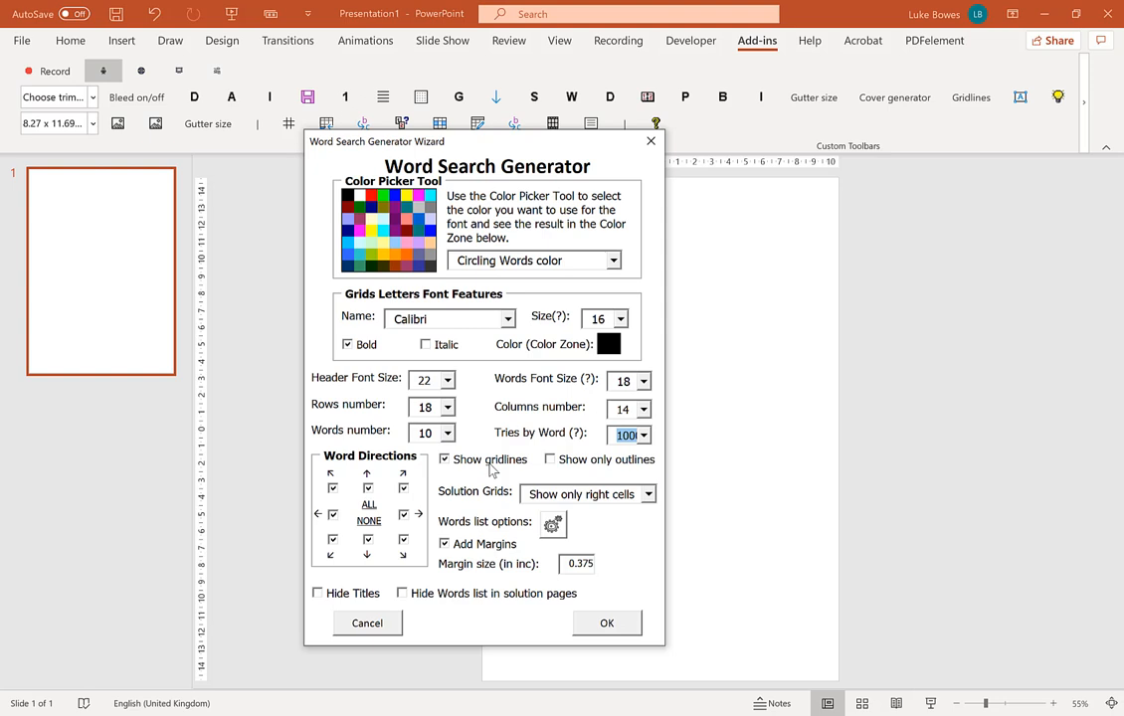
pyautogui.moveTo(513, 470)
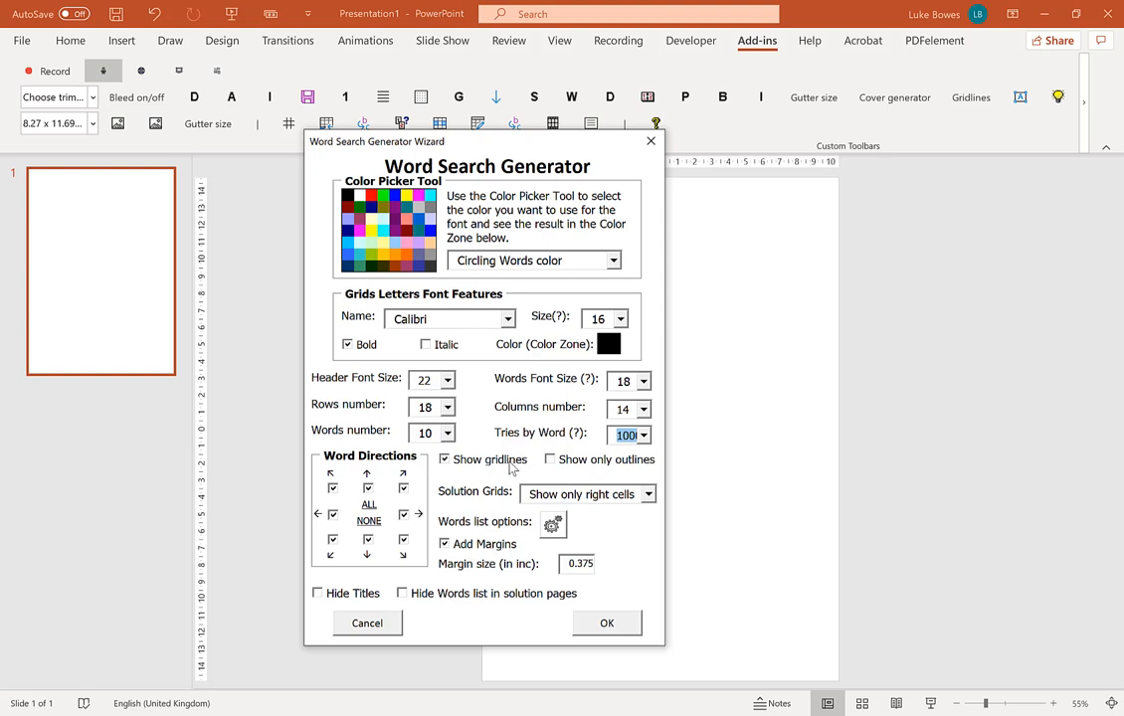
pyautogui.moveTo(513, 469)
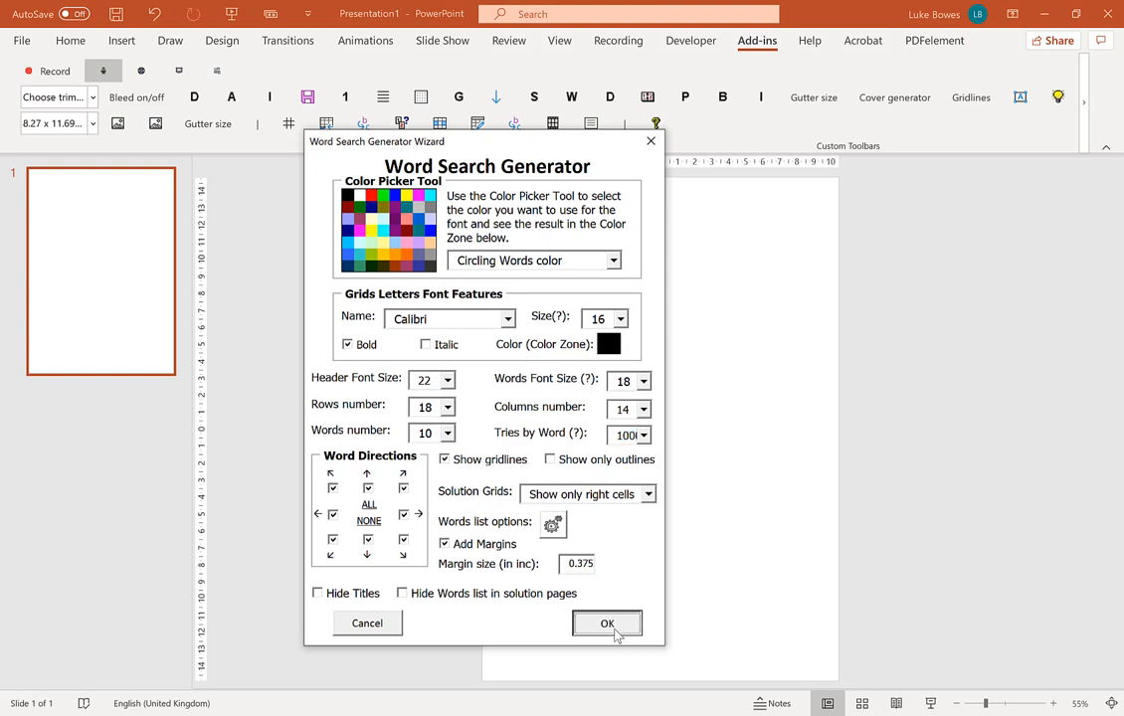
# Run the Word Search Generator to create the ten Animals puzzle slides and acknowledge completion
pyautogui.click(607, 625)
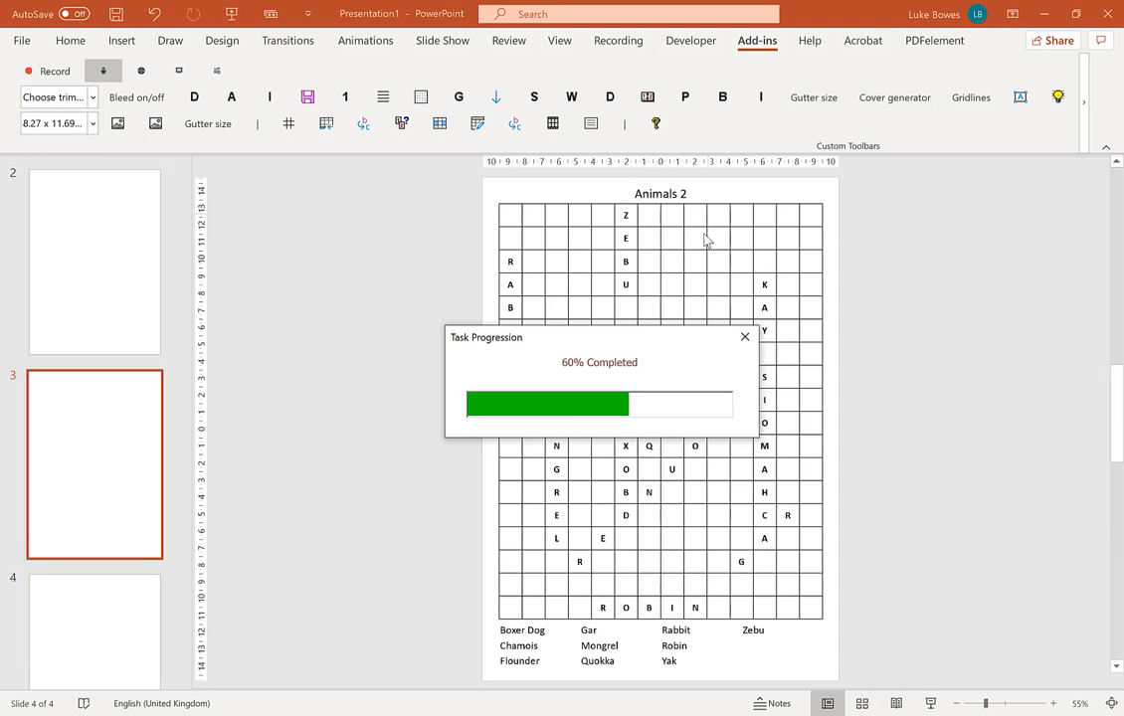
pyautogui.moveTo(803, 250)
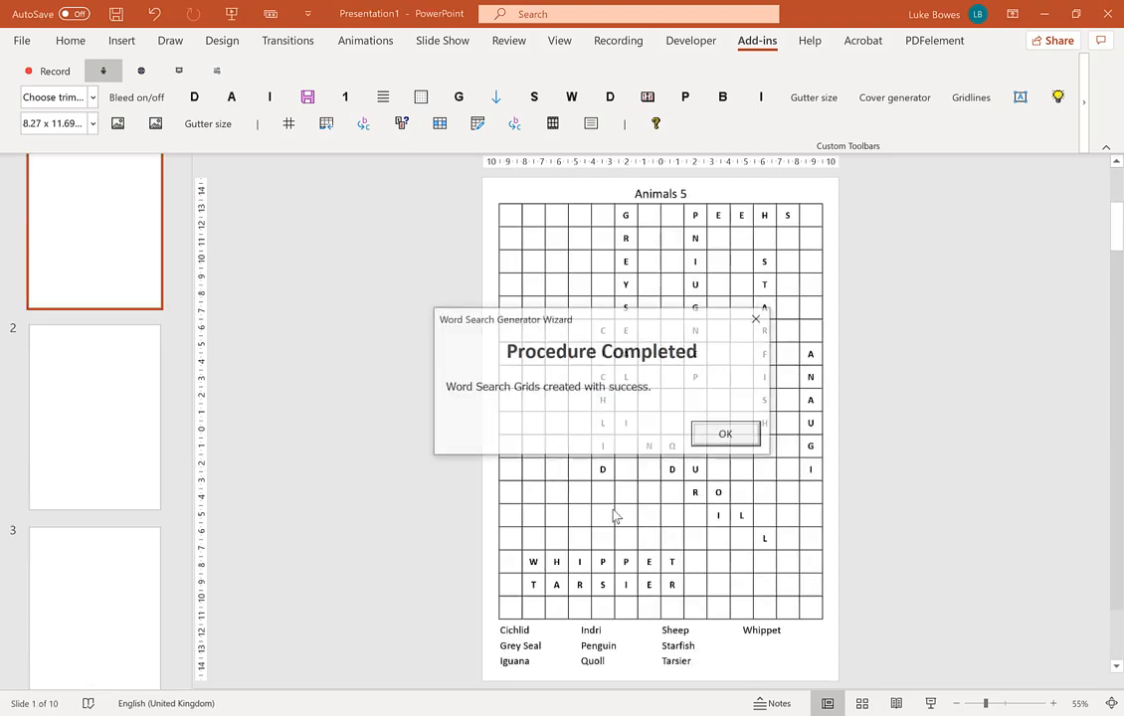
pyautogui.click(724, 434)
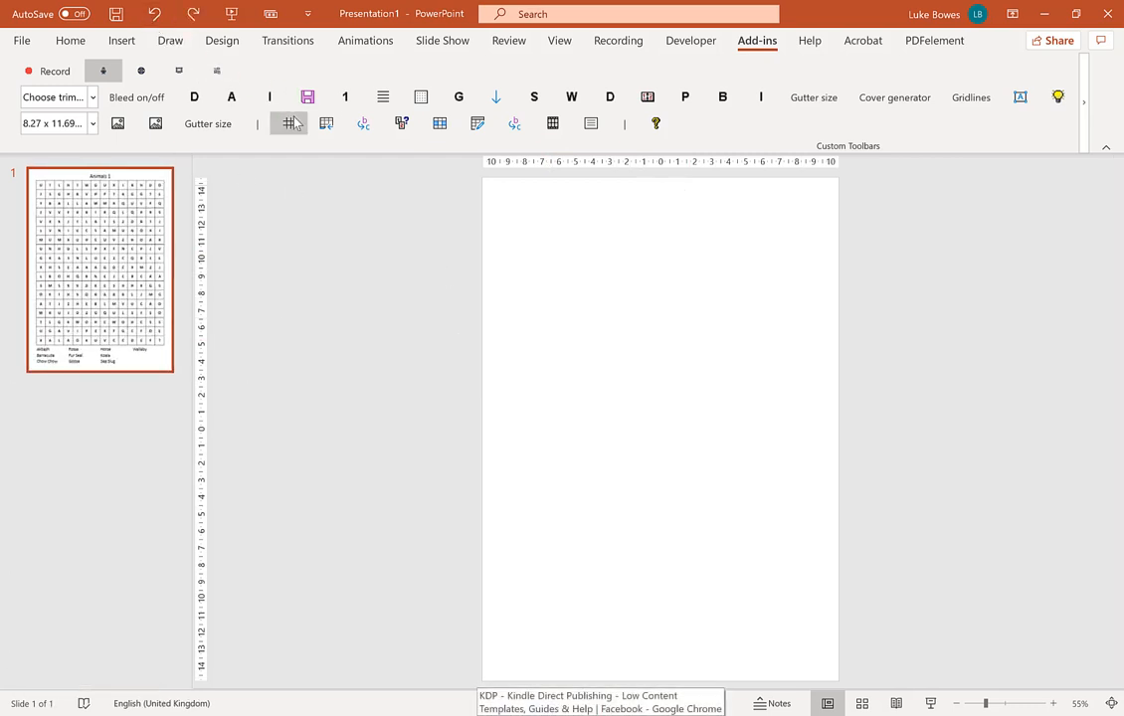
# Reopen the Word Search Generator from Add-ins with 14 rows and 500 tries per word
pyautogui.click(288, 123)
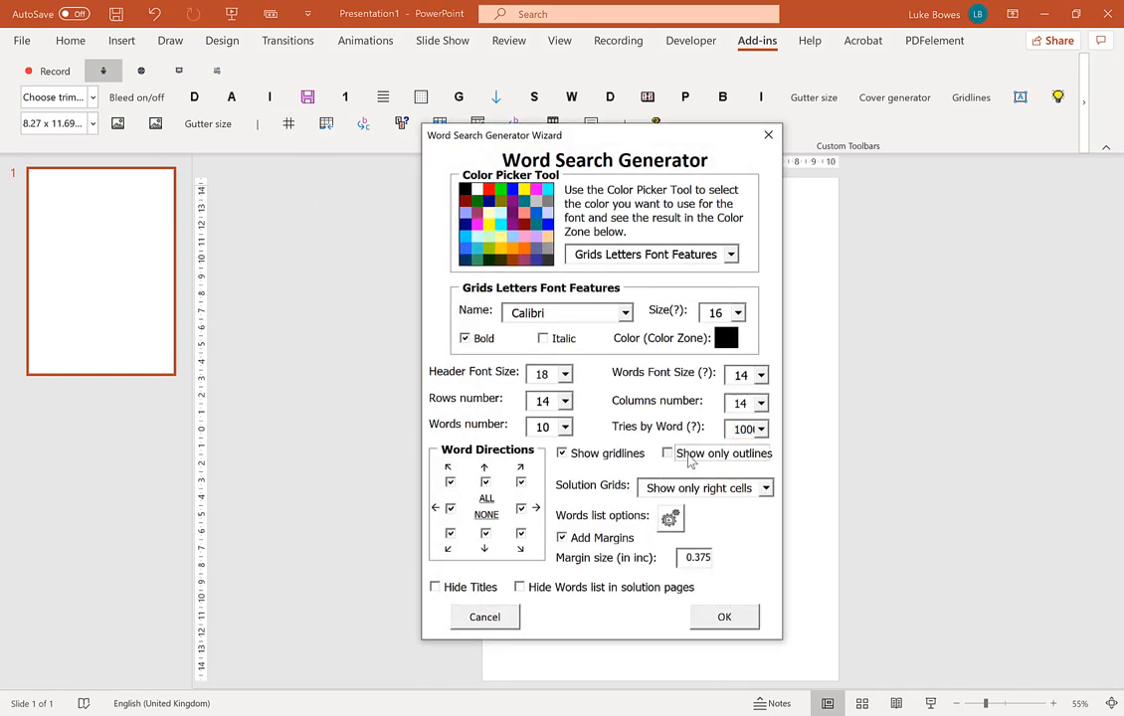
pyautogui.click(668, 453)
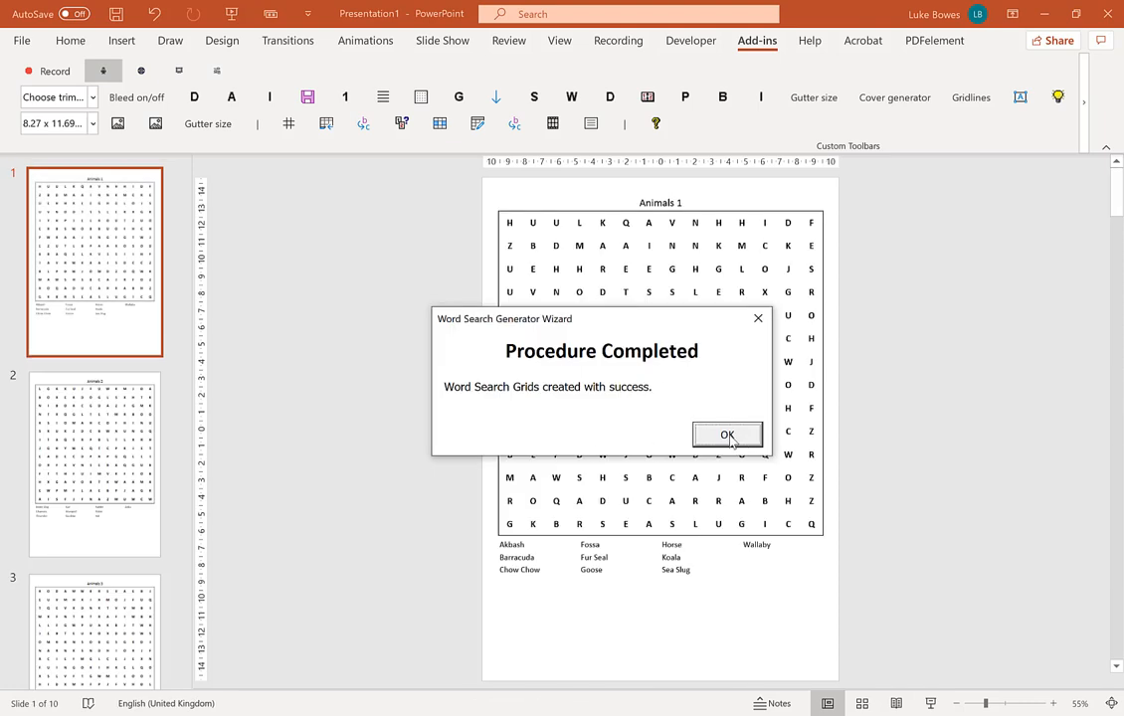
pyautogui.click(728, 433)
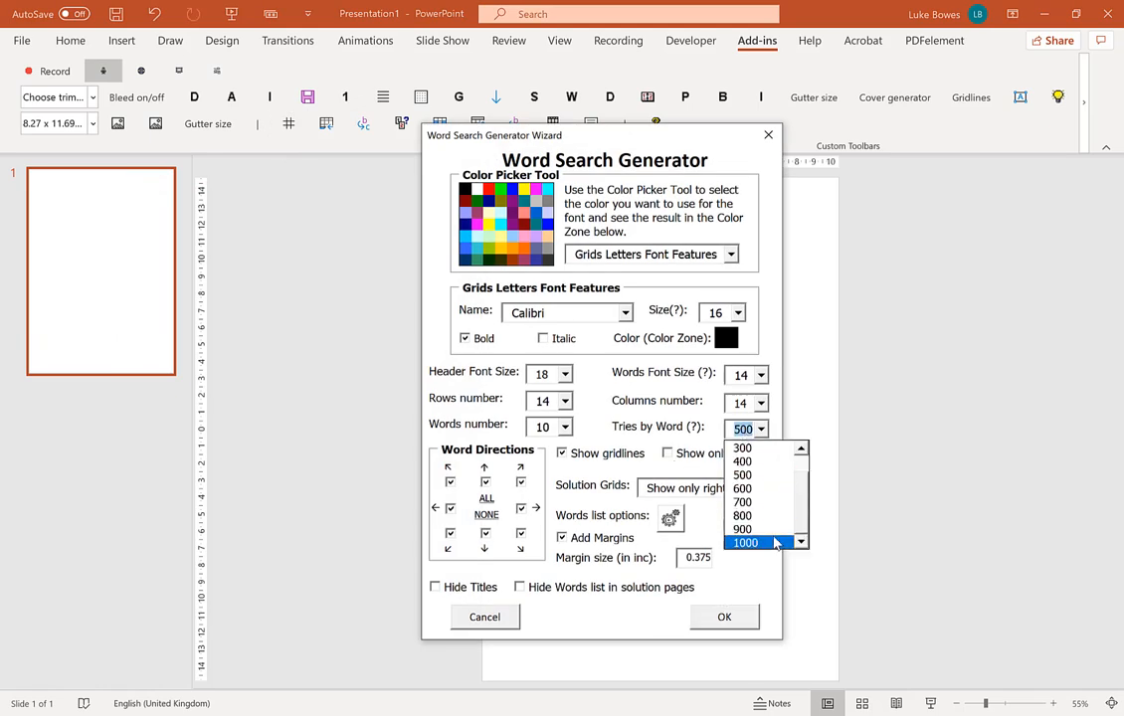
# Set tries per word to 1000, Circling Words colour, and Solution Grids to Circling Words
pyautogui.click(746, 543)
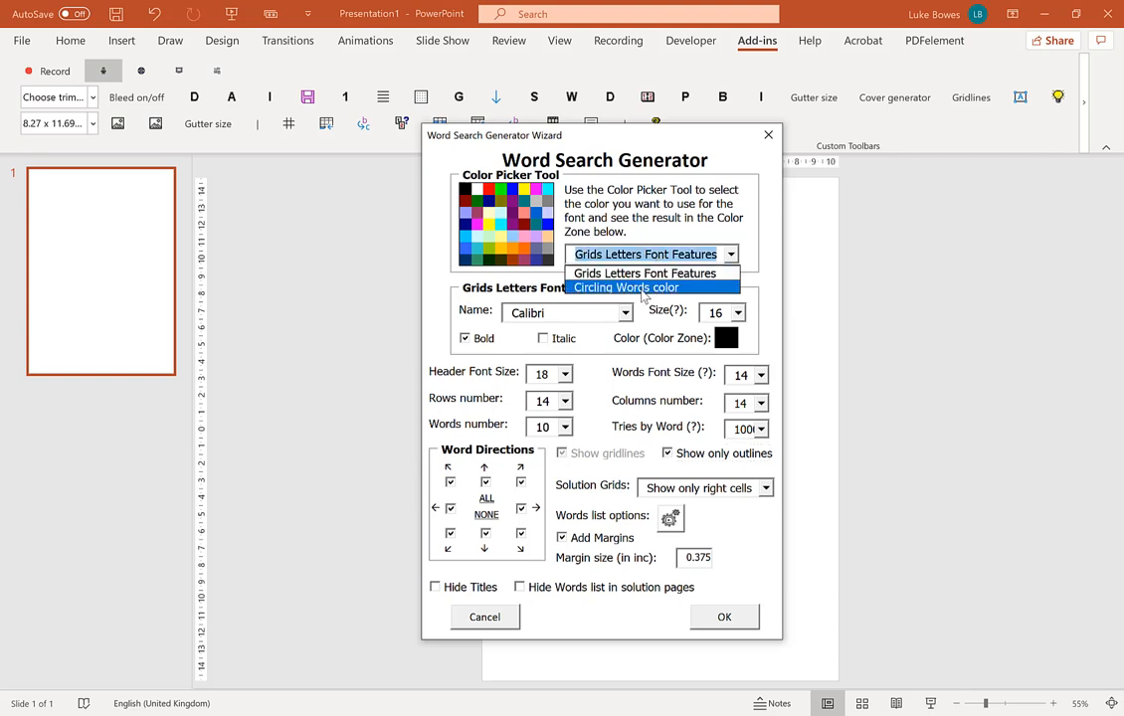
pyautogui.click(626, 286)
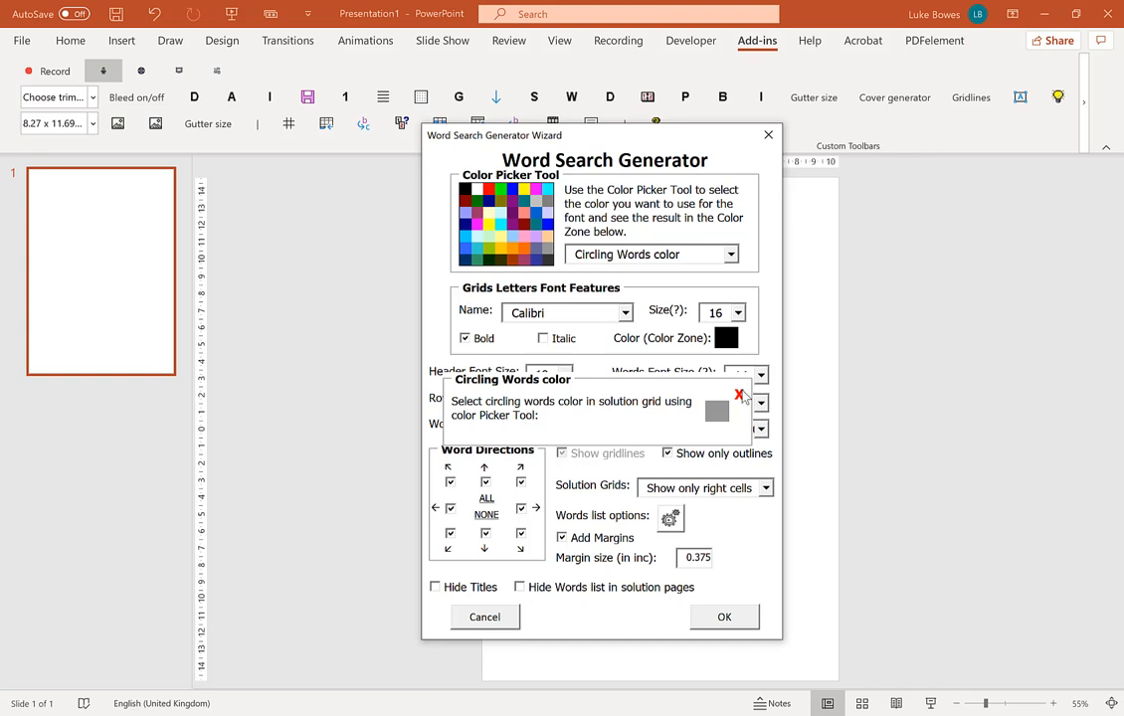
pyautogui.click(738, 393)
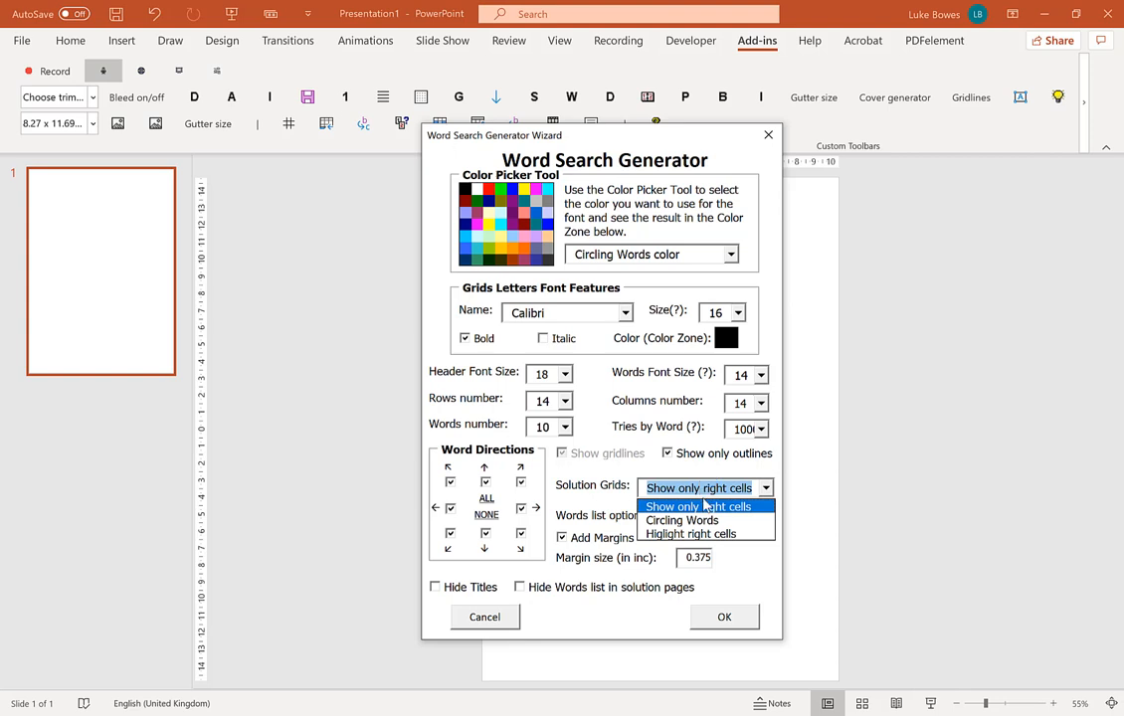
pyautogui.moveTo(682, 519)
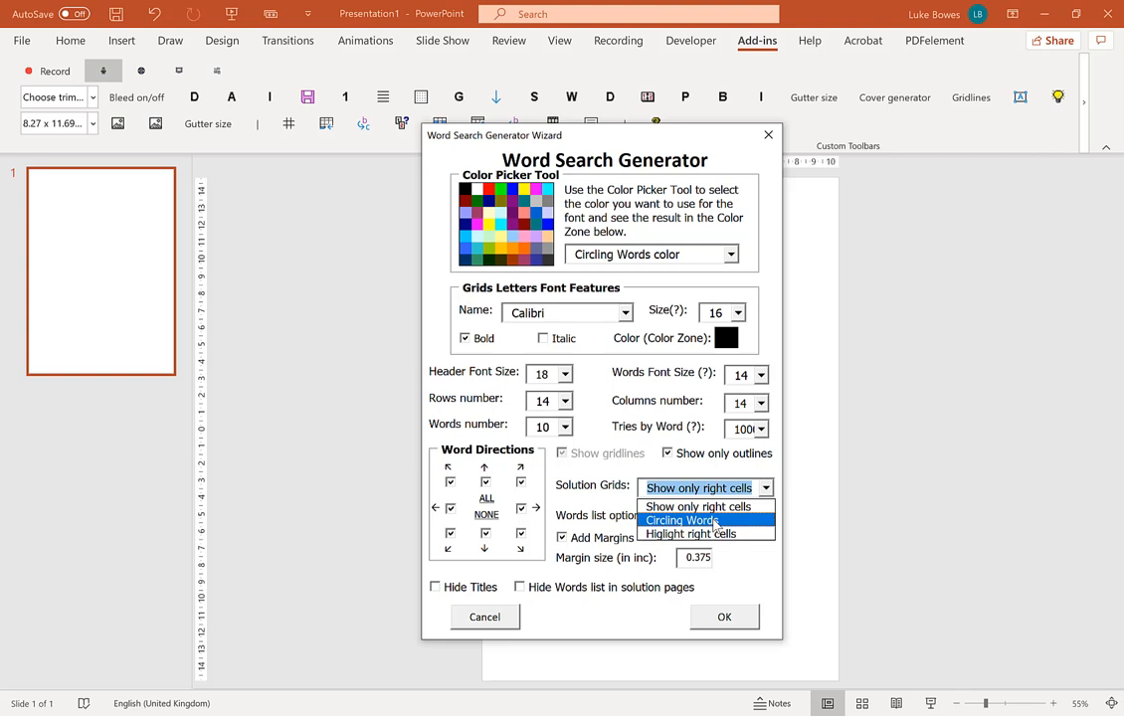
pyautogui.click(682, 521)
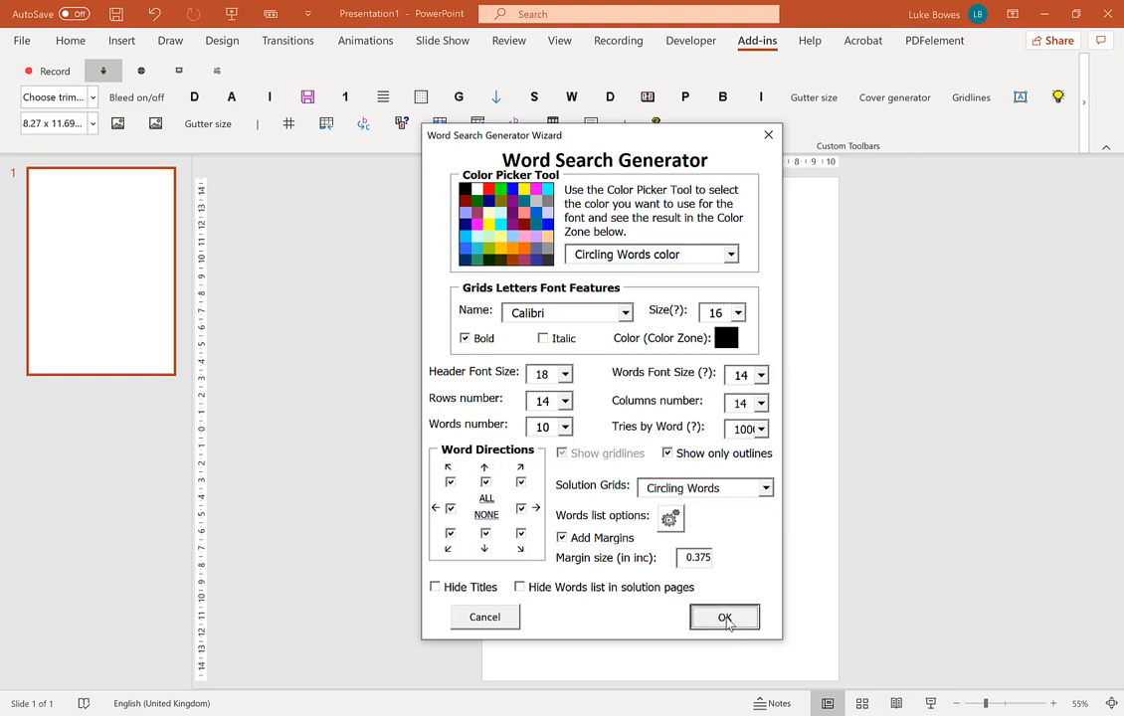
# Generate the ten puzzles and review a solution slide with circled words
pyautogui.click(724, 616)
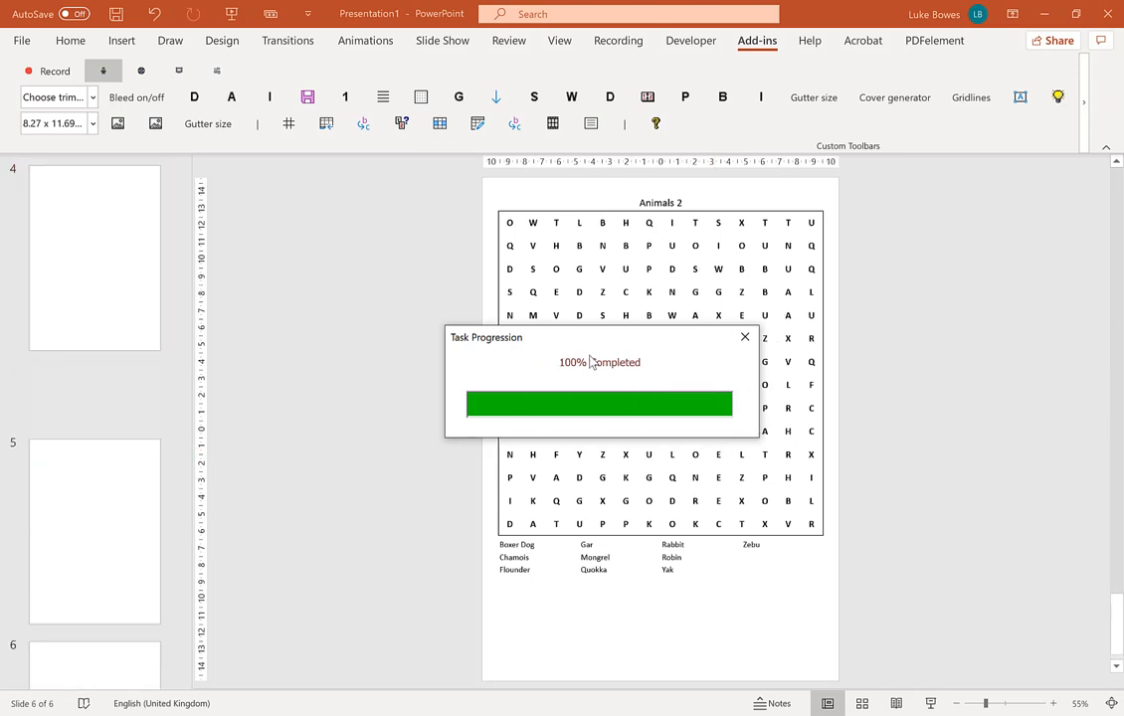
pyautogui.click(95, 458)
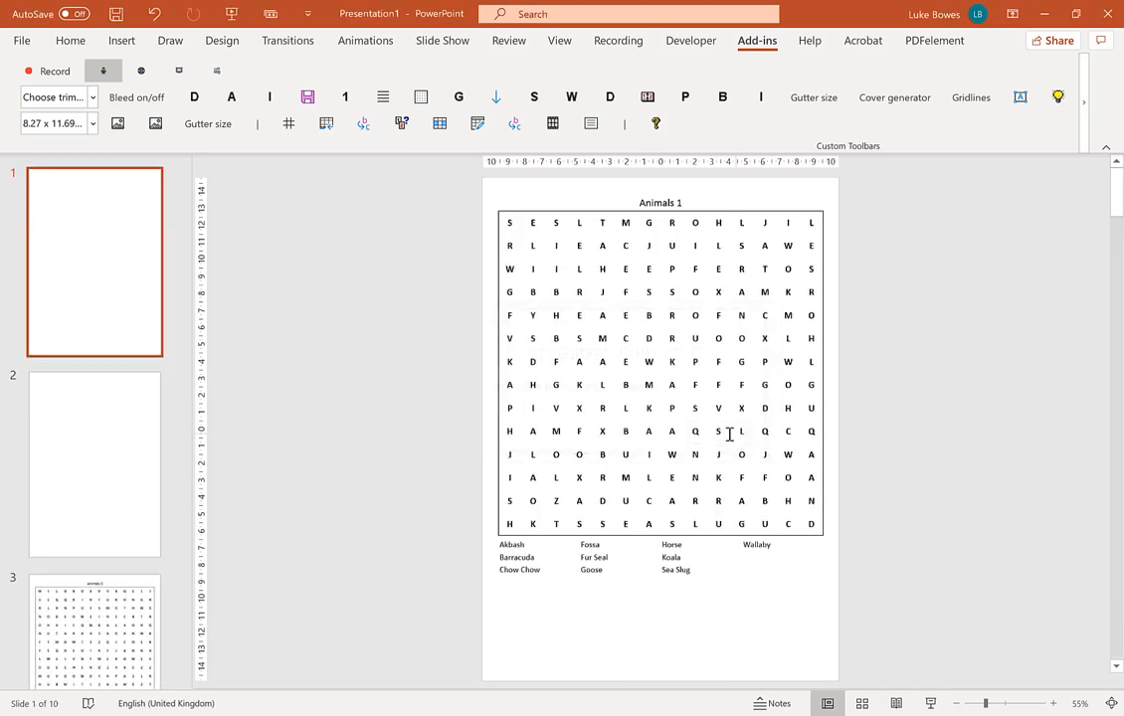
pyautogui.scroll(-3)
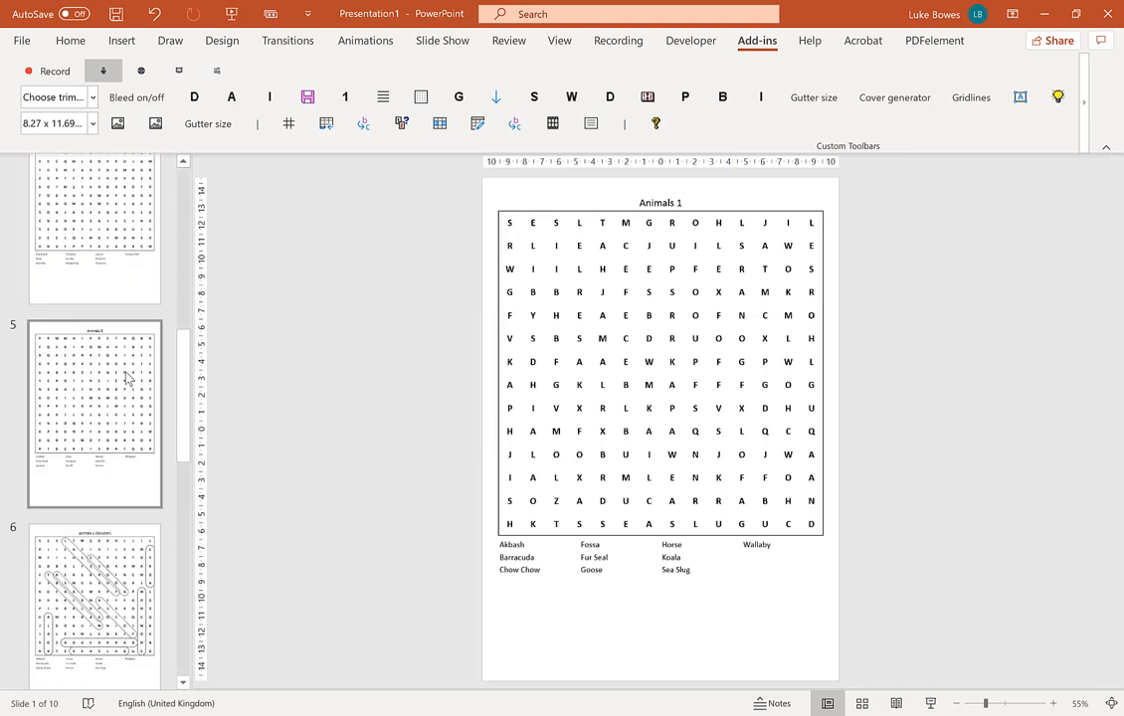
pyautogui.click(96, 411)
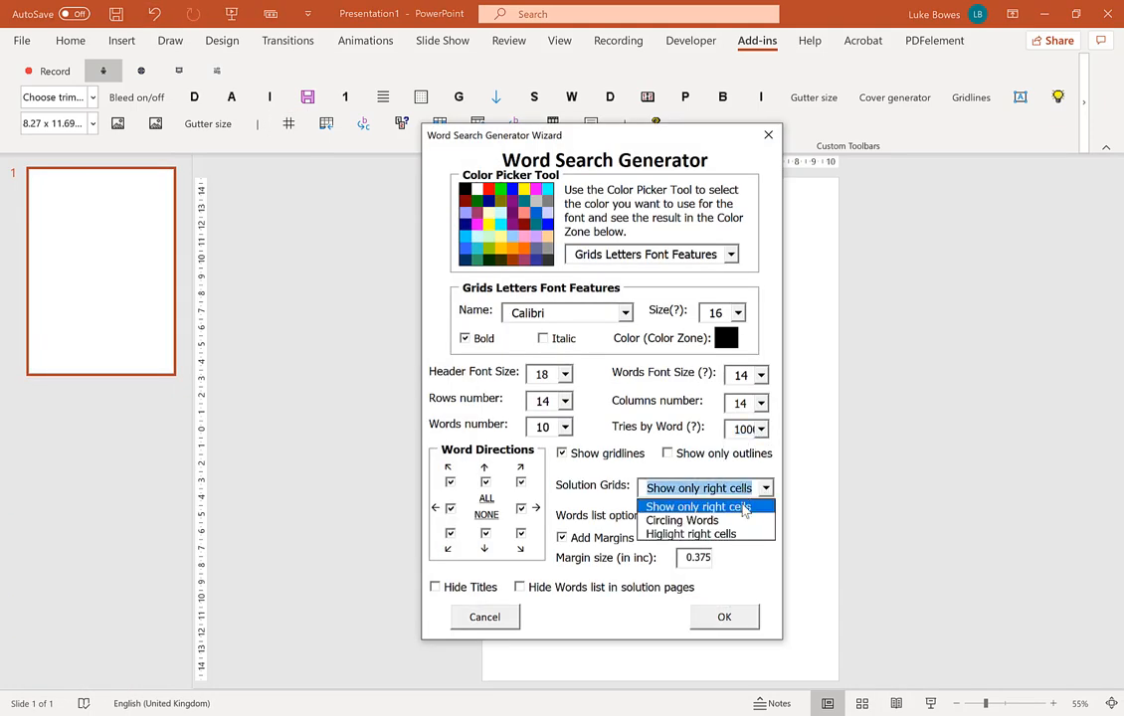
# Generate gridlined puzzles with solutions showing only the right cells and review a solution slide
pyautogui.click(696, 507)
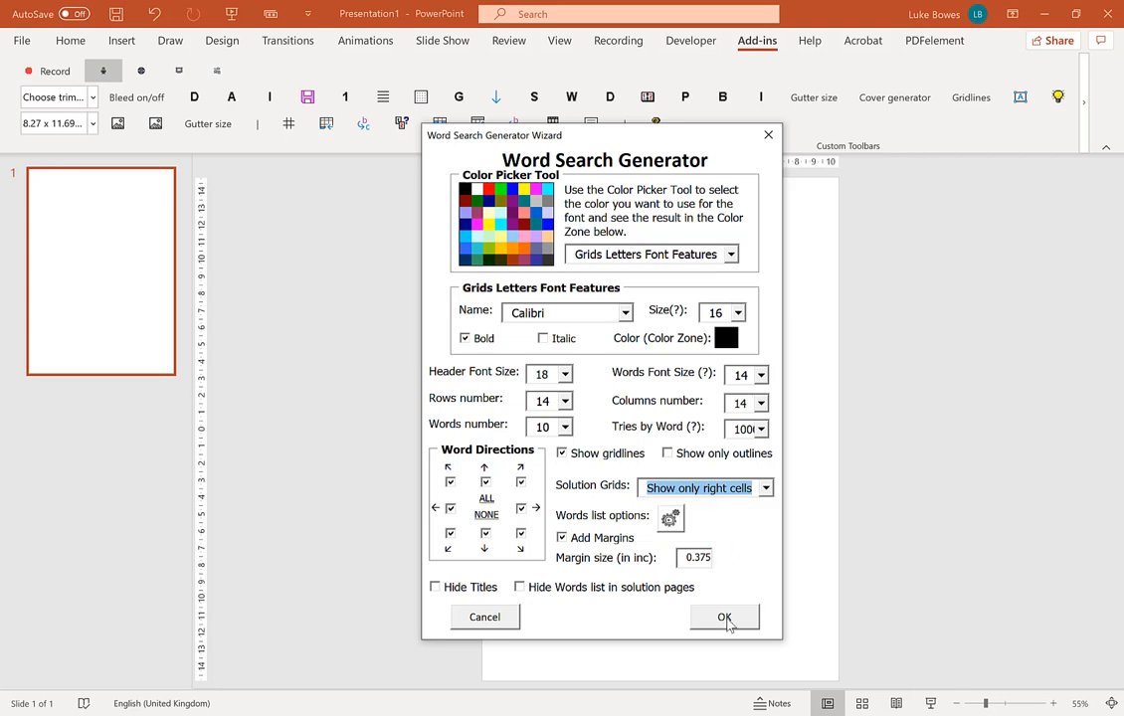
pyautogui.click(724, 616)
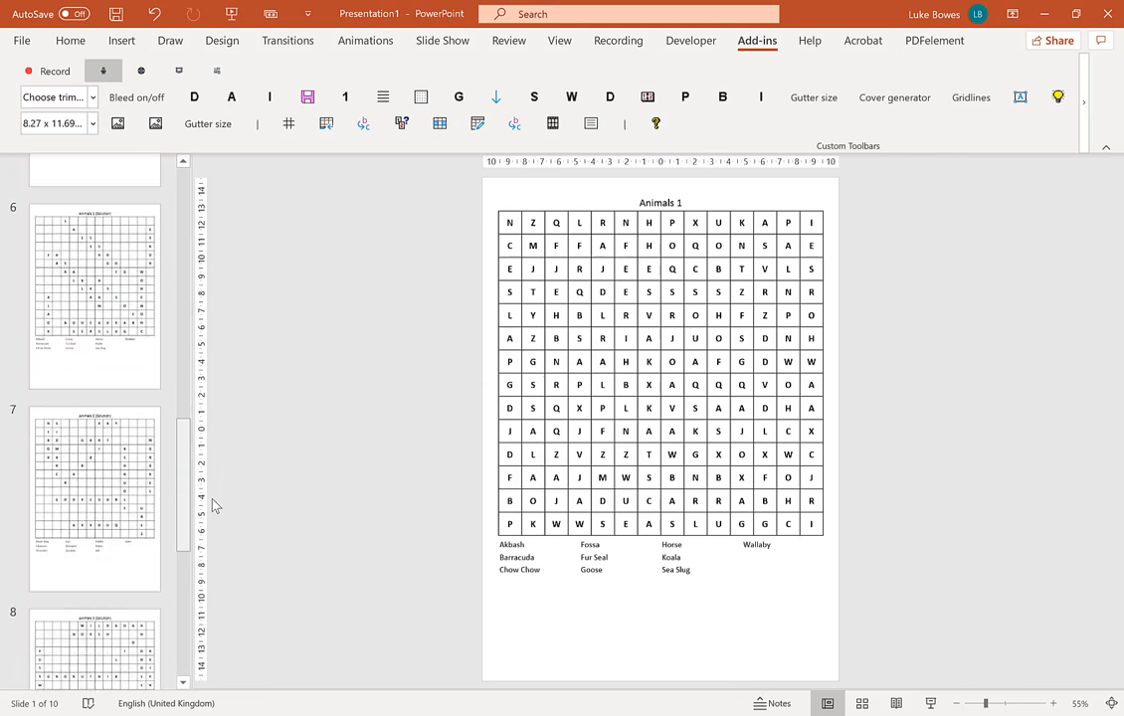
pyautogui.click(95, 430)
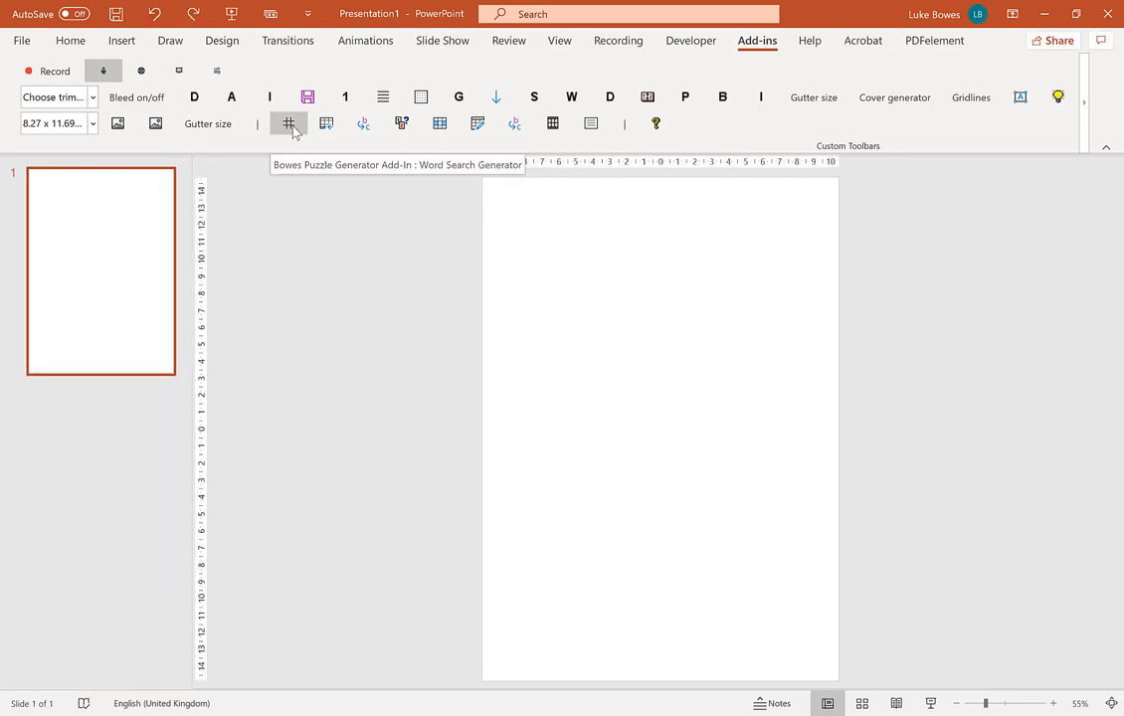
# Set Solution Grids to Highlight right cells with 1000 tries per word
pyautogui.click(289, 123)
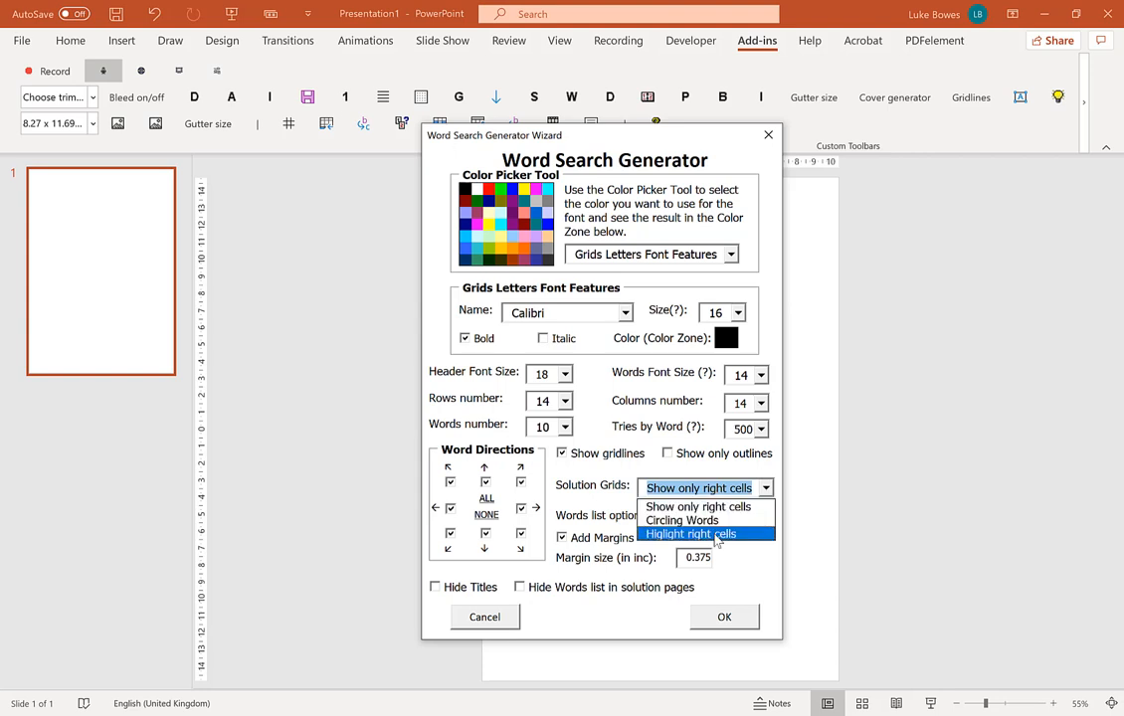
pyautogui.click(690, 532)
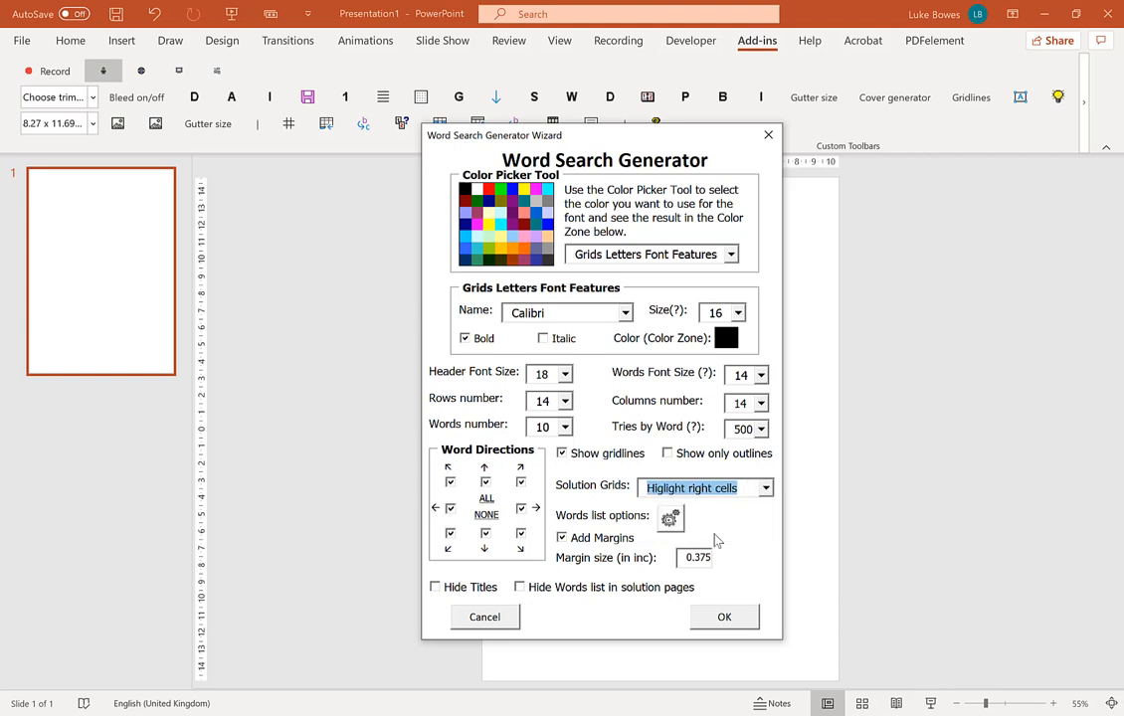
pyautogui.click(763, 430)
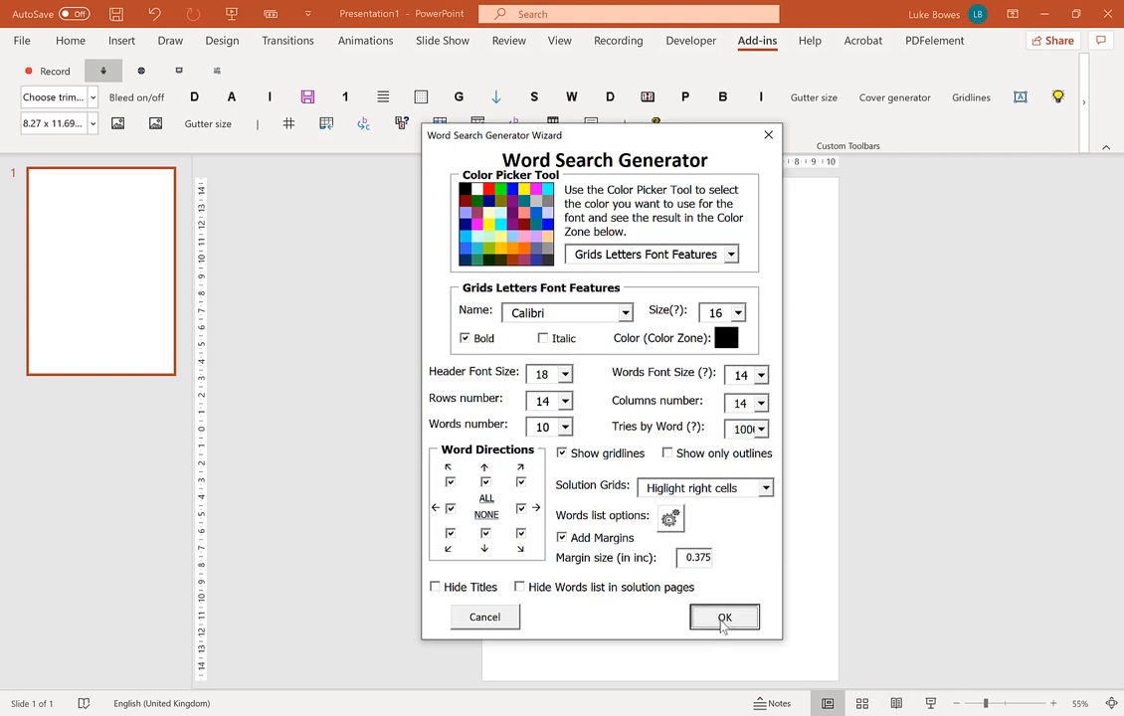
# Generate the ten puzzles and view the Animals 1 highlighted solution slide
pyautogui.click(724, 617)
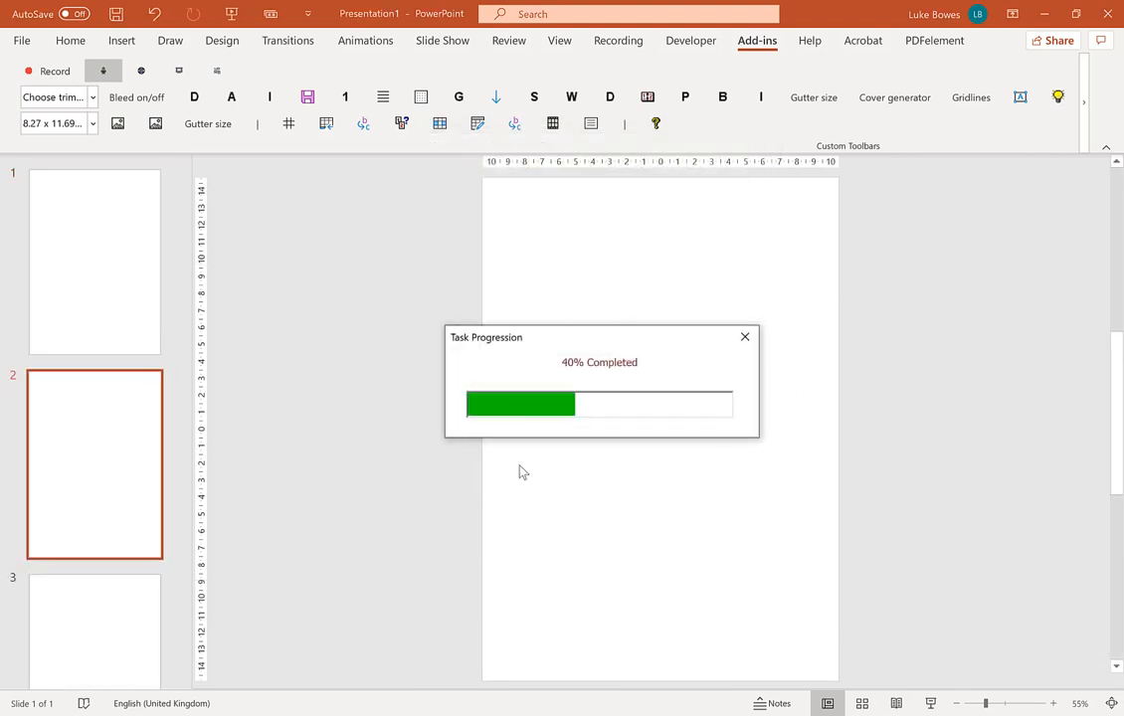
pyautogui.moveTo(990, 388)
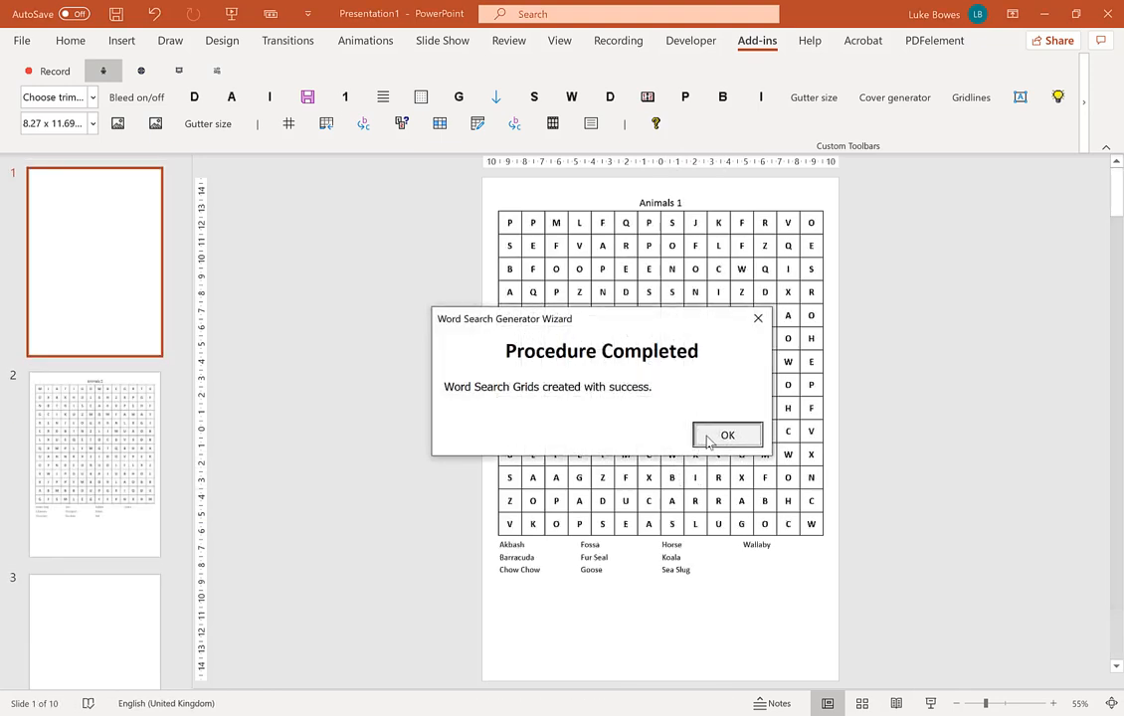
pyautogui.click(727, 436)
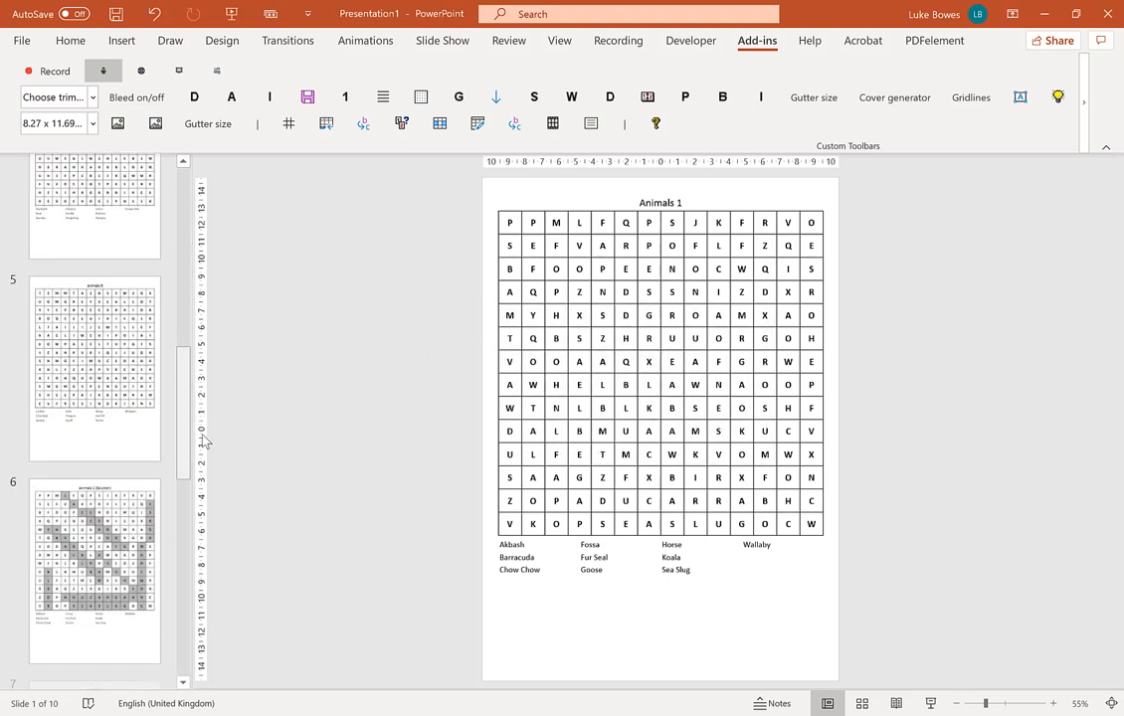
pyautogui.click(96, 368)
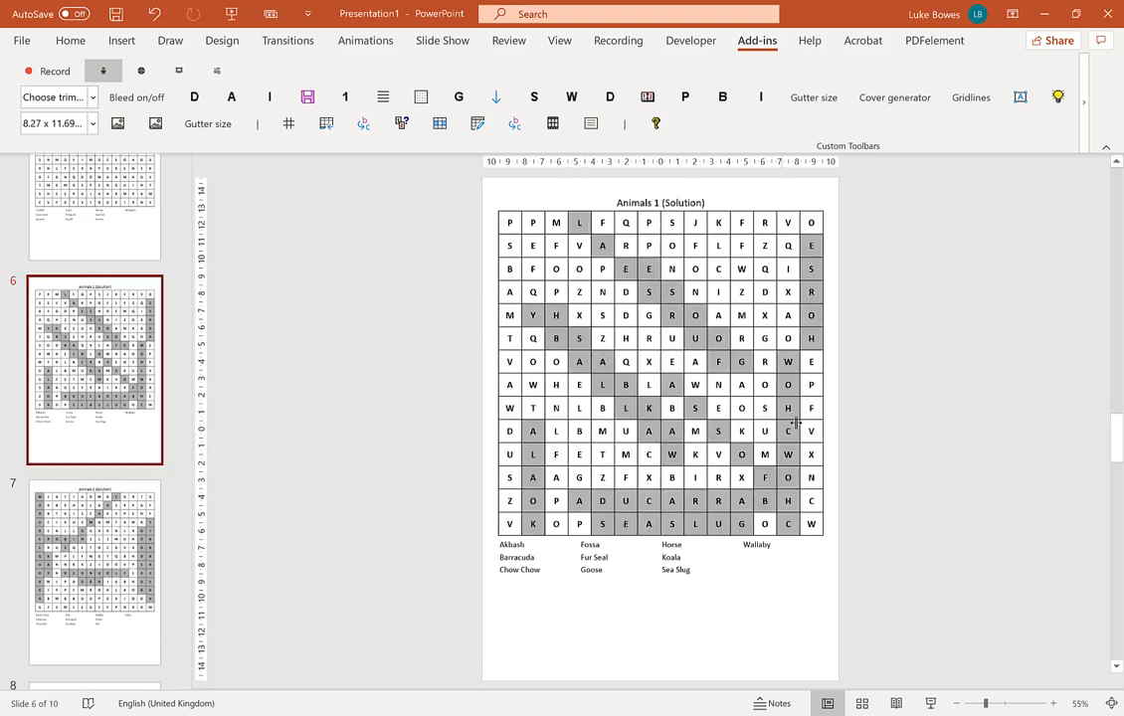
pyautogui.moveTo(786, 406)
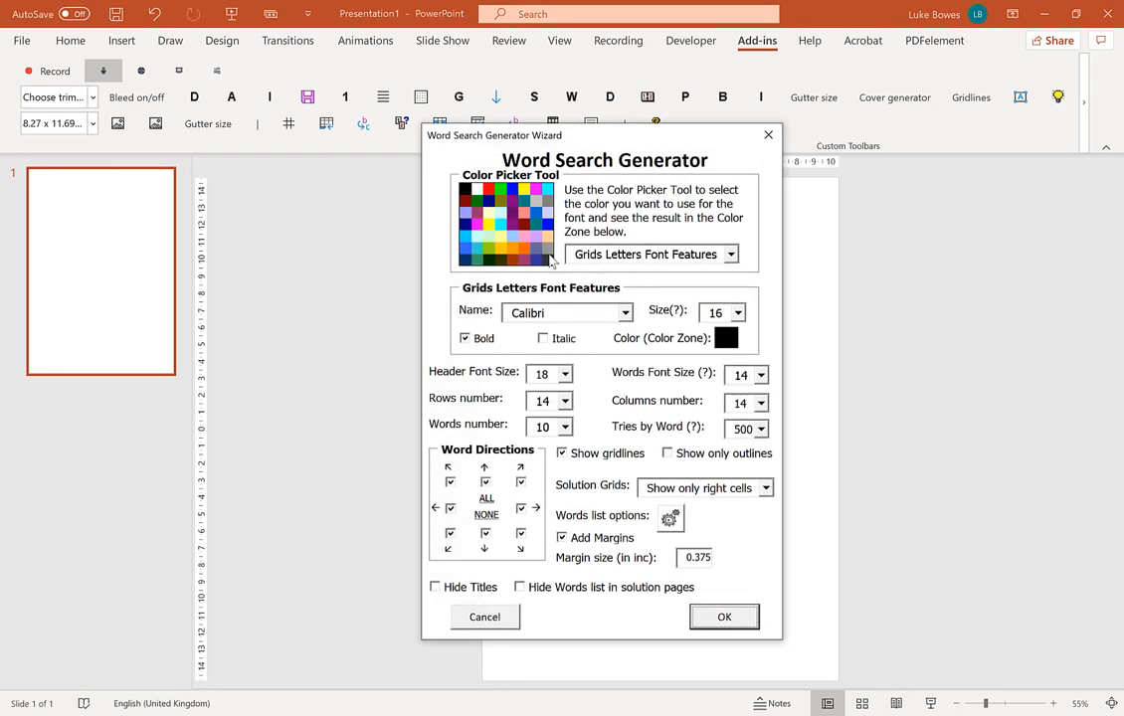
# Choose the Circling Words colour and set Solution Grids to Circling Words
pyautogui.click(652, 255)
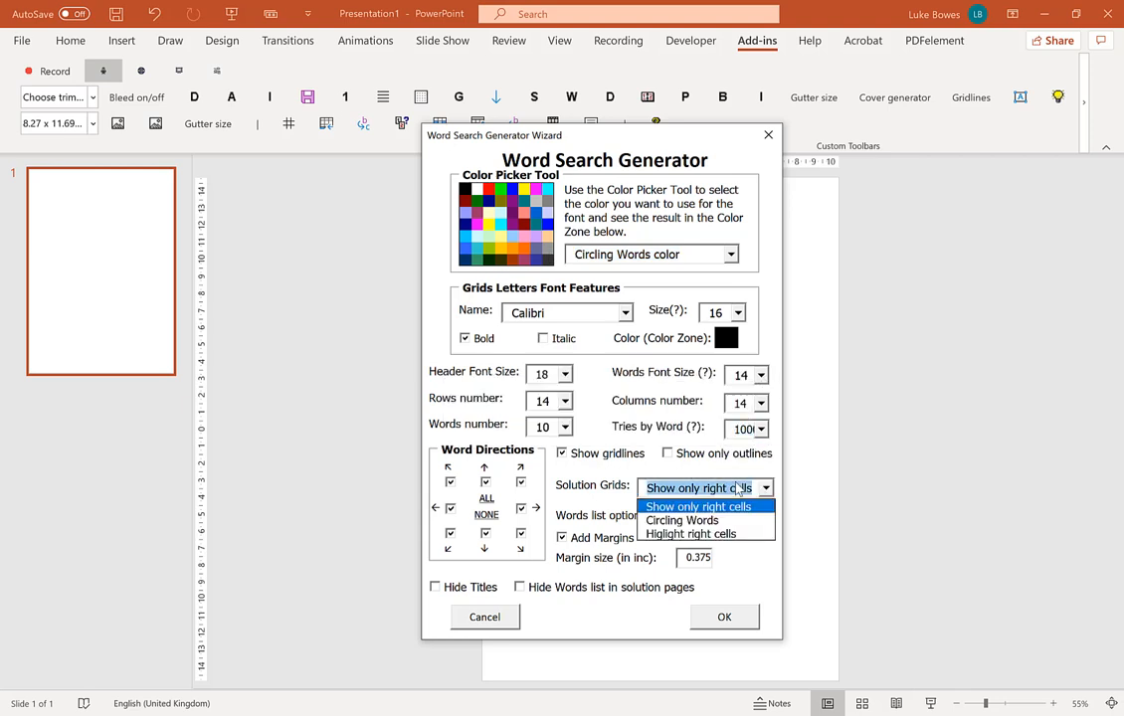
pyautogui.click(682, 521)
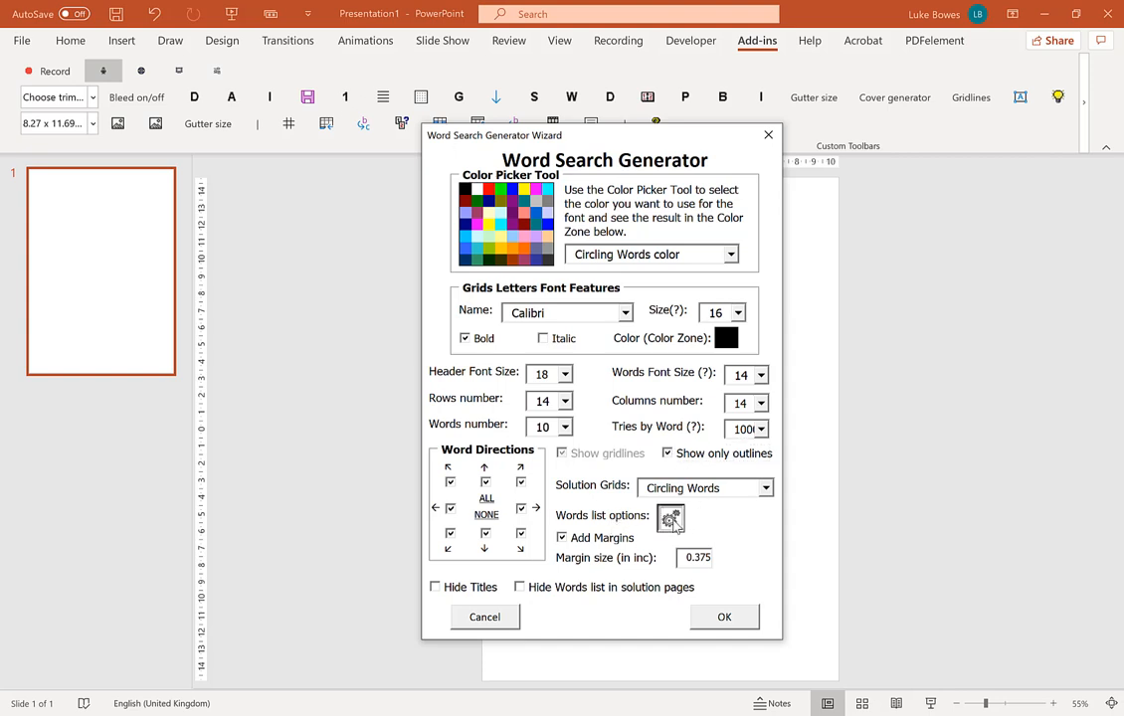
# In Words list options show the list as a centred table
pyautogui.click(670, 519)
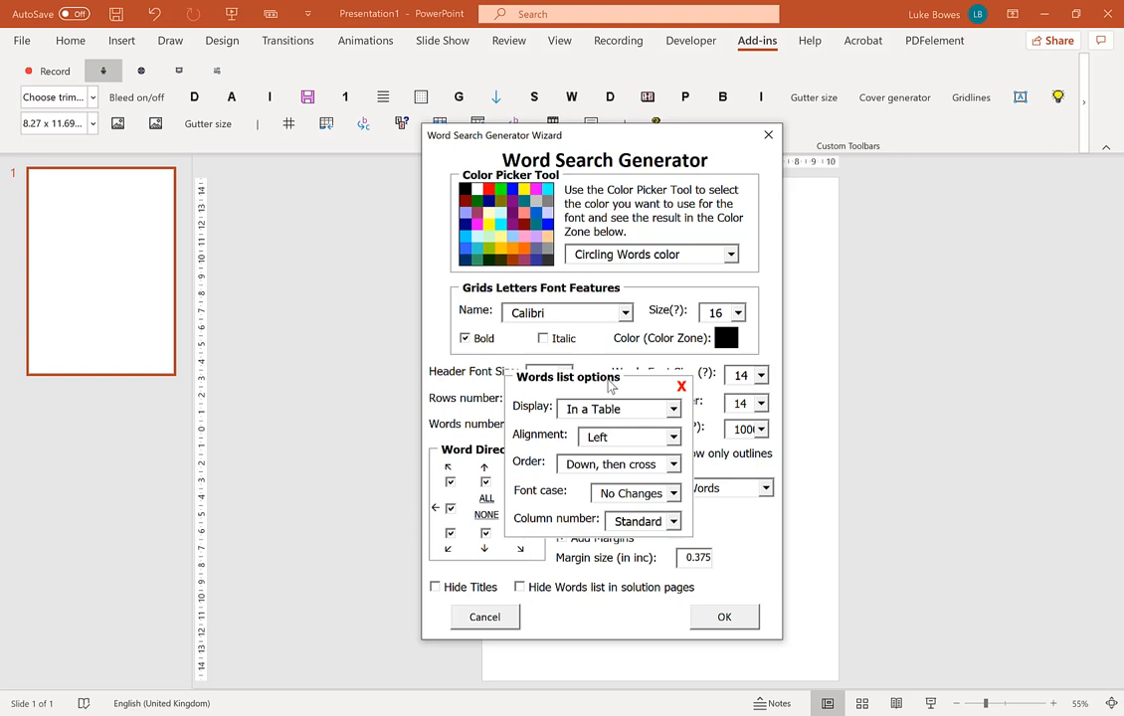
pyautogui.moveTo(646, 415)
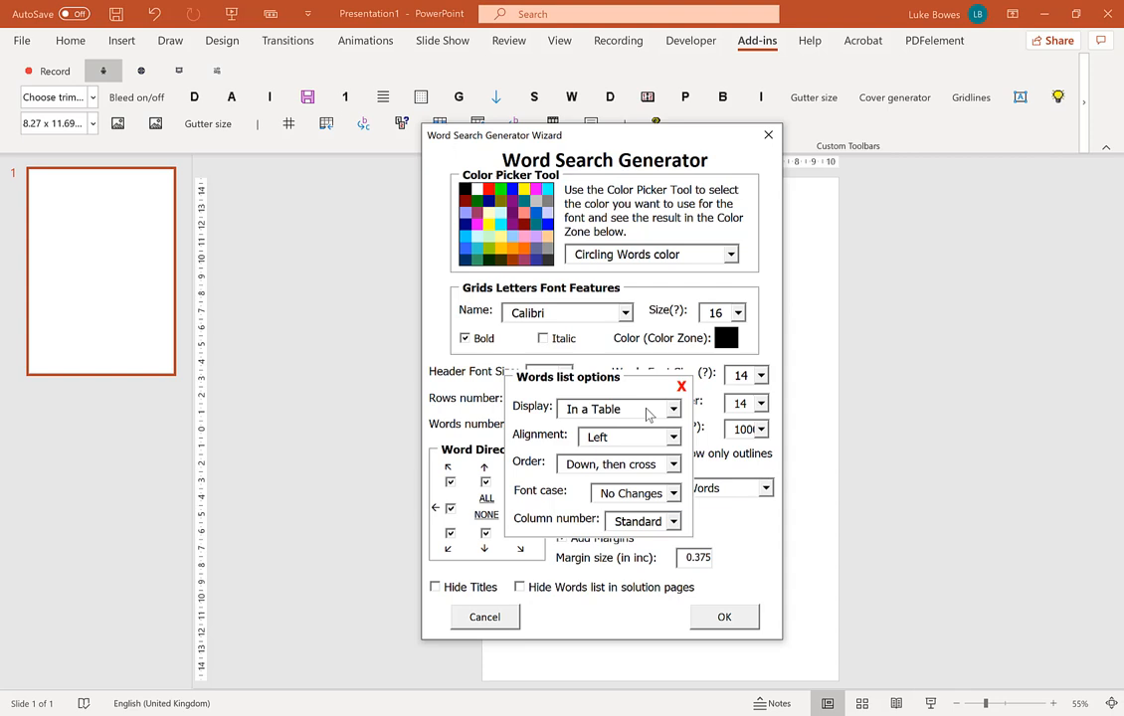
pyautogui.click(613, 410)
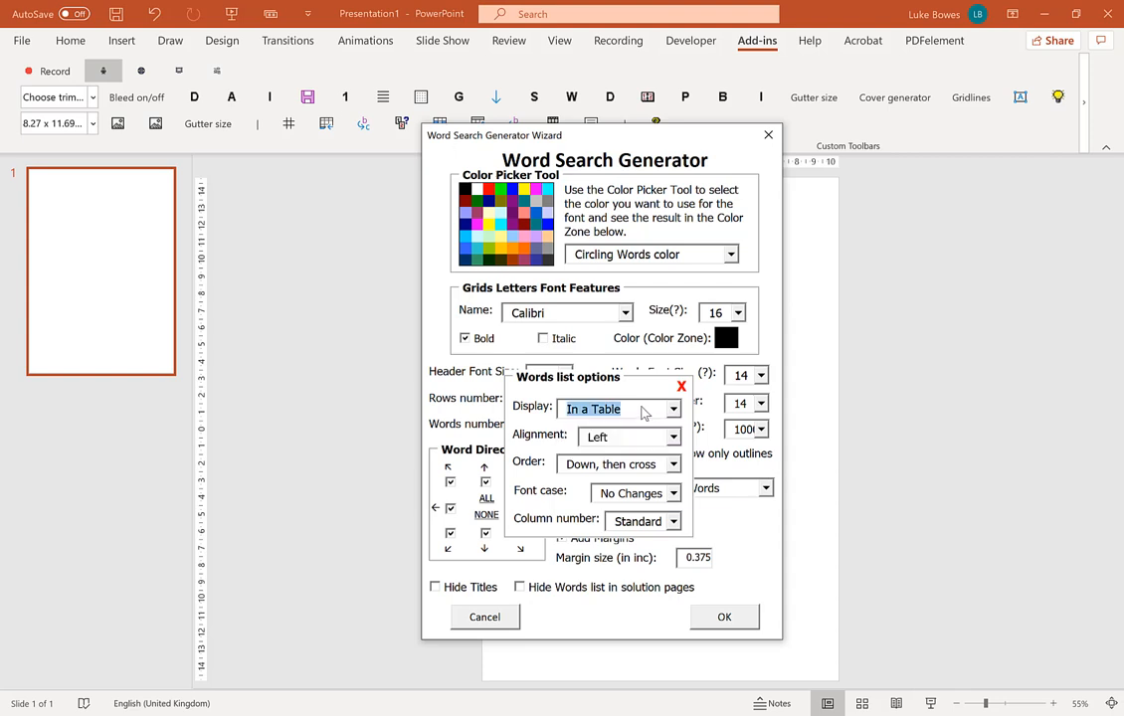
pyautogui.moveTo(787, 545)
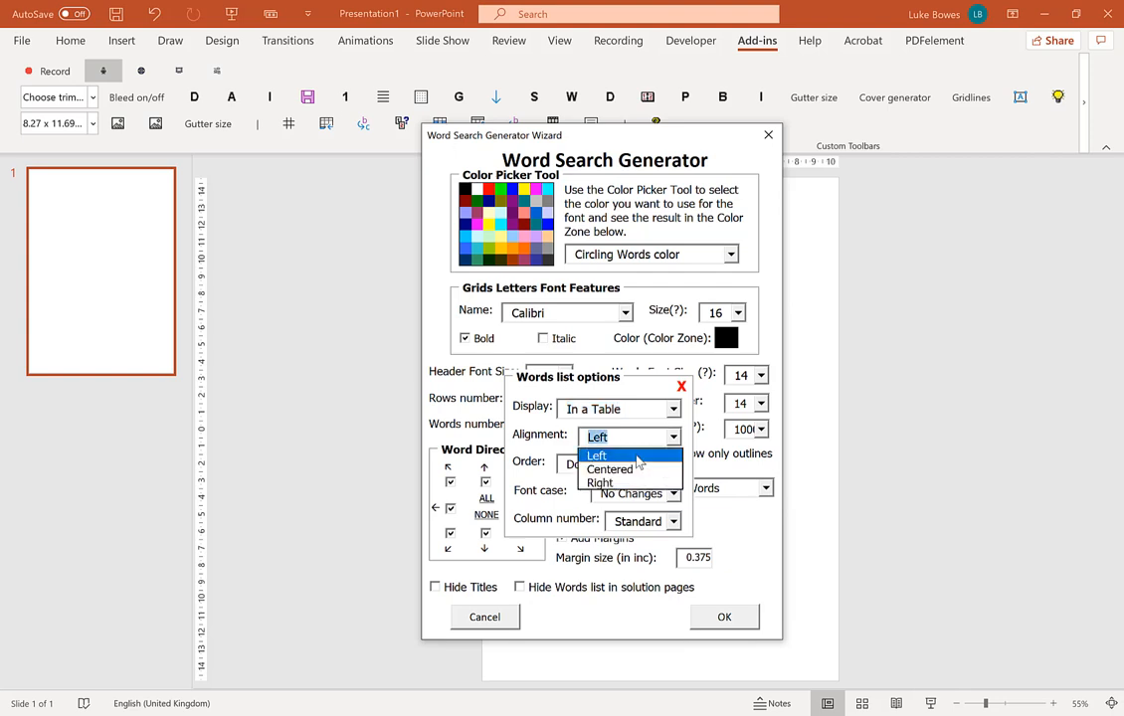
pyautogui.moveTo(608, 469)
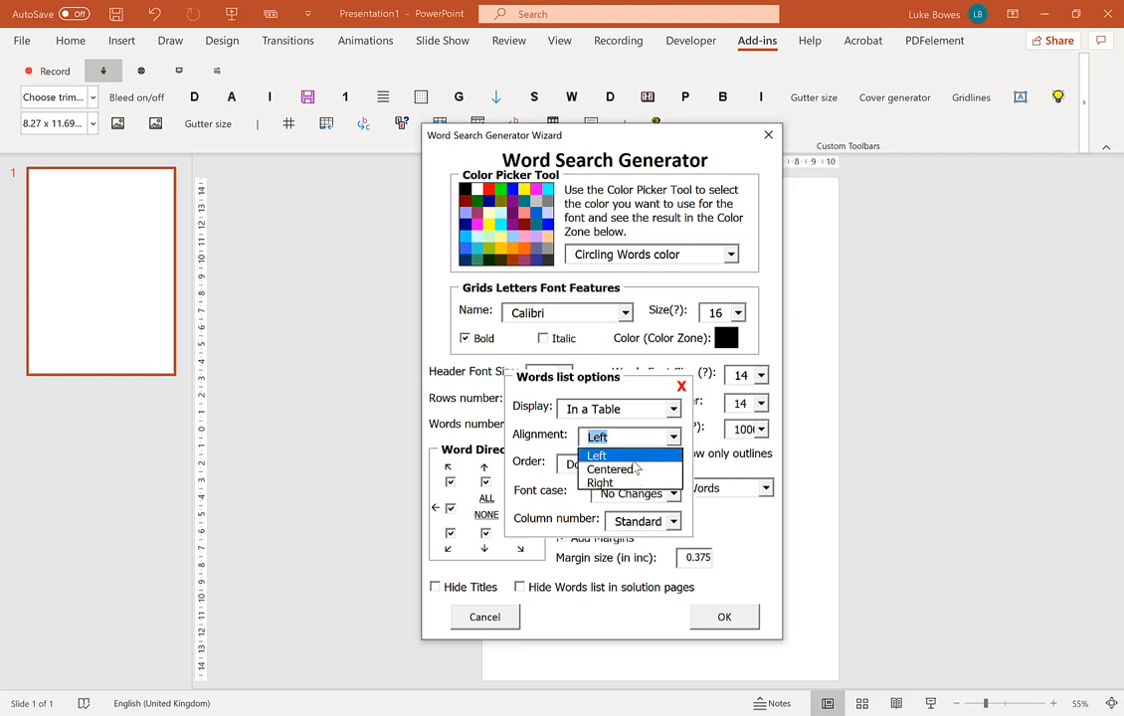
pyautogui.moveTo(610, 470)
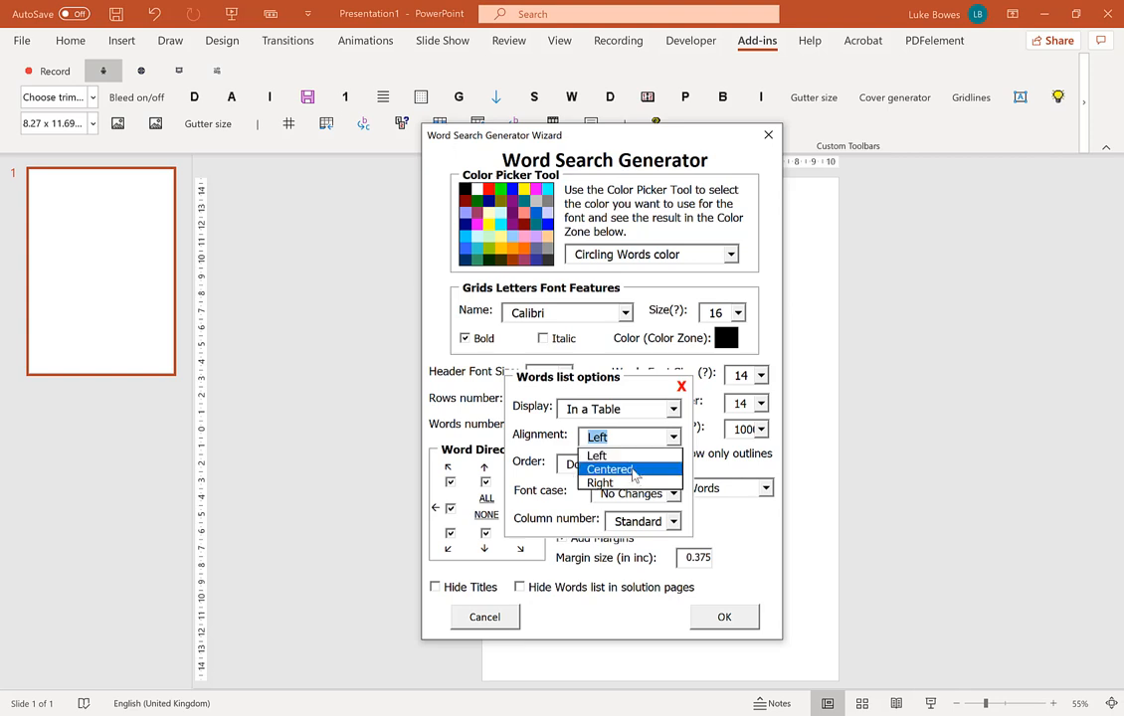
pyautogui.click(611, 470)
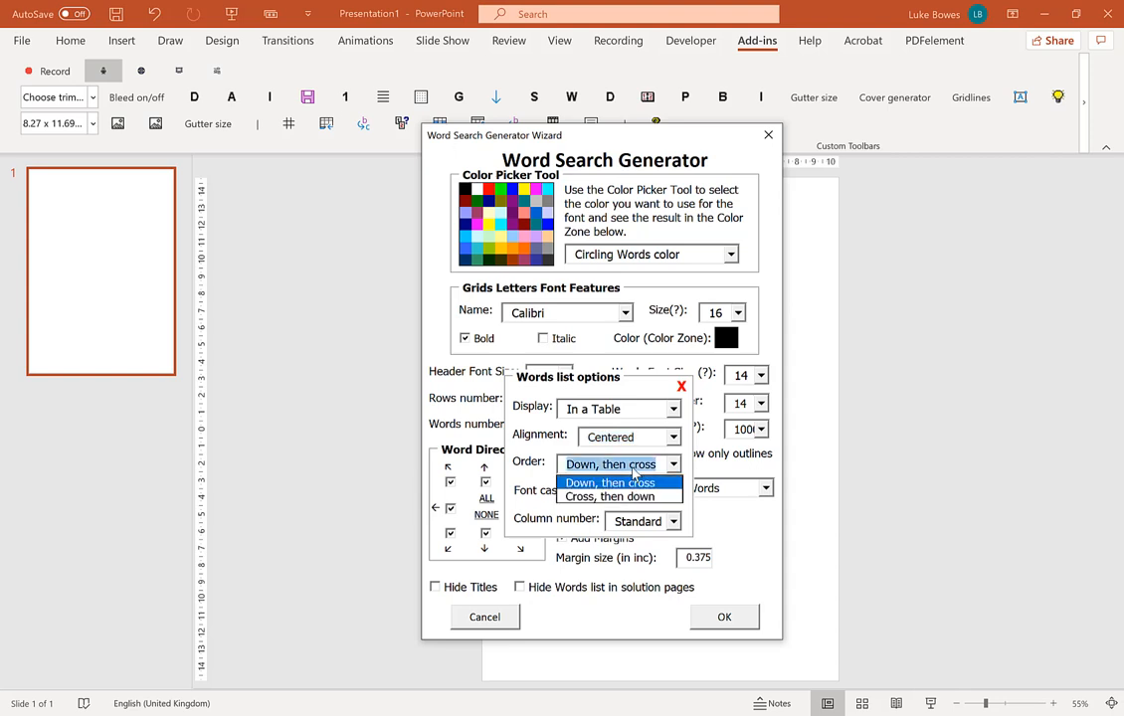
pyautogui.click(609, 463)
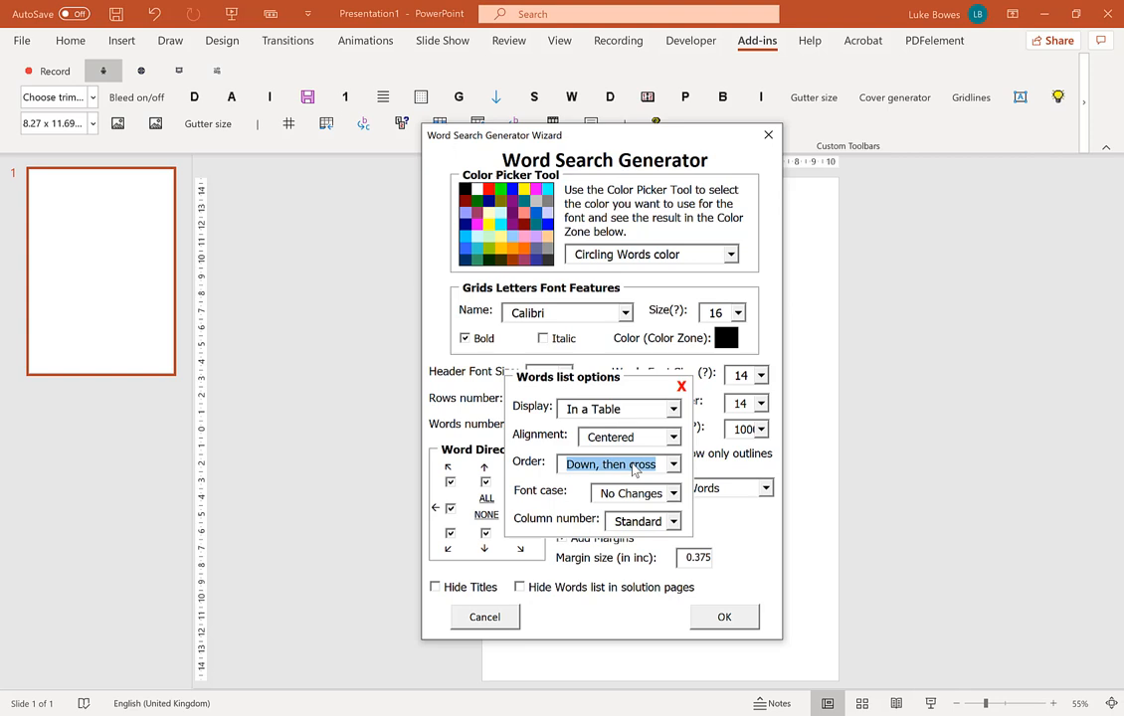
# Keep order Down then cross and force the column number to 2
pyautogui.click(672, 464)
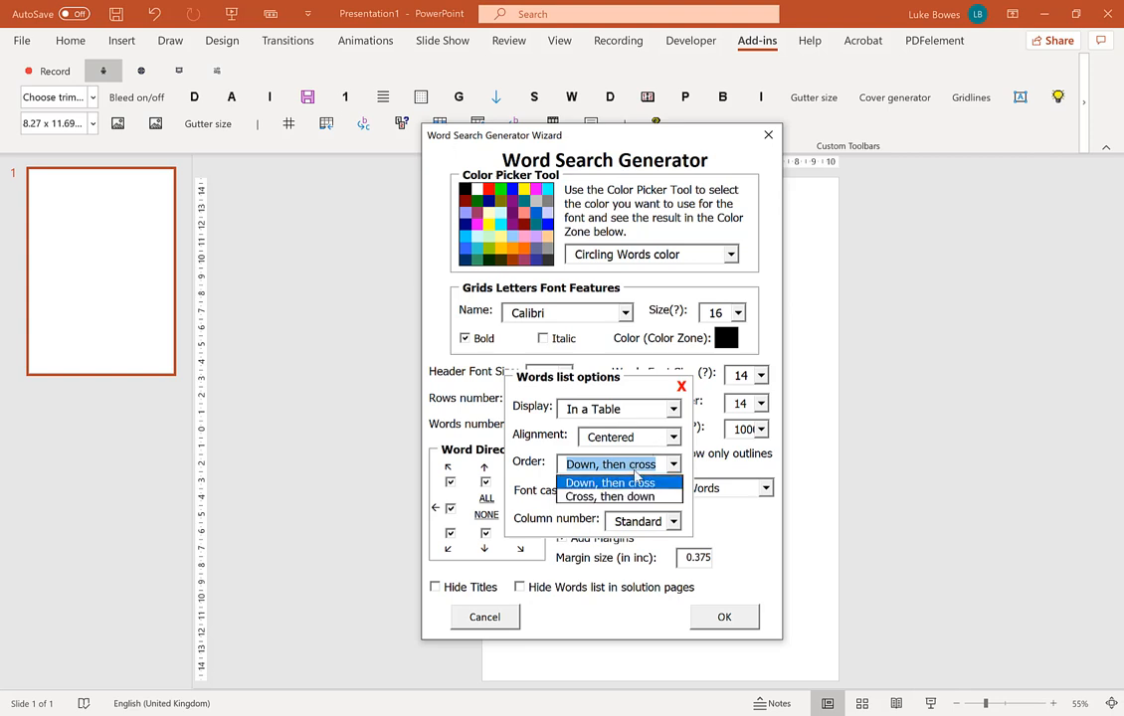
pyautogui.moveTo(611, 497)
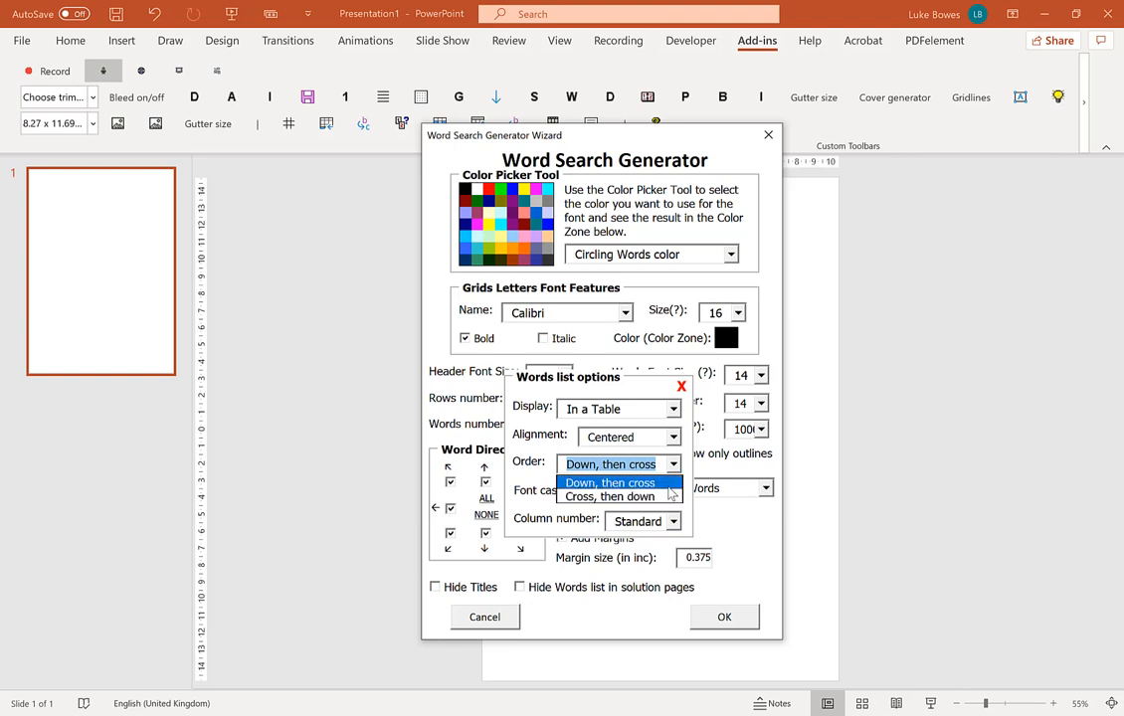
pyautogui.click(672, 494)
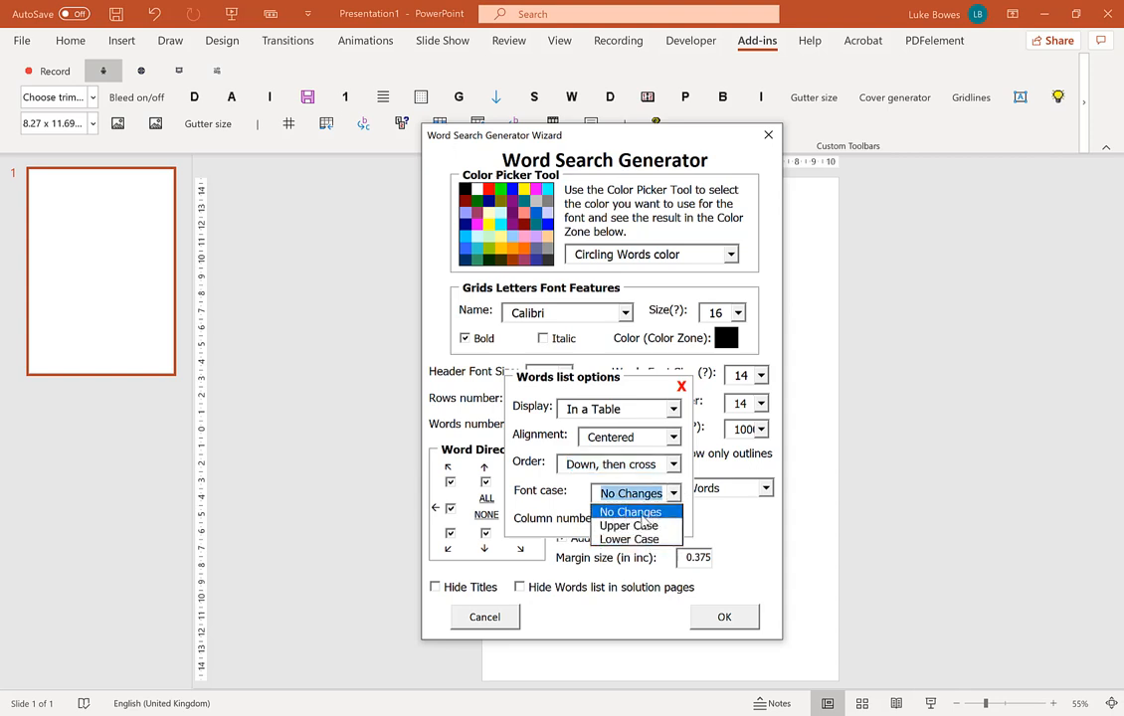
pyautogui.moveTo(628, 525)
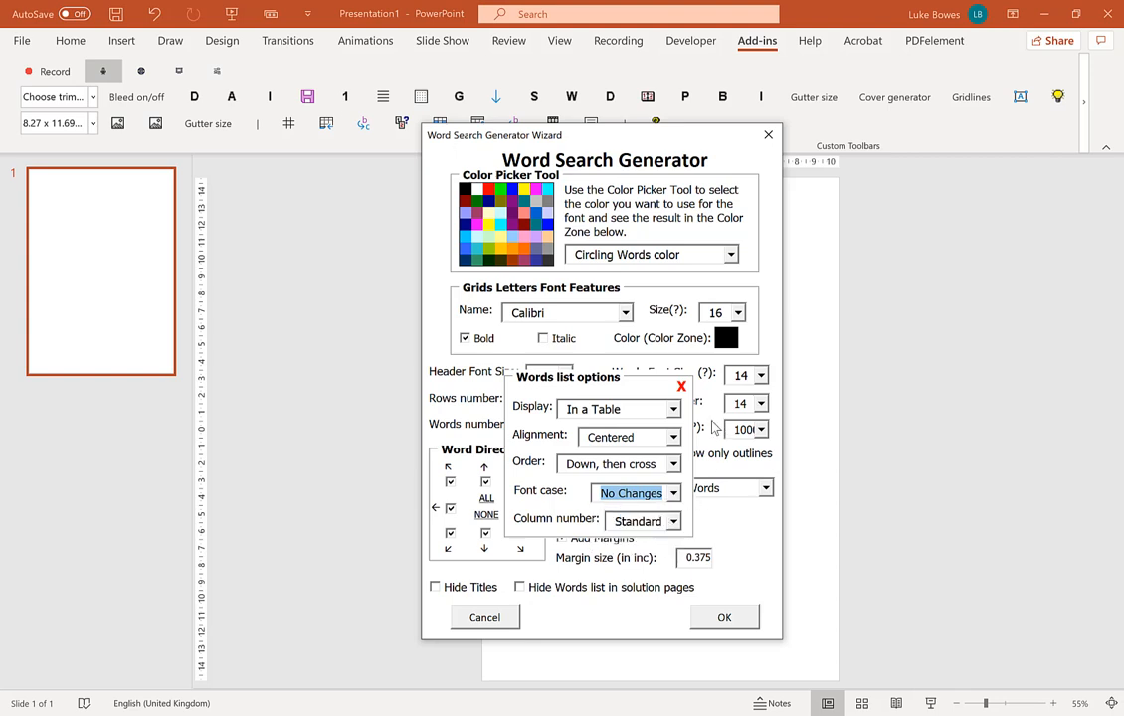
pyautogui.click(672, 521)
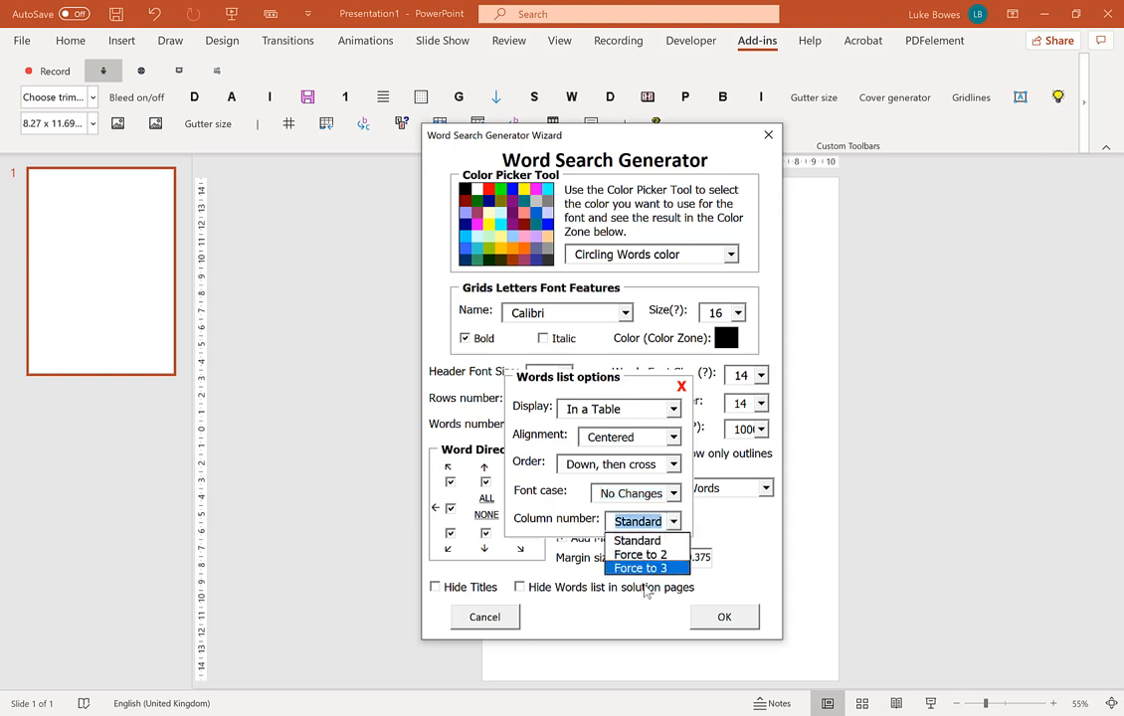
pyautogui.moveTo(646, 541)
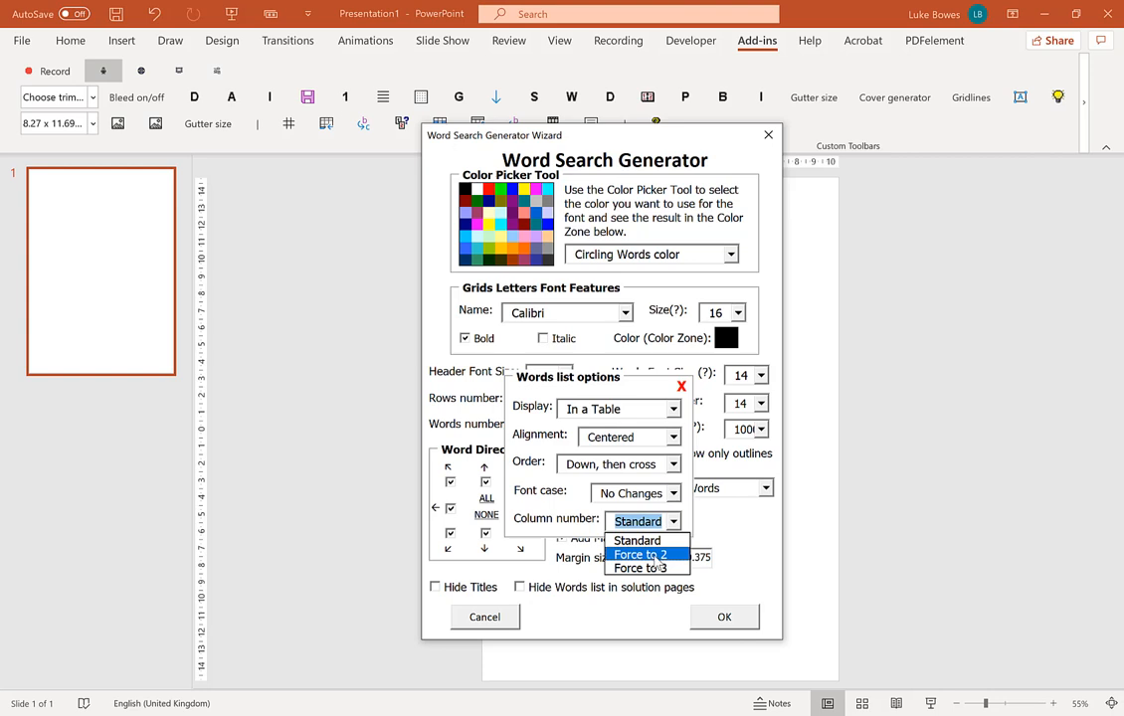
pyautogui.moveTo(636, 541)
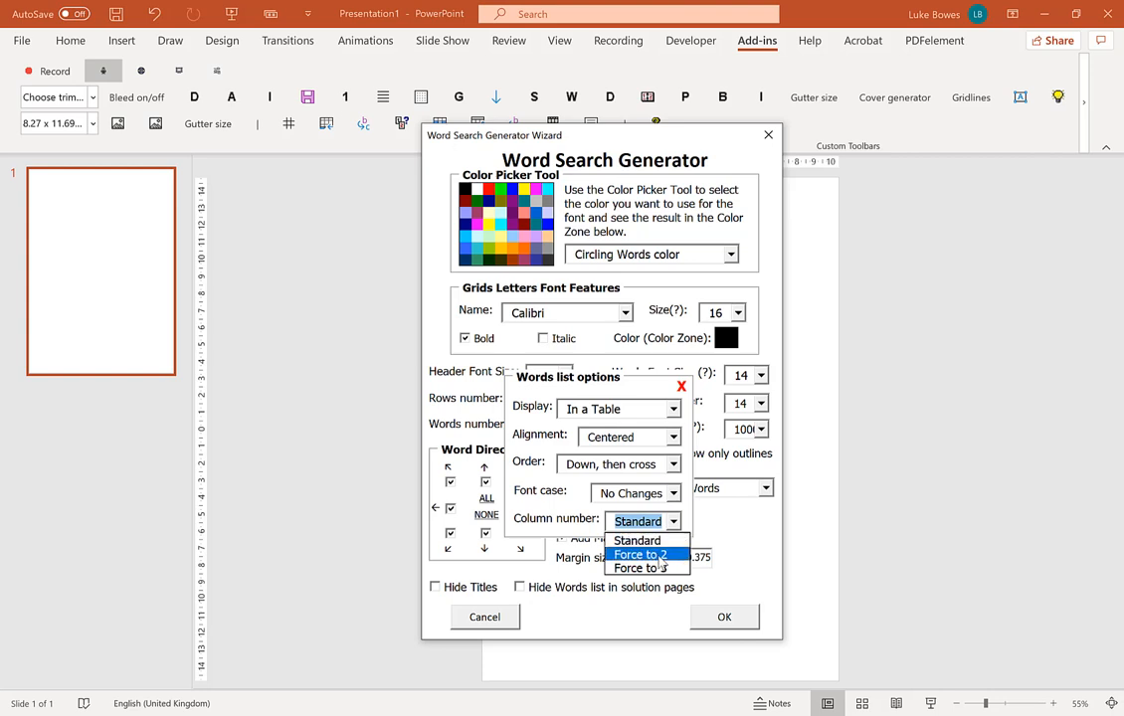
pyautogui.click(640, 553)
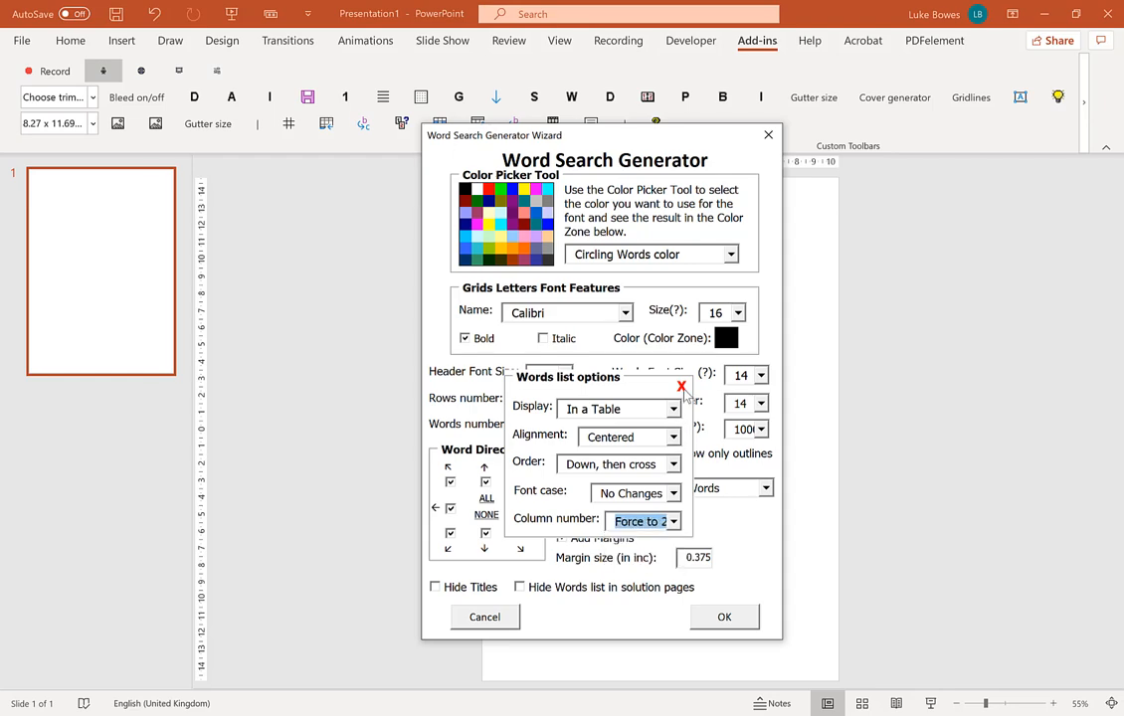
pyautogui.click(682, 386)
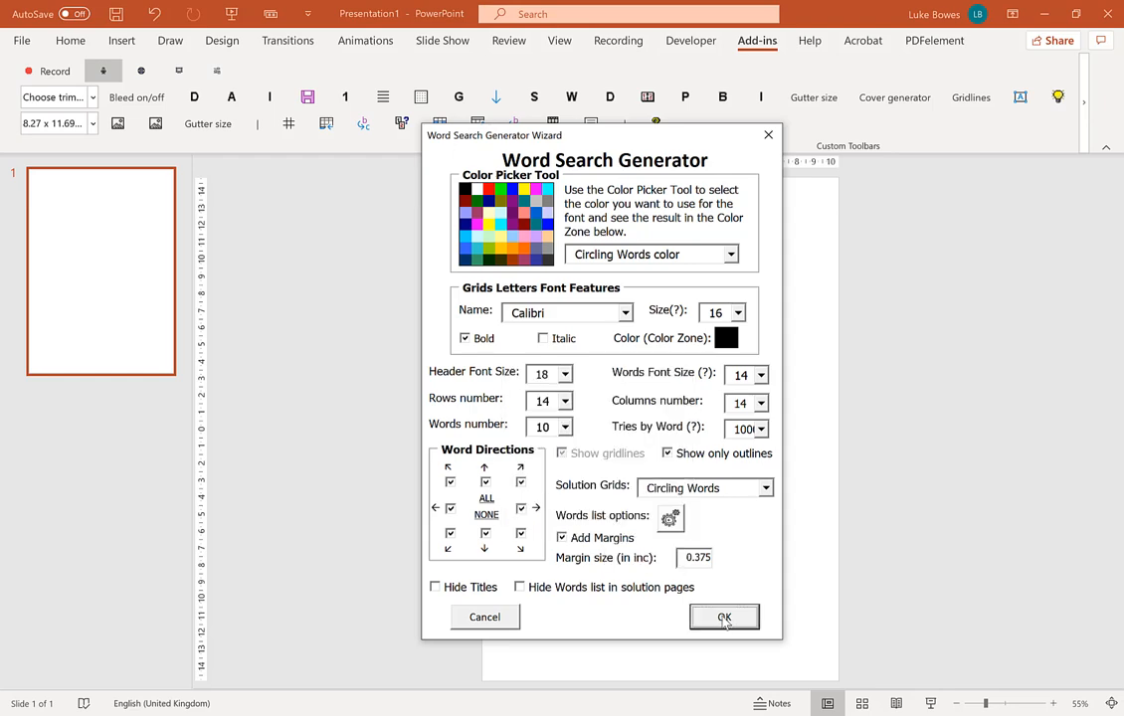
# Generate the ten puzzles with the two-column word list
pyautogui.click(724, 616)
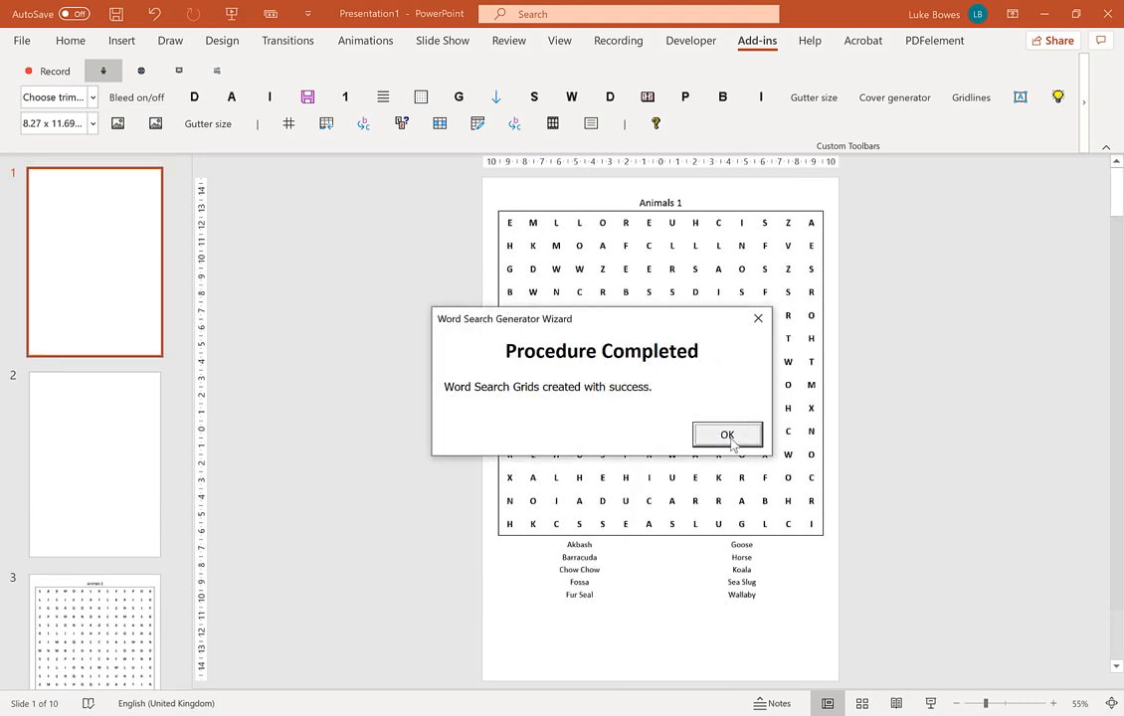
pyautogui.click(726, 434)
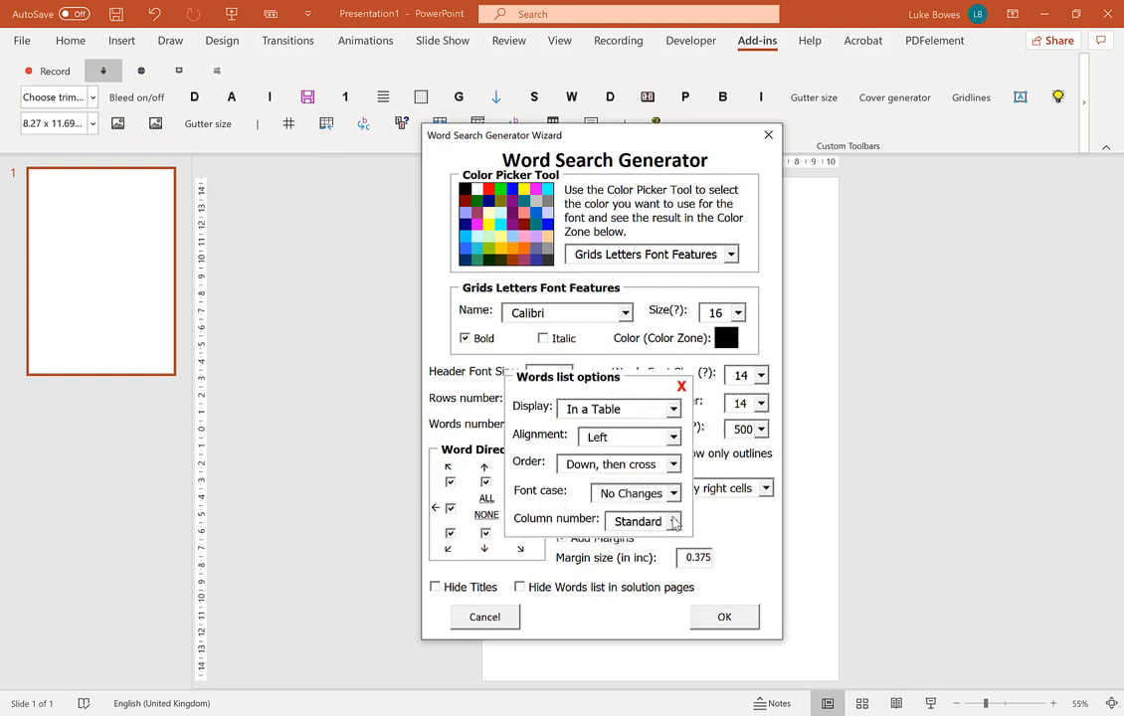
# Regenerate the puzzles with the word list as a table using the Standard column number
pyautogui.click(672, 410)
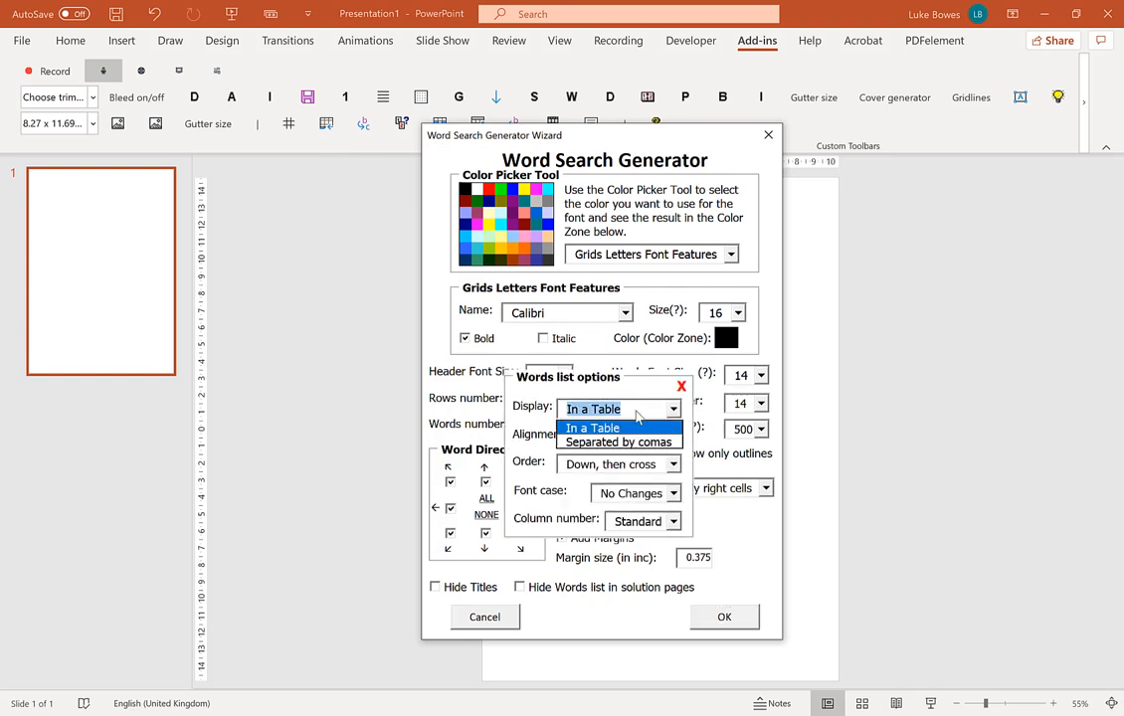
pyautogui.moveTo(628, 429)
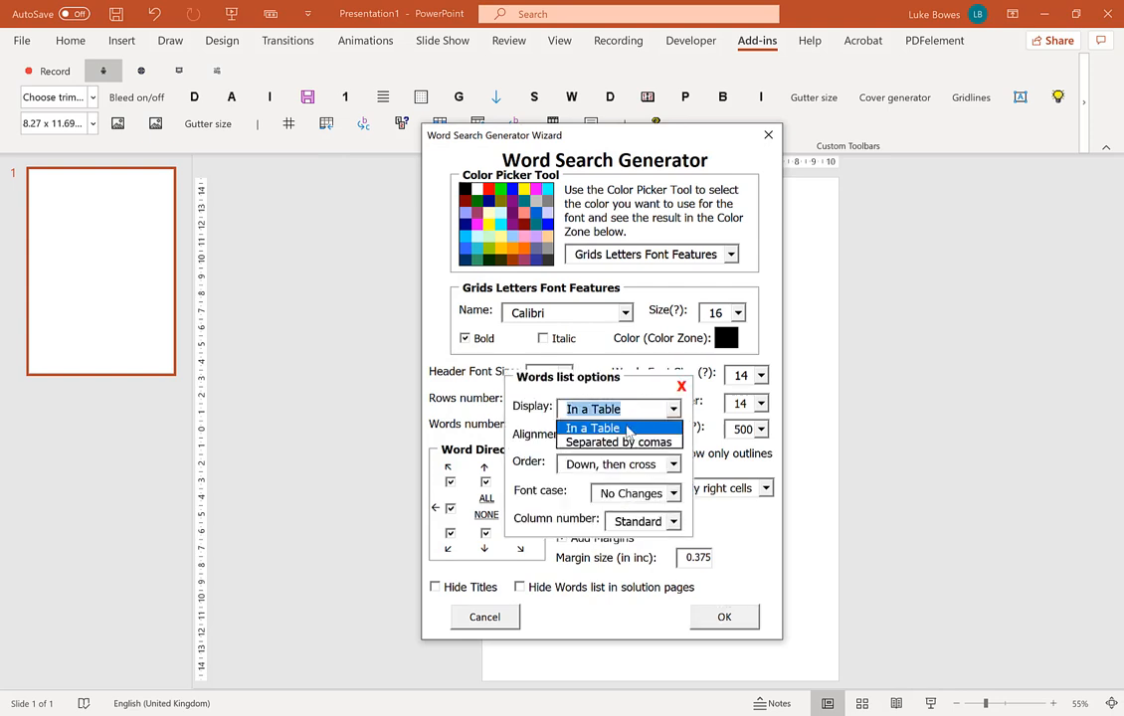
pyautogui.click(593, 427)
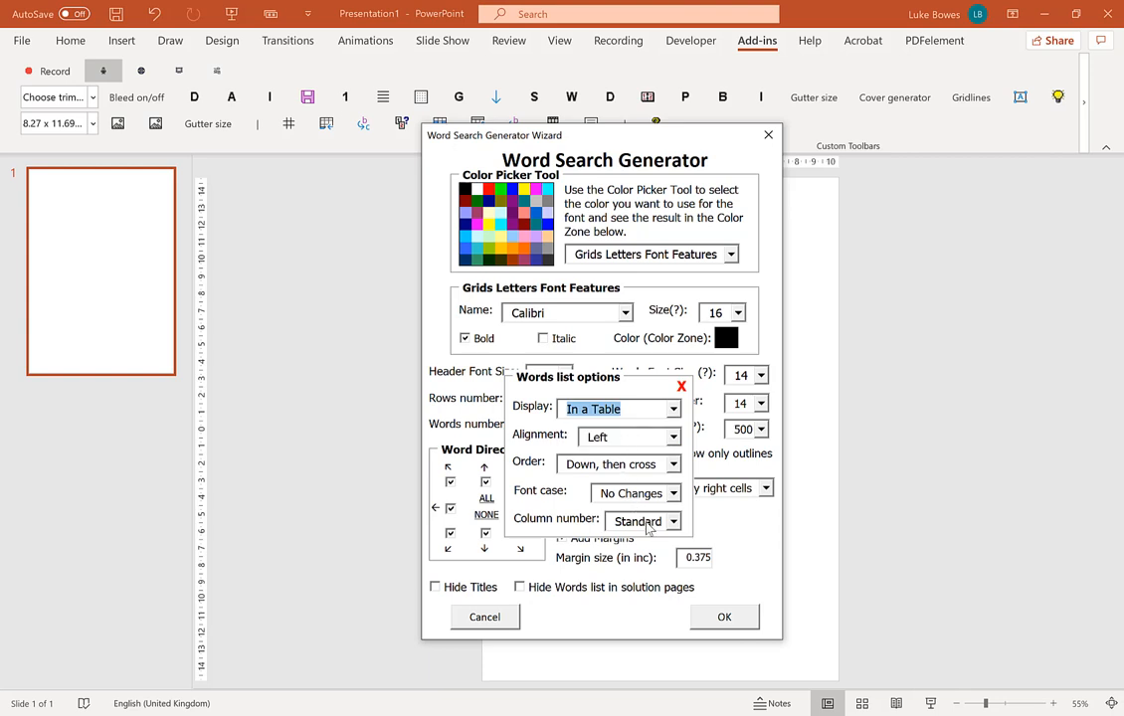
pyautogui.click(672, 521)
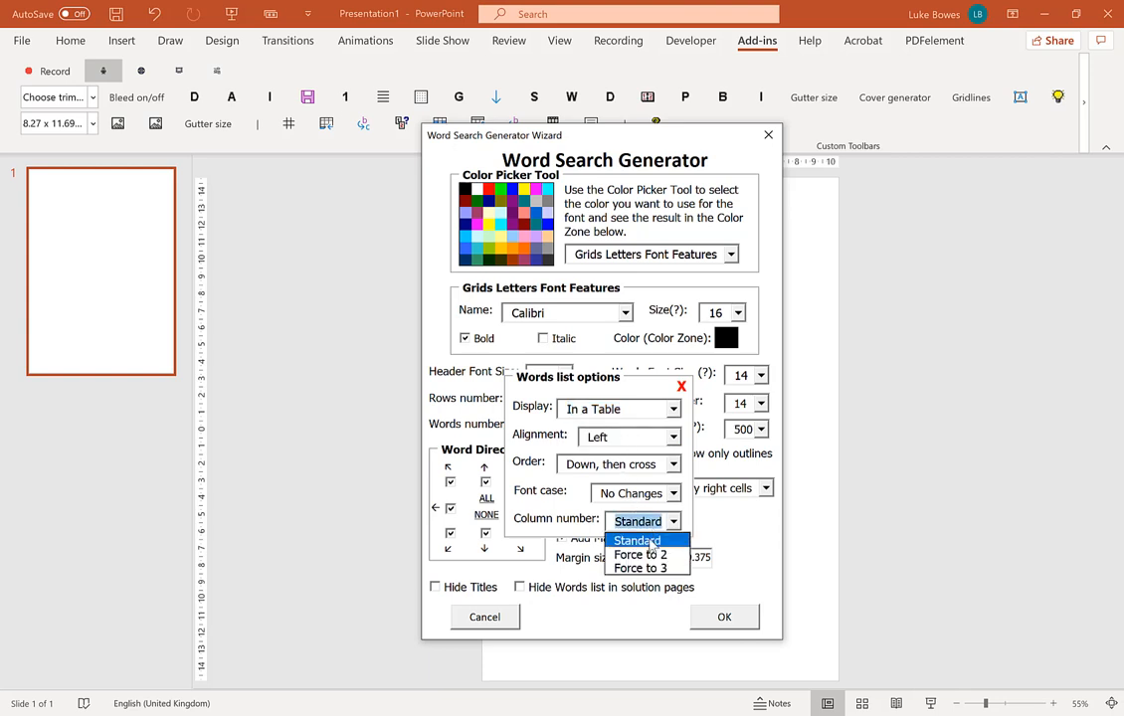
pyautogui.click(637, 541)
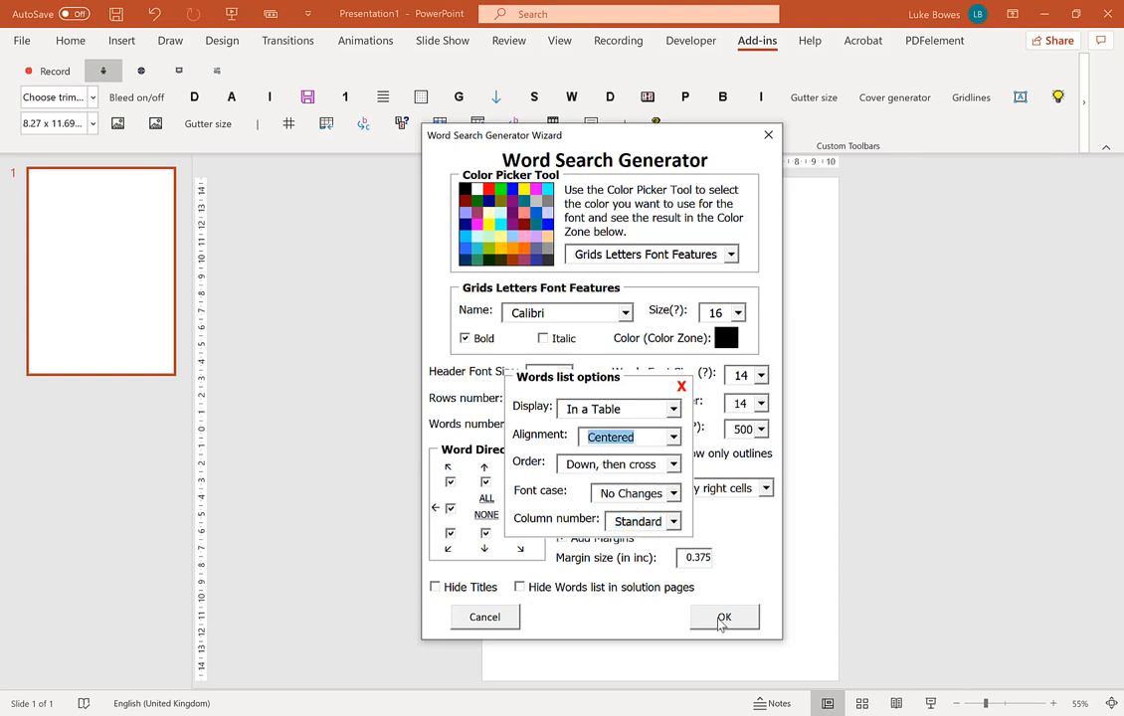
pyautogui.click(724, 617)
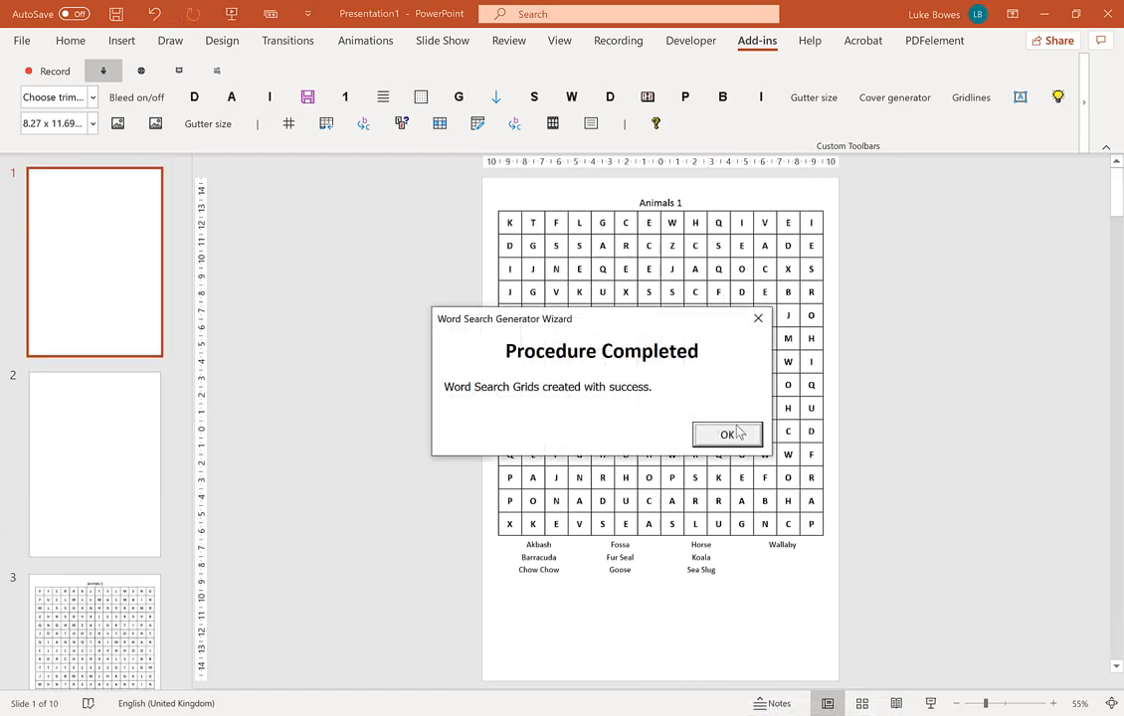
pyautogui.click(728, 434)
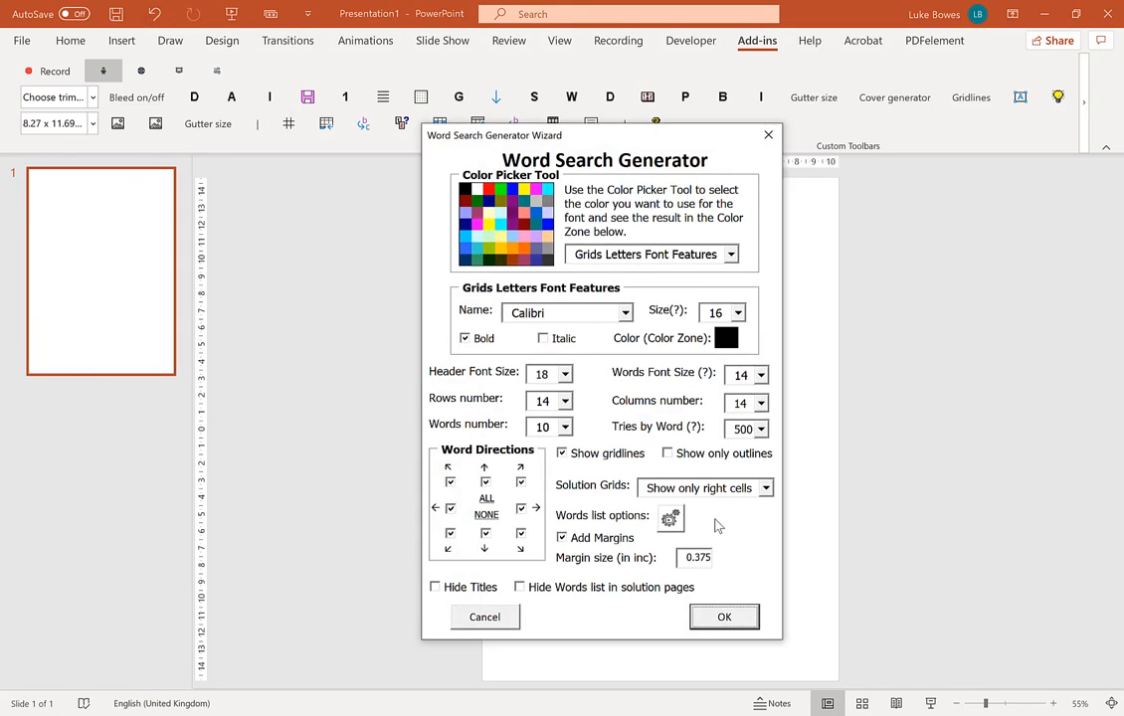
# Regenerate the puzzles with the word list forced into three columns
pyautogui.click(668, 517)
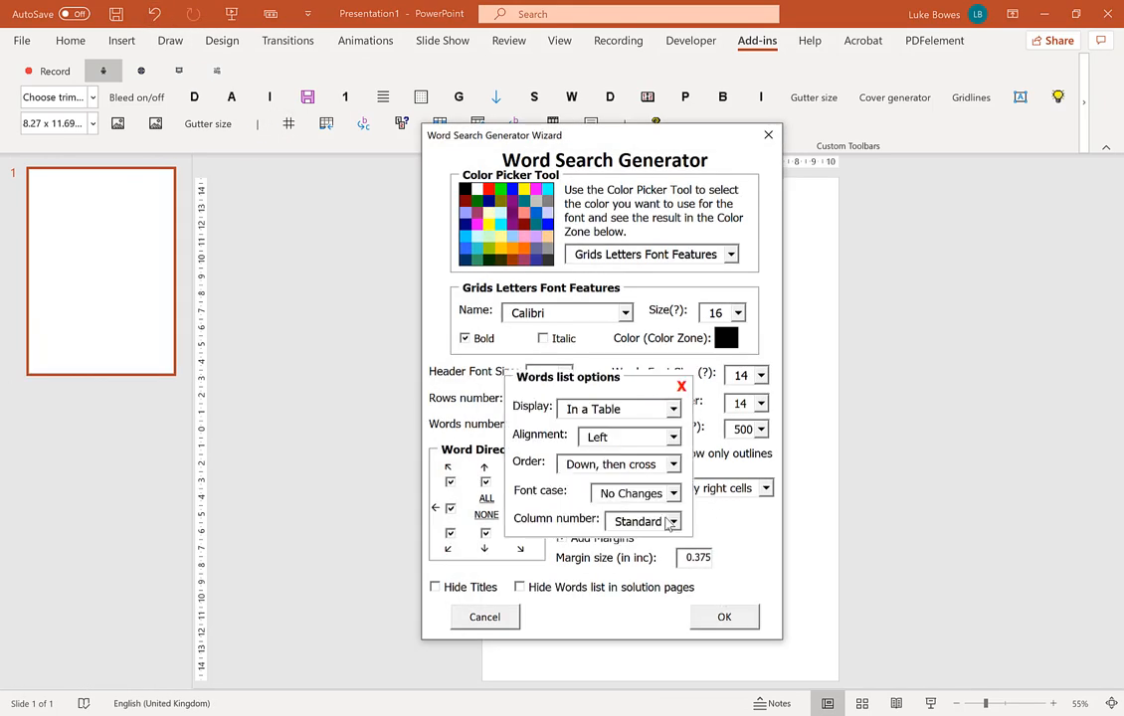
pyautogui.click(672, 521)
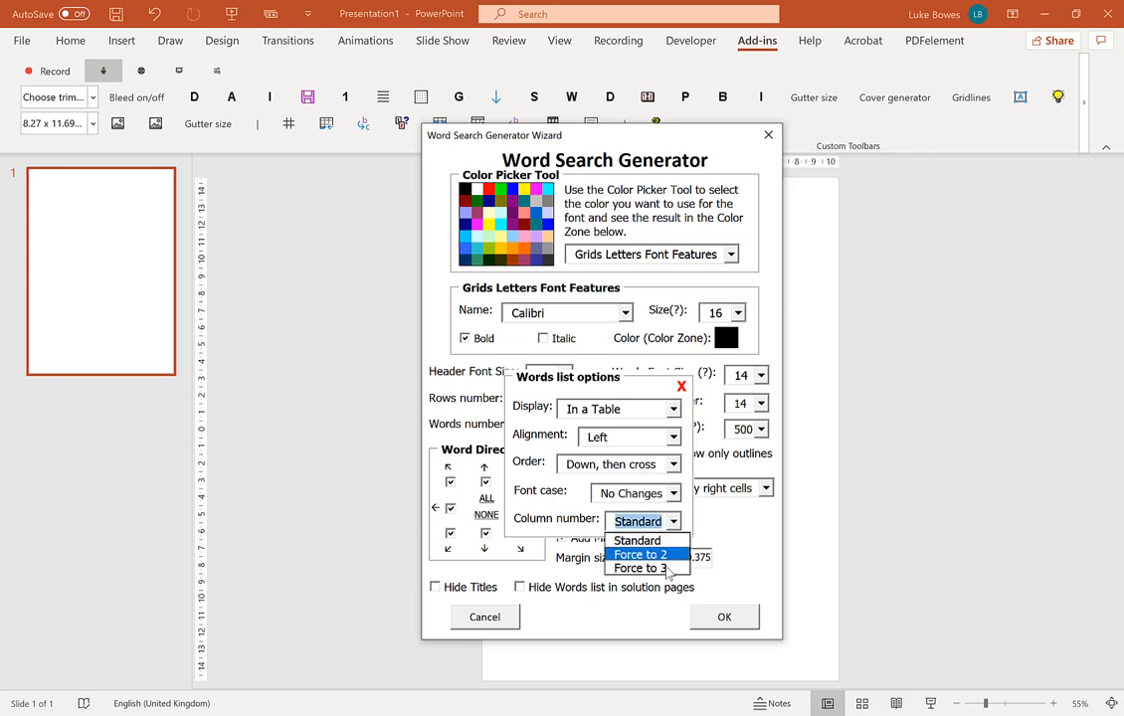
pyautogui.click(637, 569)
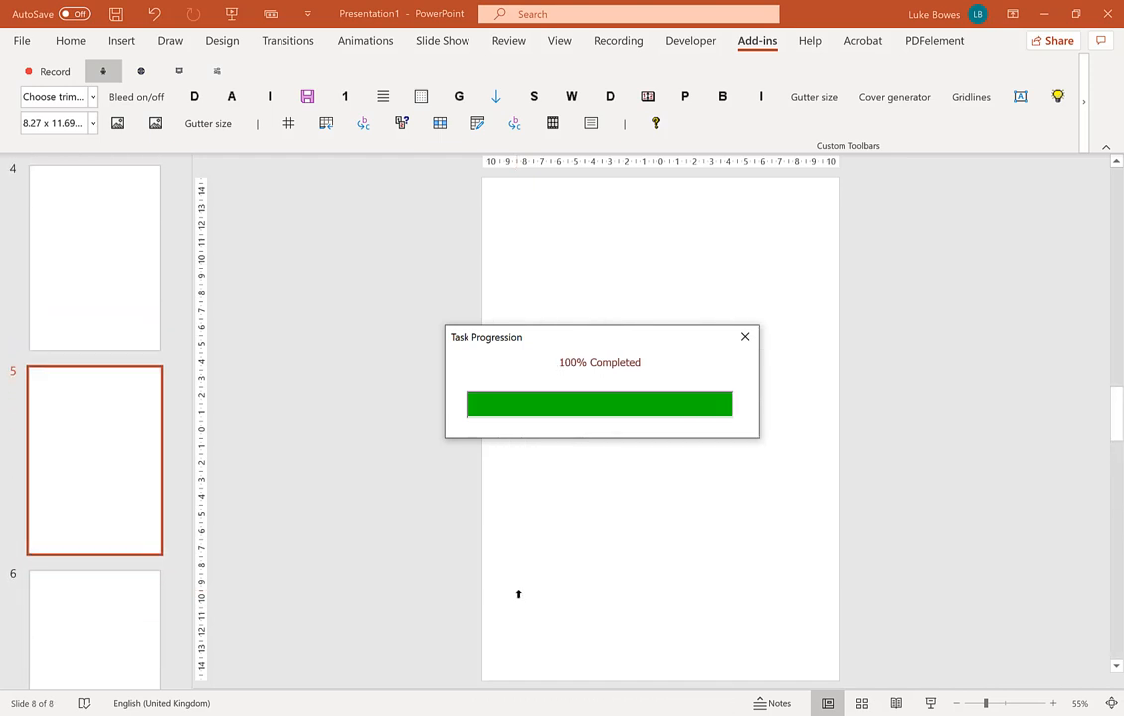
pyautogui.moveTo(704, 474)
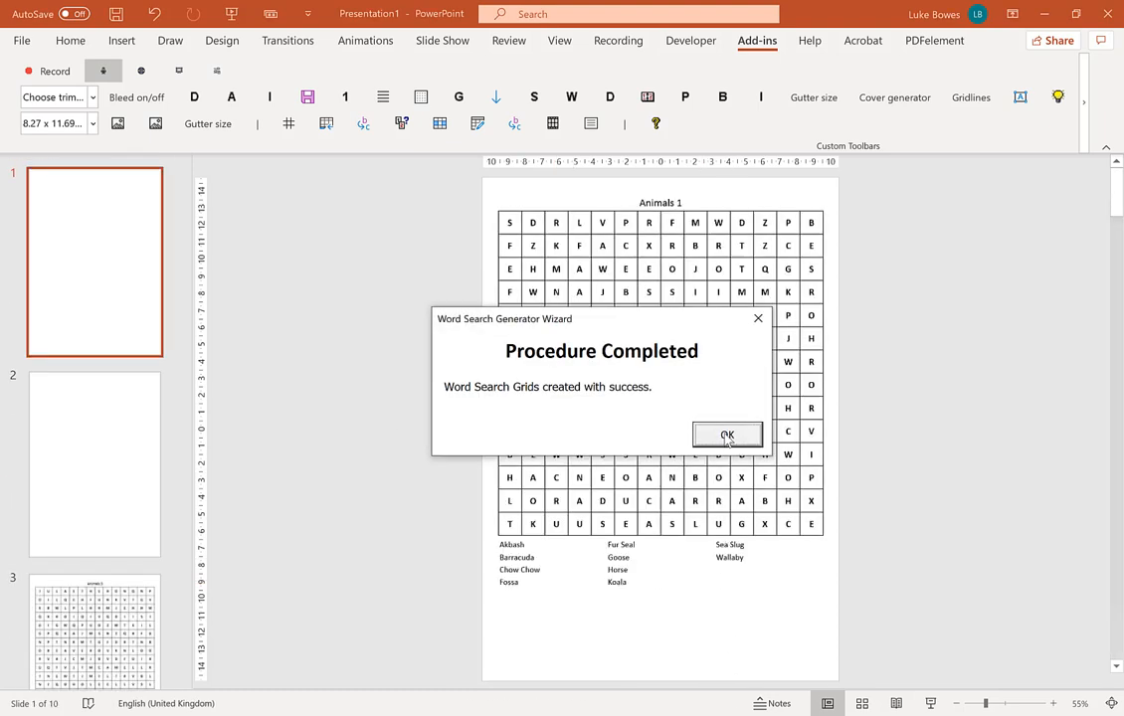
pyautogui.click(726, 433)
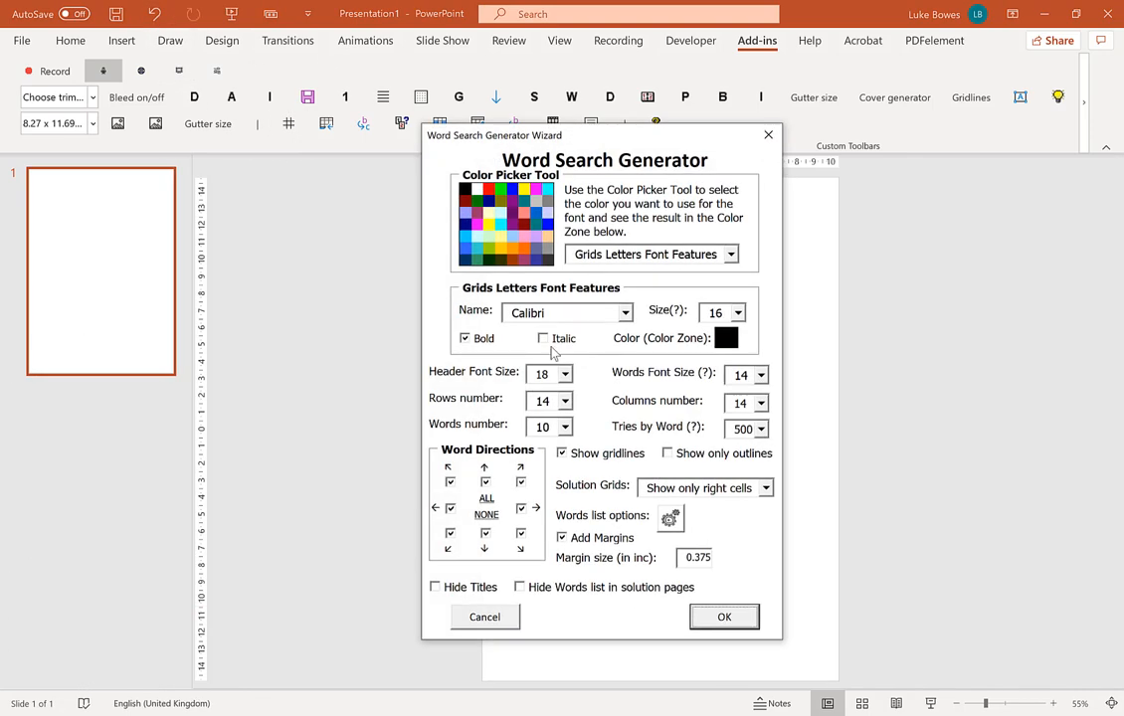
pyautogui.moveTo(700, 545)
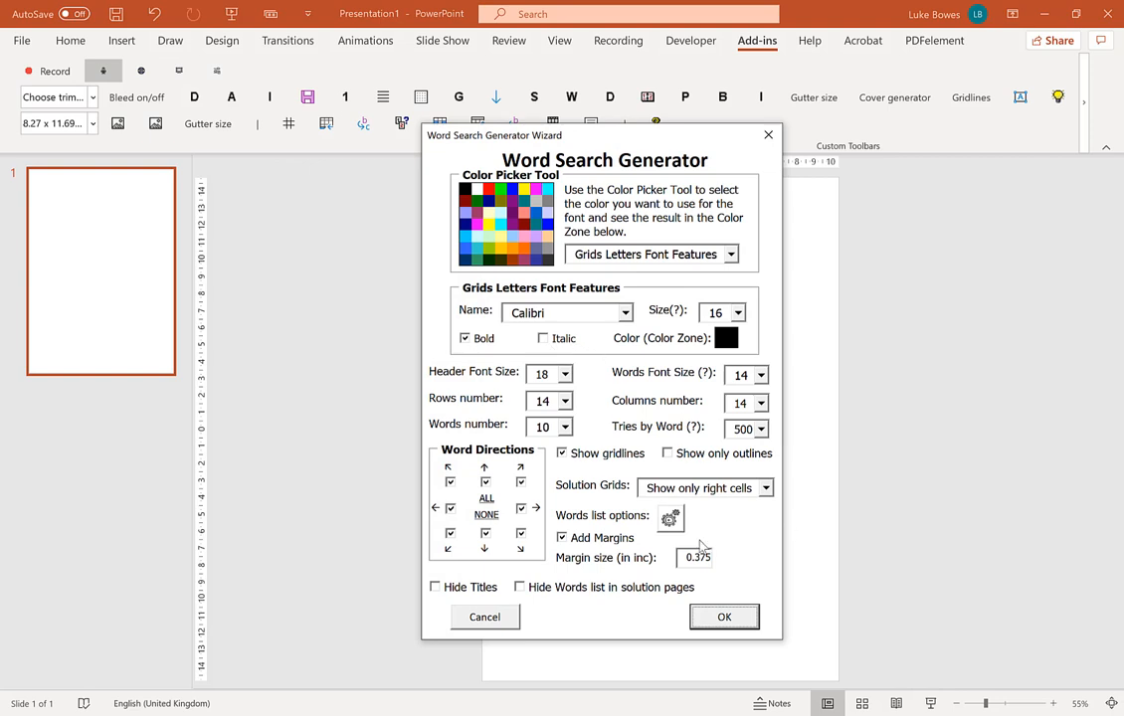
pyautogui.moveTo(704, 545)
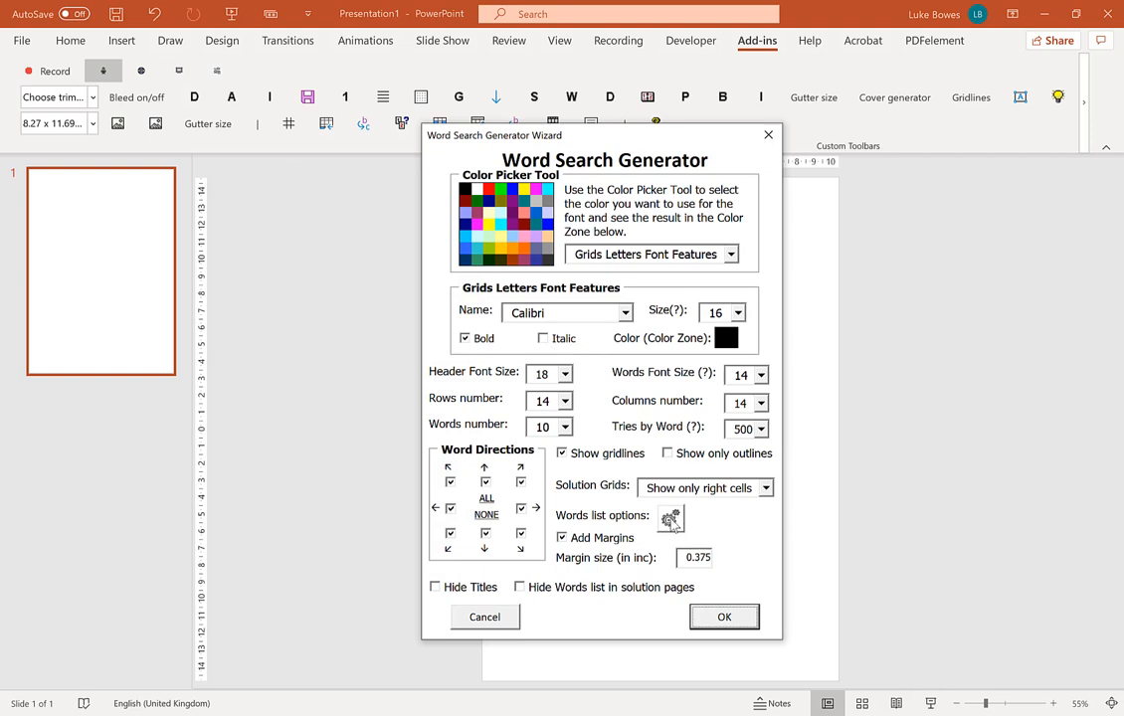
# Generate a trial set with the word list separated by commas and acknowledge completion
pyautogui.click(670, 517)
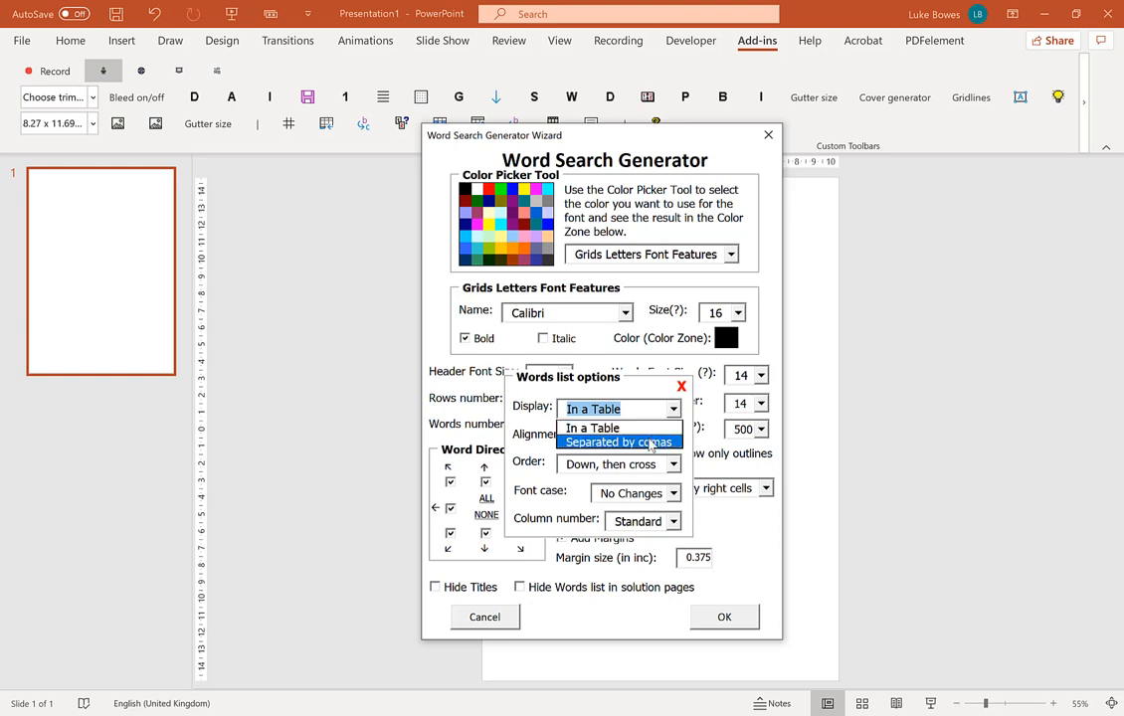
pyautogui.click(621, 441)
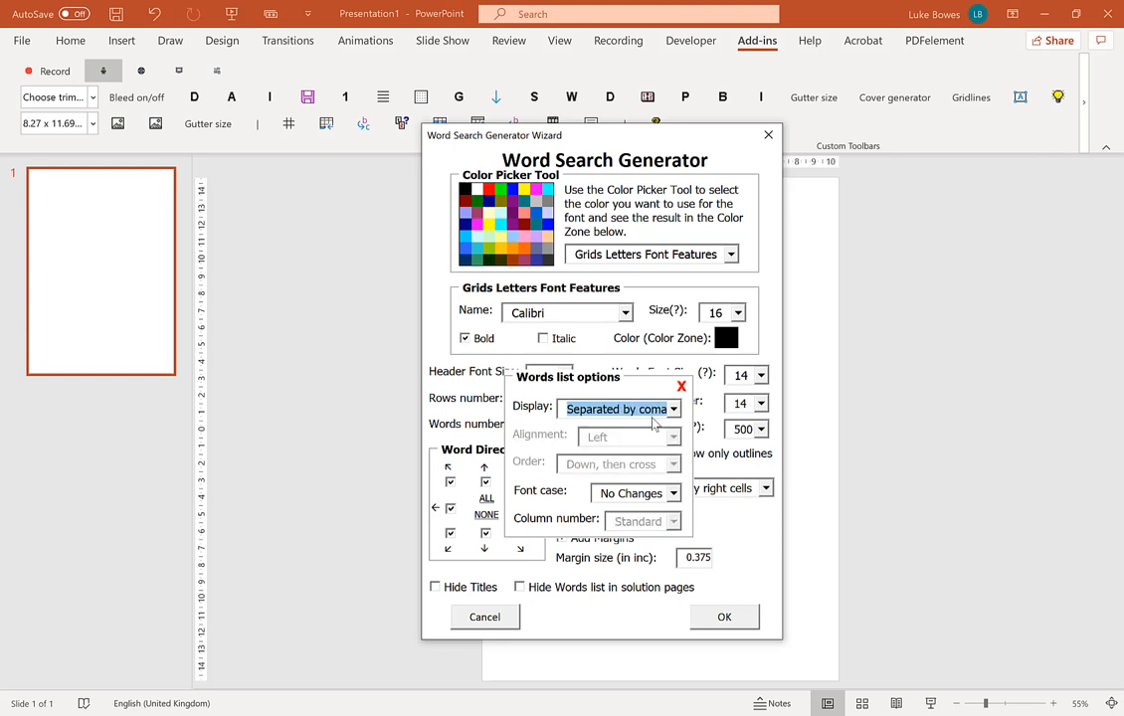
pyautogui.moveTo(319, 586)
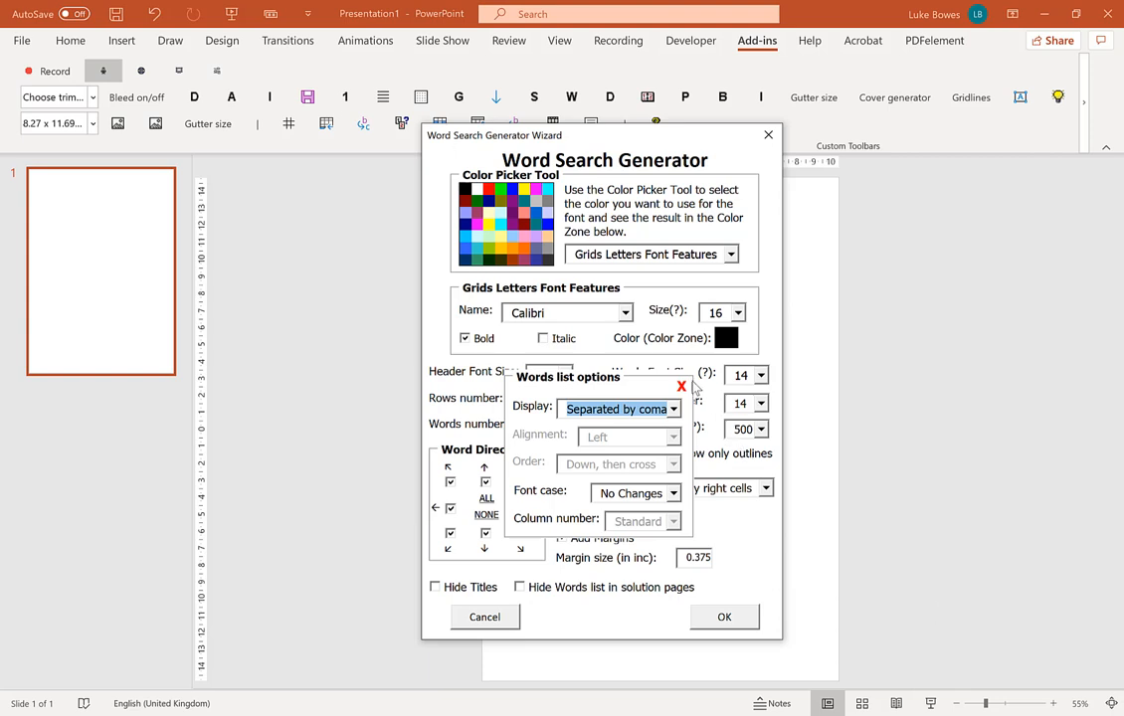
pyautogui.click(682, 386)
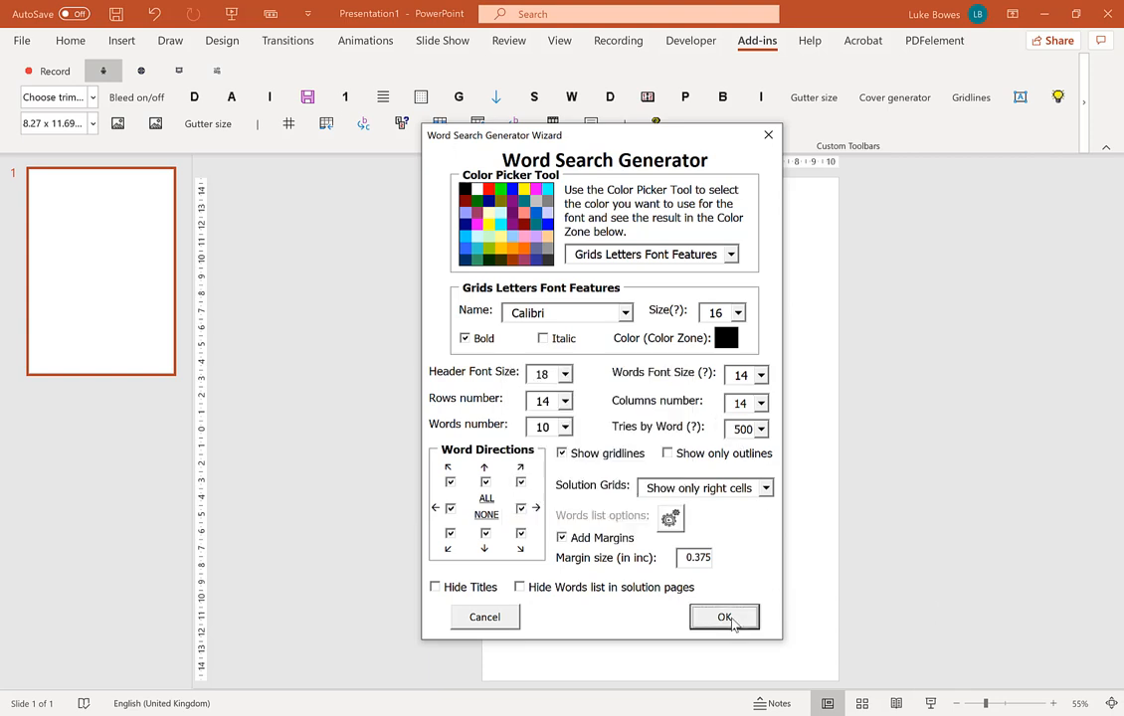
pyautogui.click(724, 616)
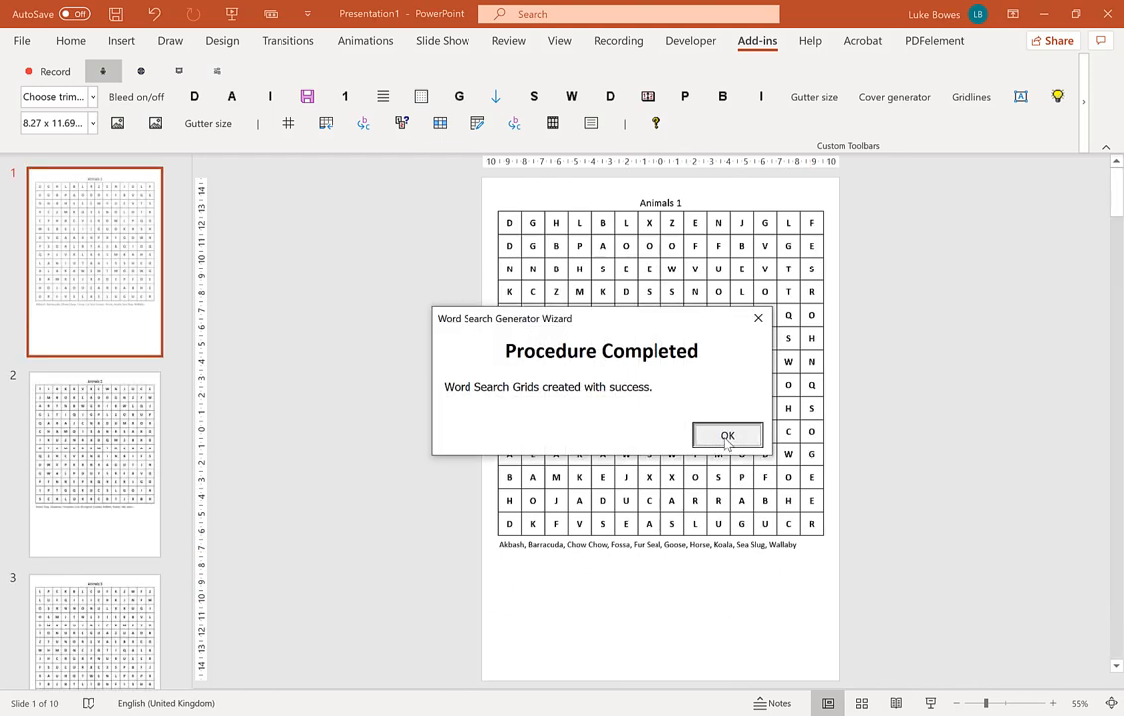
pyautogui.click(728, 434)
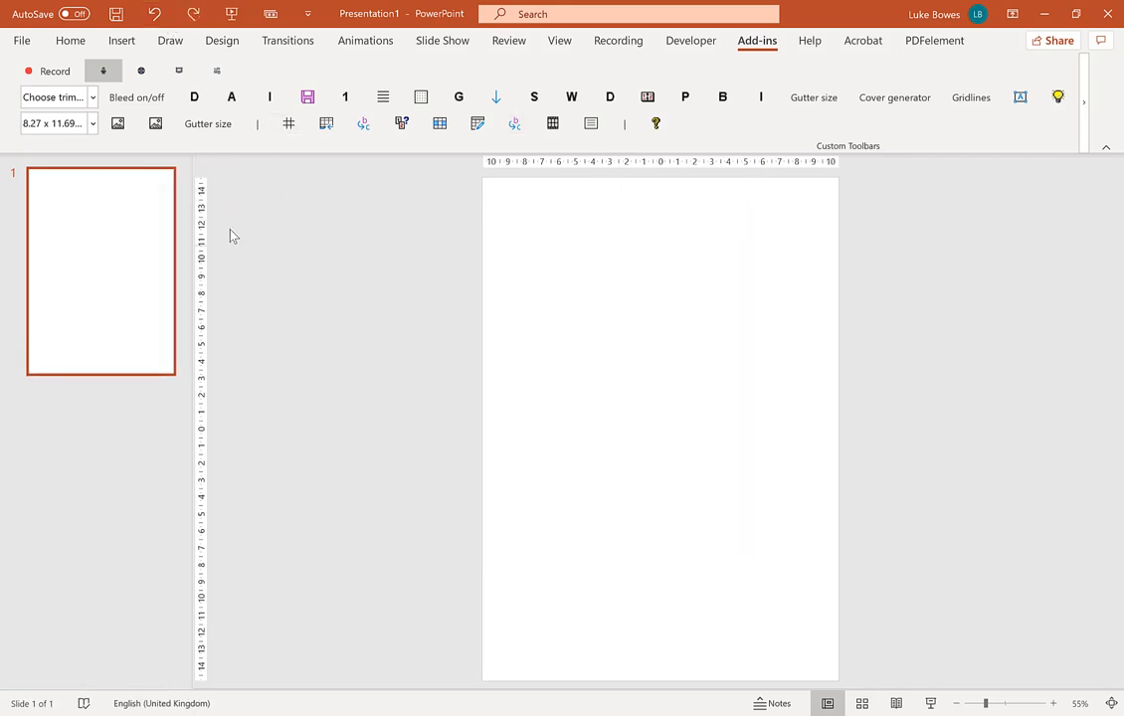
pyautogui.moveTo(318, 159)
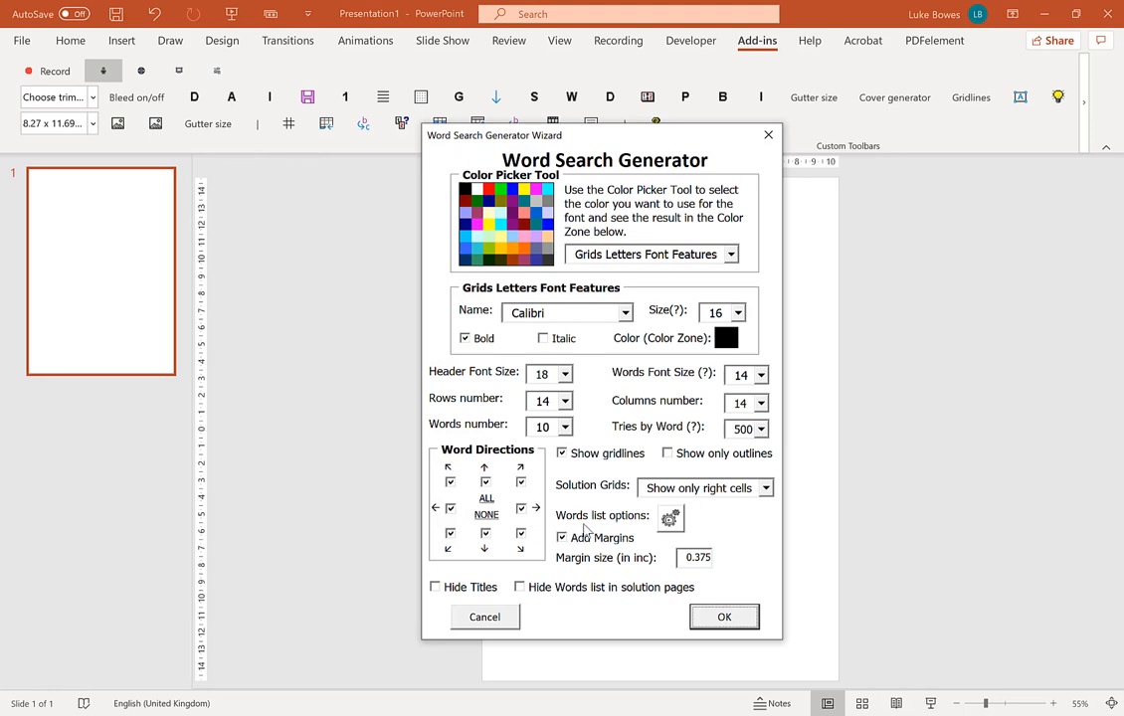
# Target the Circling Words colour, set solution grids to circle words, and move the generator window left
pyautogui.click(730, 255)
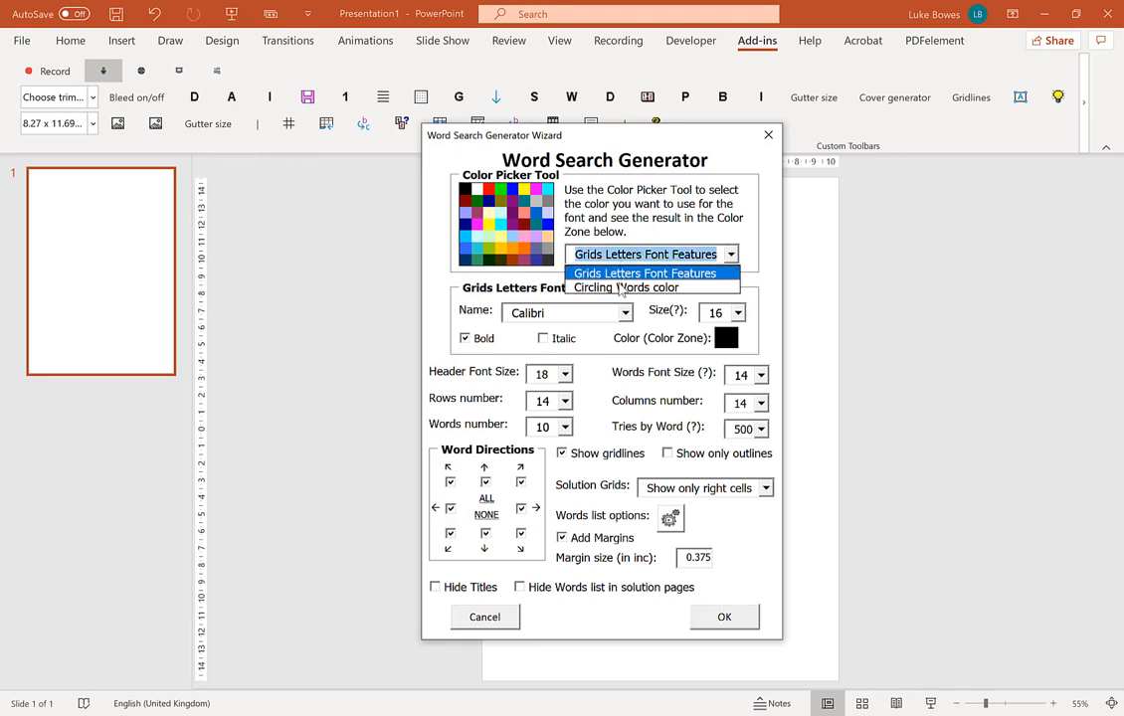
pyautogui.click(627, 286)
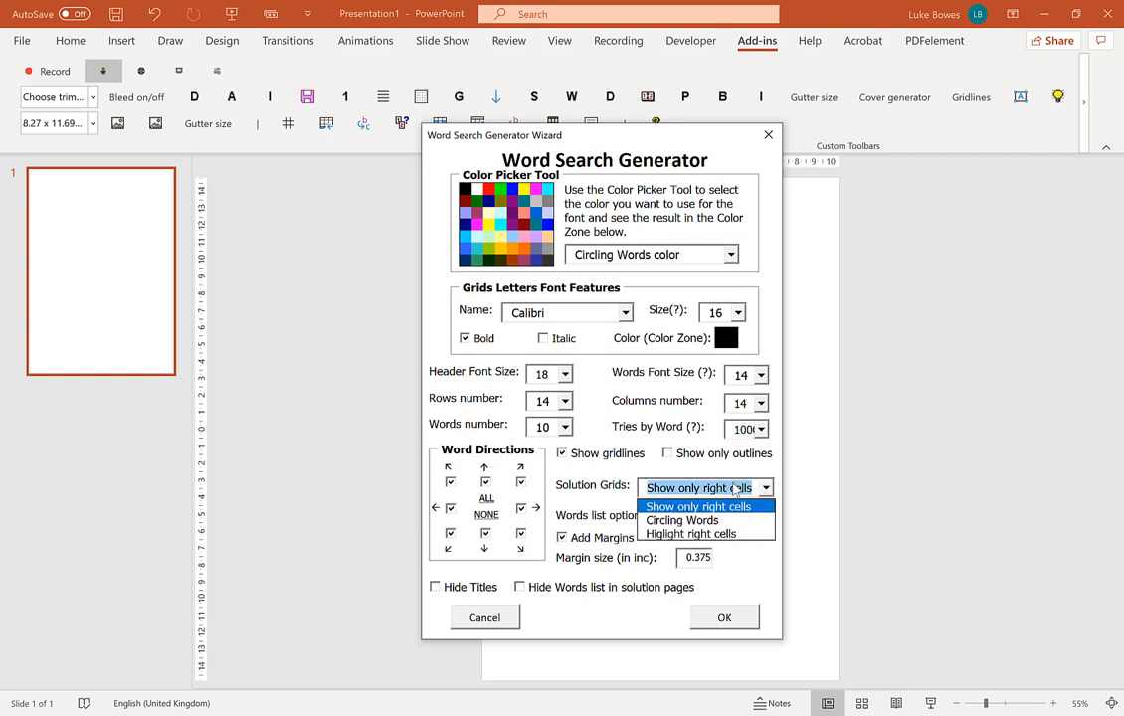
pyautogui.click(682, 521)
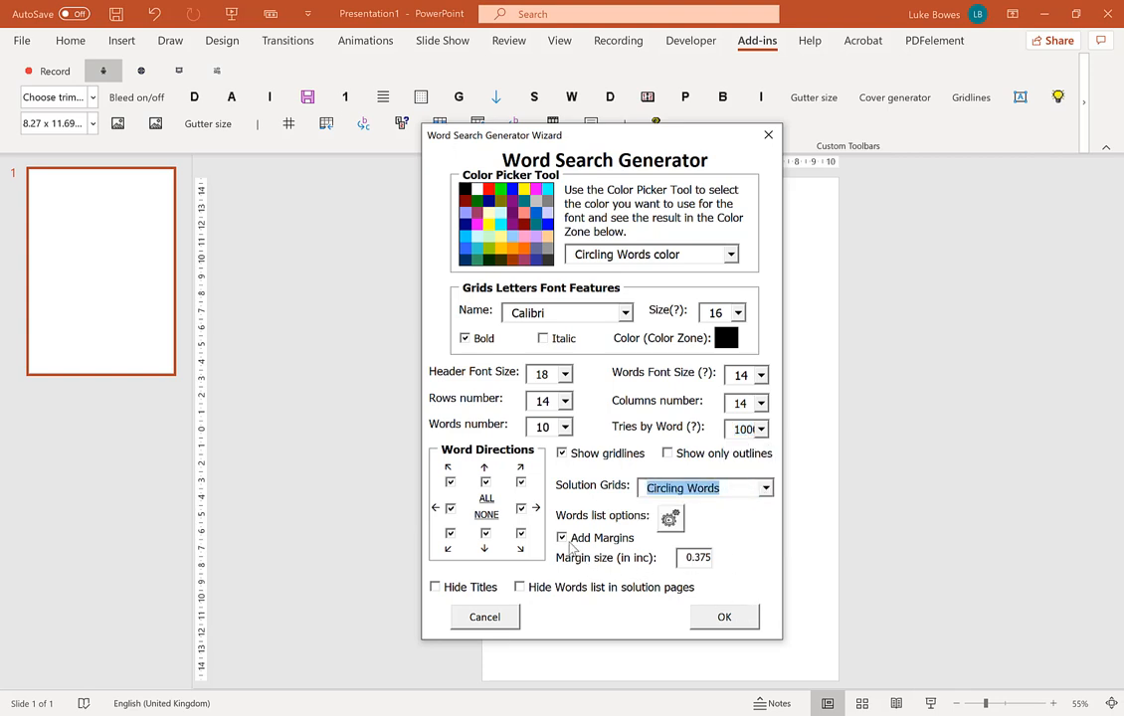
pyautogui.moveTo(609, 549)
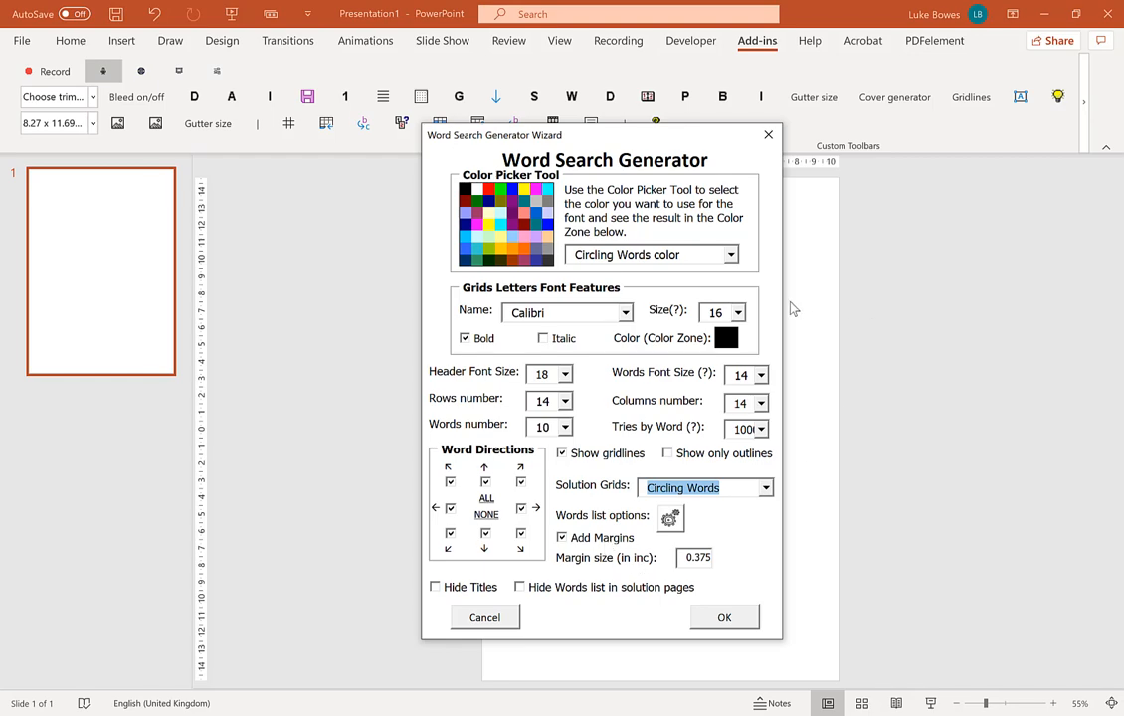
pyautogui.moveTo(493, 136); pyautogui.dragTo(513, 135)
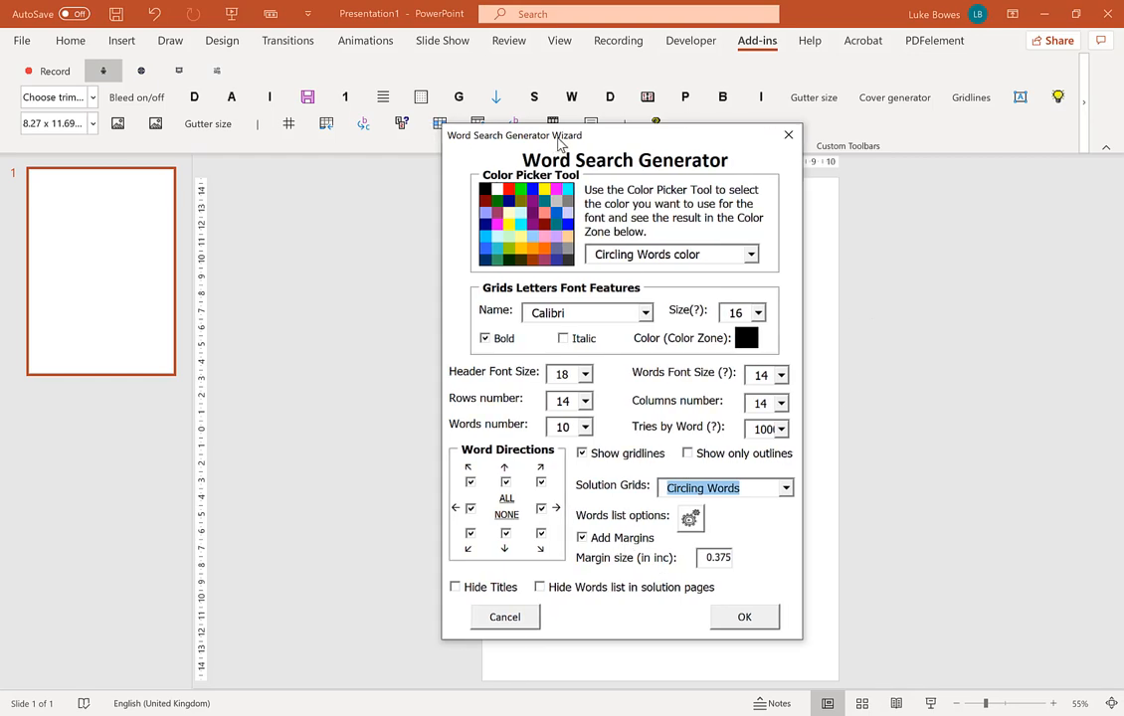
pyautogui.moveTo(561, 143); pyautogui.dragTo(195, 118)
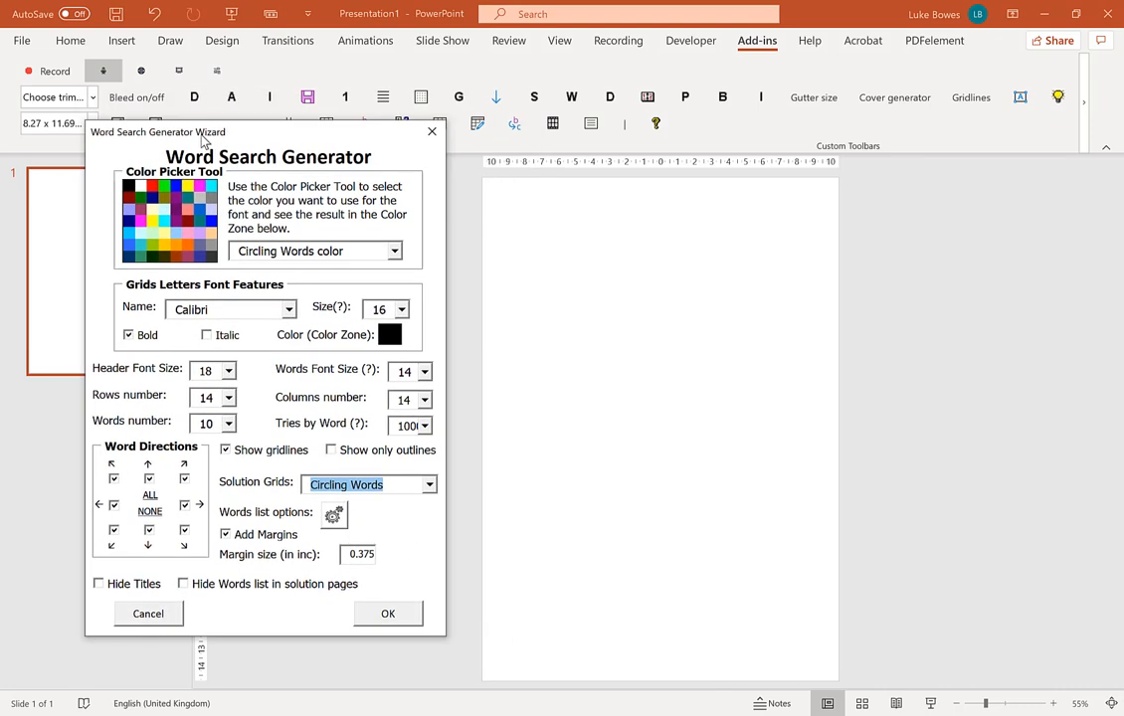
pyautogui.moveTo(509, 250)
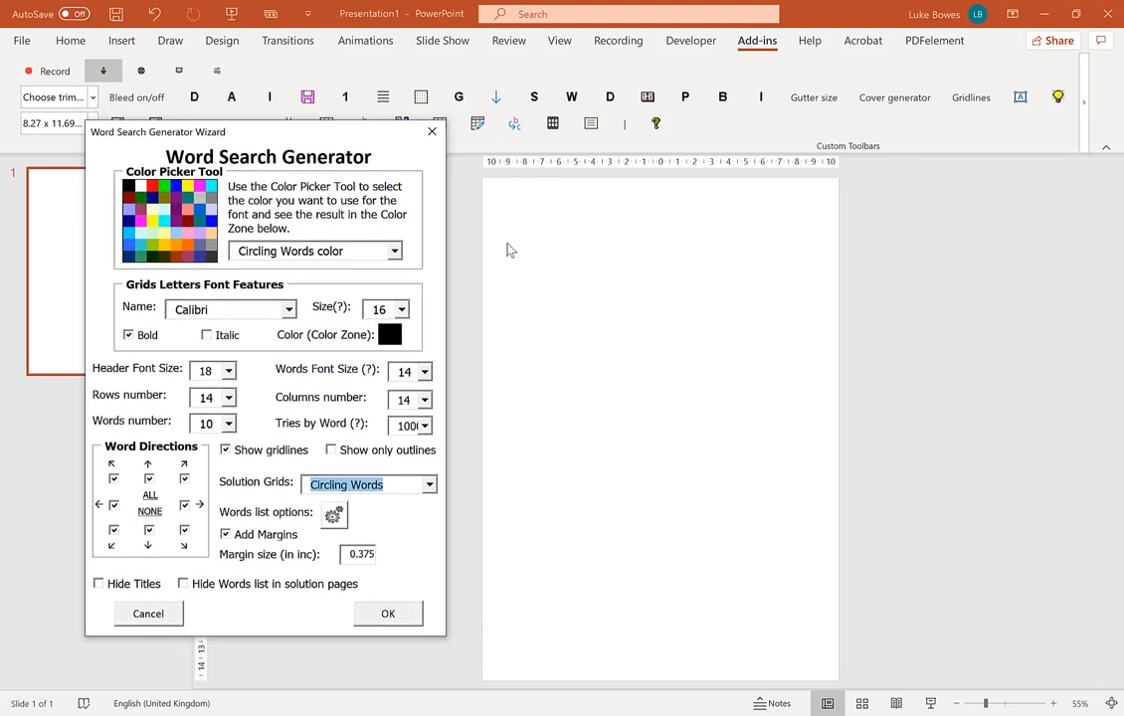
pyautogui.moveTo(835, 388)
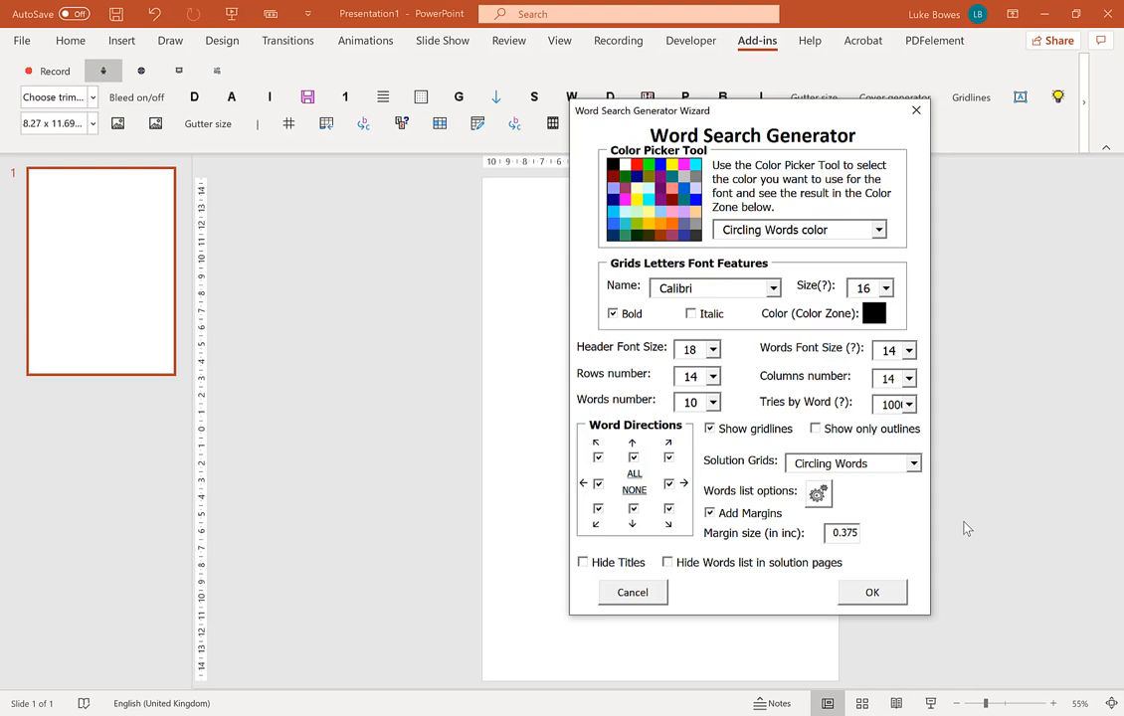
# Set the margin to 0.75 inch, the grid to 17 rows and the header font to 22
pyautogui.click(843, 533)
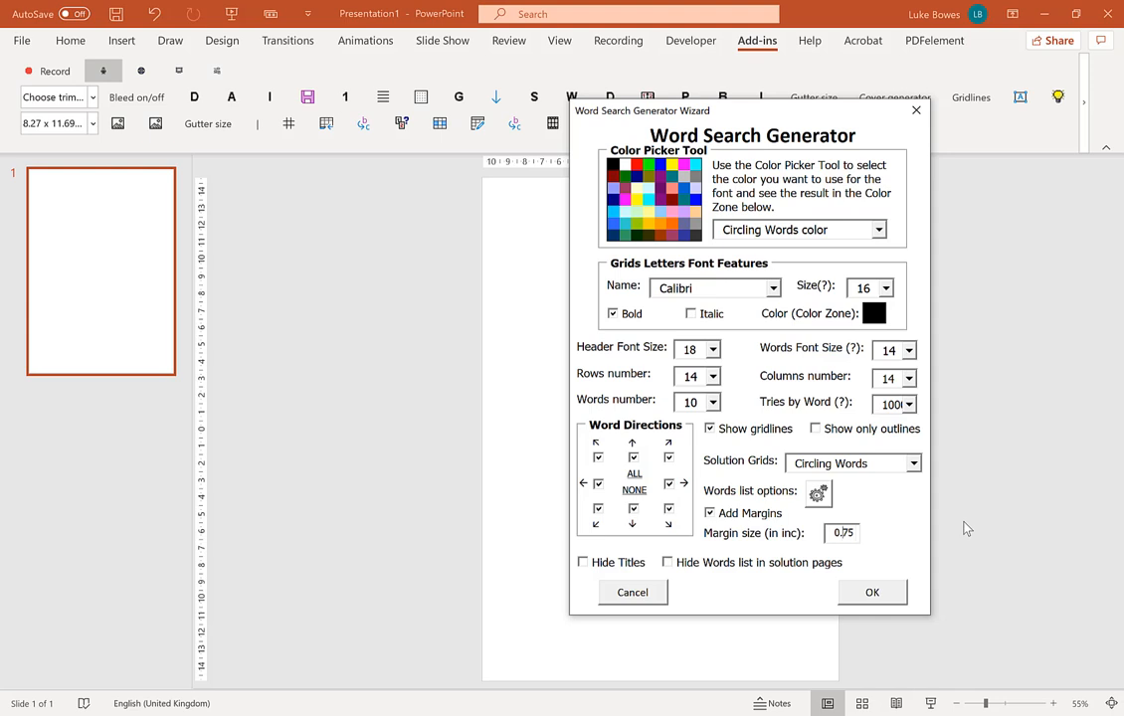
pyautogui.moveTo(723, 501)
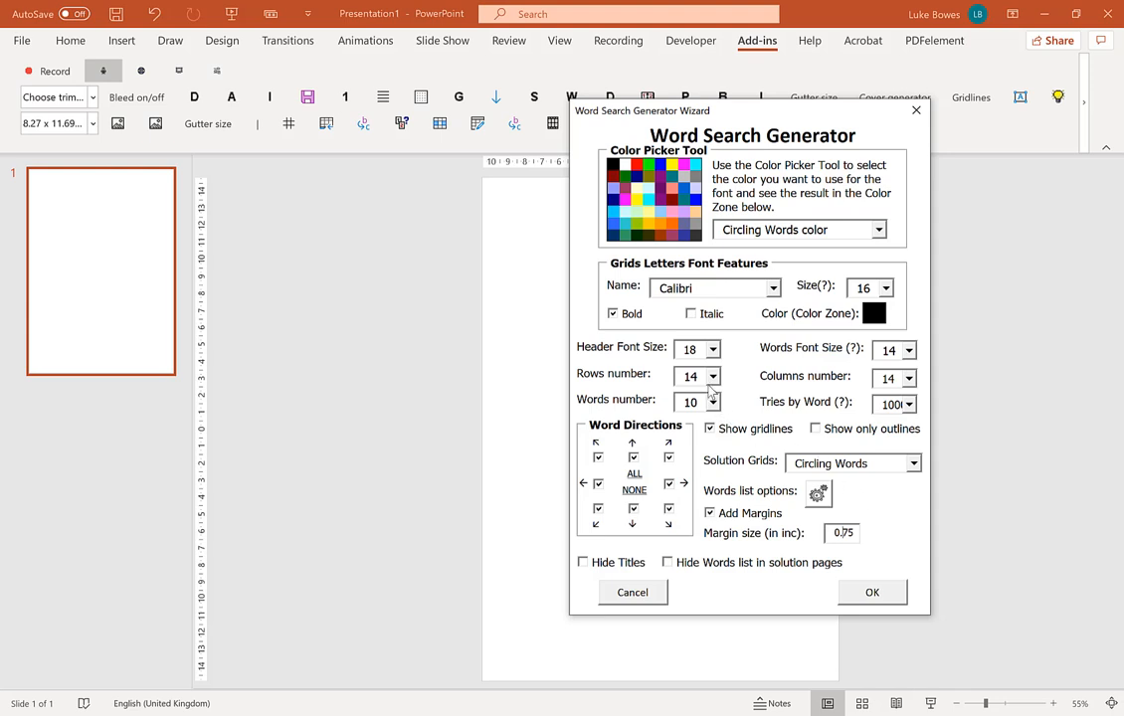
pyautogui.click(712, 402)
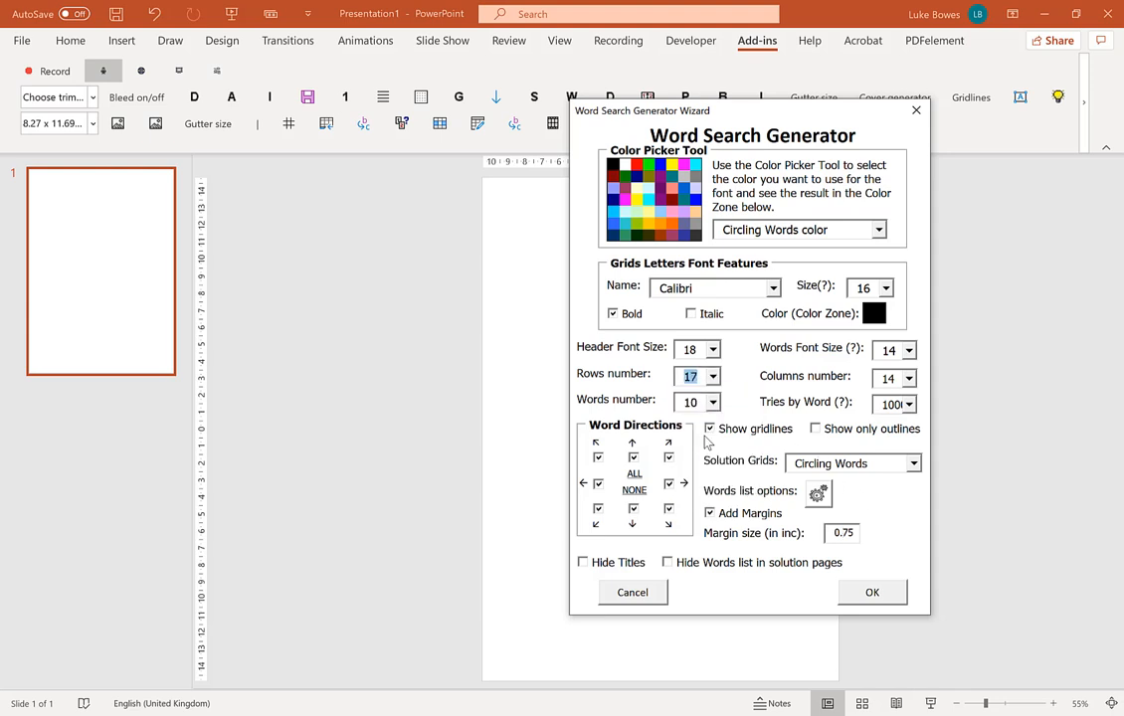
pyautogui.click(712, 348)
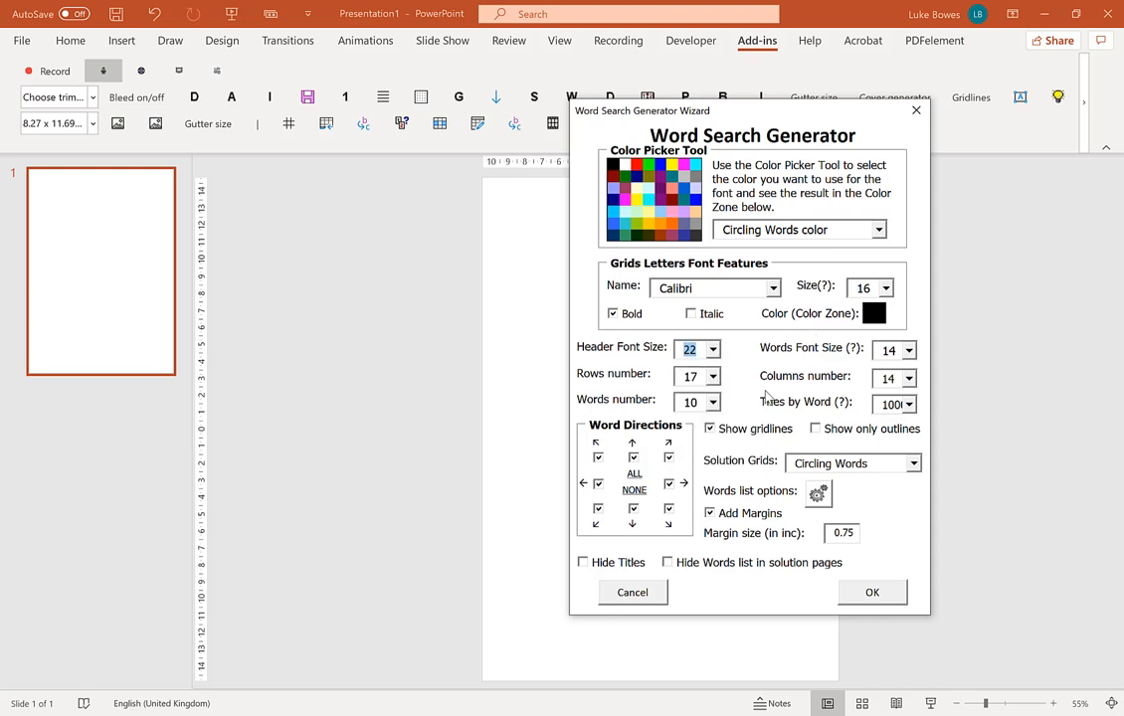
# Force the word list into two columns and raise the words and letters font to size 20
pyautogui.click(817, 493)
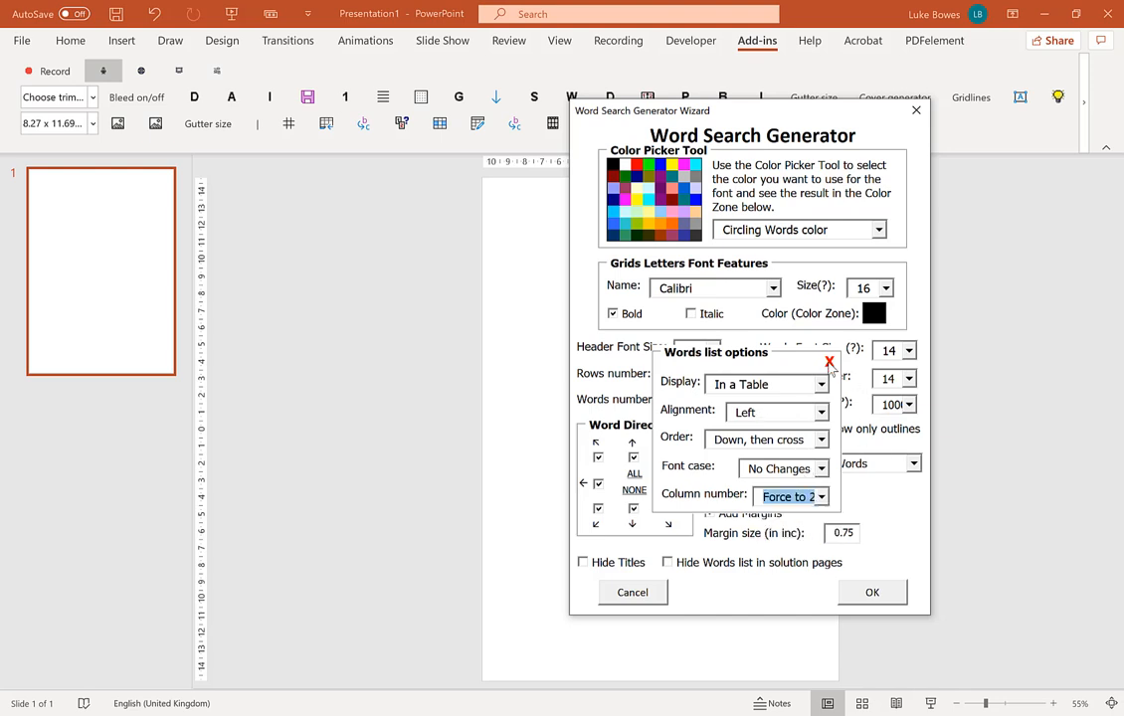
pyautogui.click(829, 360)
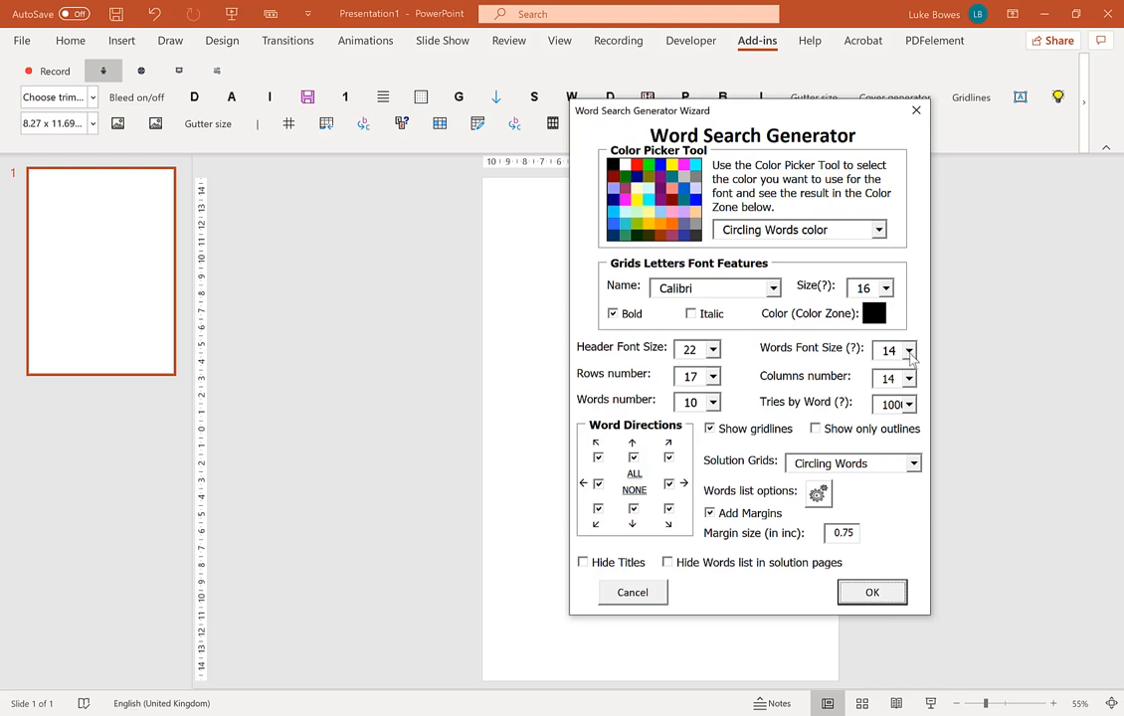
pyautogui.click(907, 350)
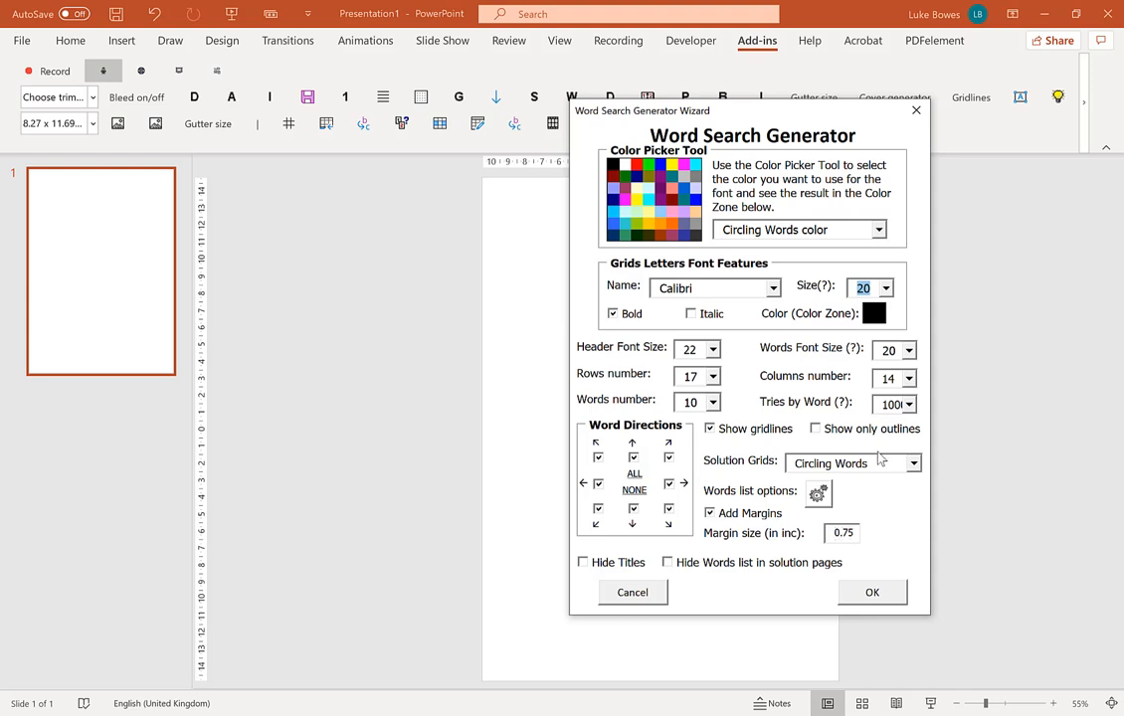
pyautogui.moveTo(851, 515)
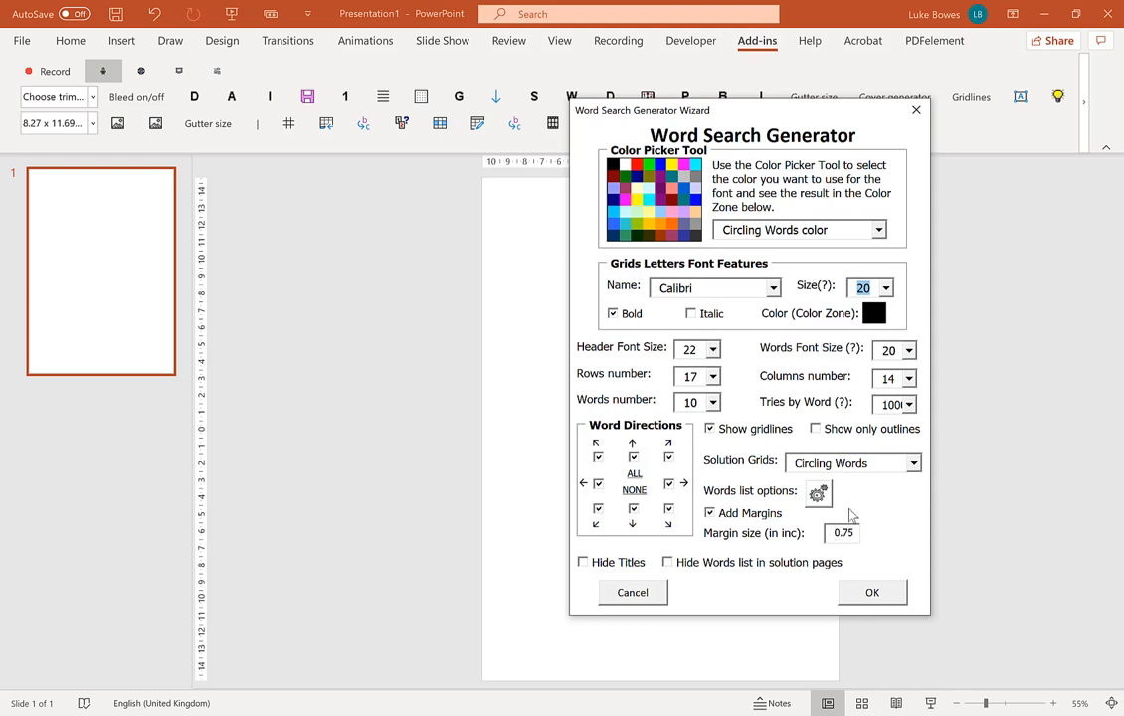
pyautogui.moveTo(907, 527)
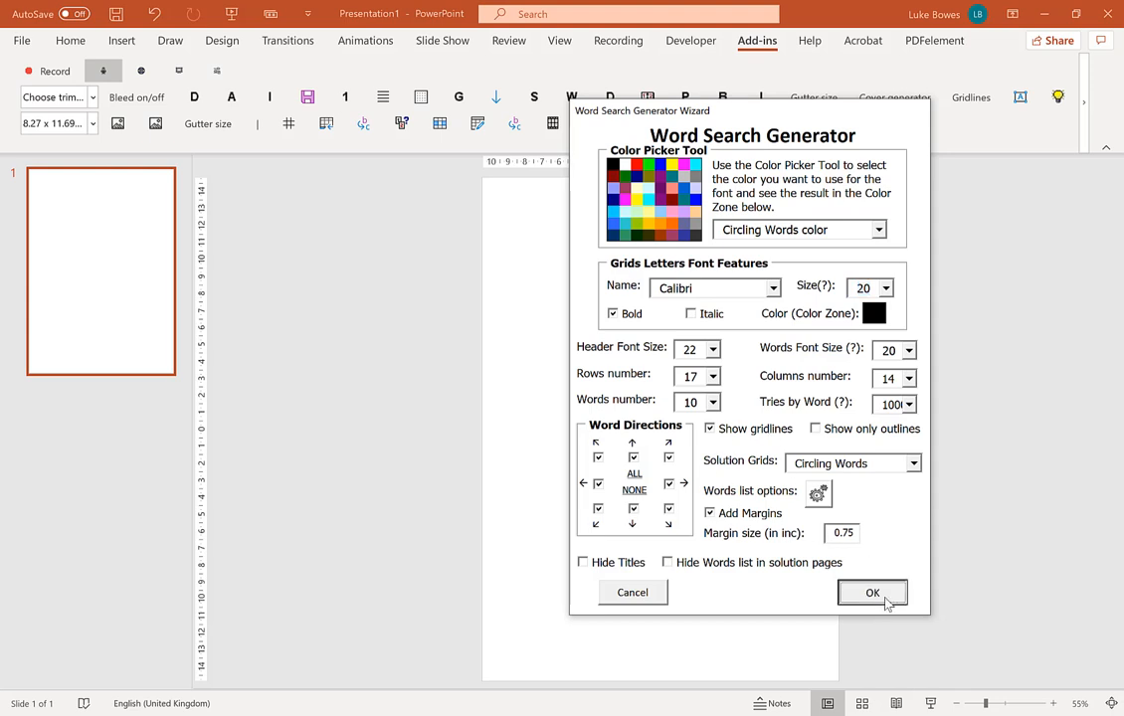
# Run the generator to create the ten Animals slides, then view the Animals 3 solution slide
pyautogui.click(873, 593)
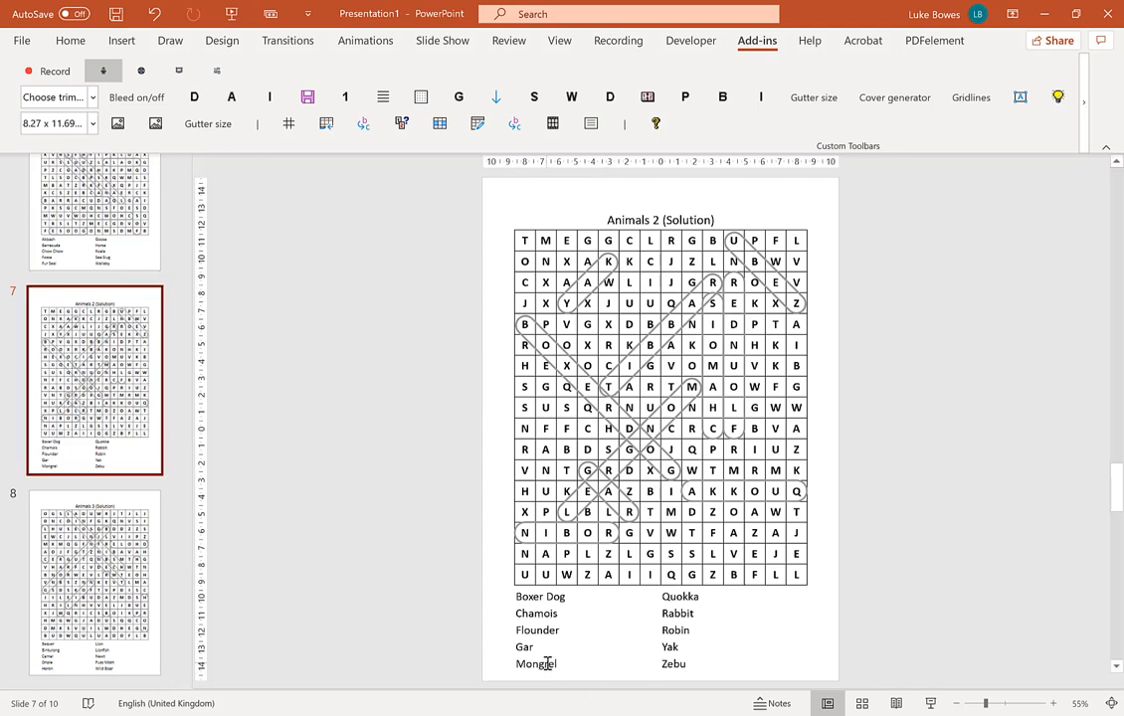
pyautogui.click(96, 581)
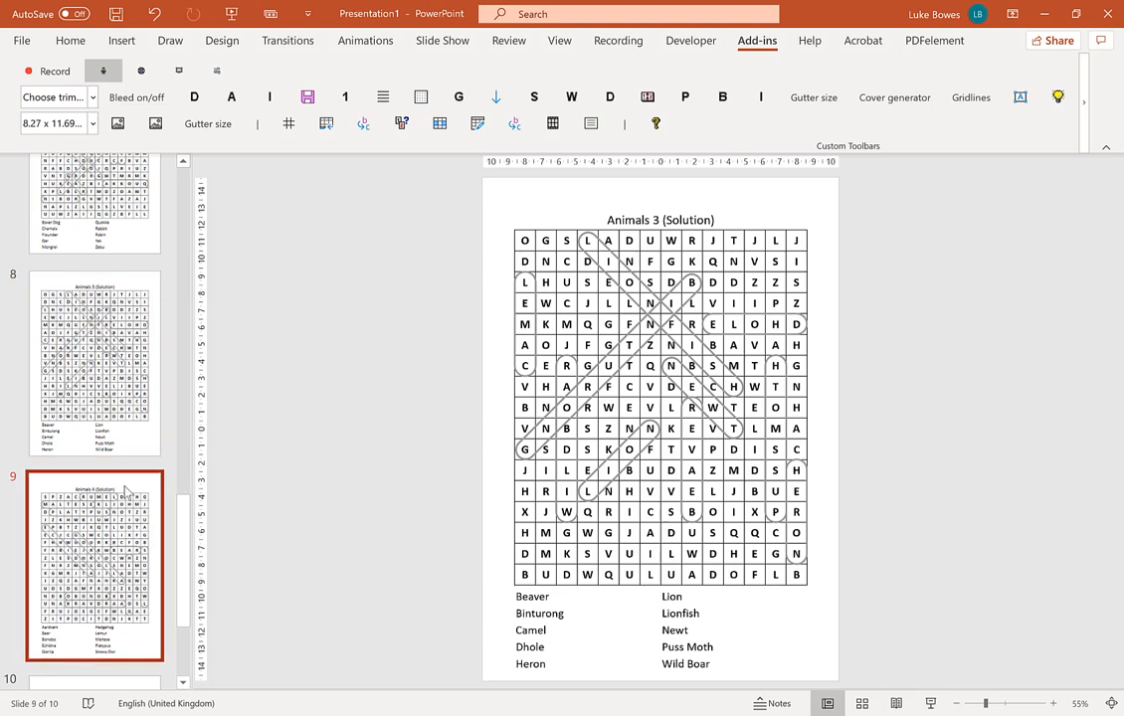
pyautogui.click(96, 573)
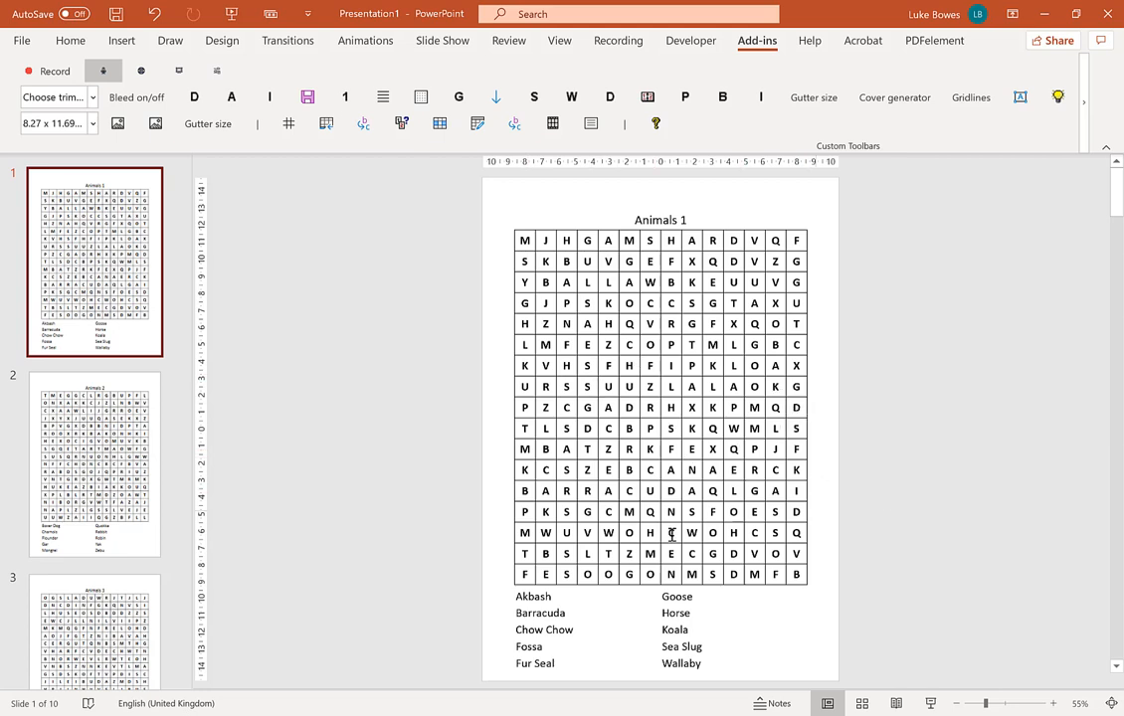
pyautogui.moveTo(963, 553)
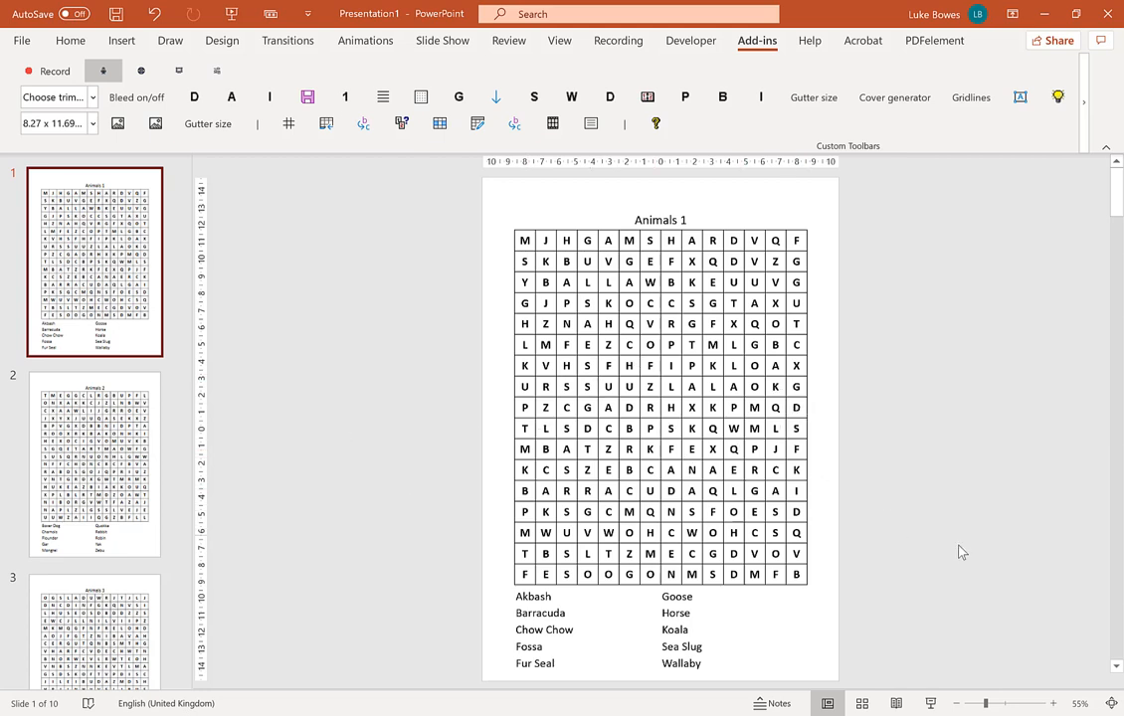